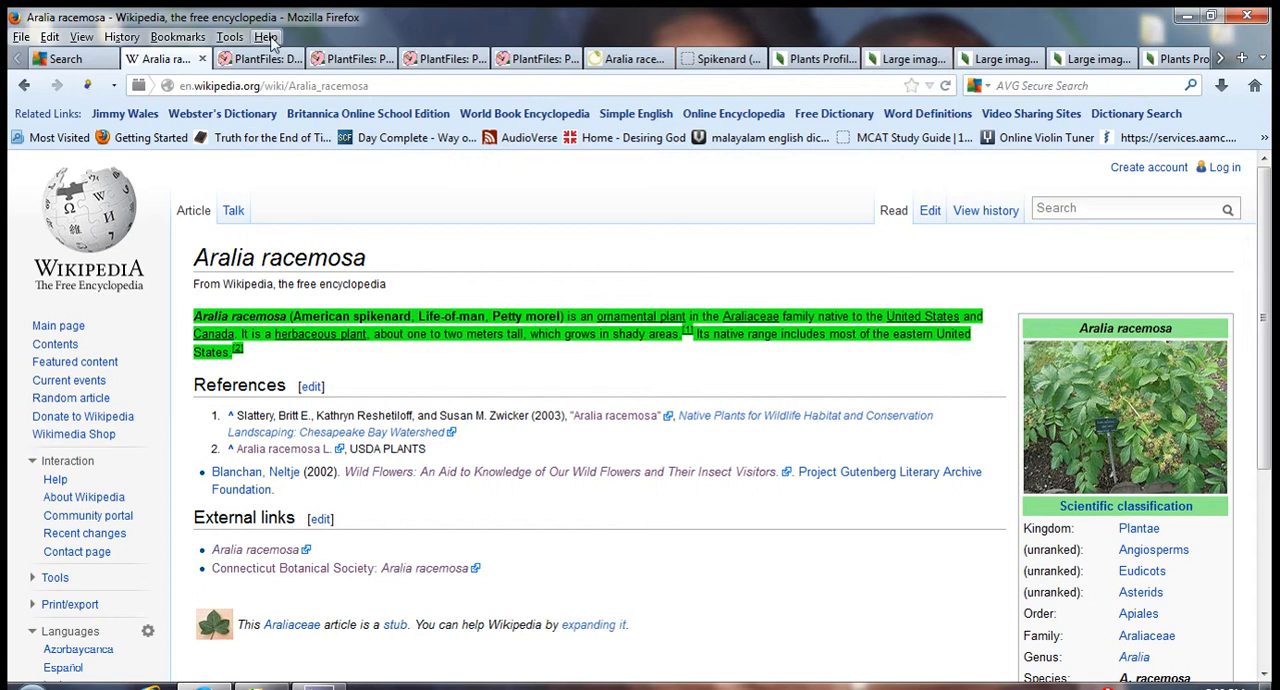
Bring up the Dave's Garden PlantFiles American Spikenard details page from the Wikipedia tab
left_click(258, 58)
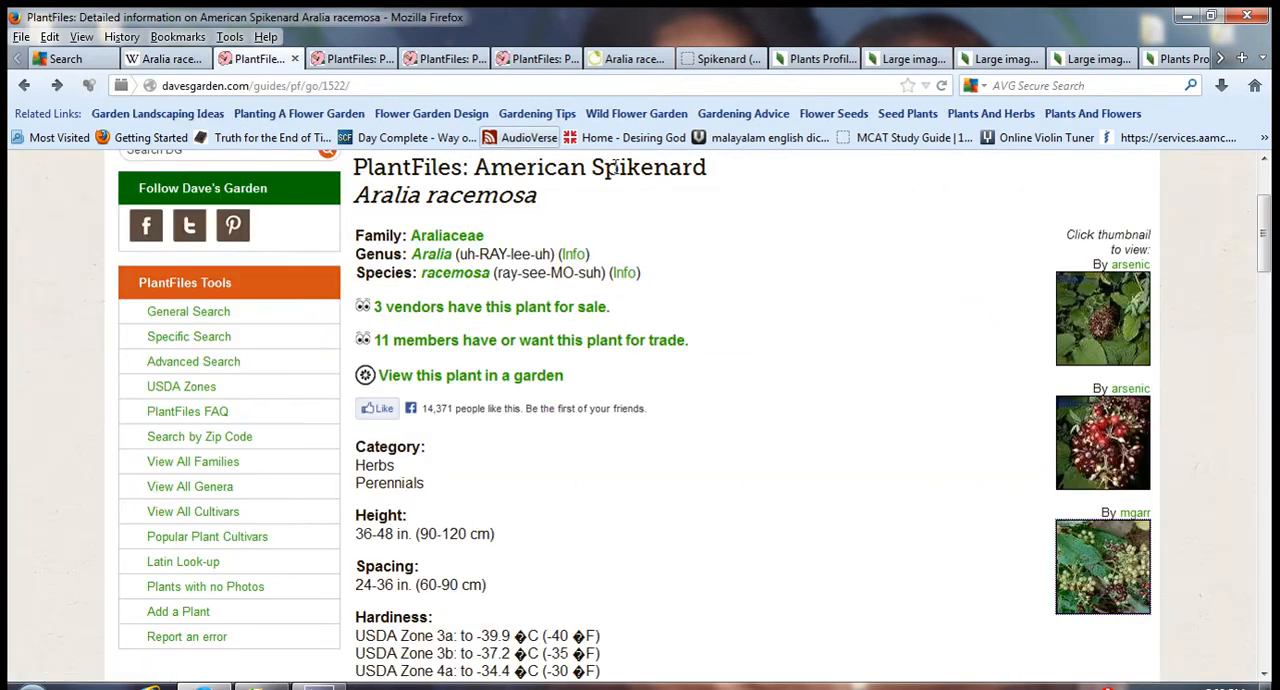
mouse_move(660, 245)
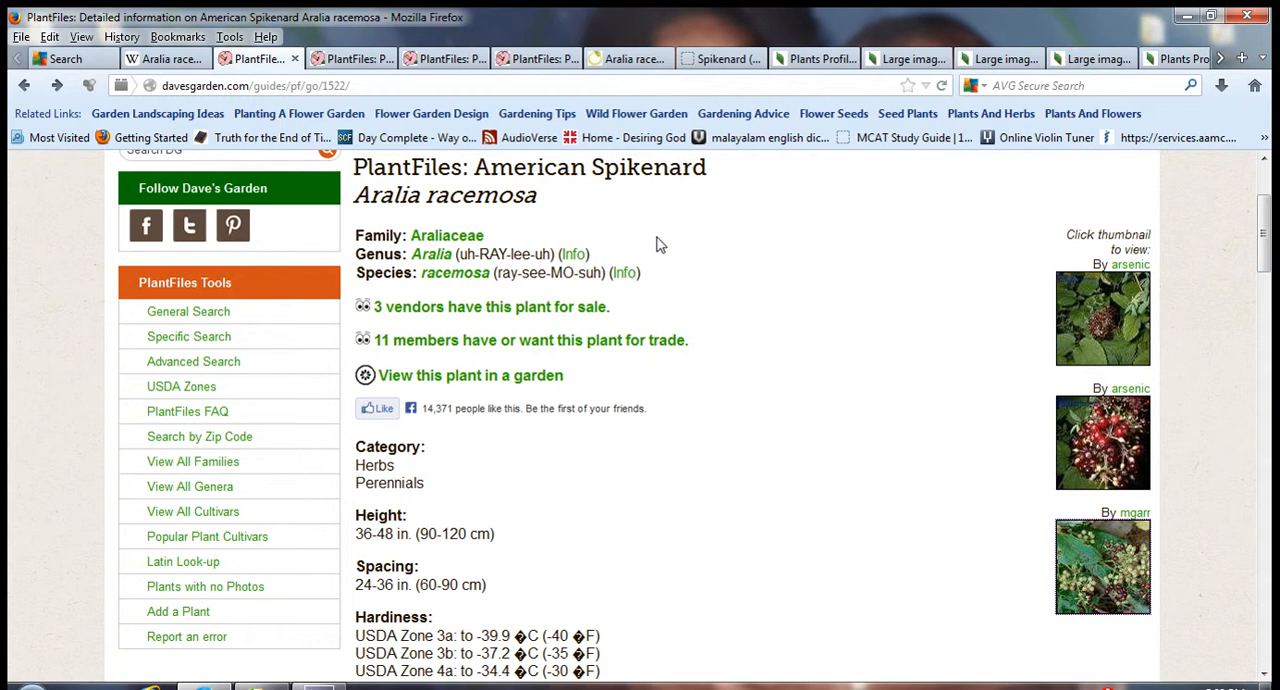
mouse_move(563, 225)
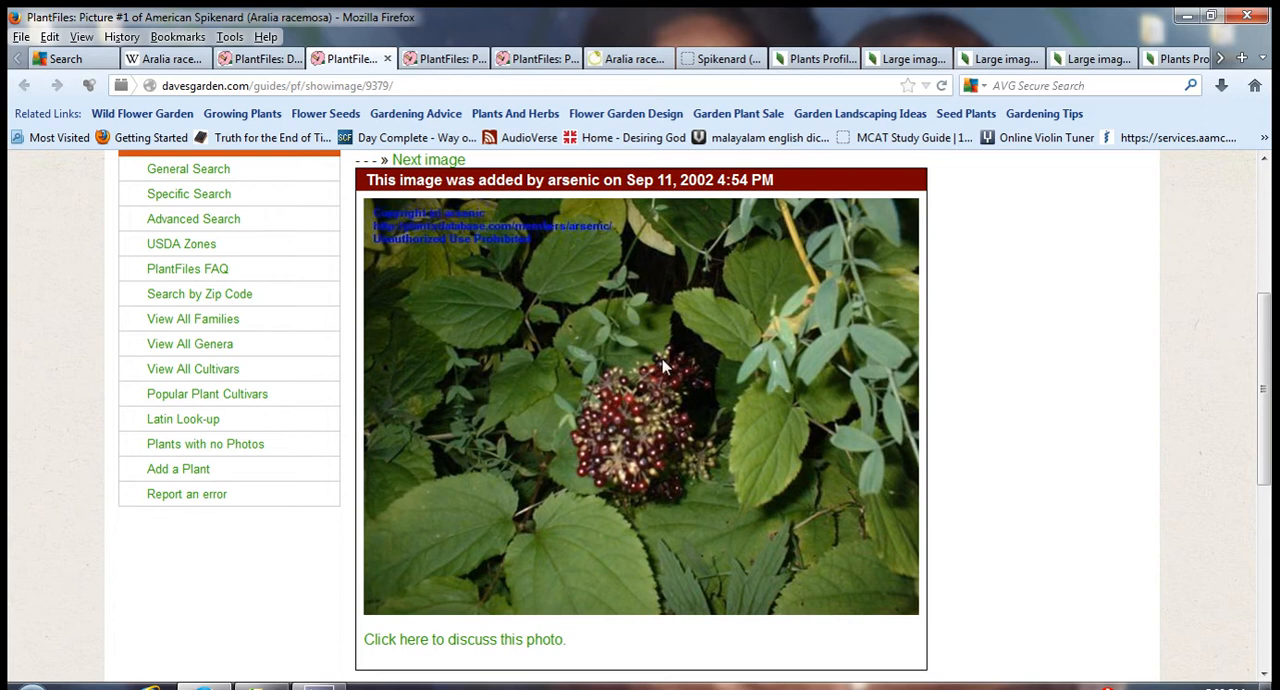
mouse_move(645, 385)
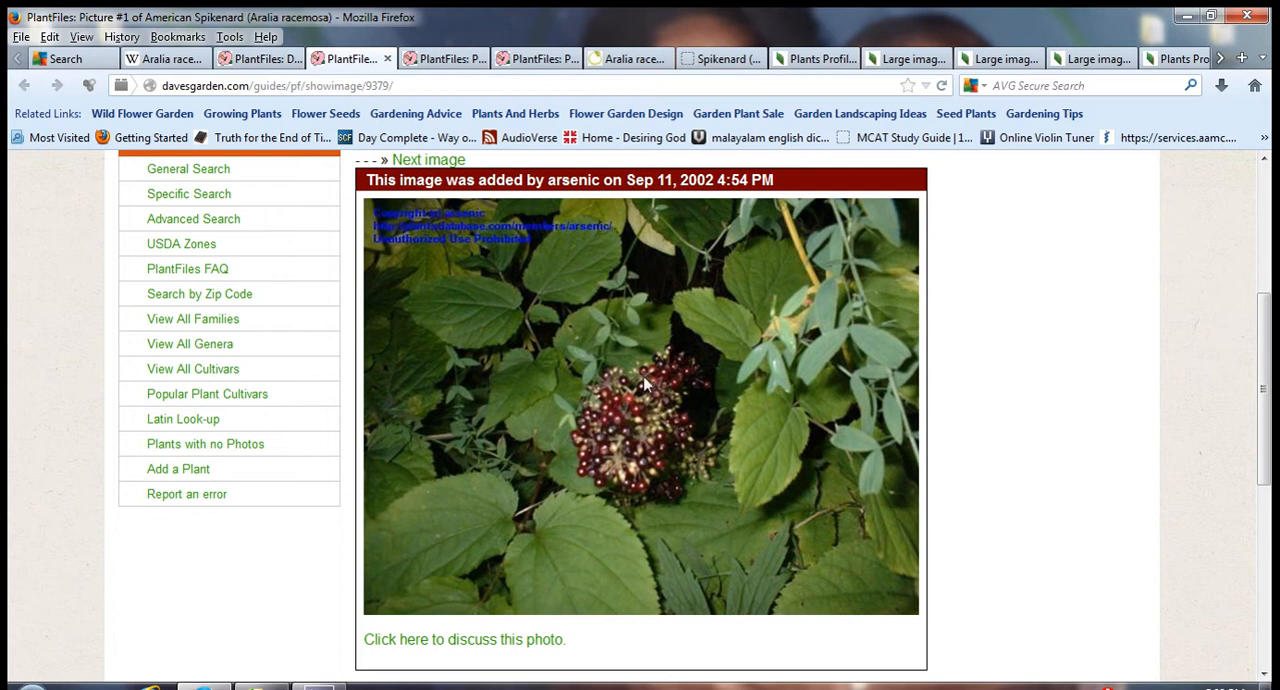
mouse_move(565, 271)
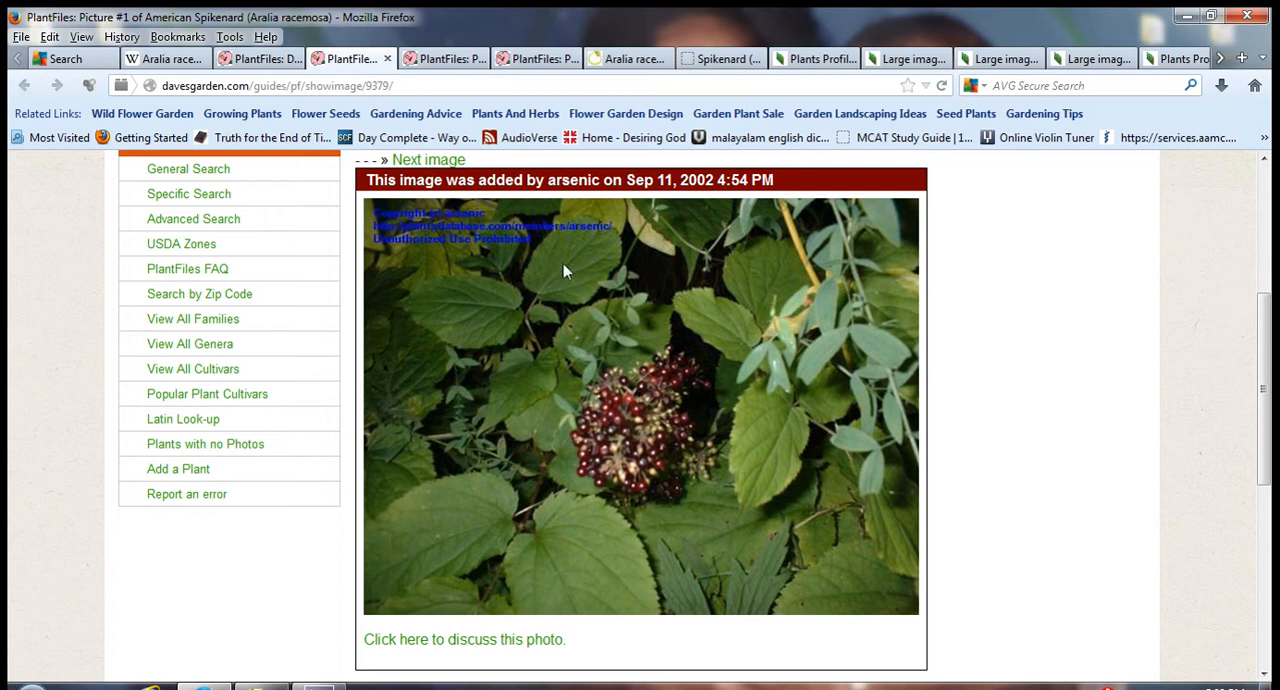
mouse_move(472, 303)
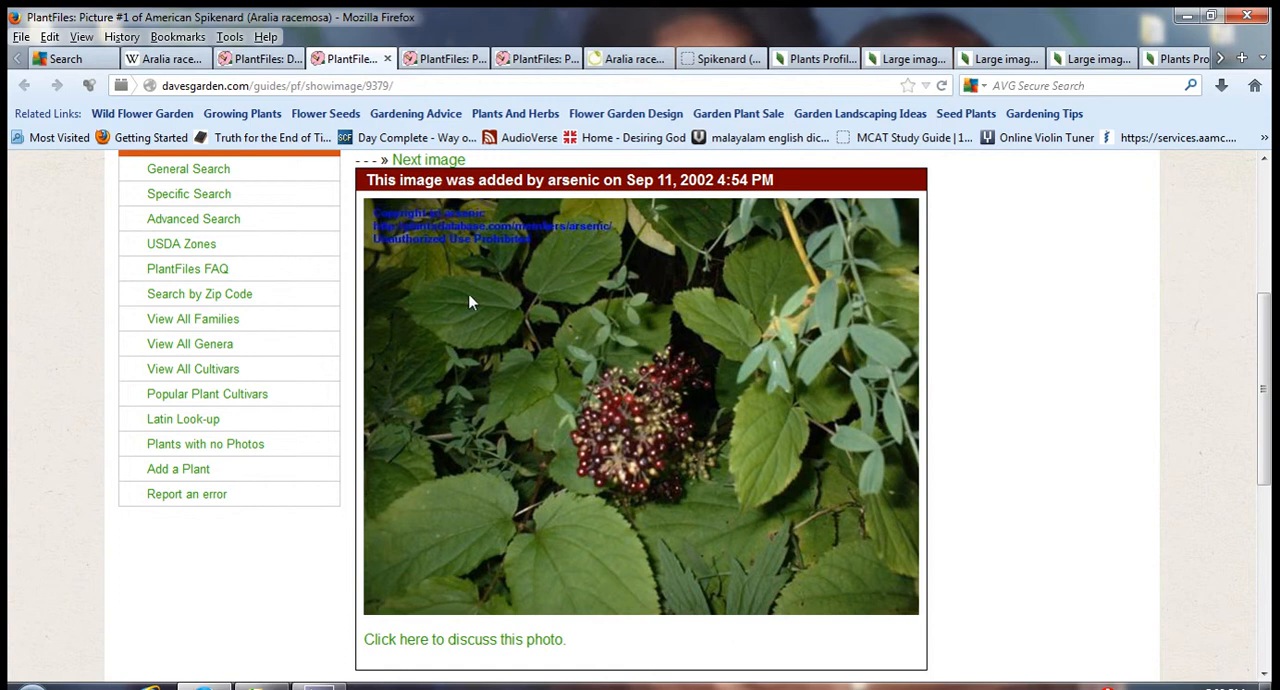
mouse_move(598, 500)
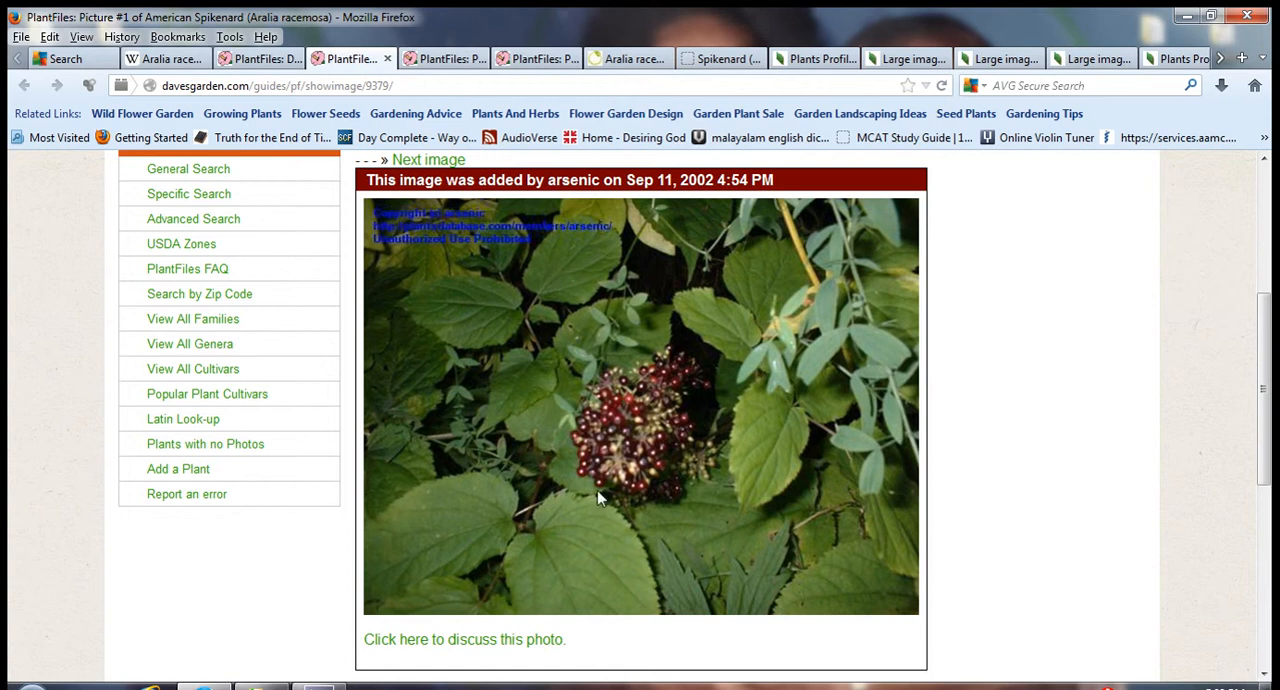
mouse_move(567, 505)
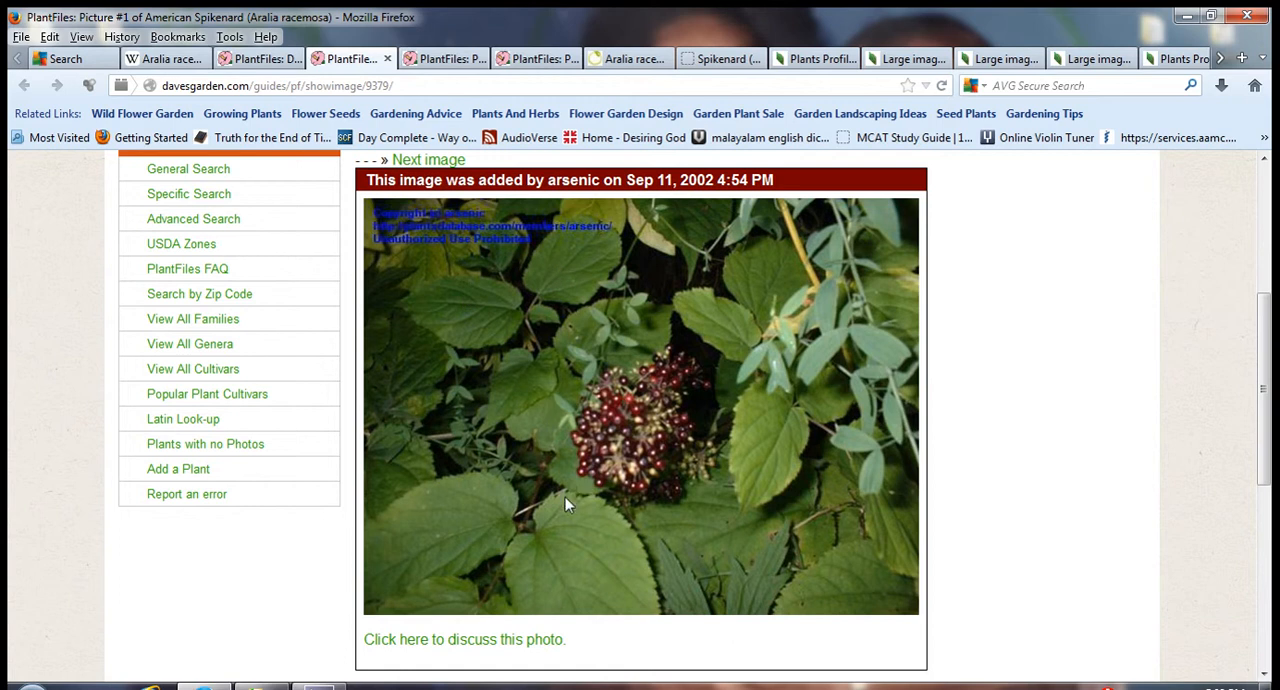
mouse_move(580, 535)
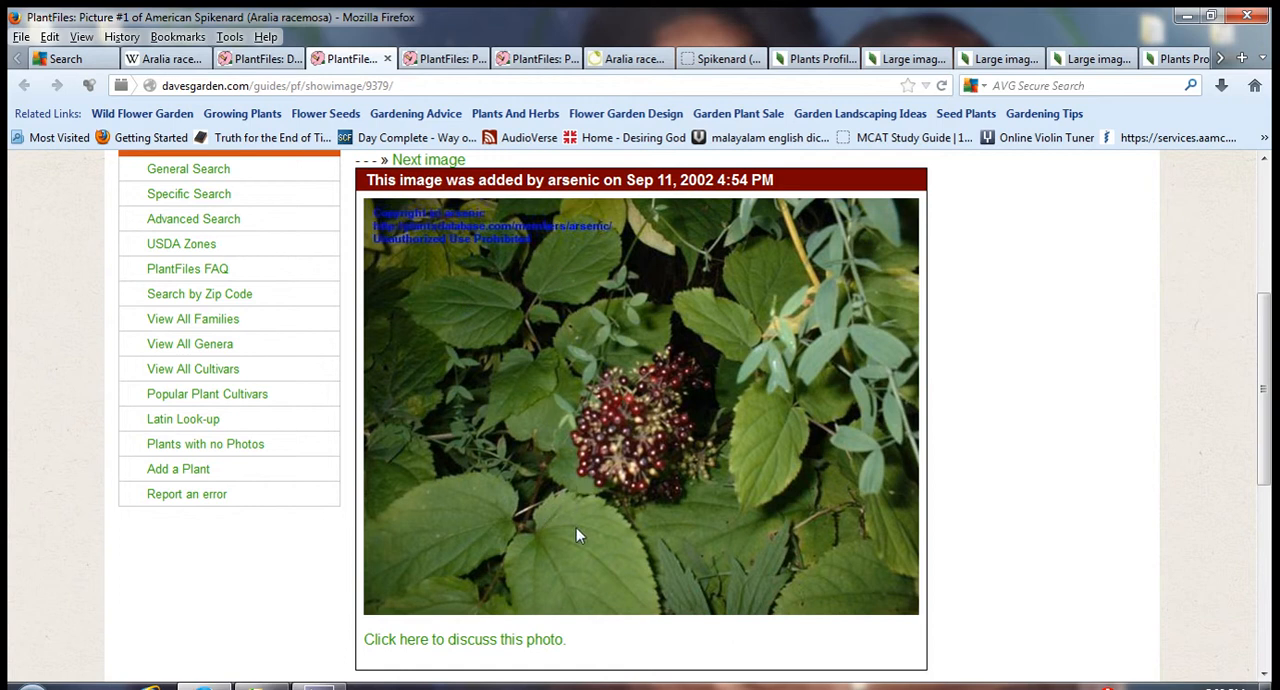
mouse_move(605, 562)
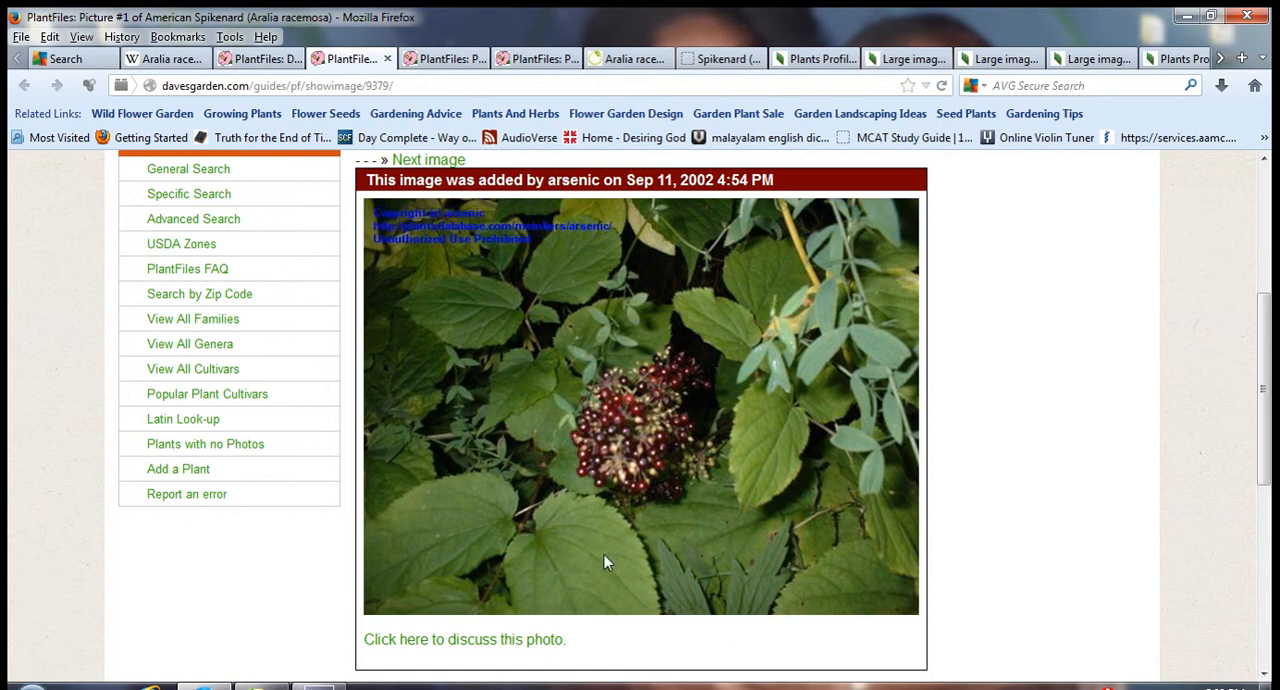
mouse_move(647, 611)
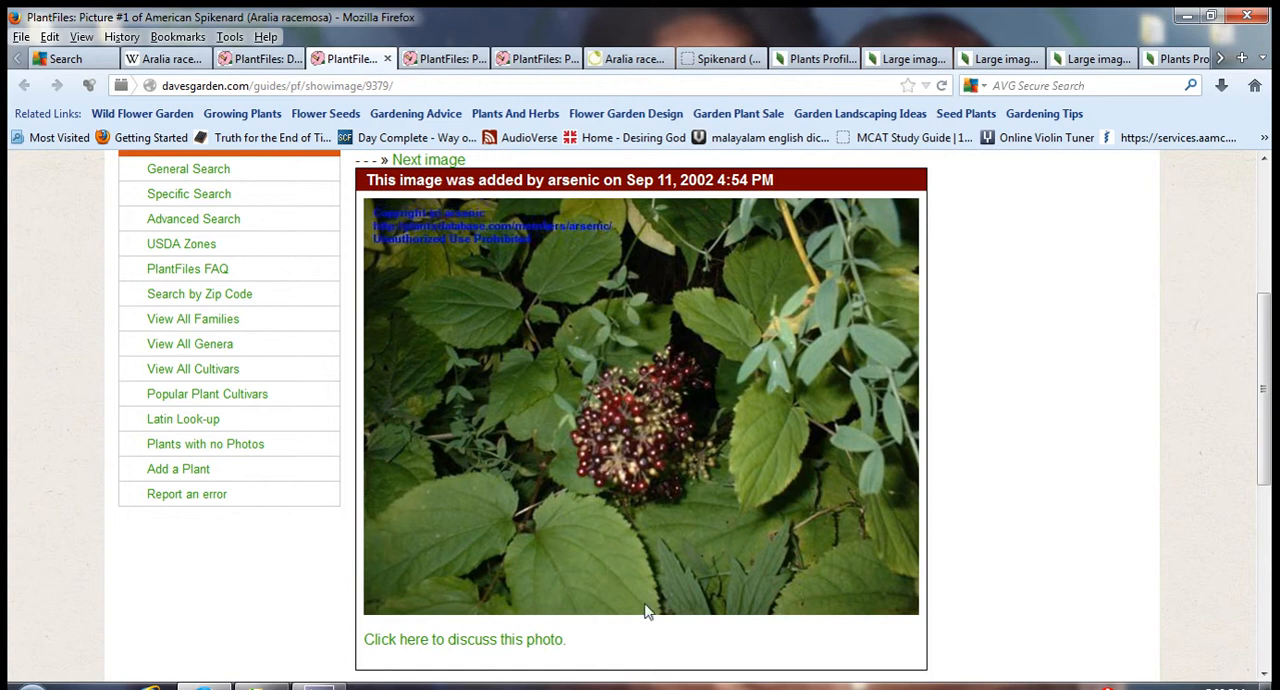
mouse_move(568, 545)
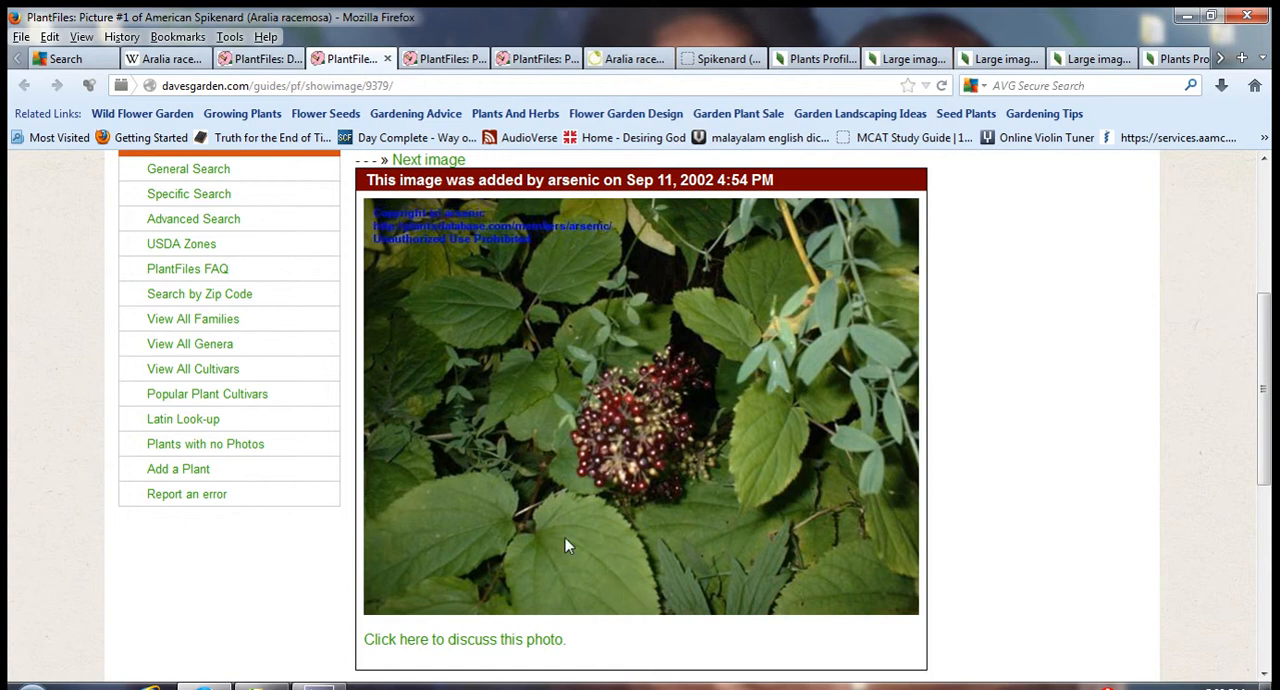
mouse_move(582, 540)
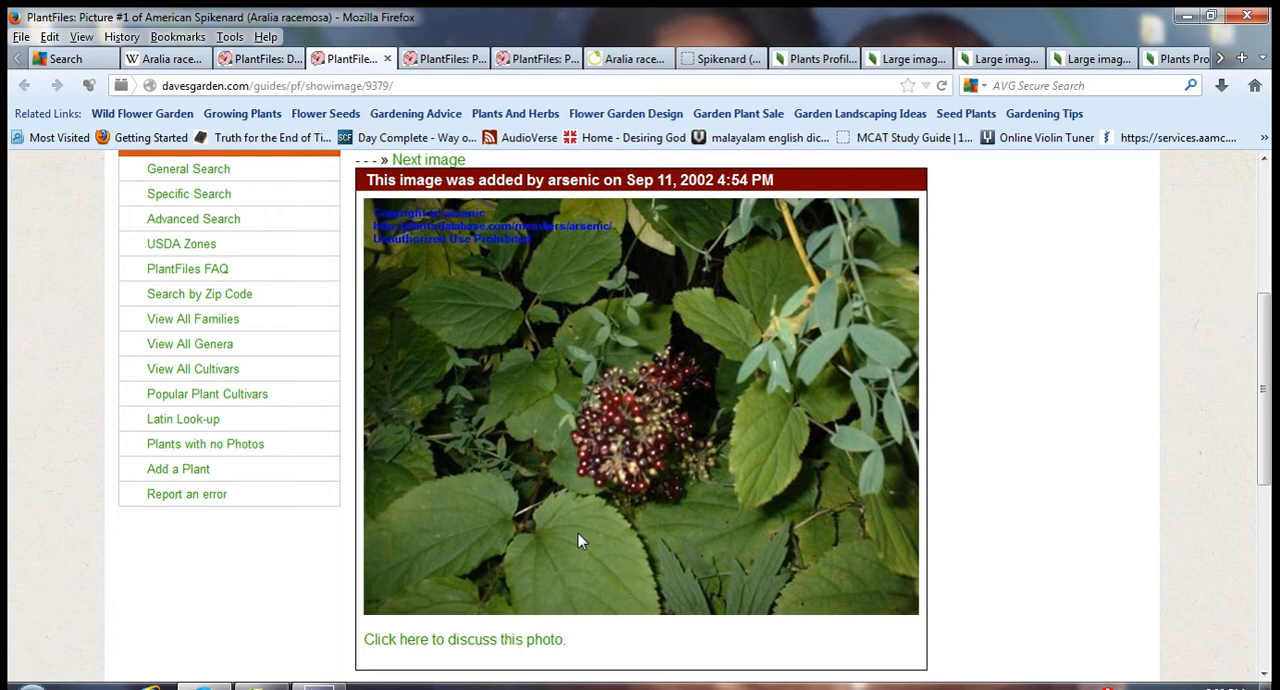
mouse_move(620, 568)
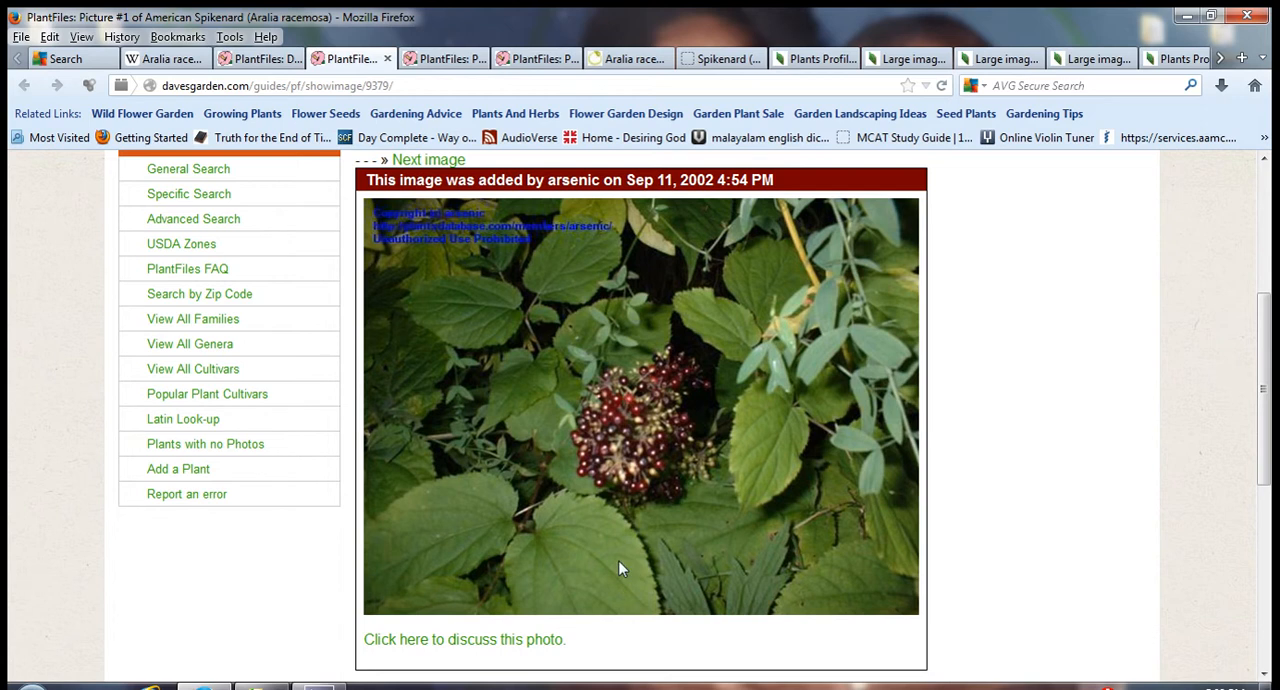
mouse_move(396, 200)
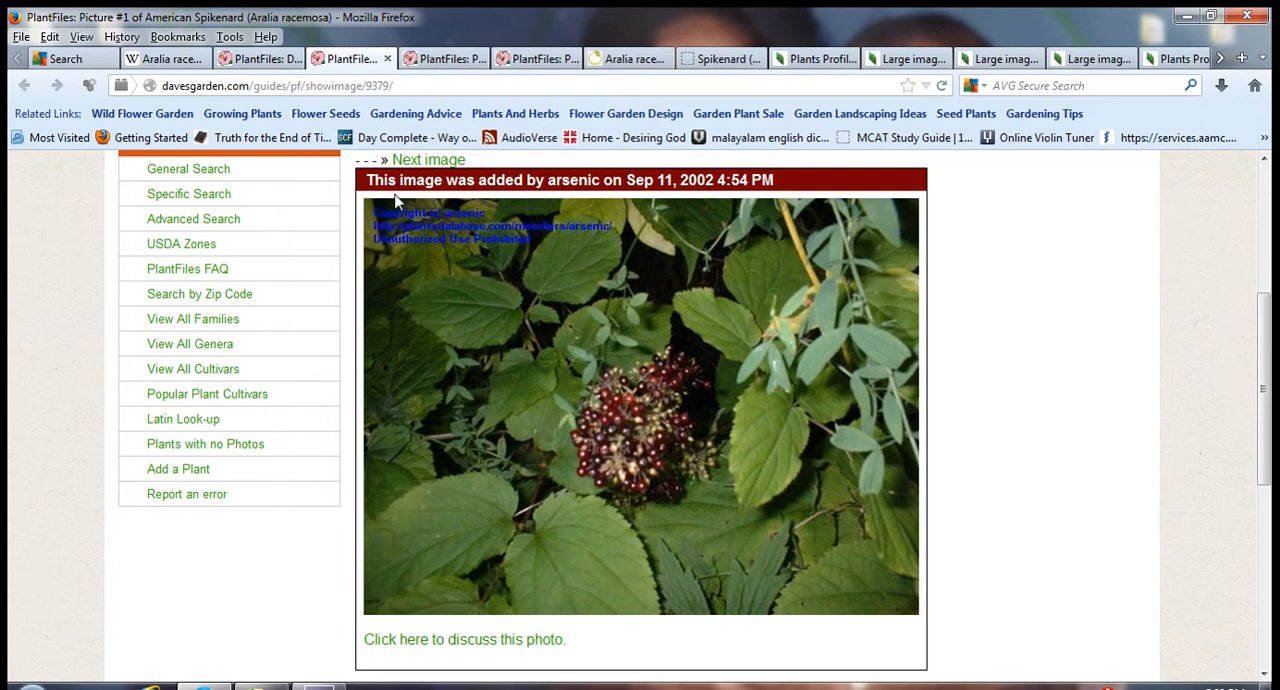
View PlantFiles photos #2 and #3 of American Spikenard, the latter showing ripening fruit clusters
left_click(428, 160)
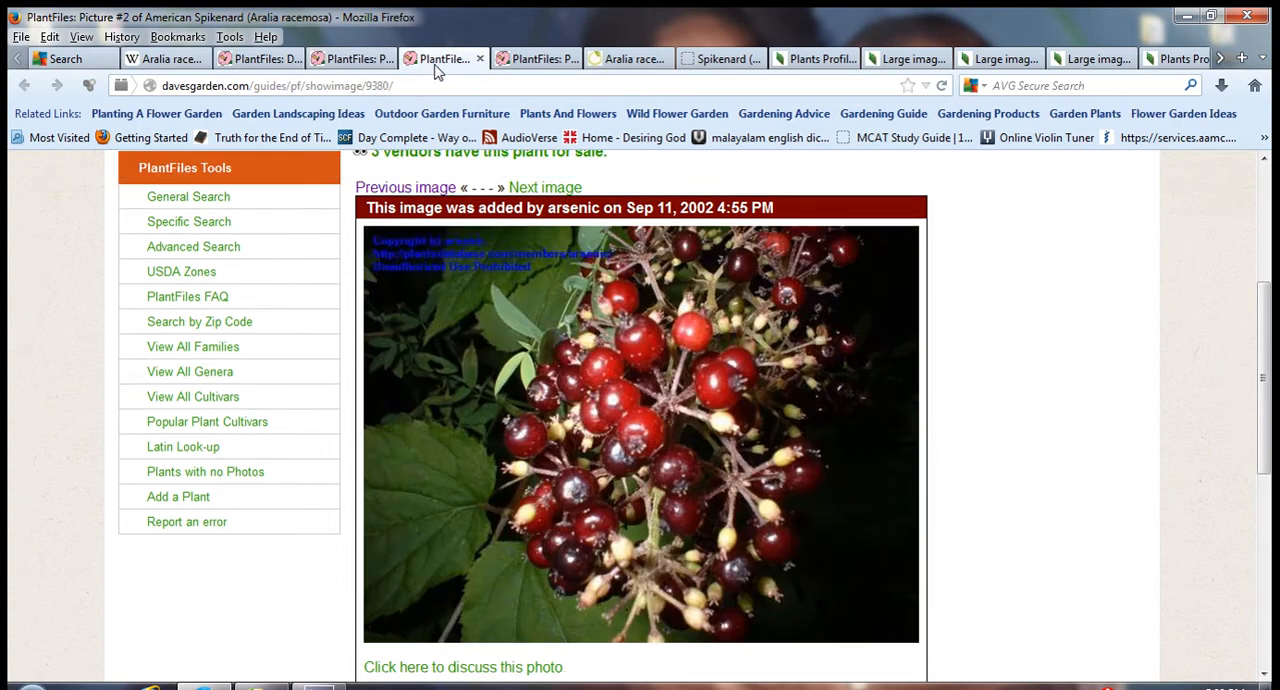
mouse_move(730, 483)
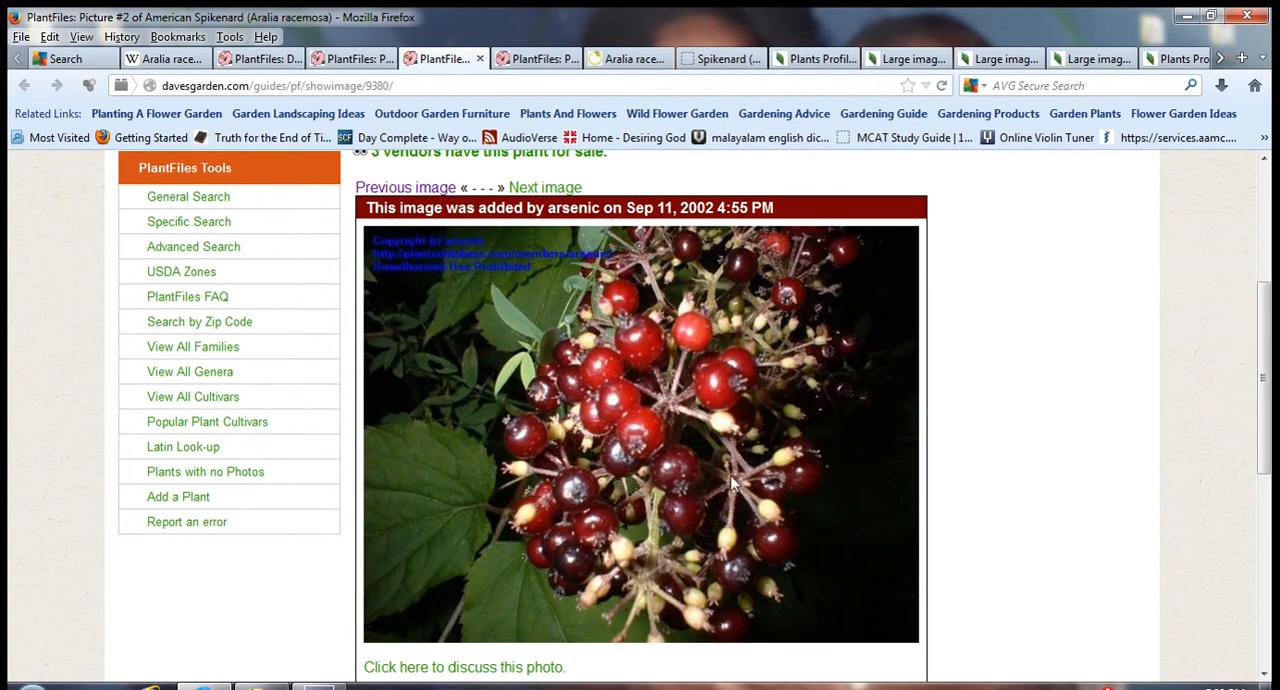
mouse_move(625, 400)
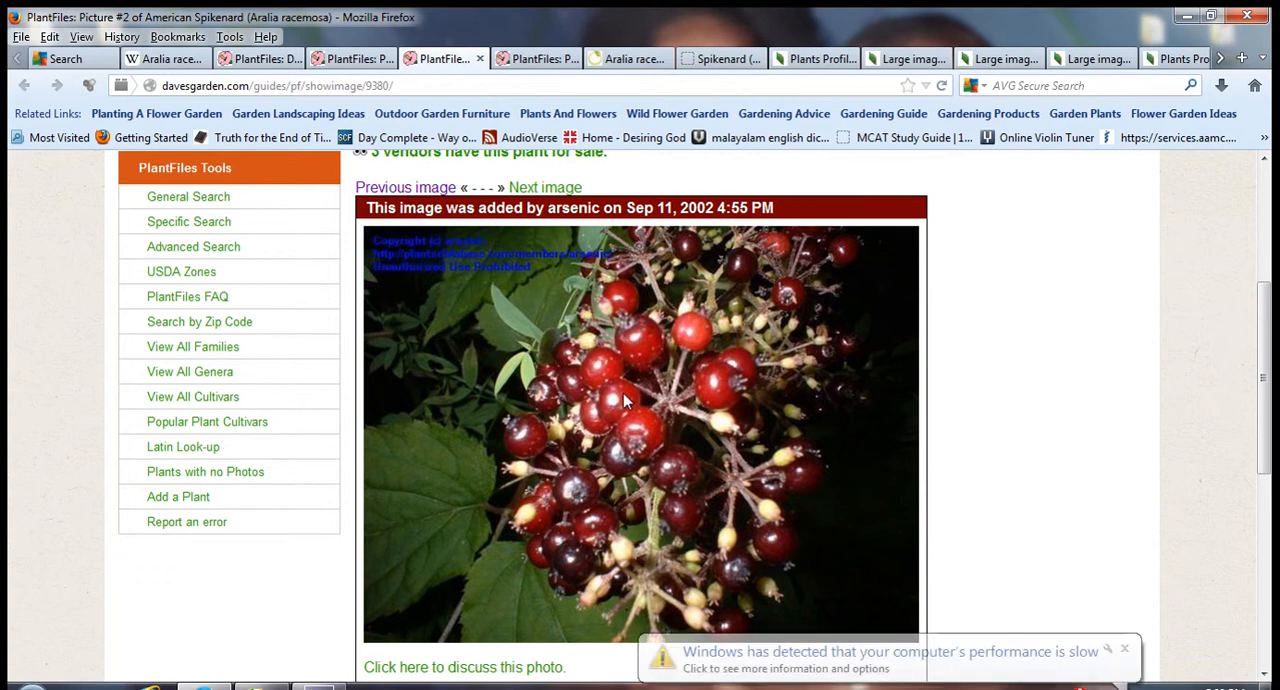
left_click(545, 187)
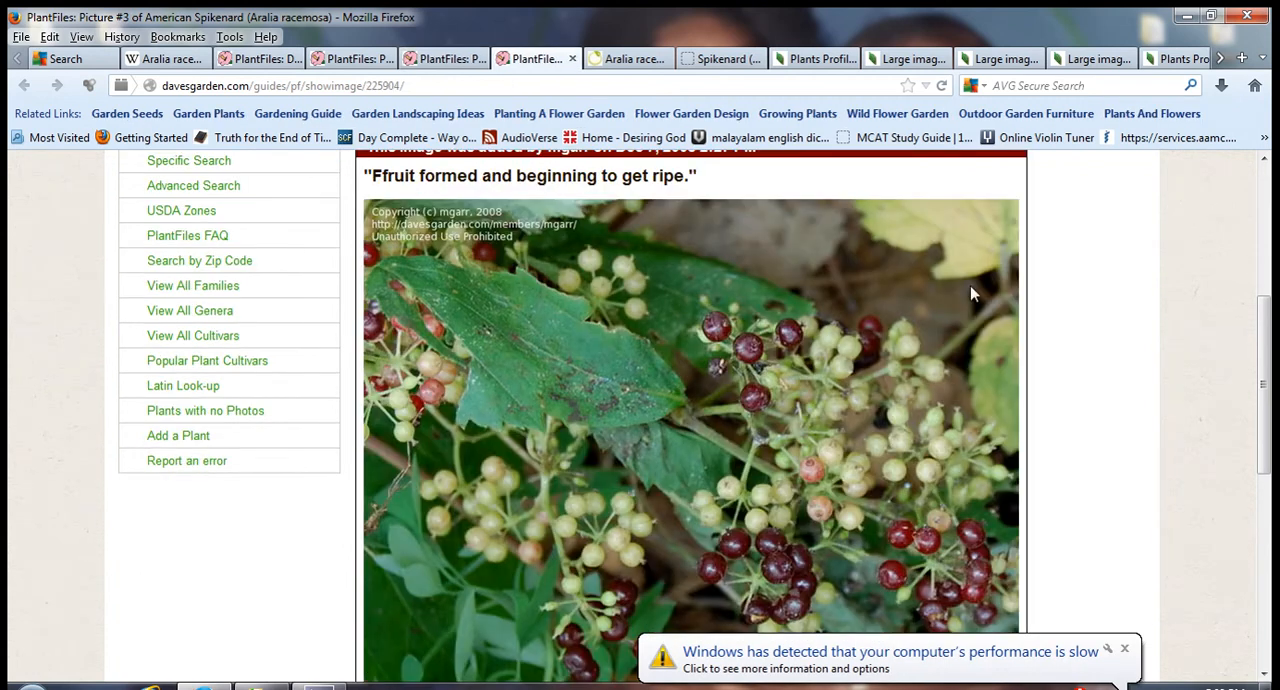
mouse_move(1270, 328)
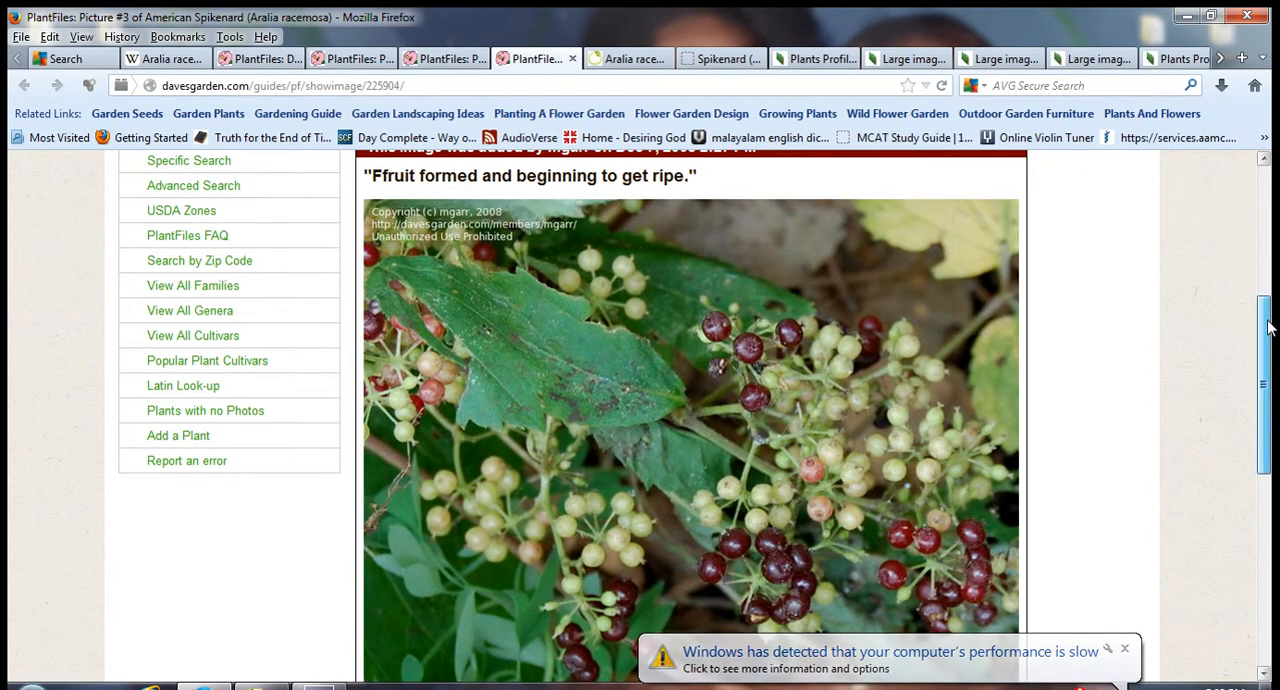
scroll("down", 3)
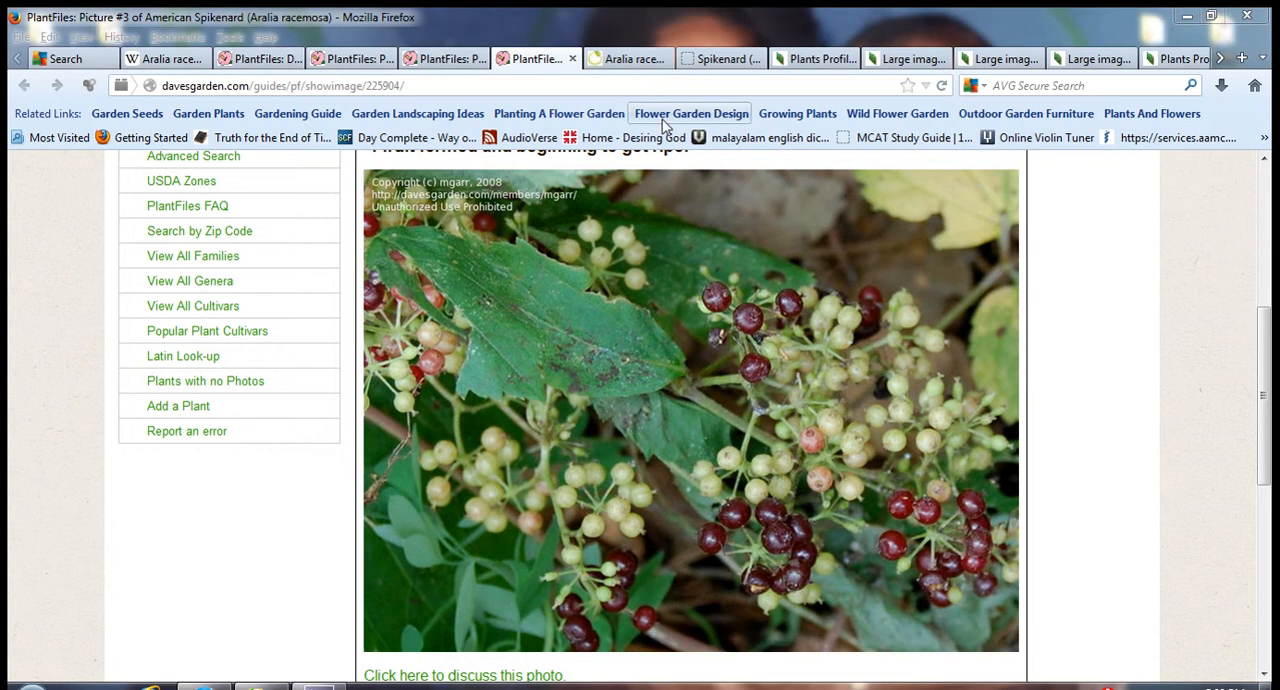
left_click(628, 58)
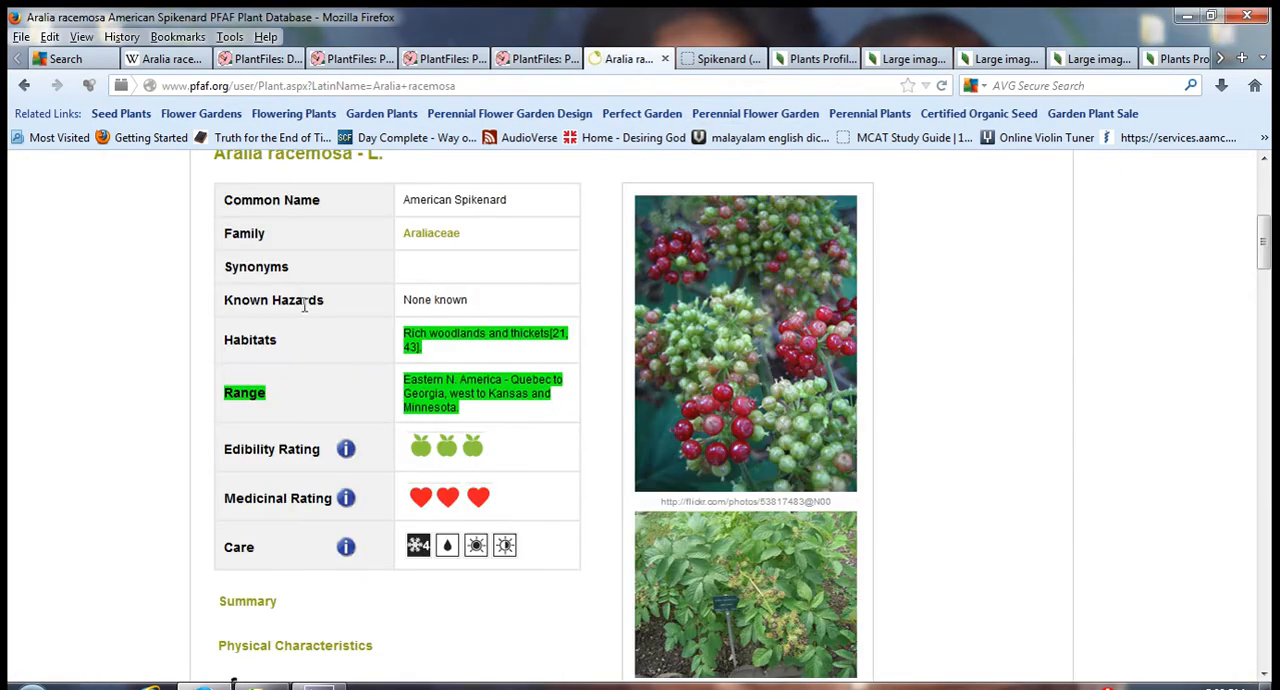
mouse_move(148, 360)
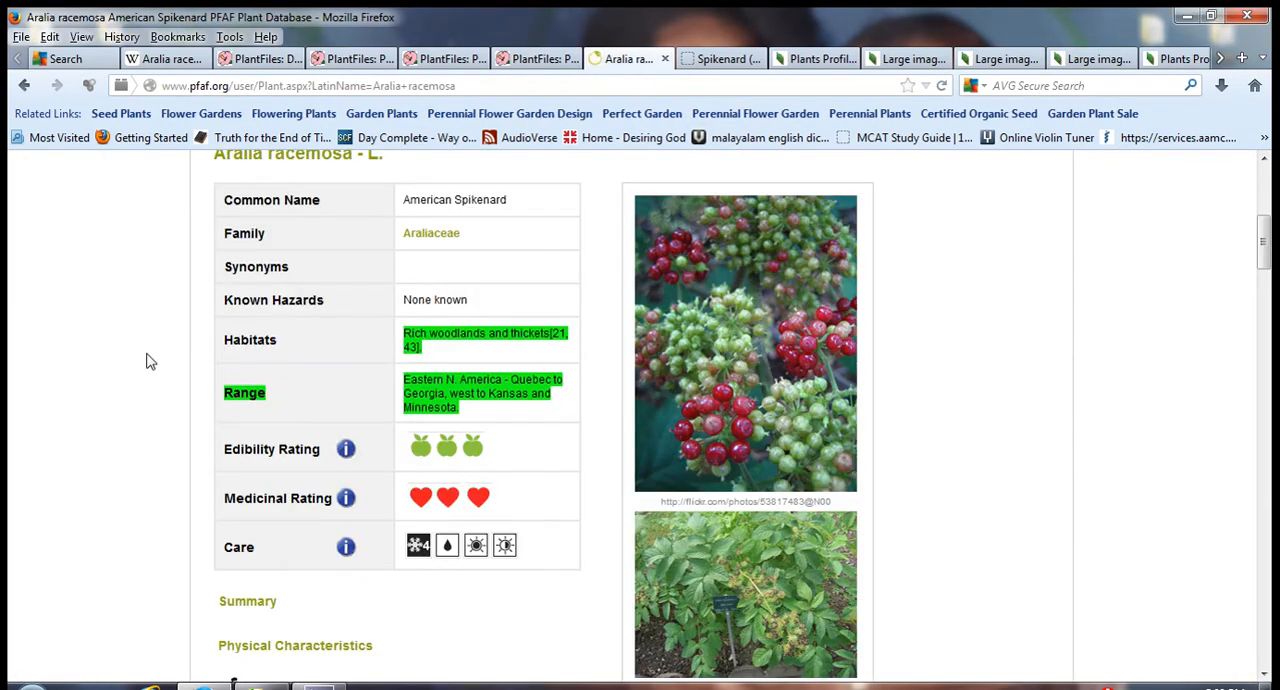
mouse_move(778, 358)
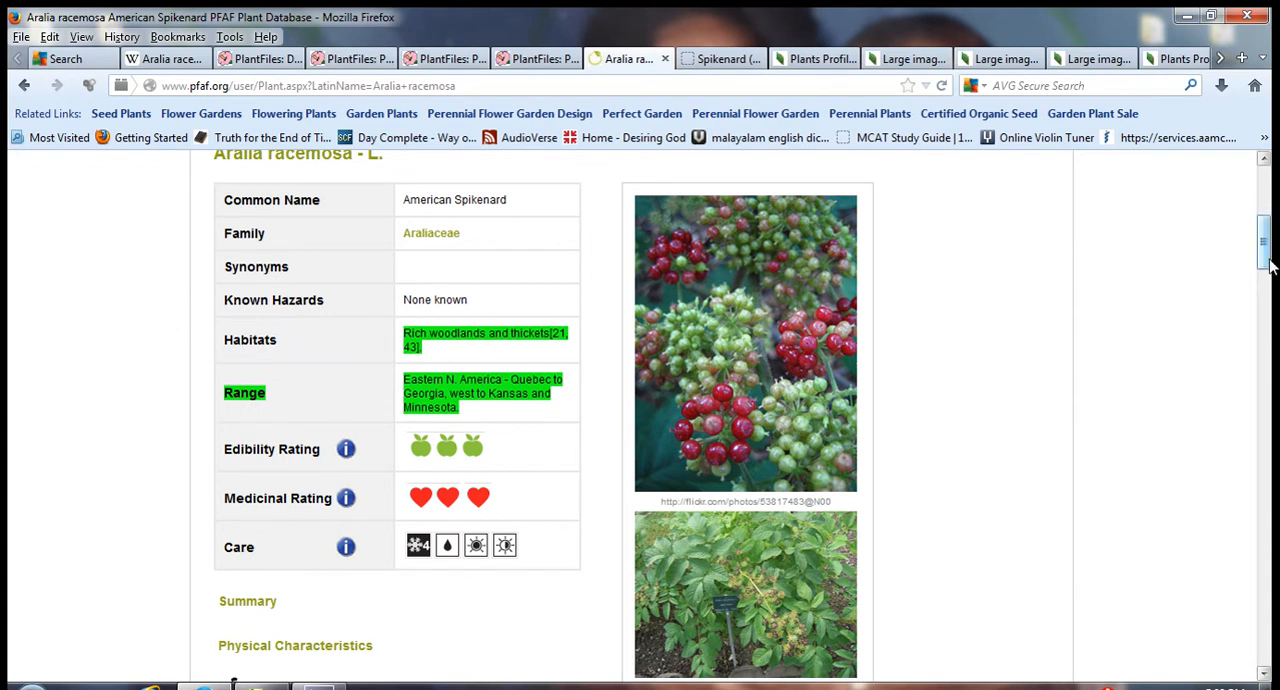
scroll("down", 3)
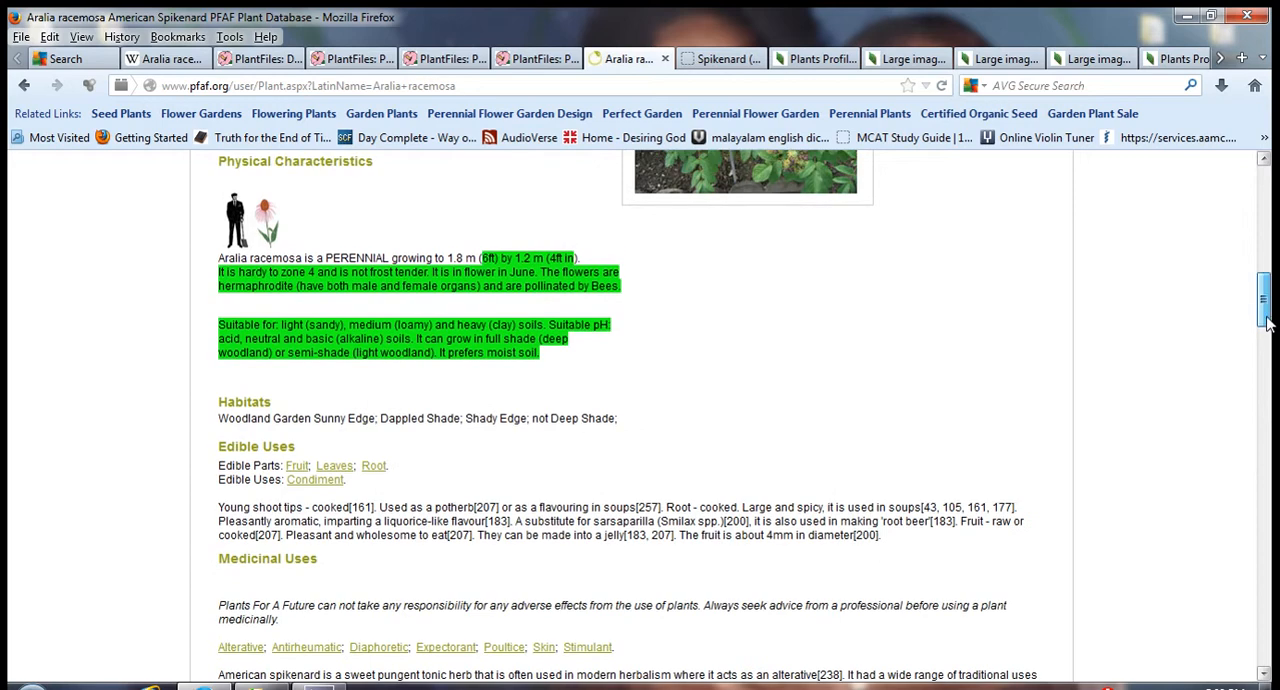
mouse_move(735, 205)
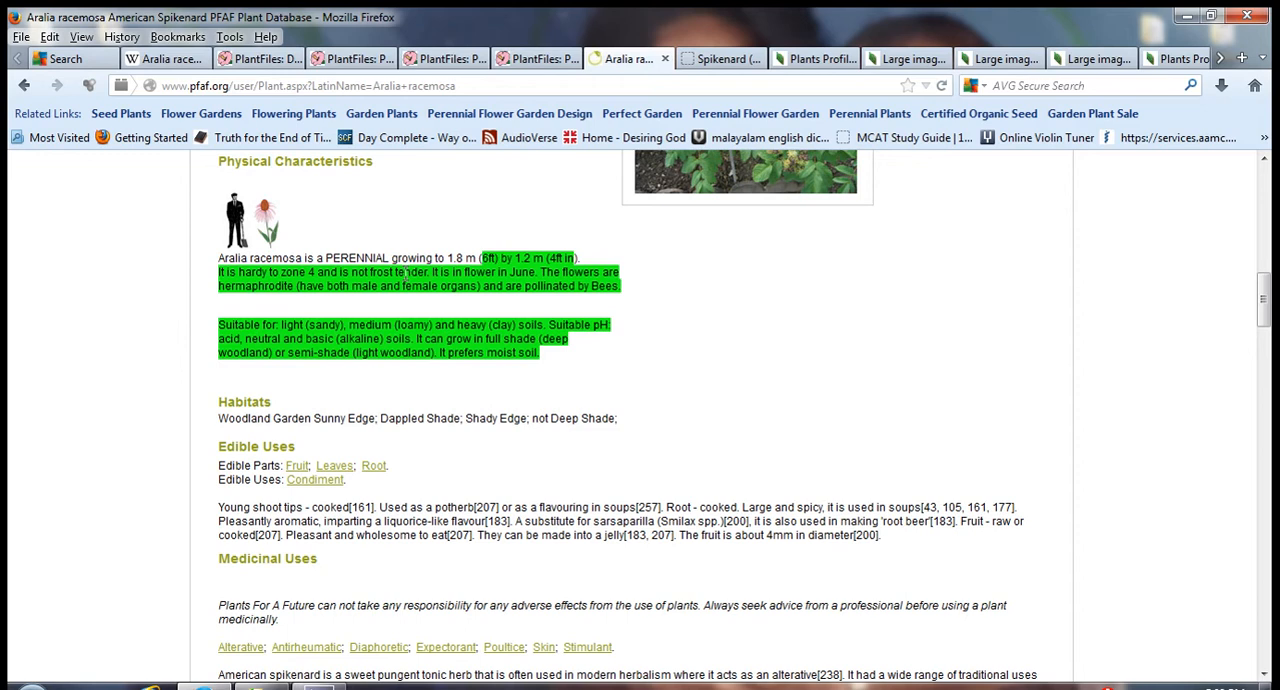
mouse_move(328, 289)
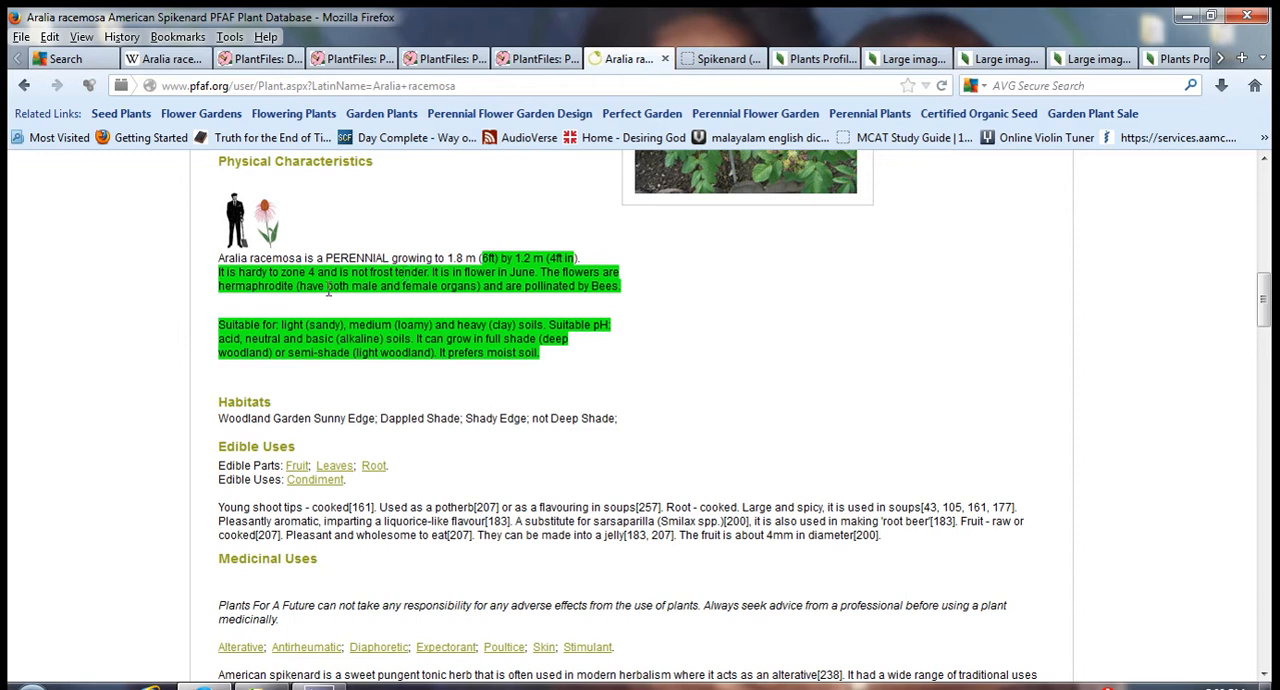
mouse_move(297, 303)
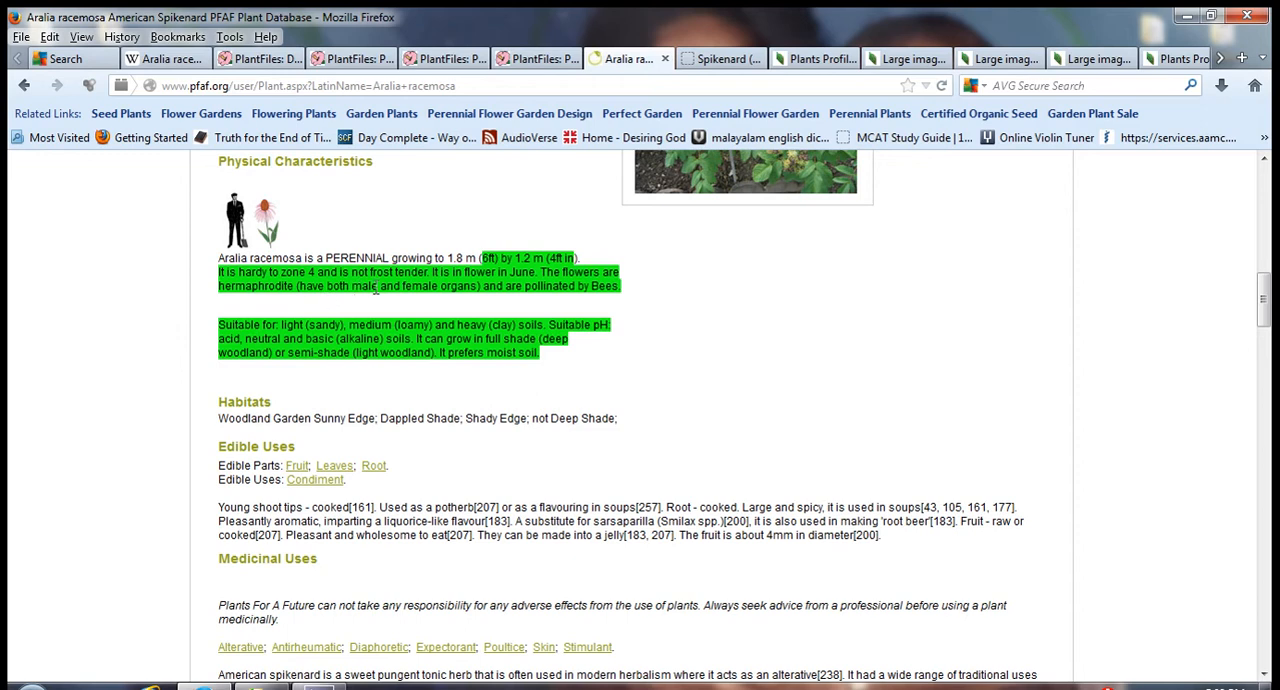
mouse_move(211, 278)
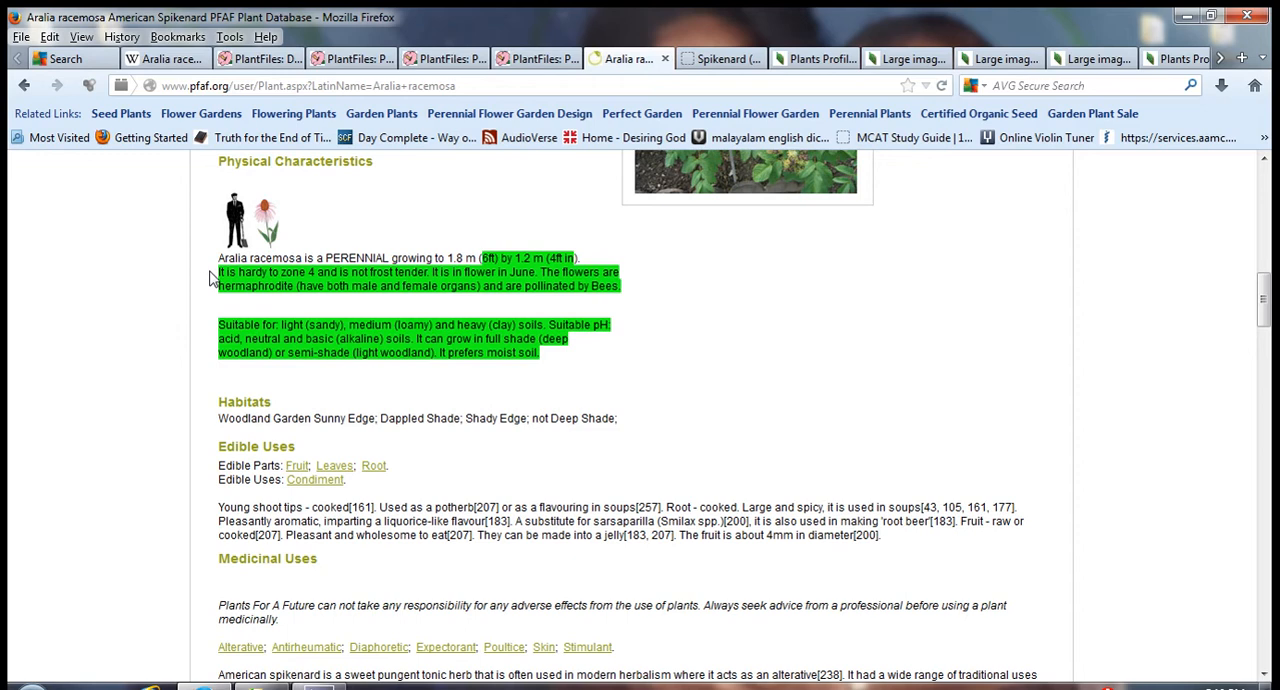
mouse_move(387, 305)
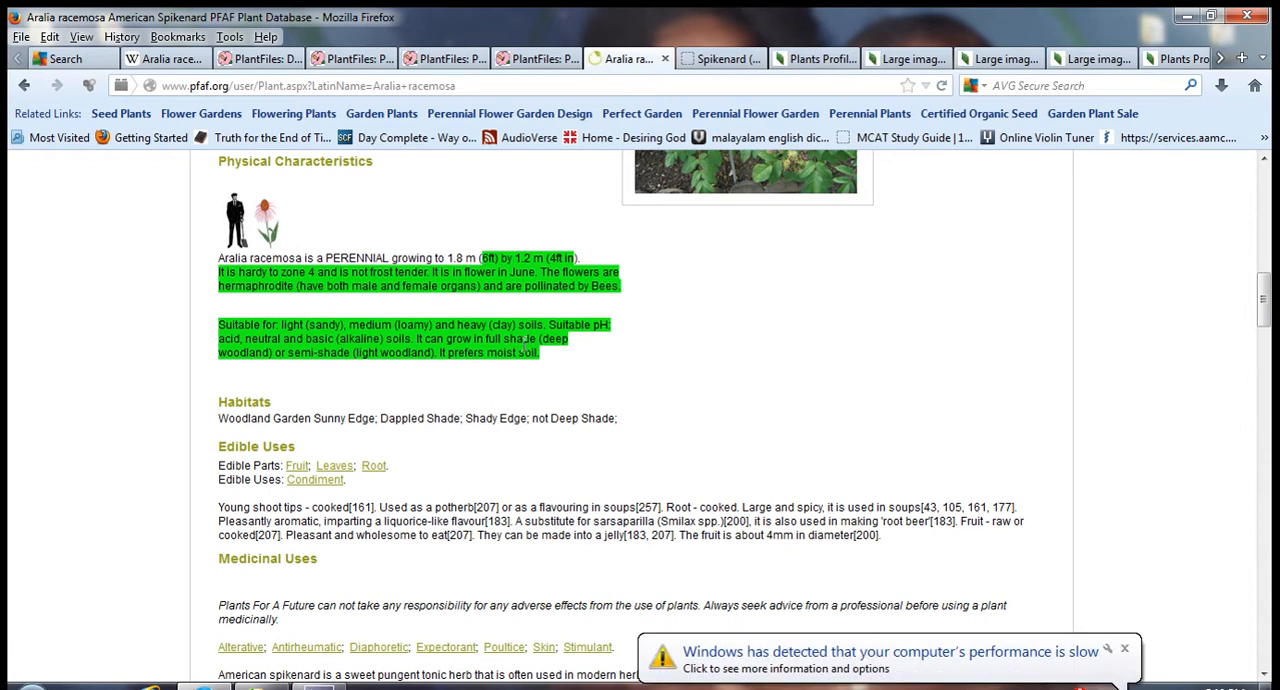
mouse_move(306, 369)
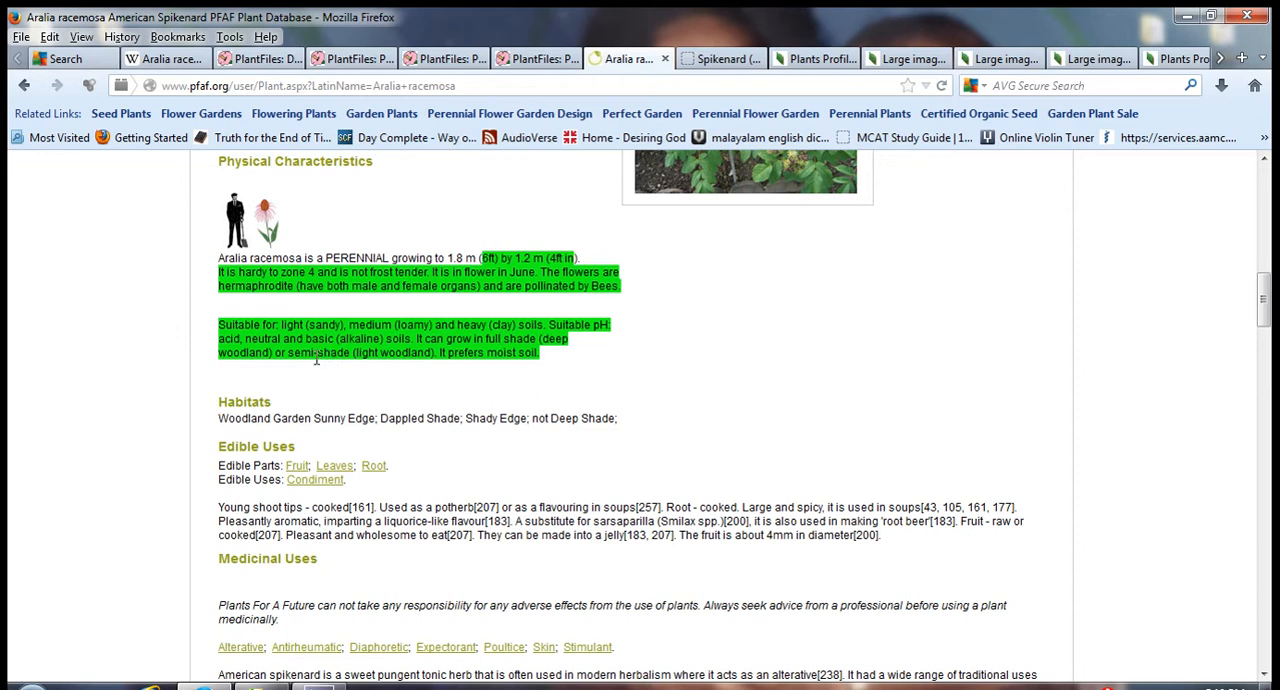
mouse_move(500, 382)
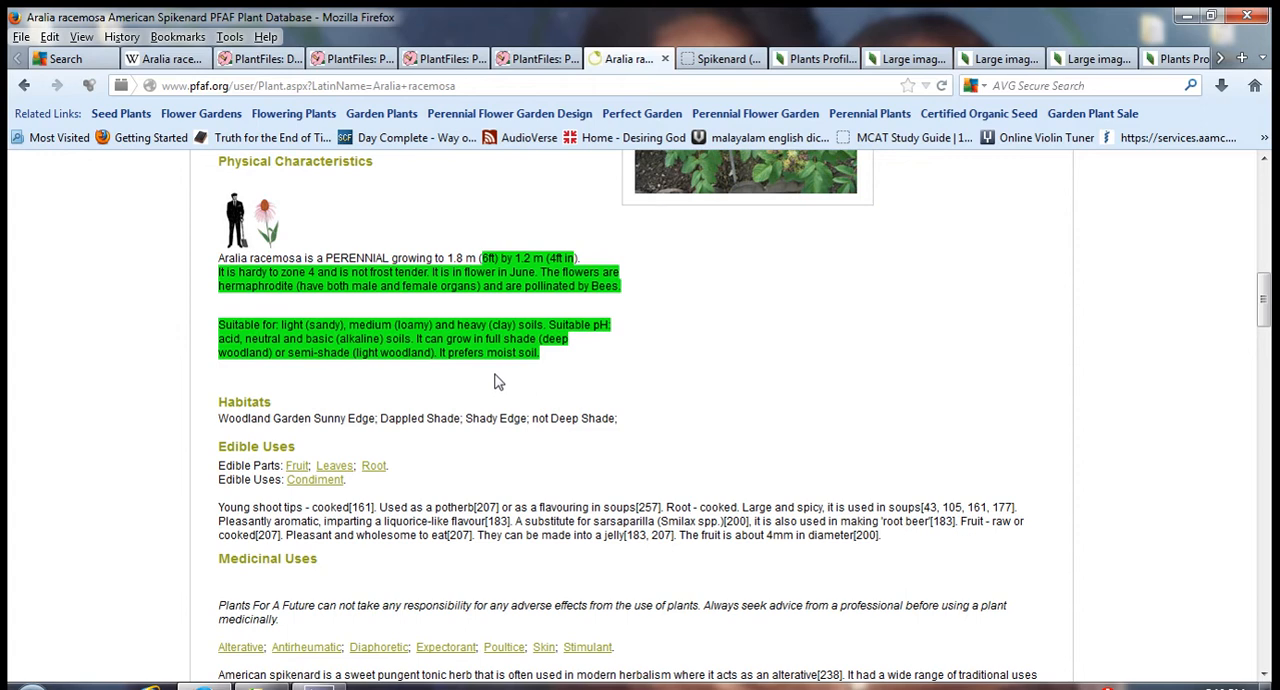
mouse_move(940, 336)
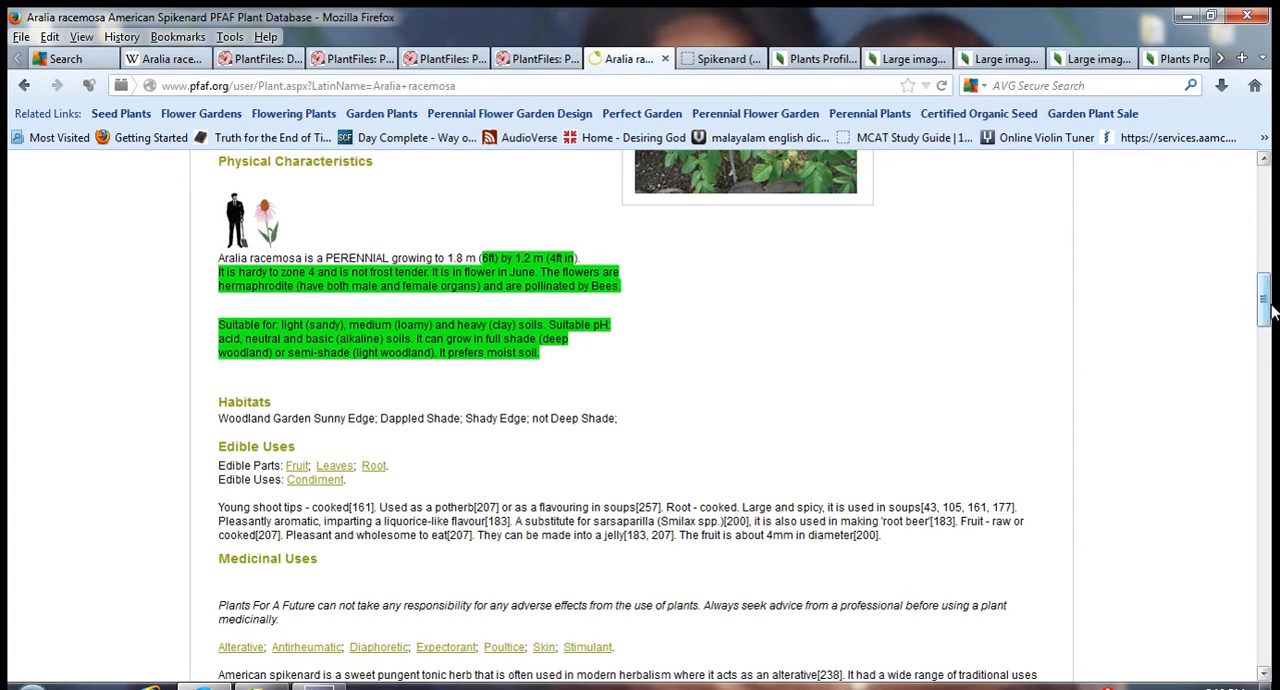
Scroll the PFAF Aralia racemosa page past Medicinal Uses to Cultivation details and the cold-stratification Propagation note
scroll("down", 3)
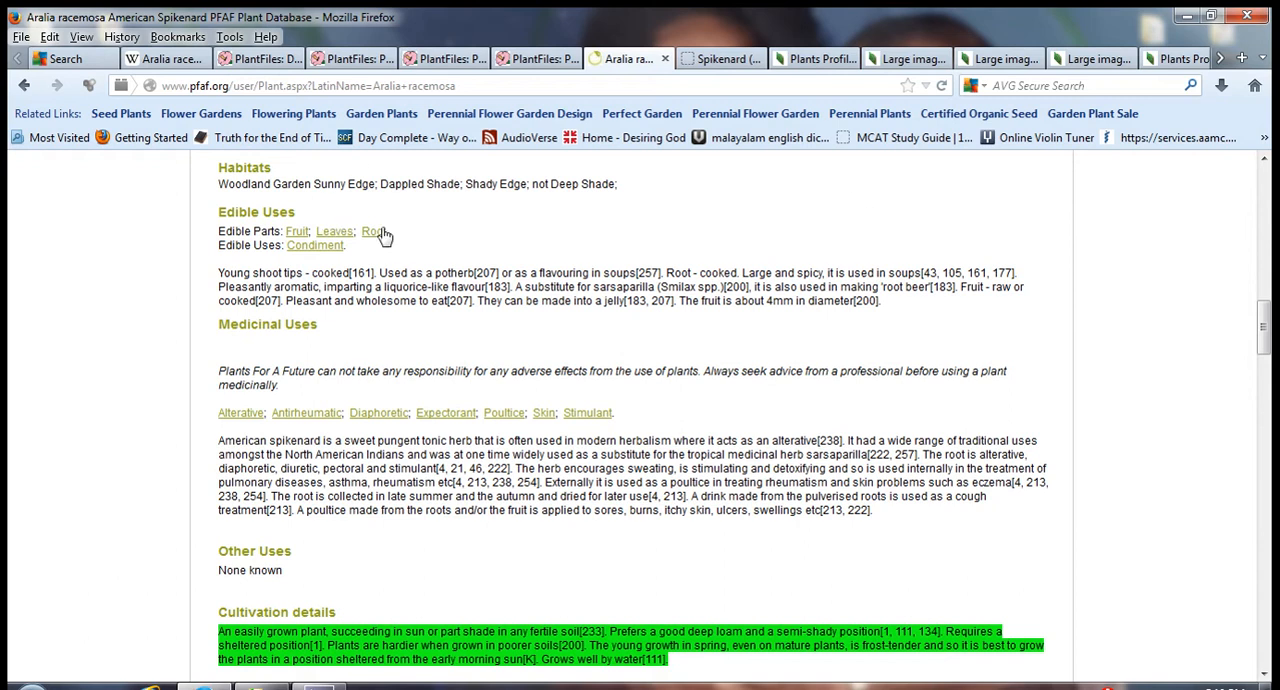
mouse_move(818, 332)
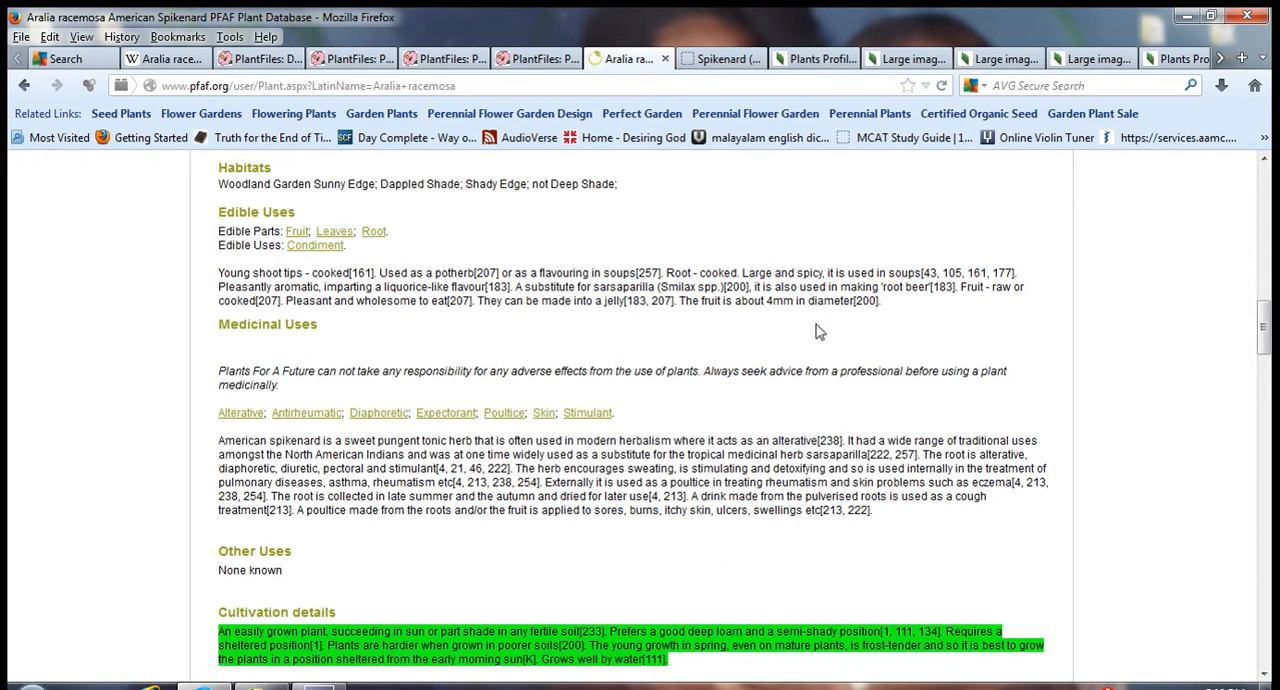
mouse_move(378, 412)
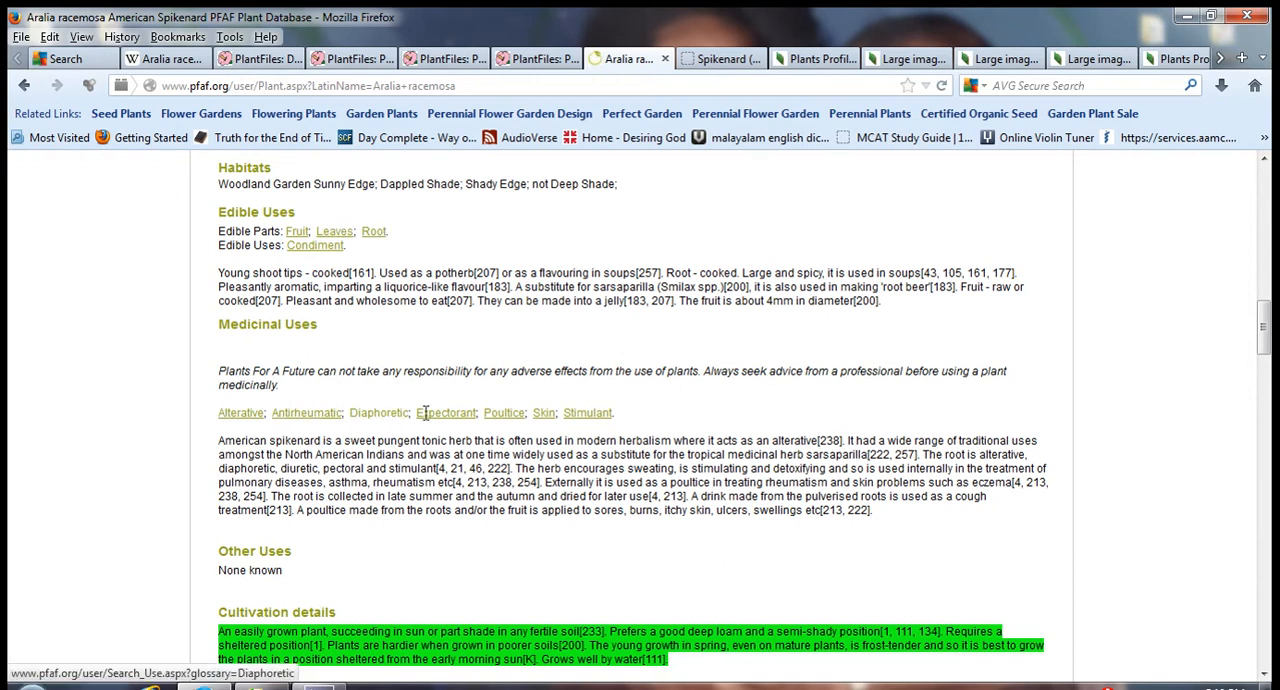
mouse_move(452, 390)
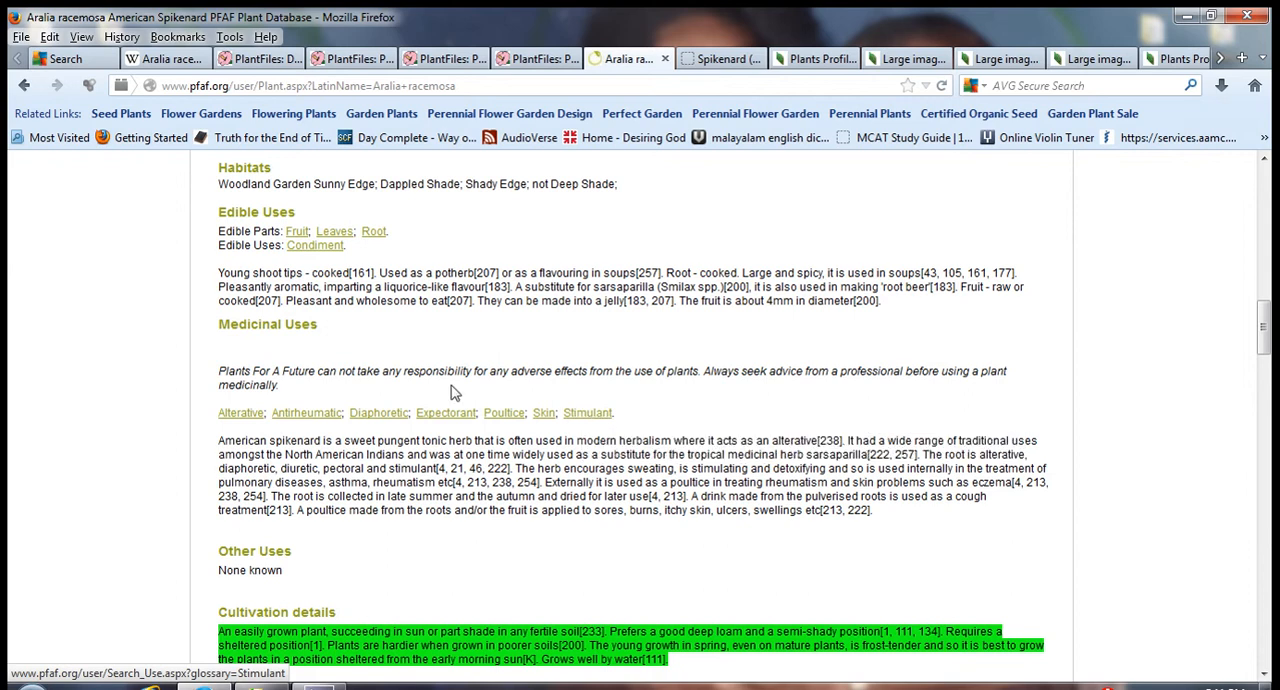
mouse_move(306, 412)
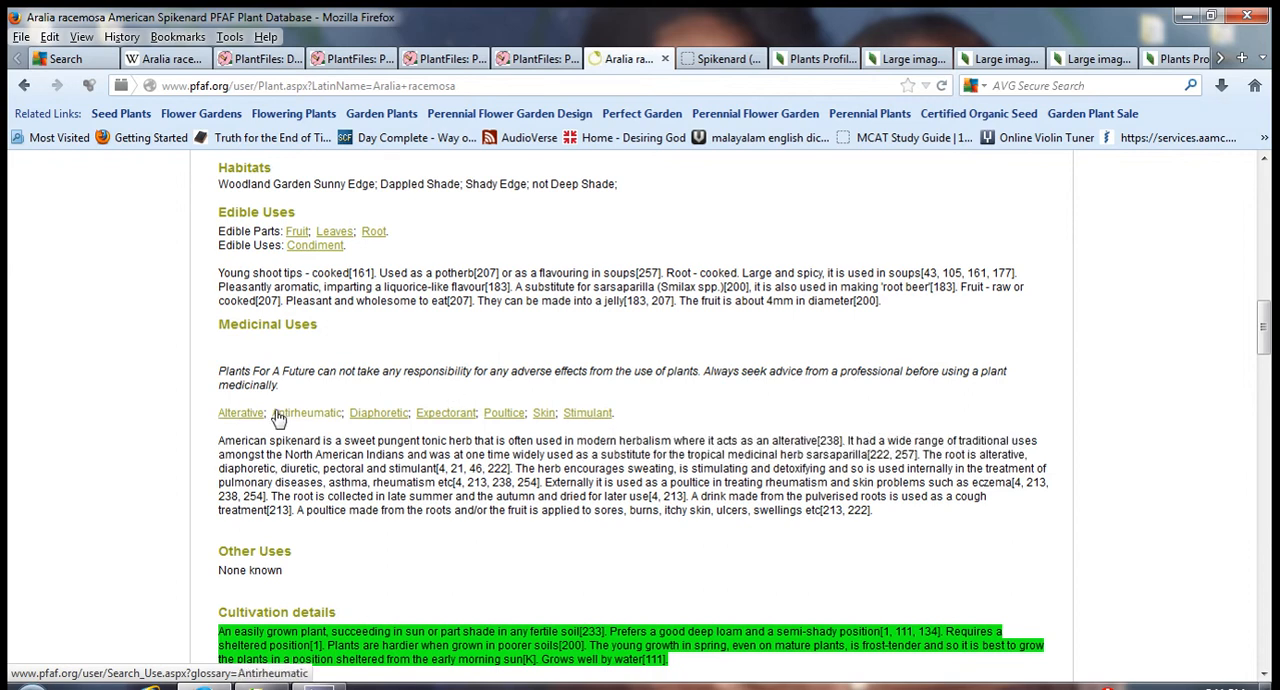
mouse_move(936, 445)
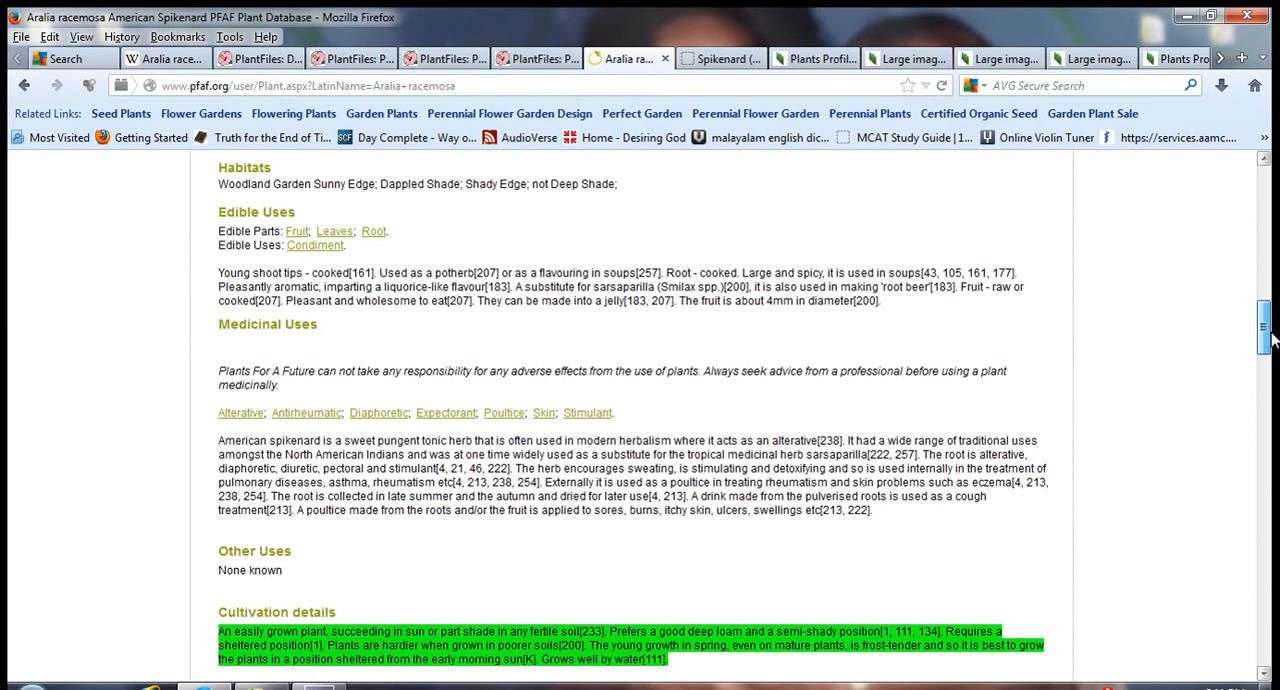
scroll("down", 3)
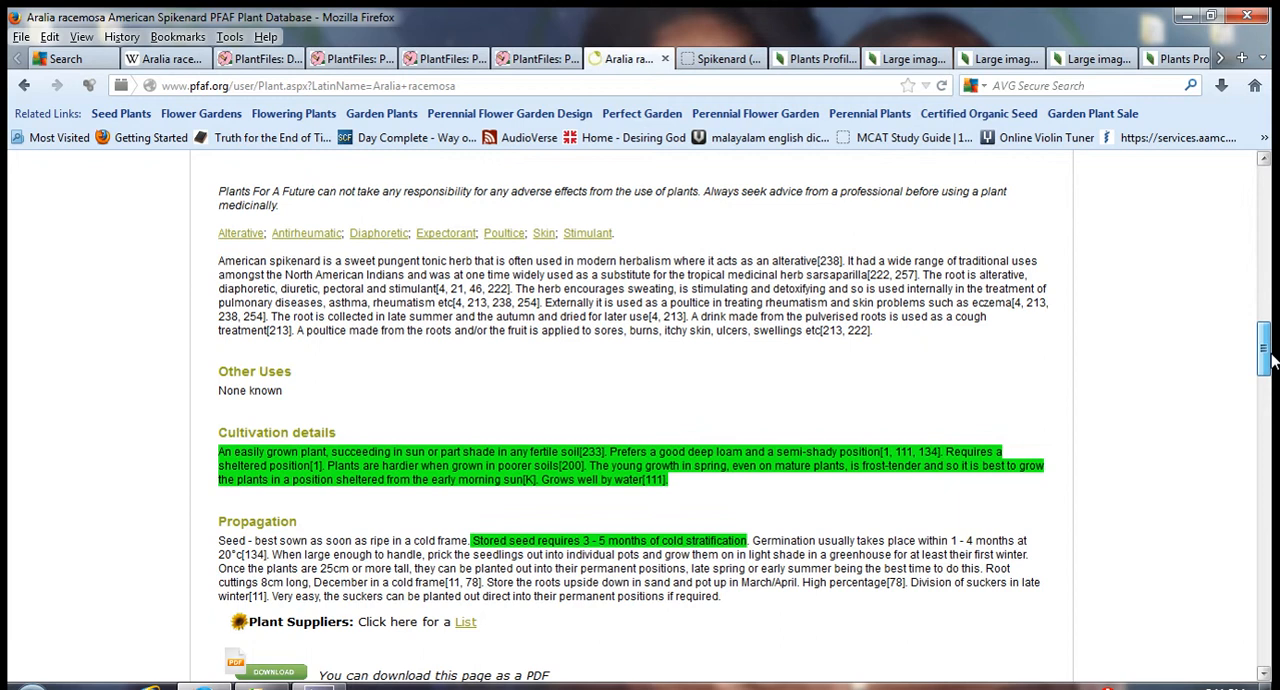
scroll("down", 3)
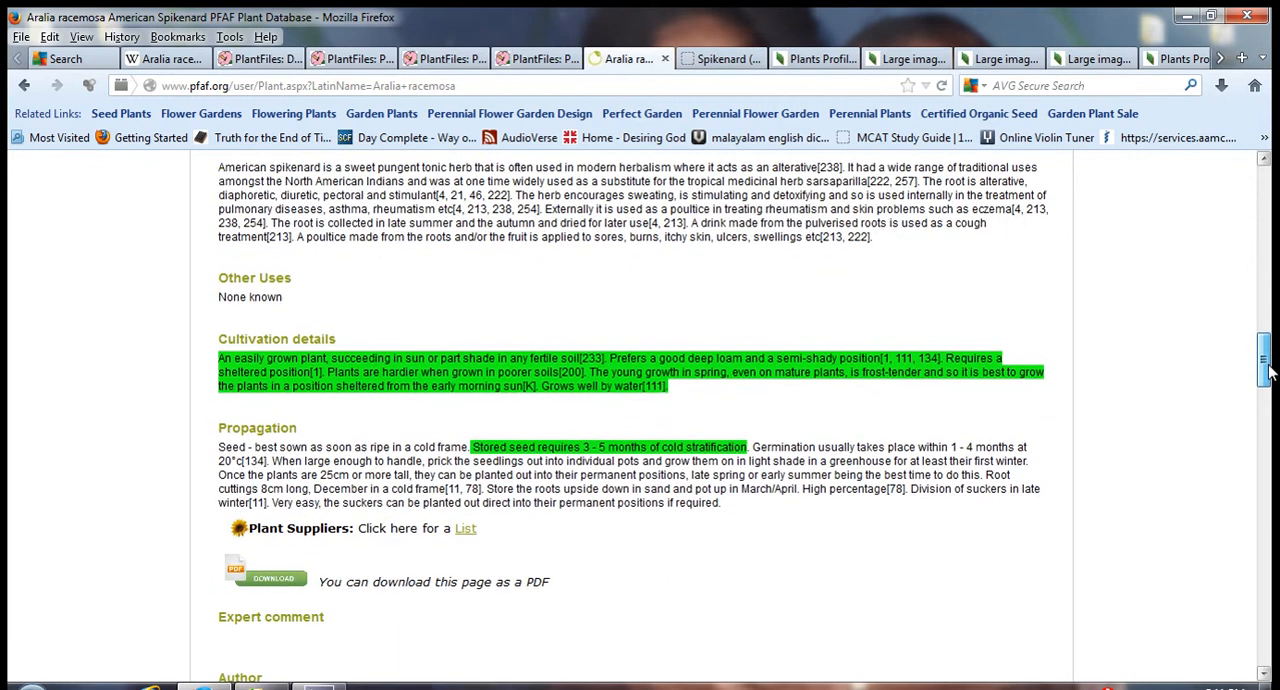
scroll("up", 3)
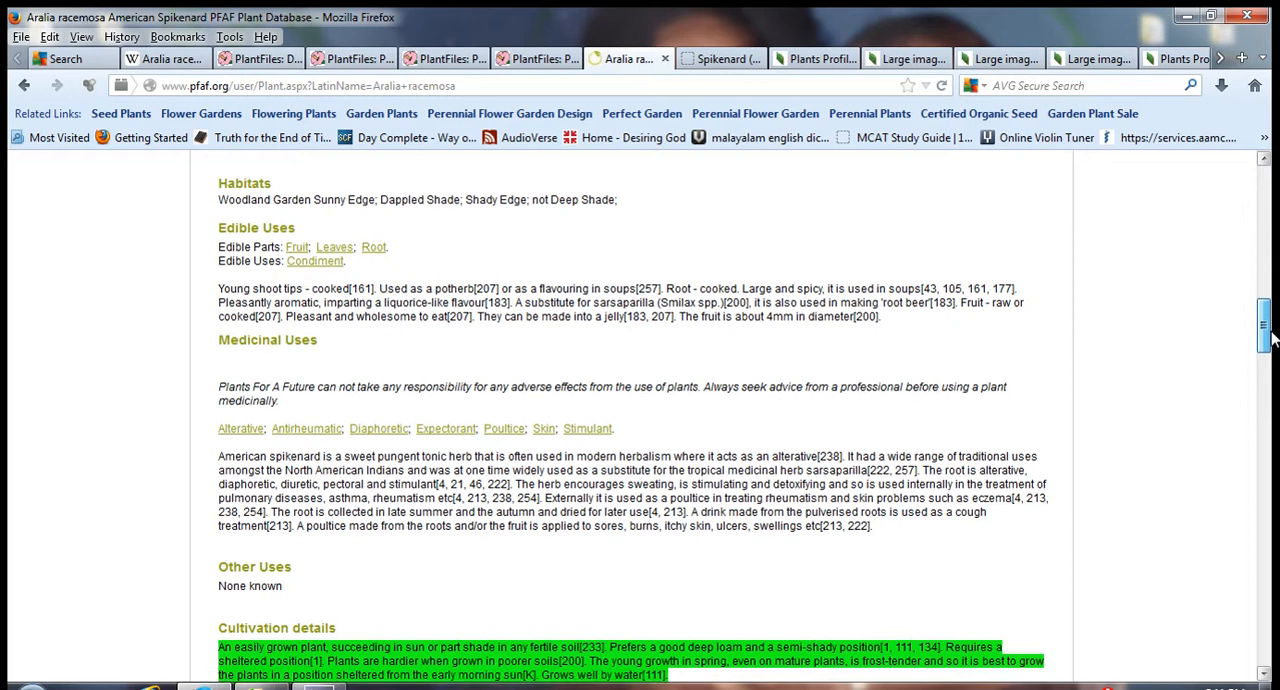
scroll("down", 3)
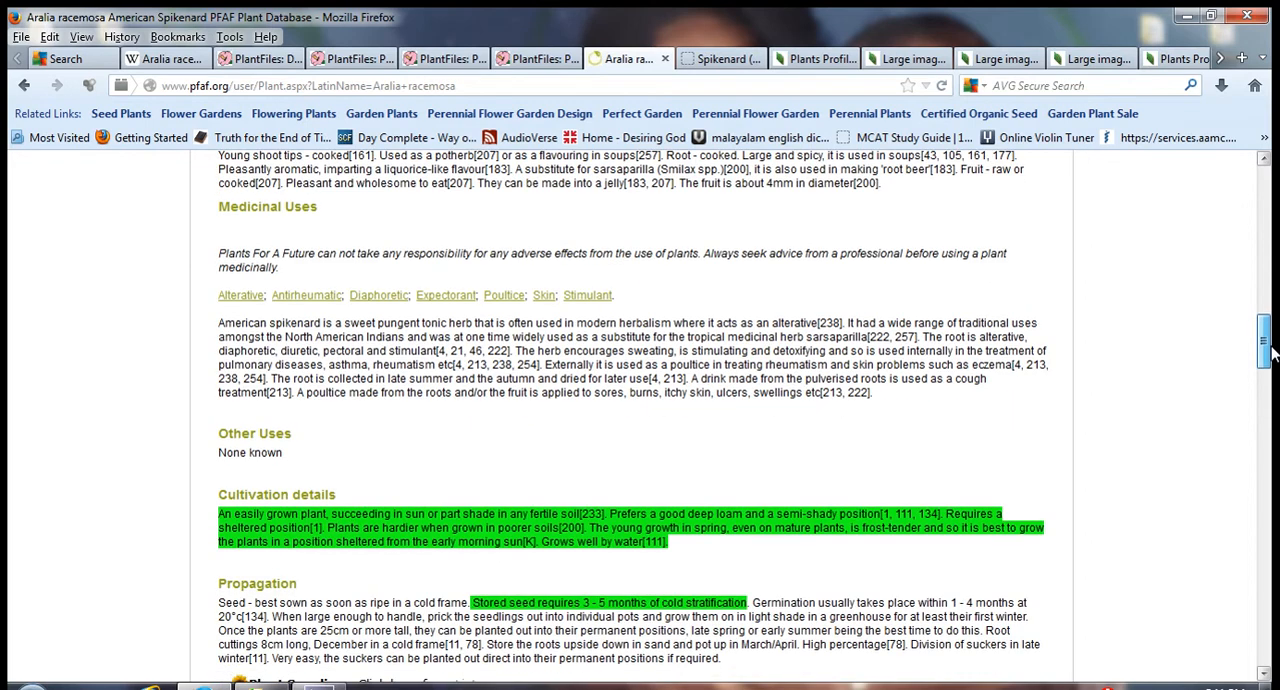
scroll("down", 3)
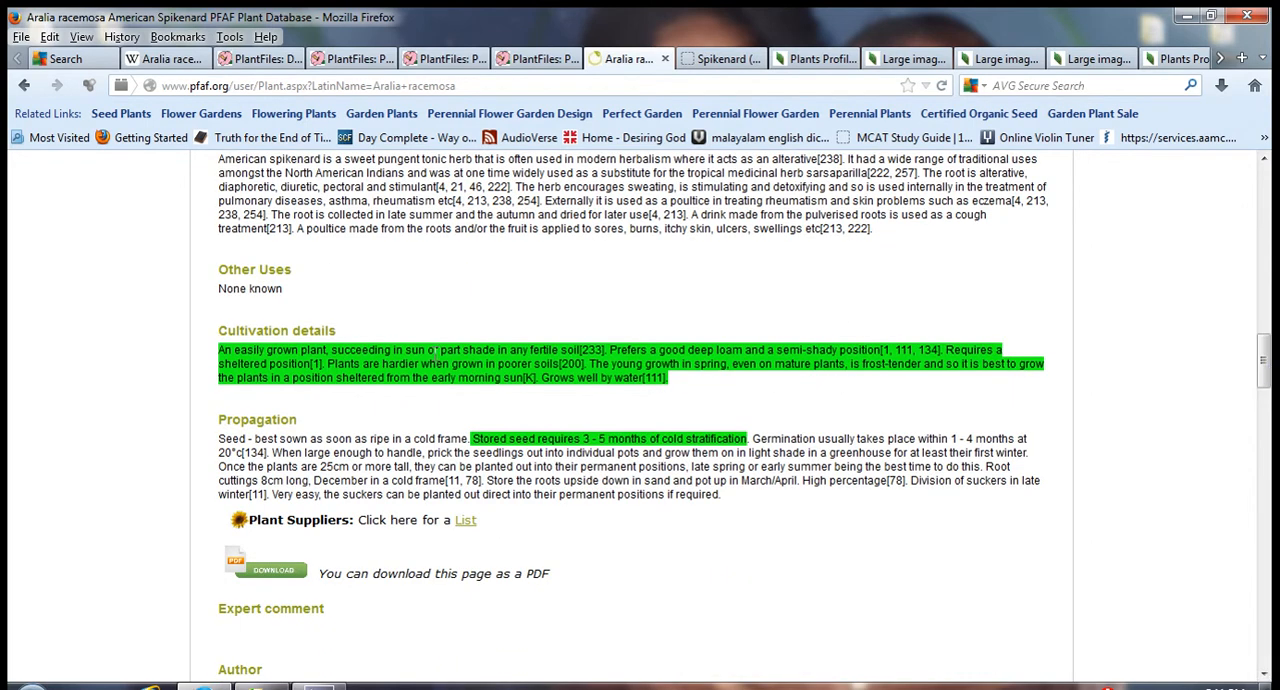
mouse_move(390, 333)
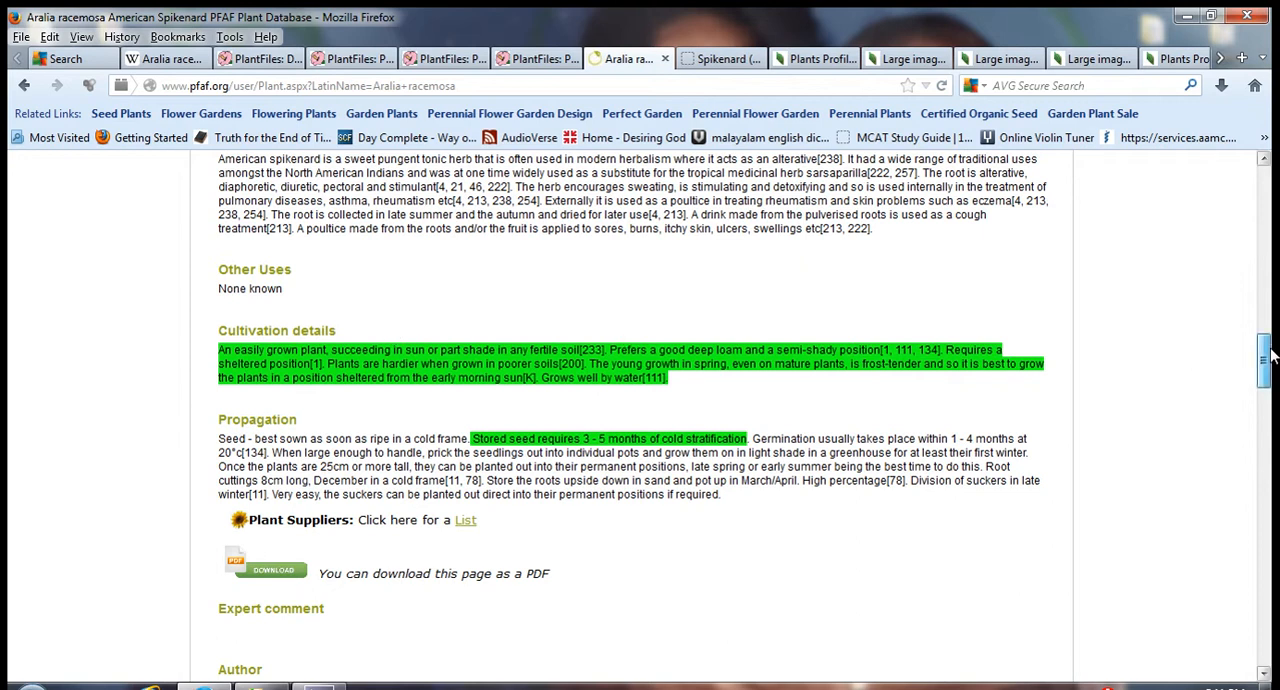
scroll("down", 3)
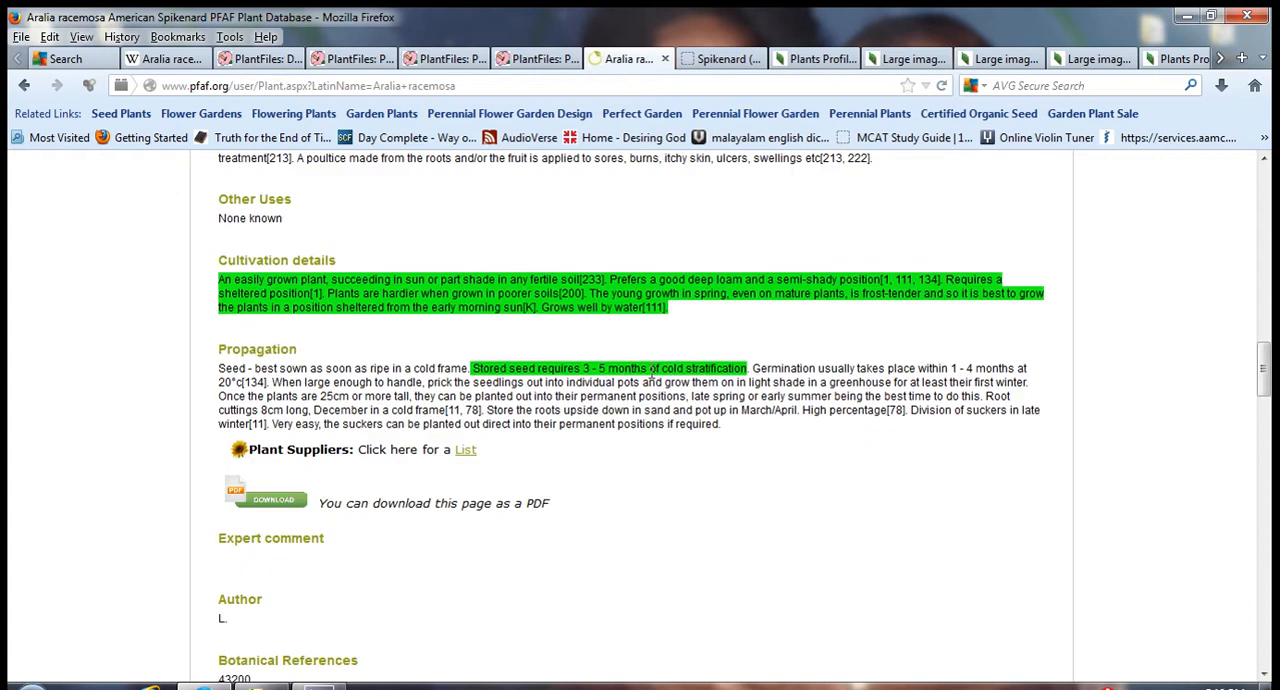
mouse_move(703, 363)
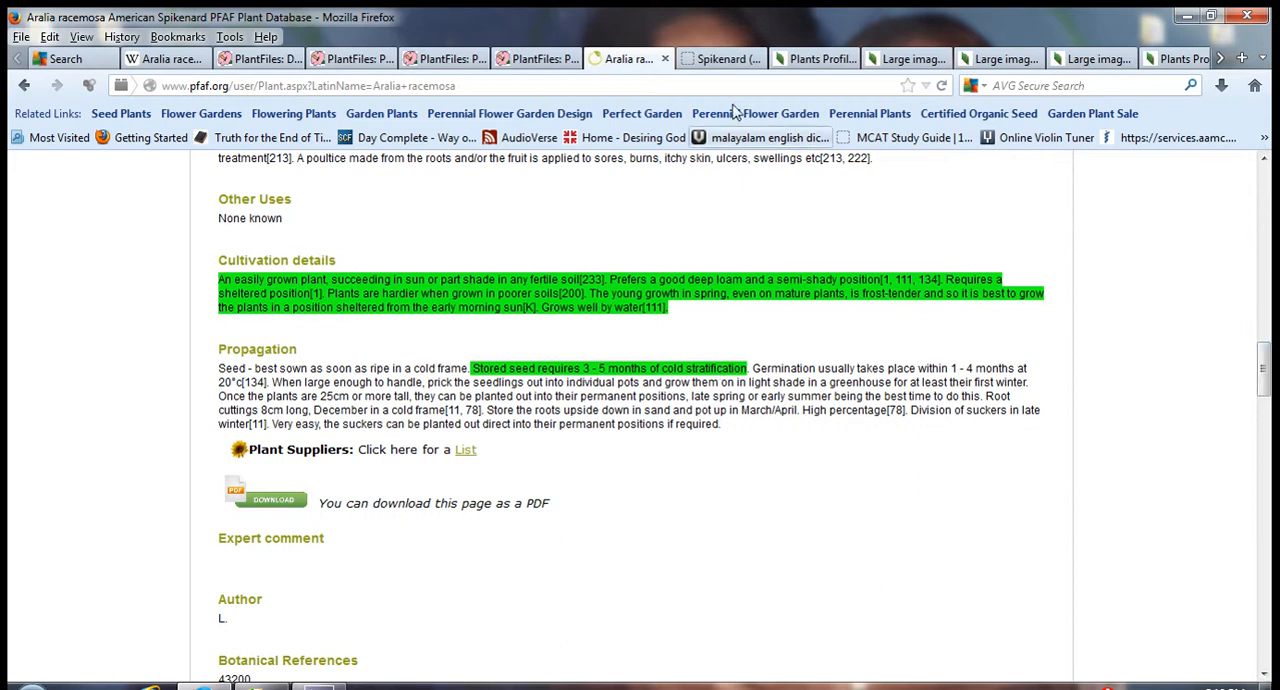
Show the Connecticut Botanical Society Spikenard page with its plant facts and flower-cluster photo
left_click(720, 58)
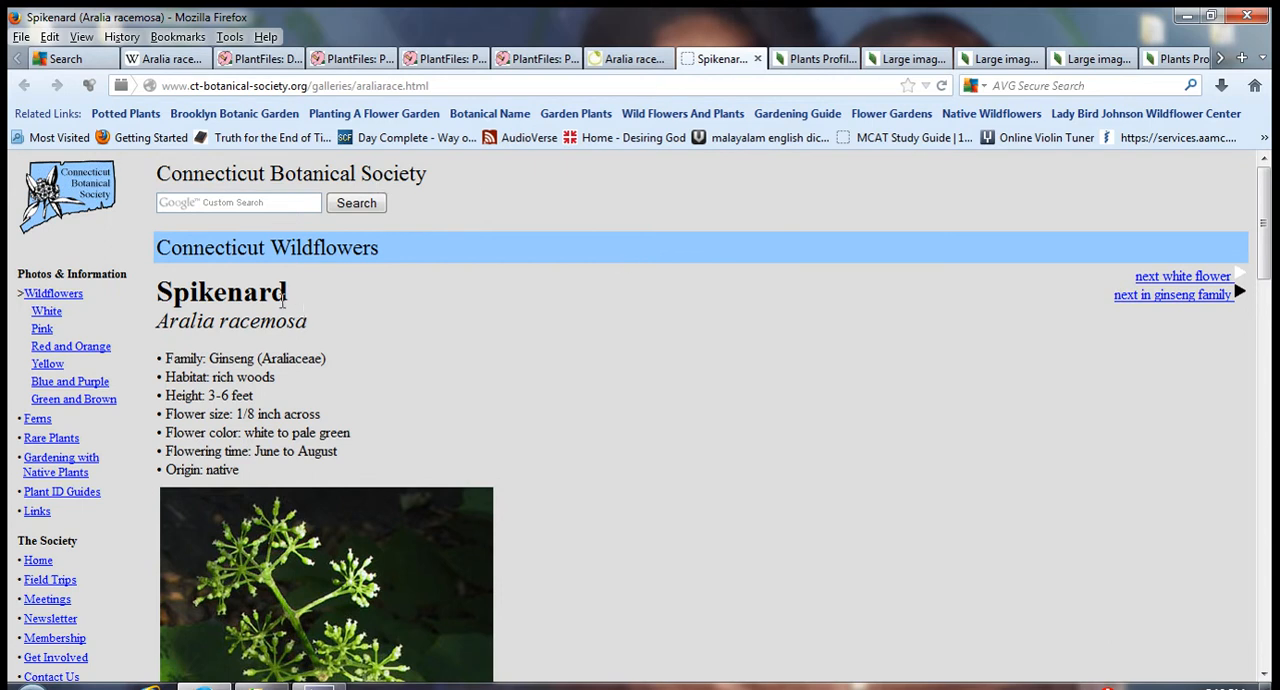
mouse_move(300, 340)
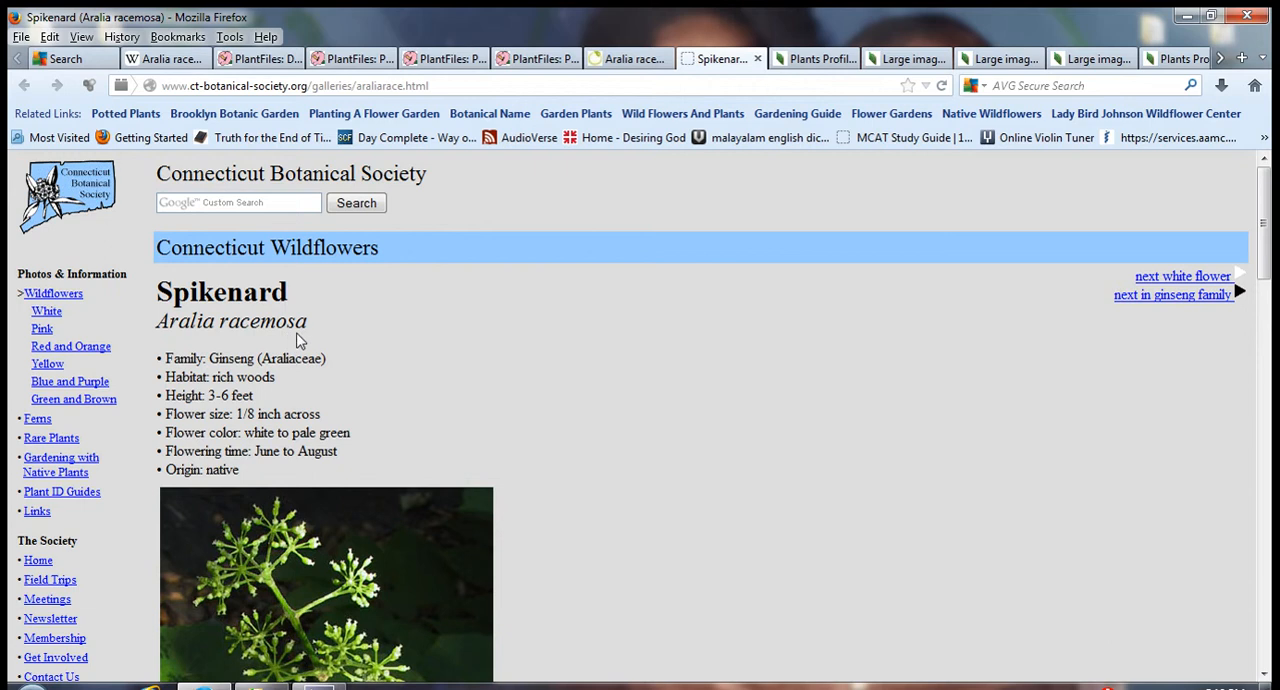
mouse_move(320, 377)
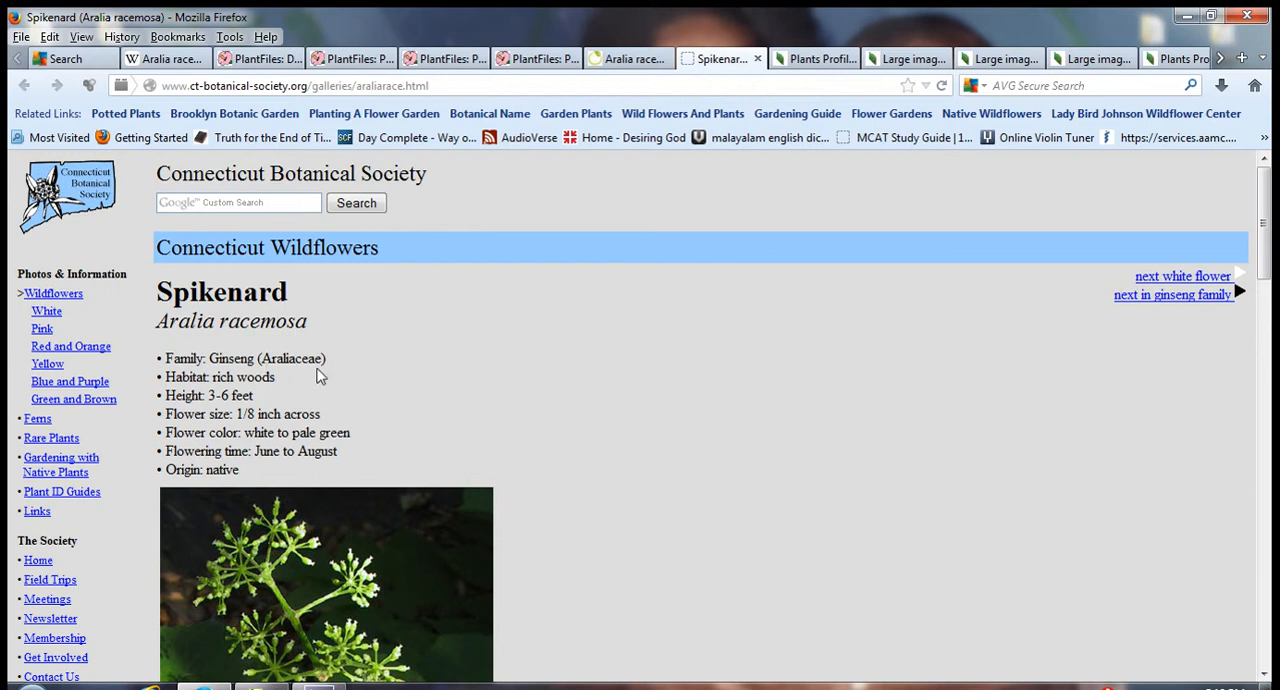
mouse_move(1061, 375)
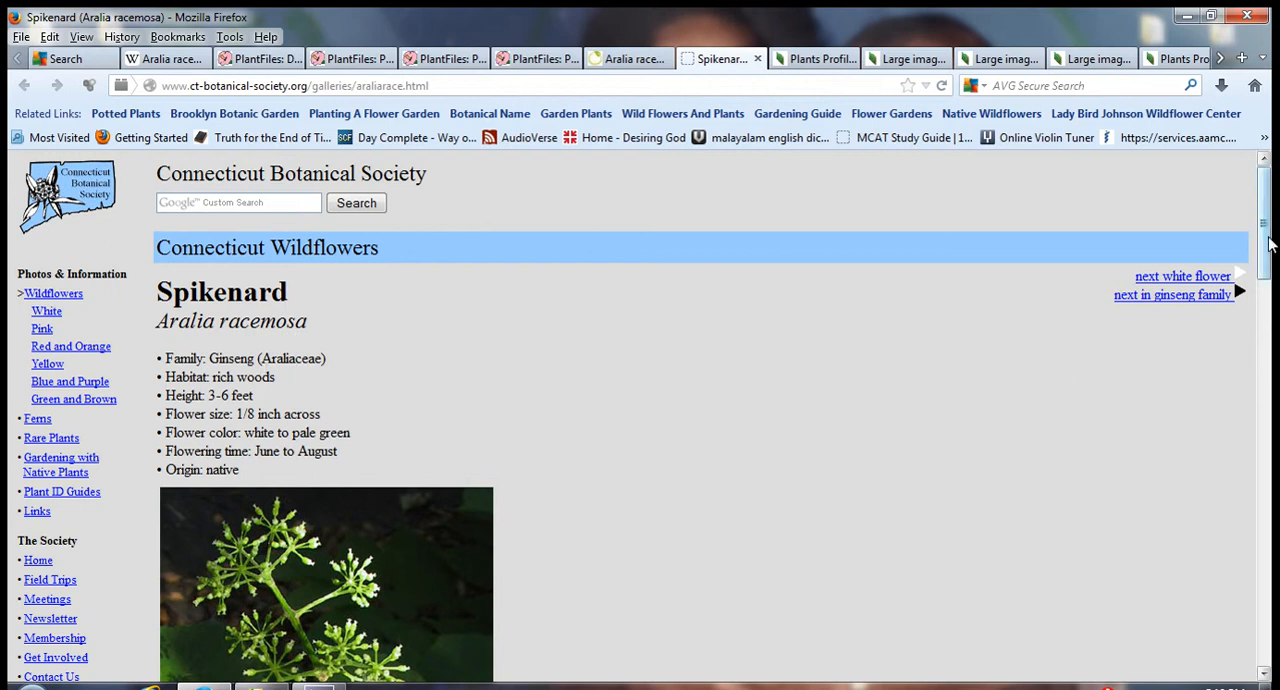
scroll("down", 3)
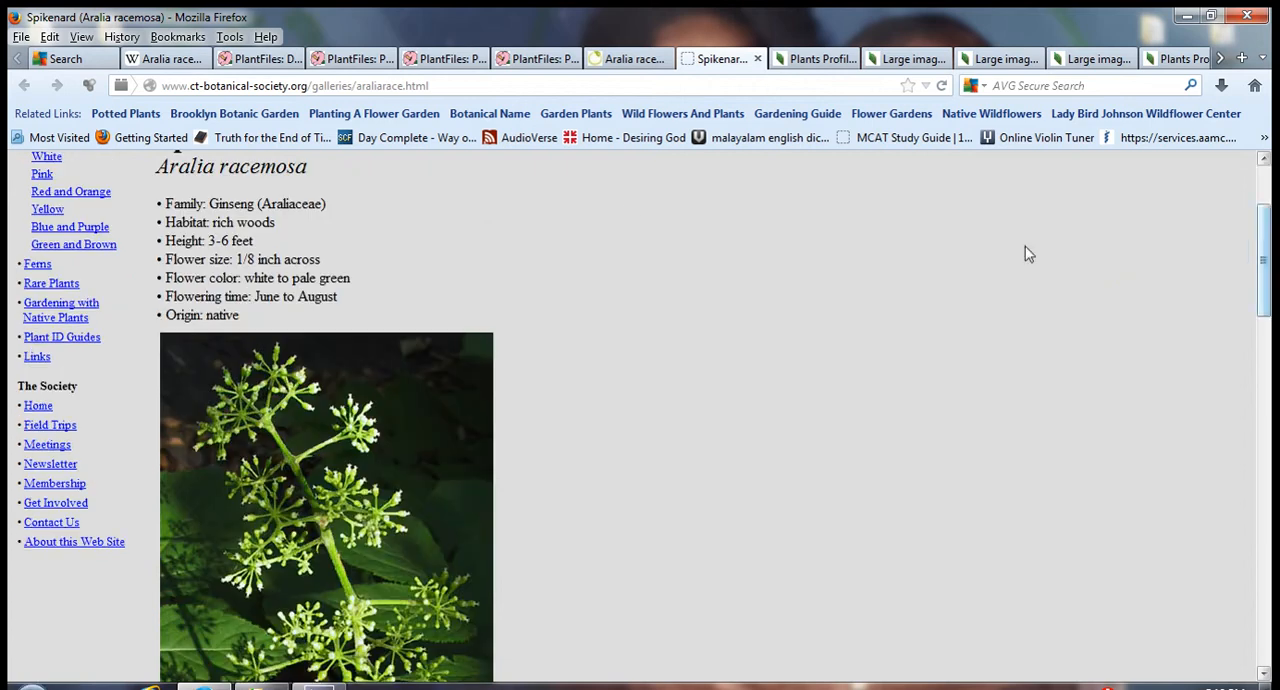
mouse_move(1053, 260)
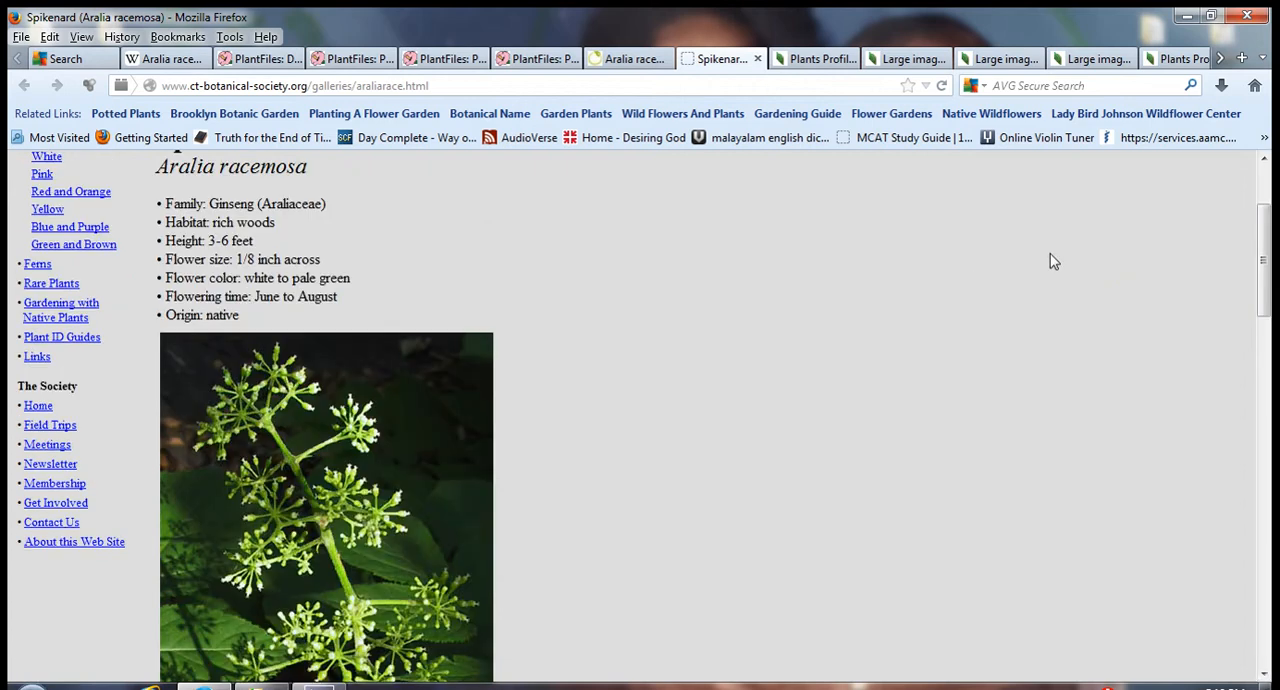
mouse_move(1264, 260)
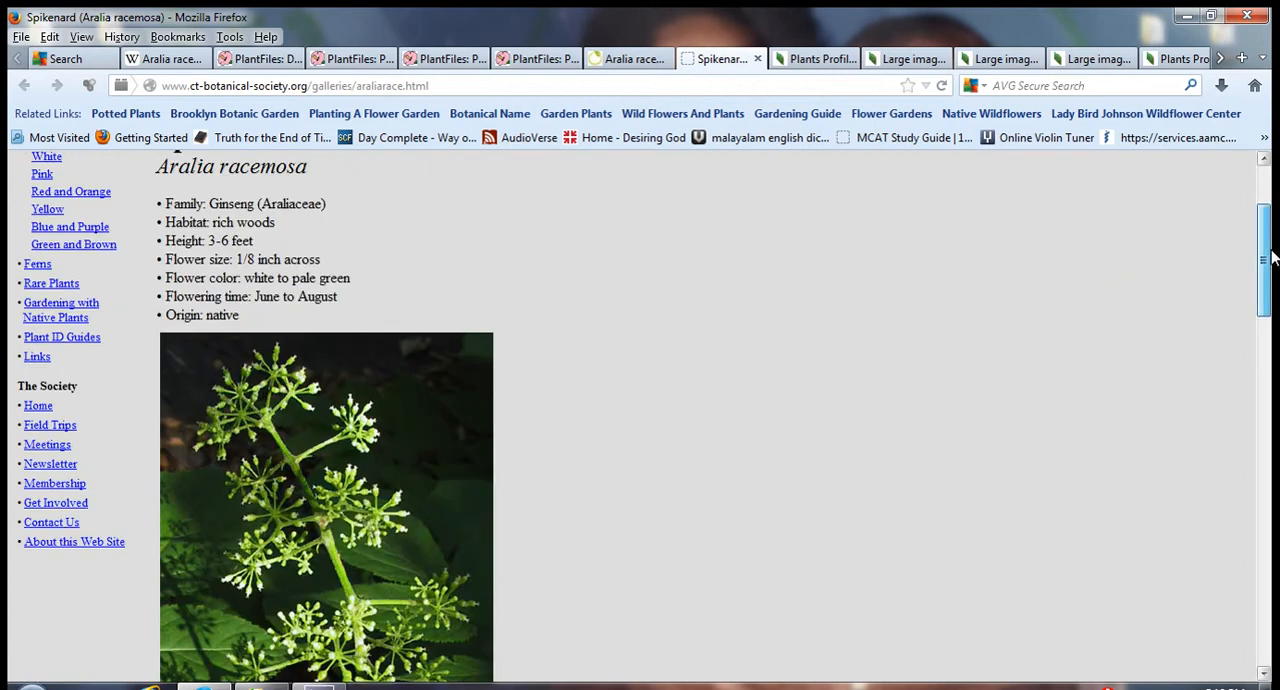
scroll("down", 3)
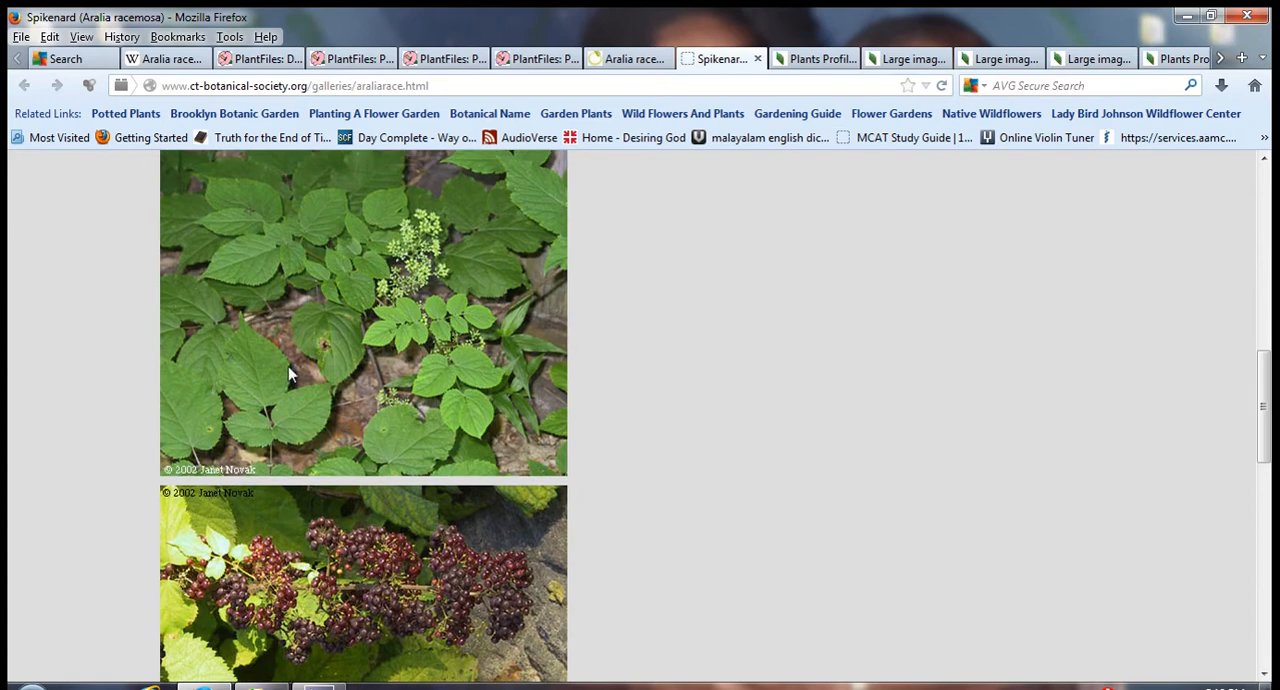
mouse_move(1232, 420)
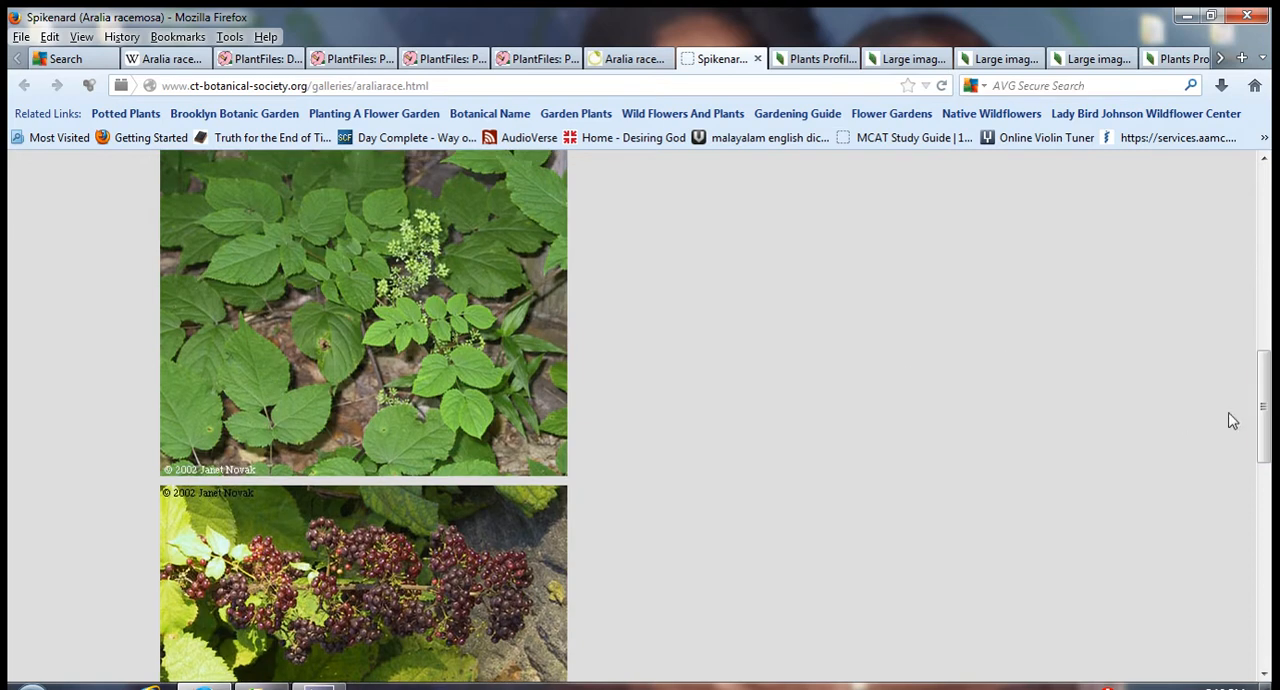
scroll("down", 3)
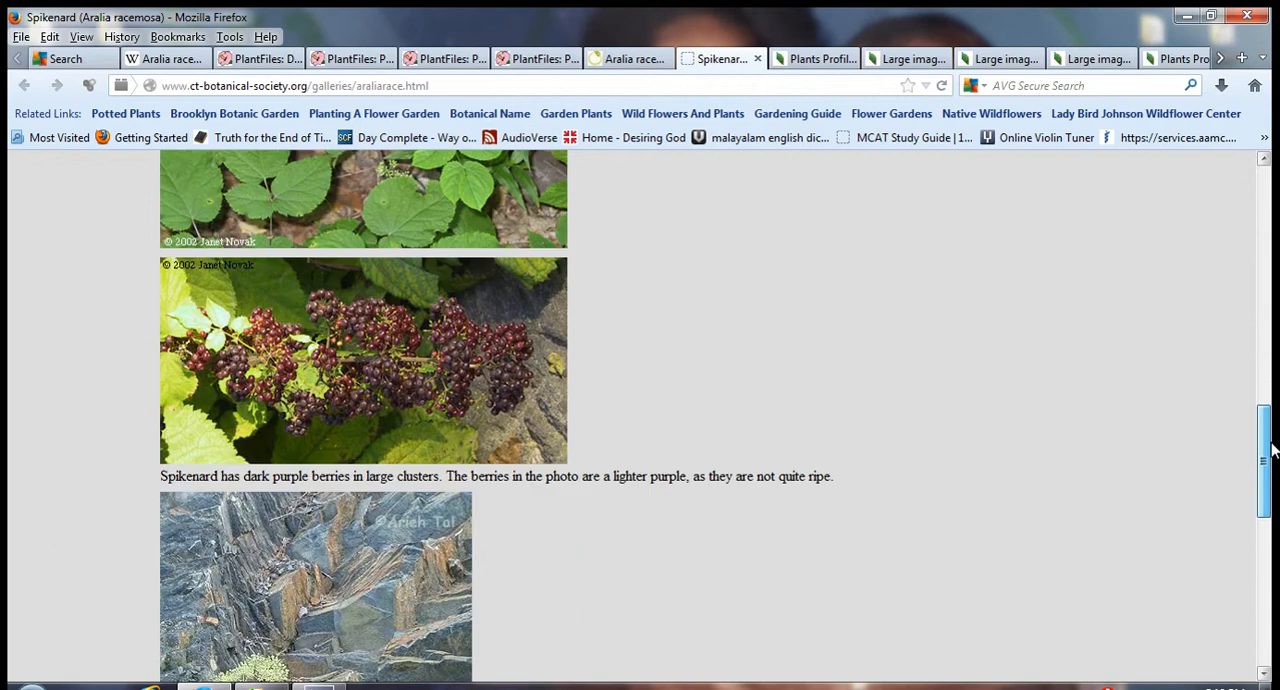
scroll("down", 3)
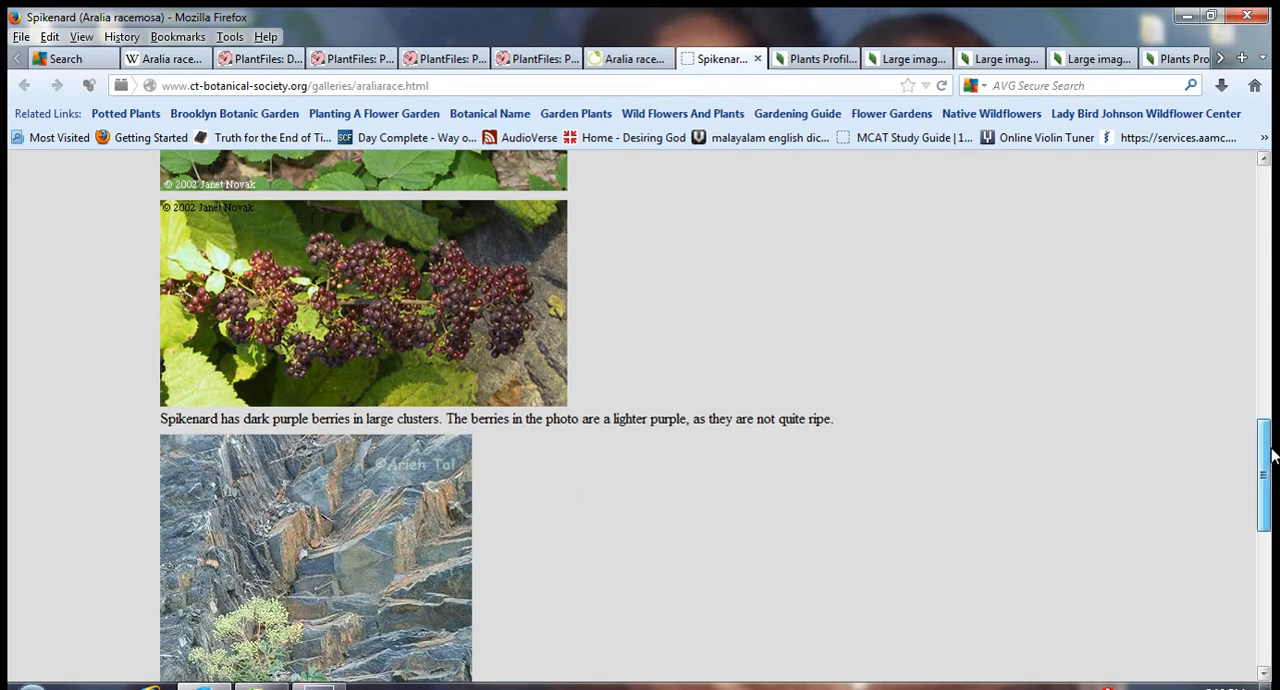
mouse_move(874, 365)
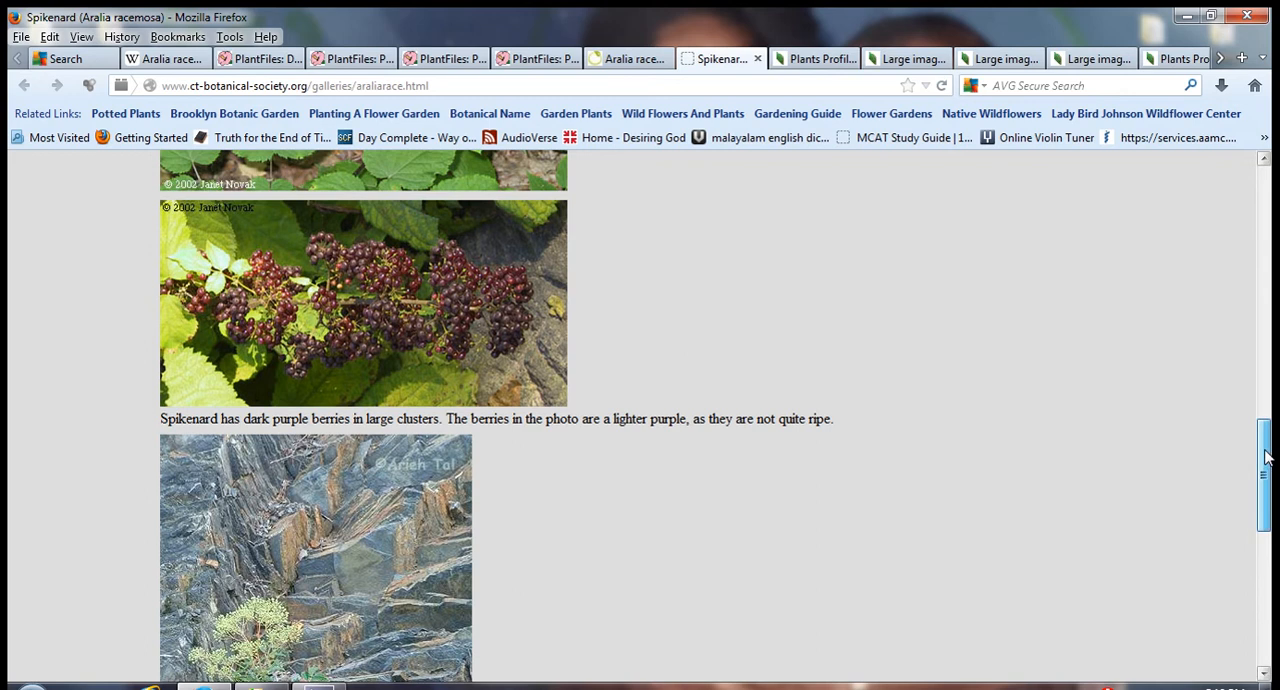
scroll("down", 3)
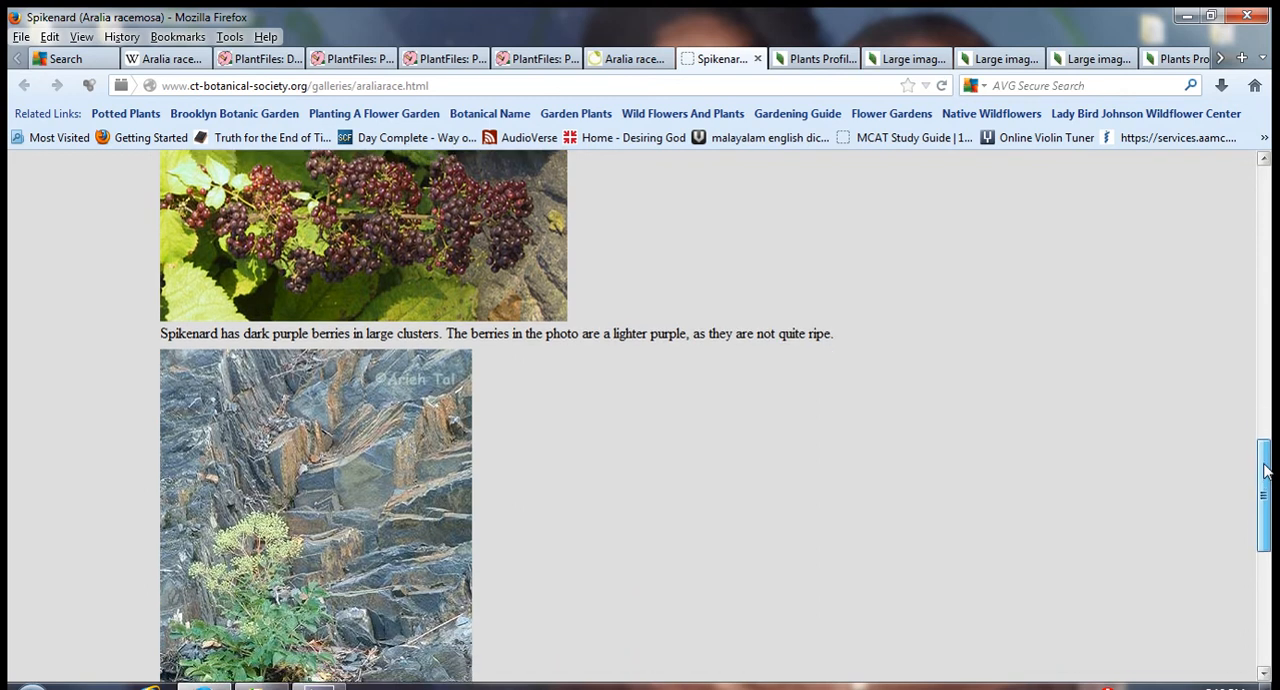
scroll("down", 3)
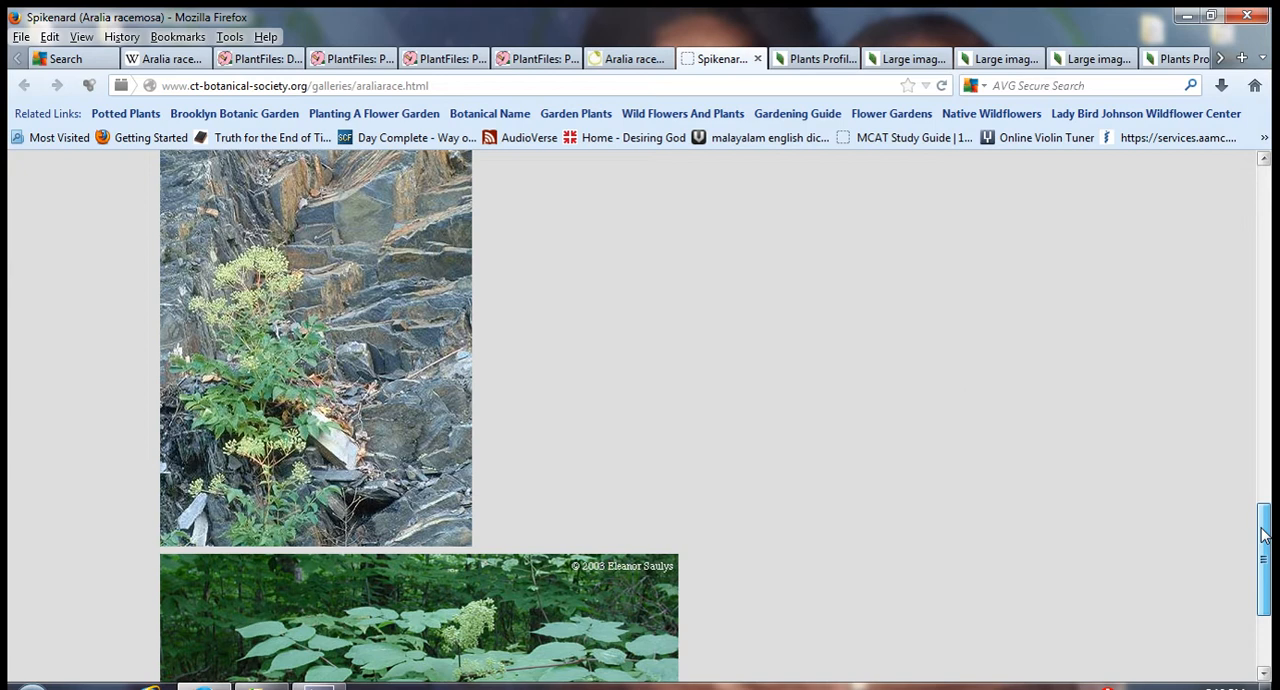
scroll("up", 3)
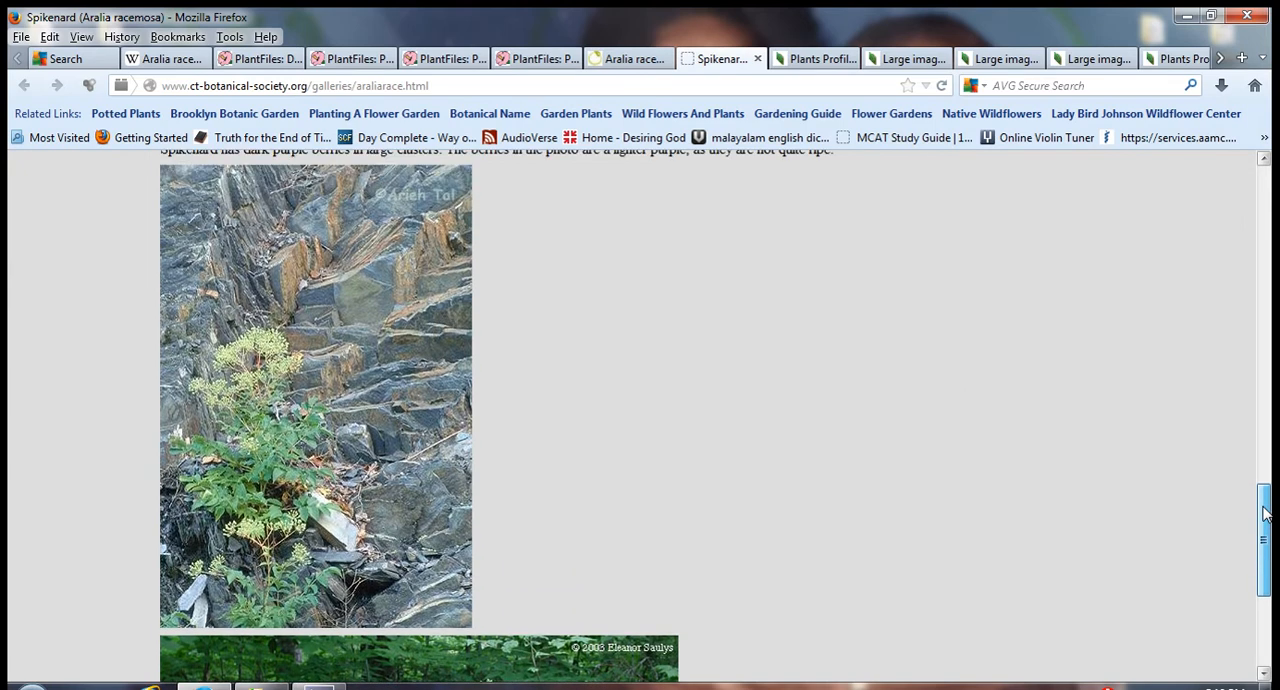
scroll("down", 3)
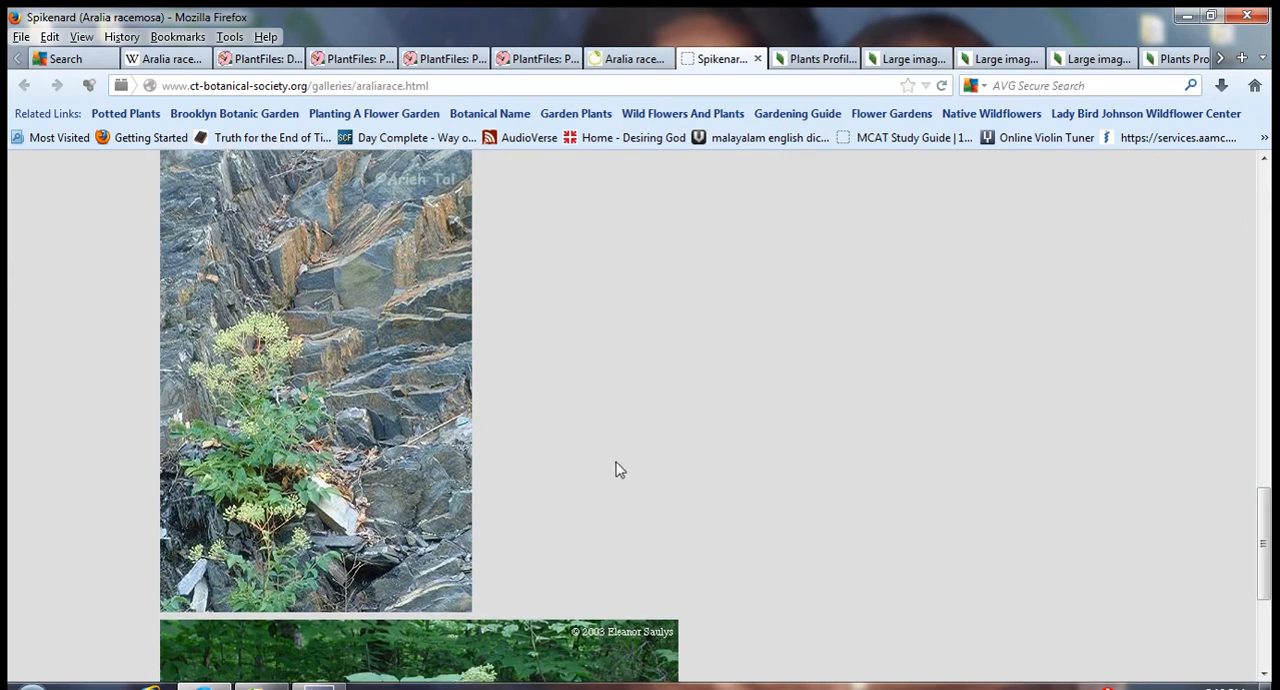
mouse_move(507, 514)
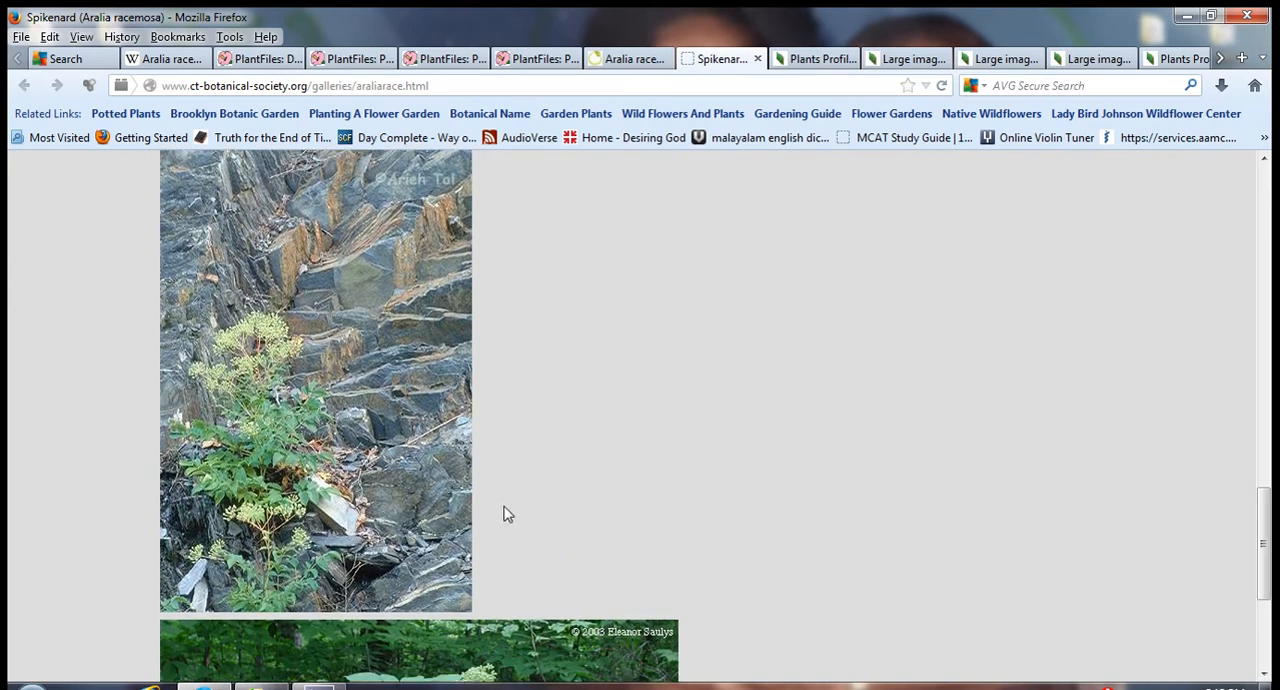
mouse_move(475, 507)
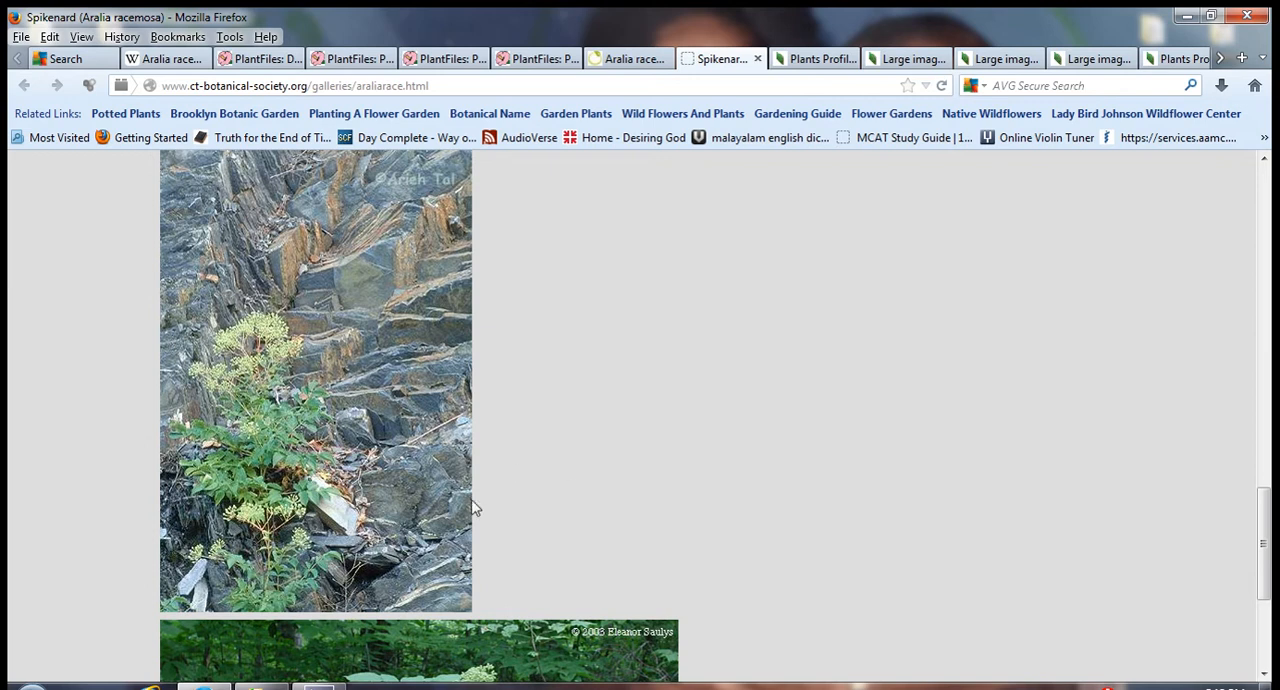
mouse_move(1273, 452)
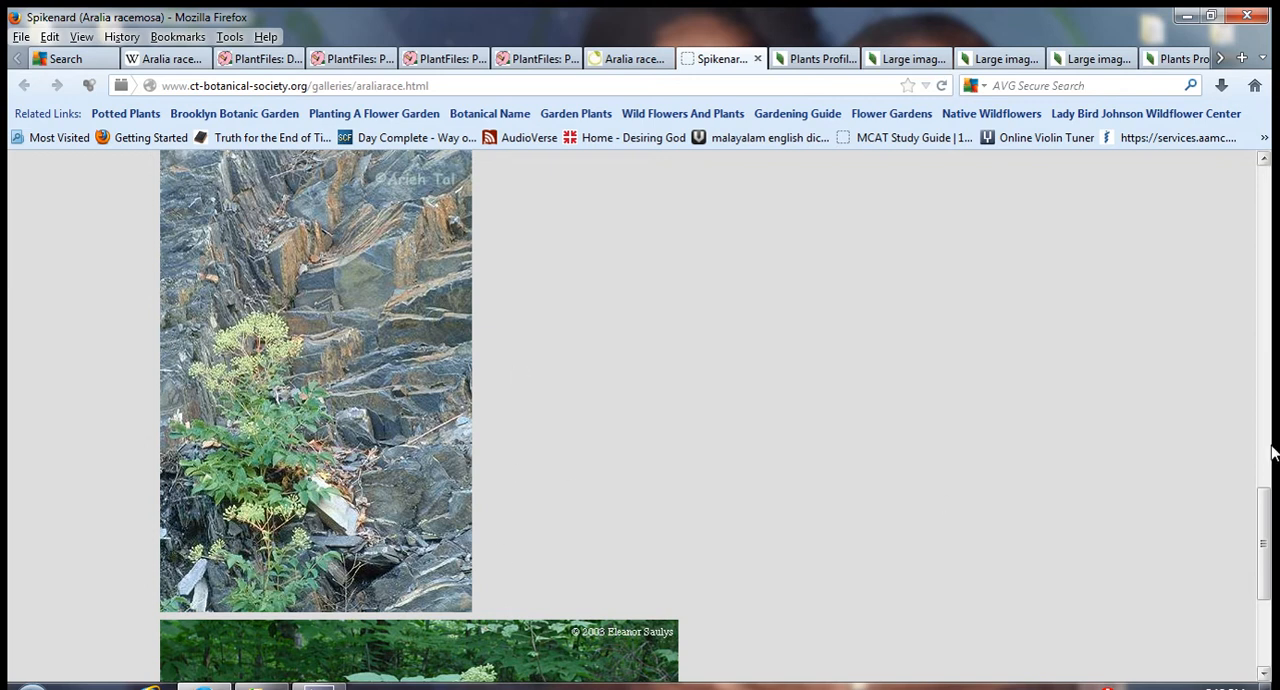
scroll("down", 3)
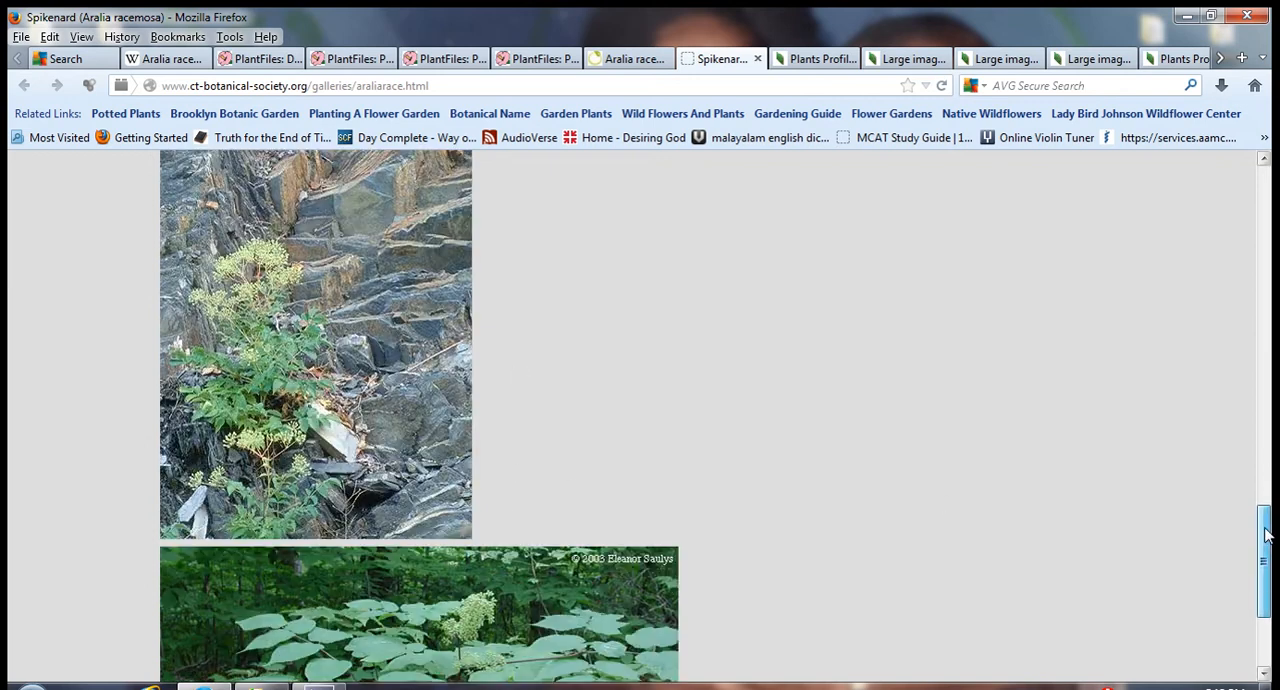
scroll("down", 3)
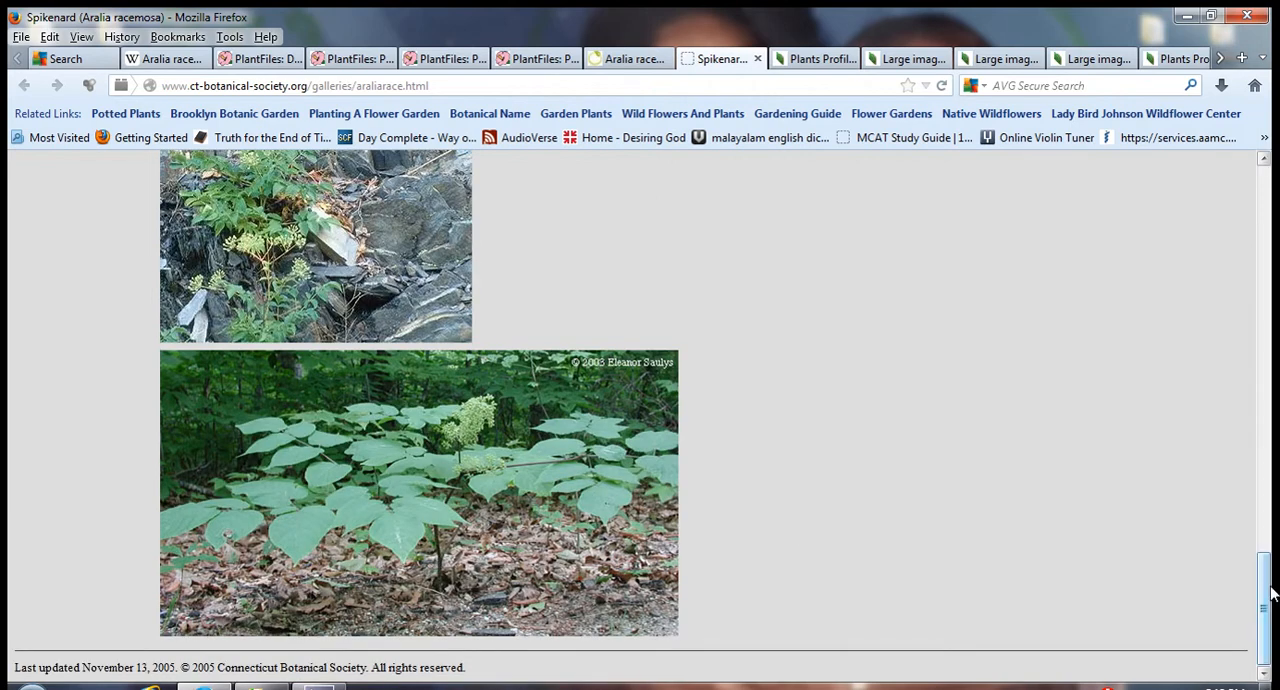
scroll("up", 3)
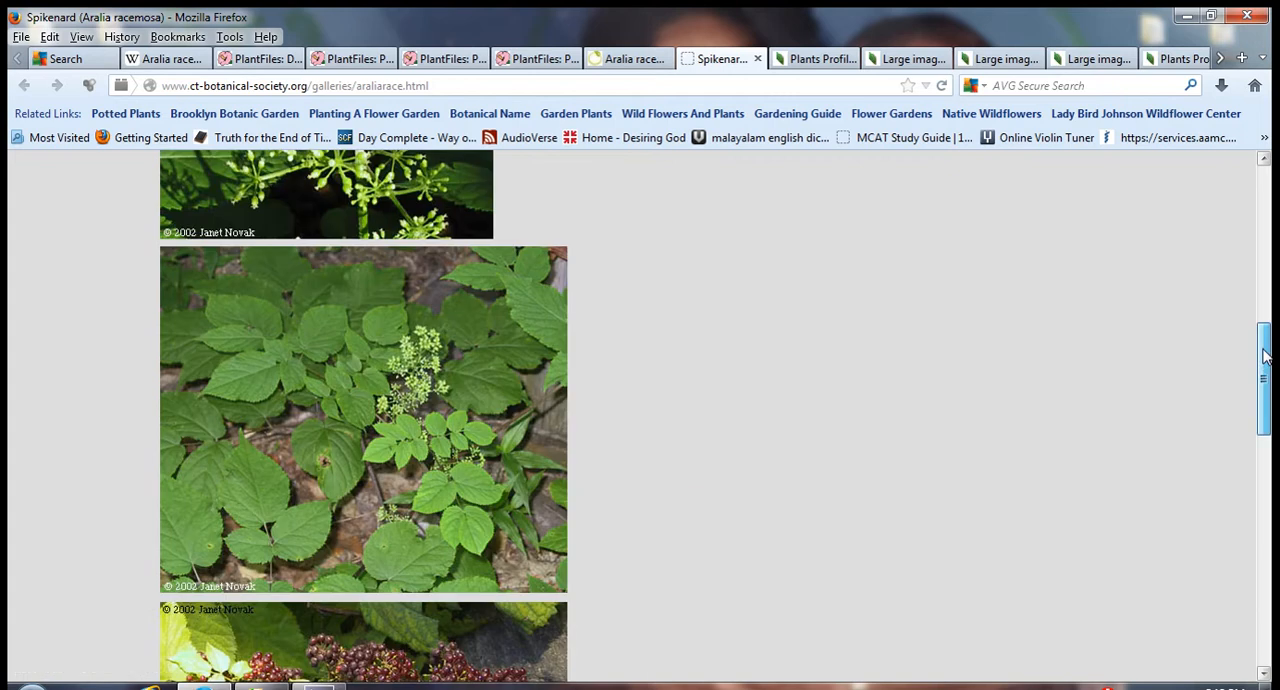
scroll("up", 3)
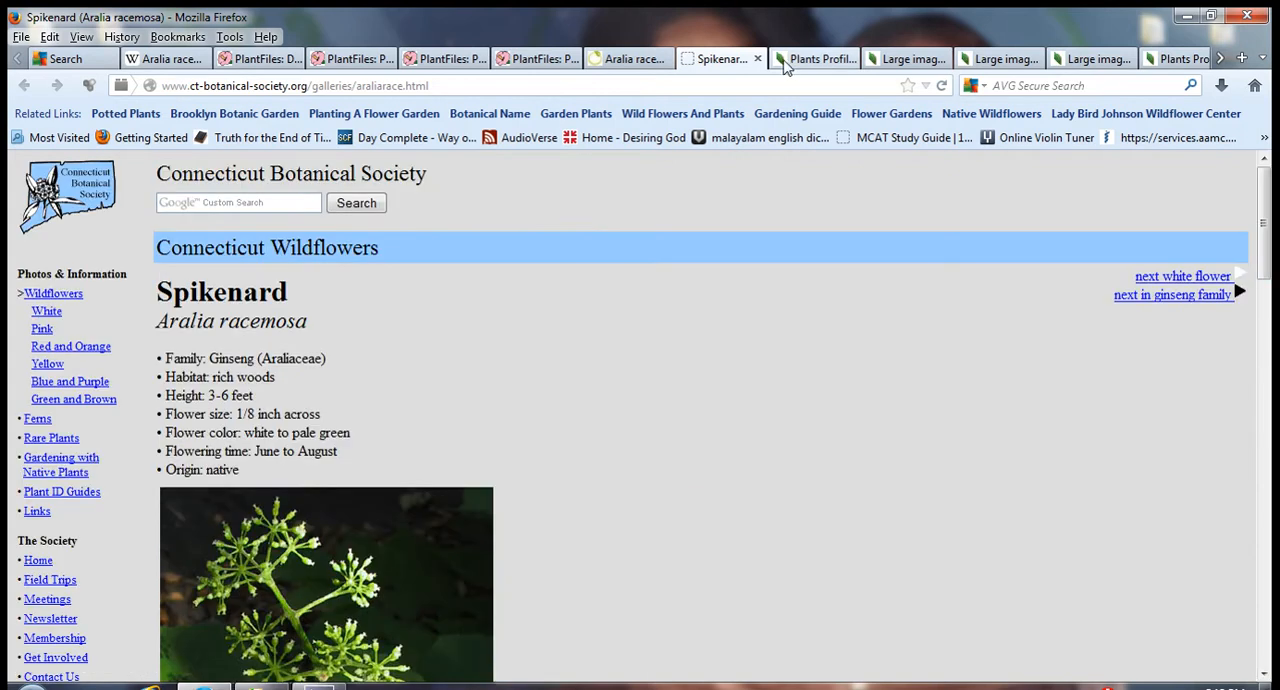
Show the USDA PLANTS Aralia racemosa profile down to its distribution map, Subordinate Taxa and Legal Status
left_click(812, 58)
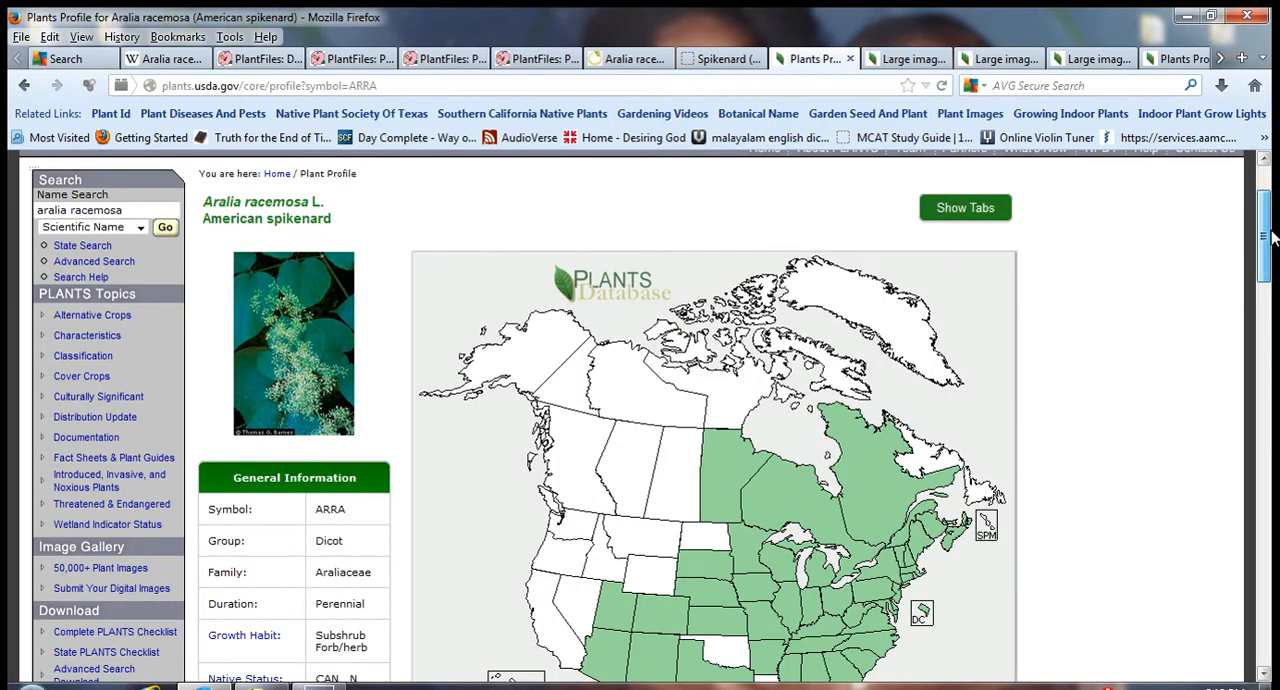
scroll("down", 3)
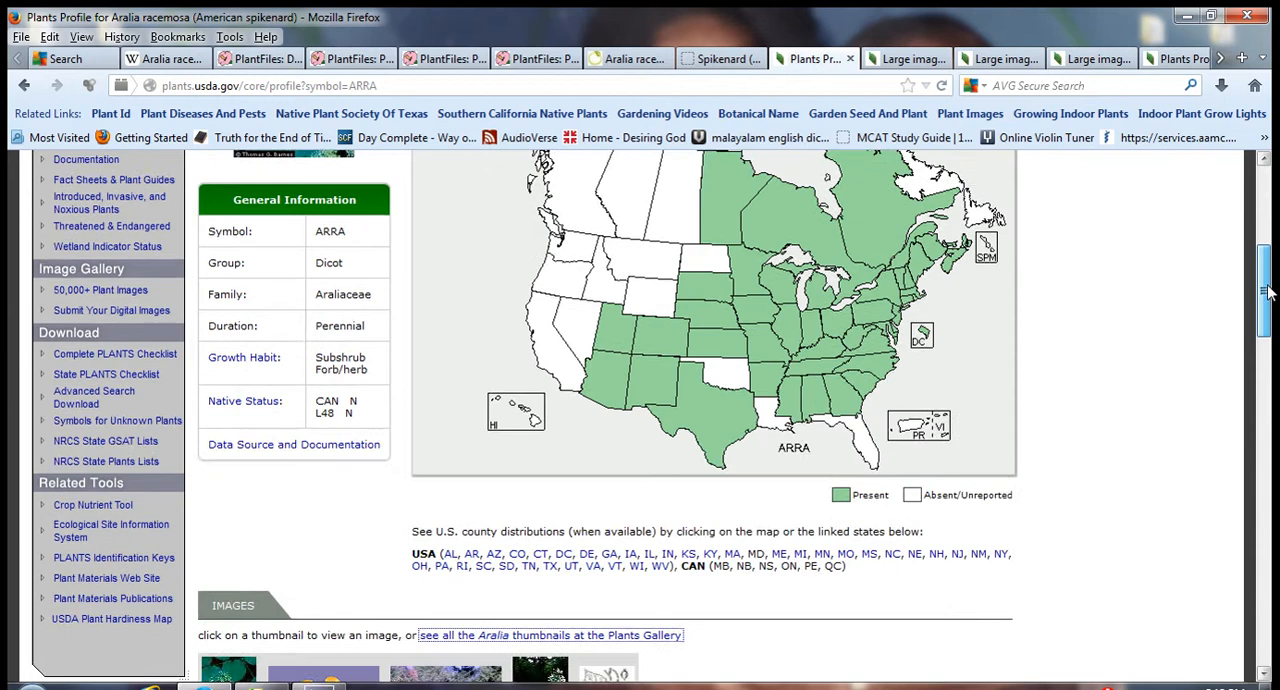
scroll("down", 3)
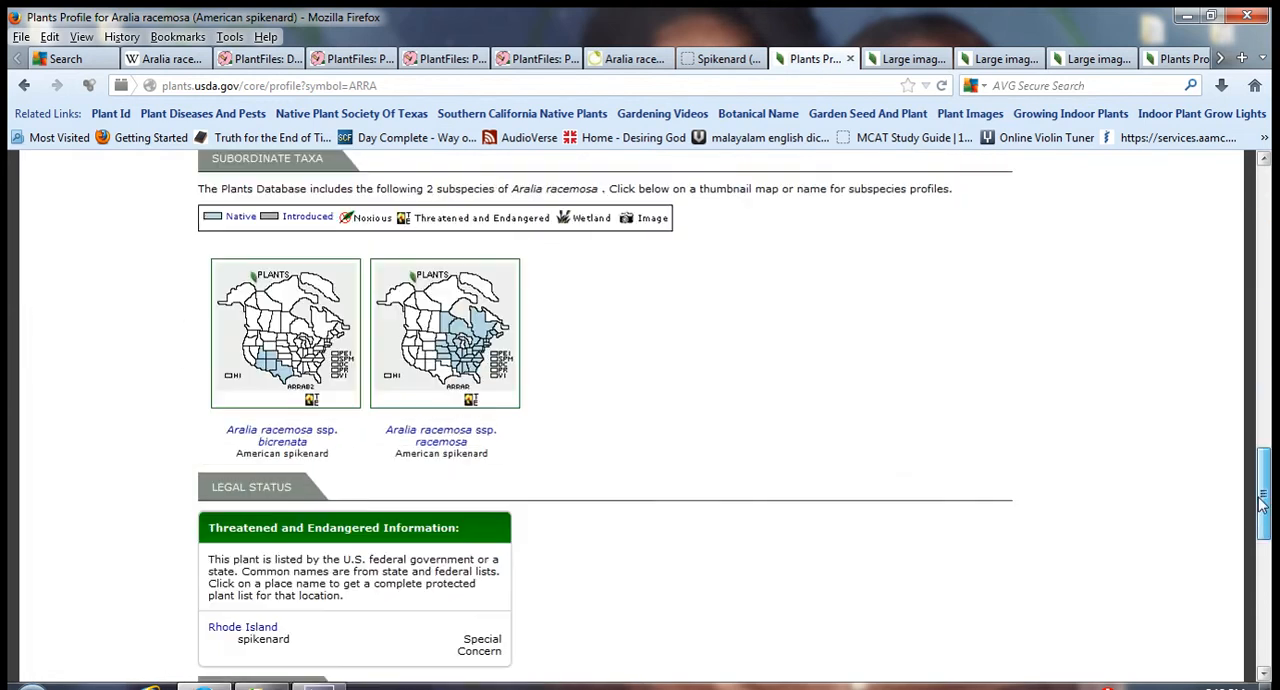
scroll("down", 3)
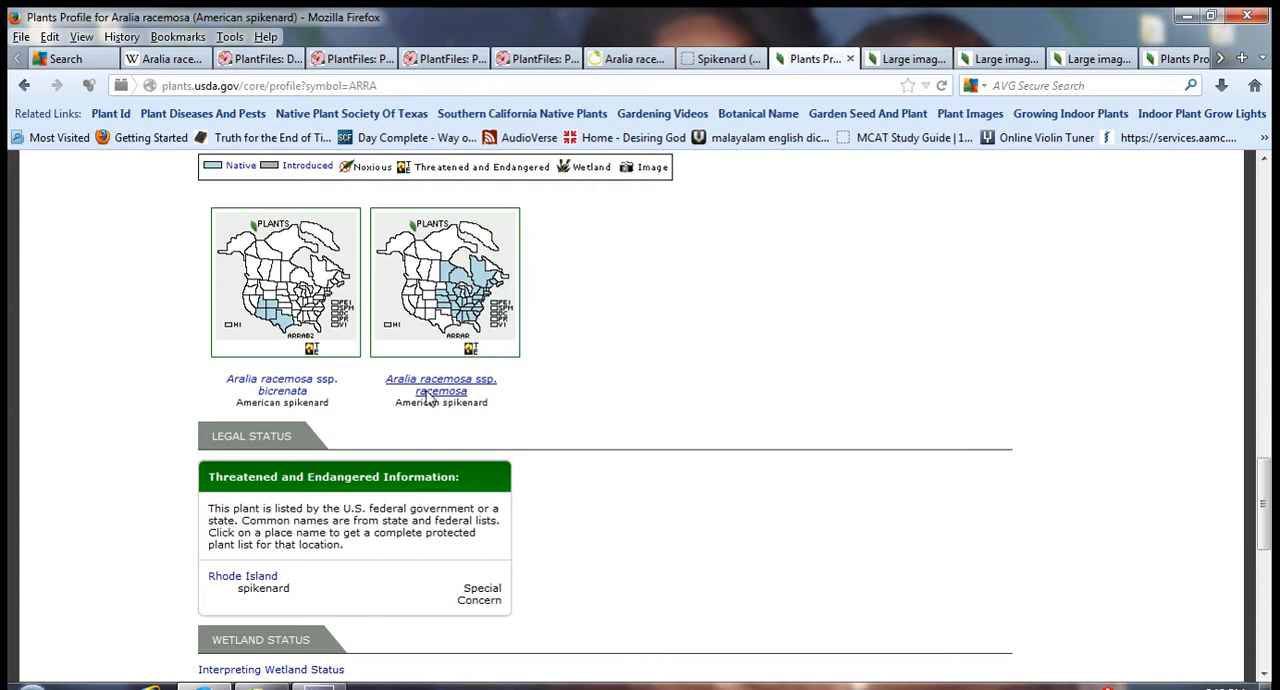
mouse_move(282, 385)
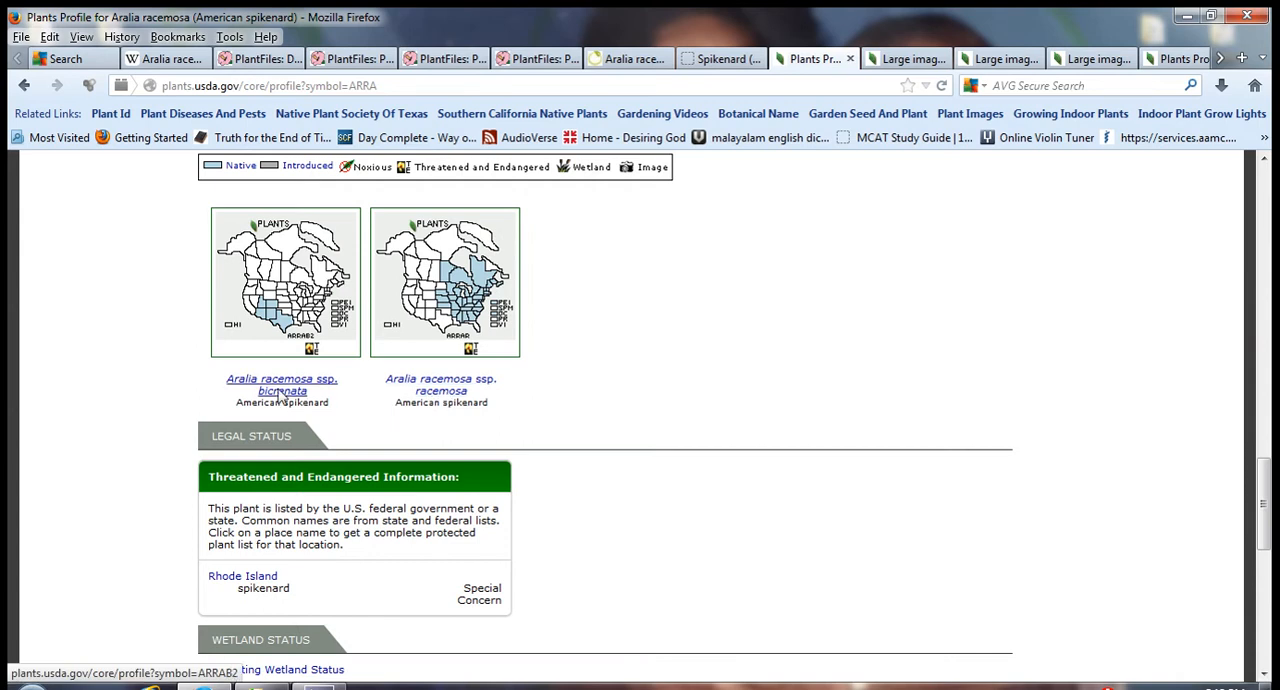
mouse_move(300, 398)
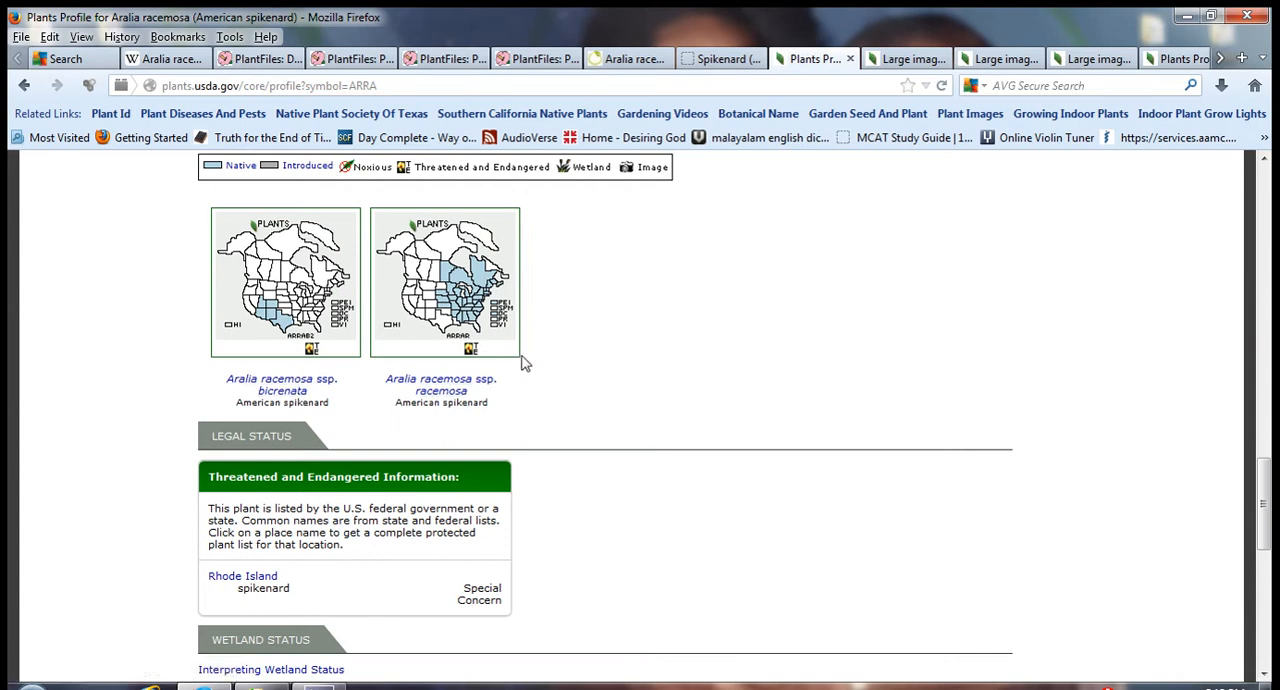
mouse_move(575, 406)
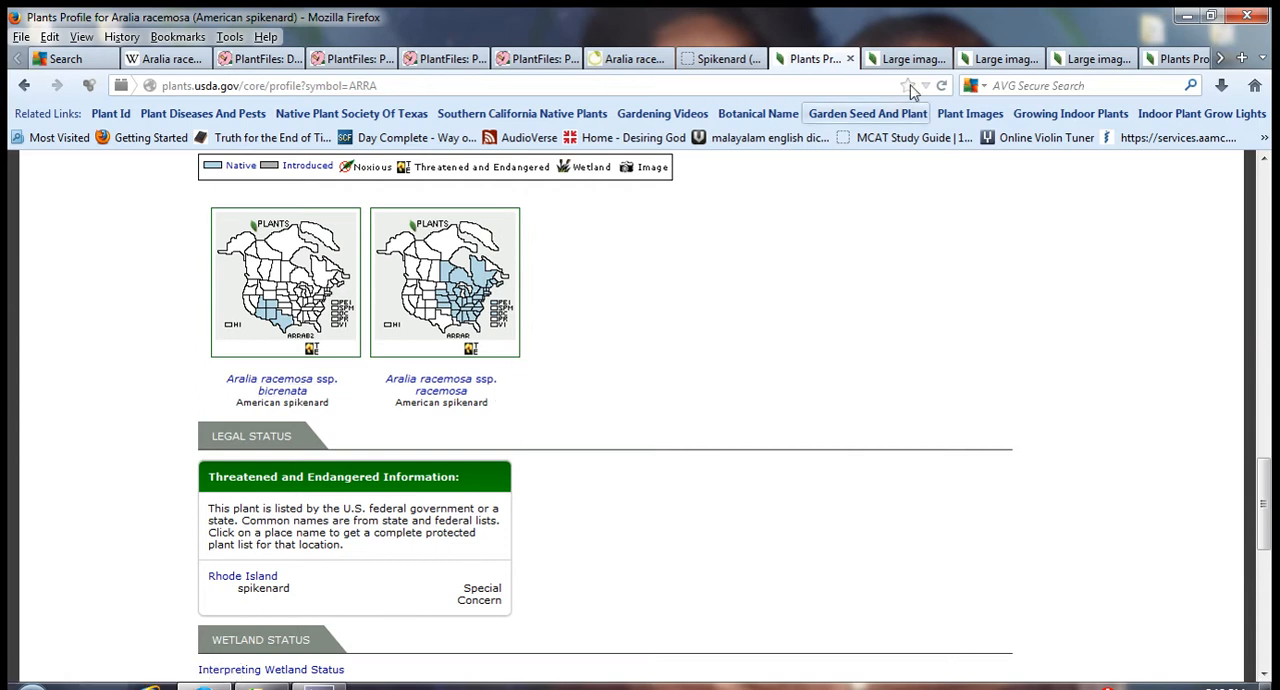
View the USDA PLANTS large photos of American spikenard, ending on the white flower-cluster close-up
left_click(900, 58)
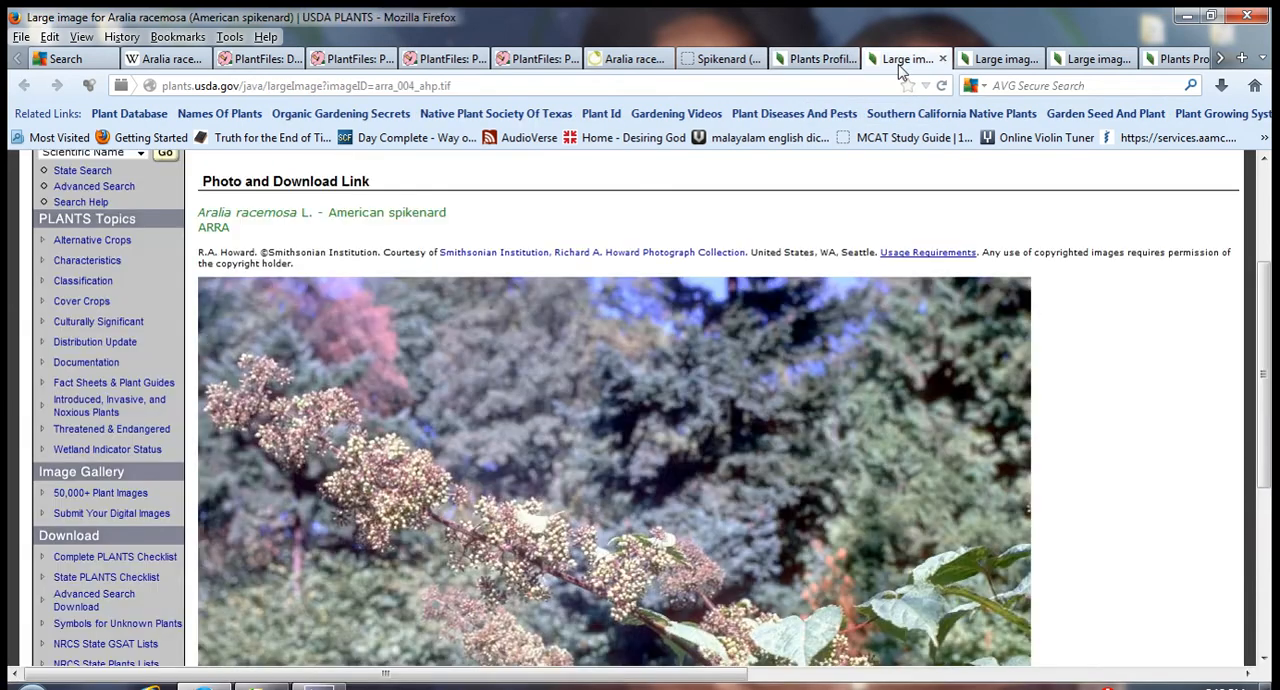
scroll("down", 3)
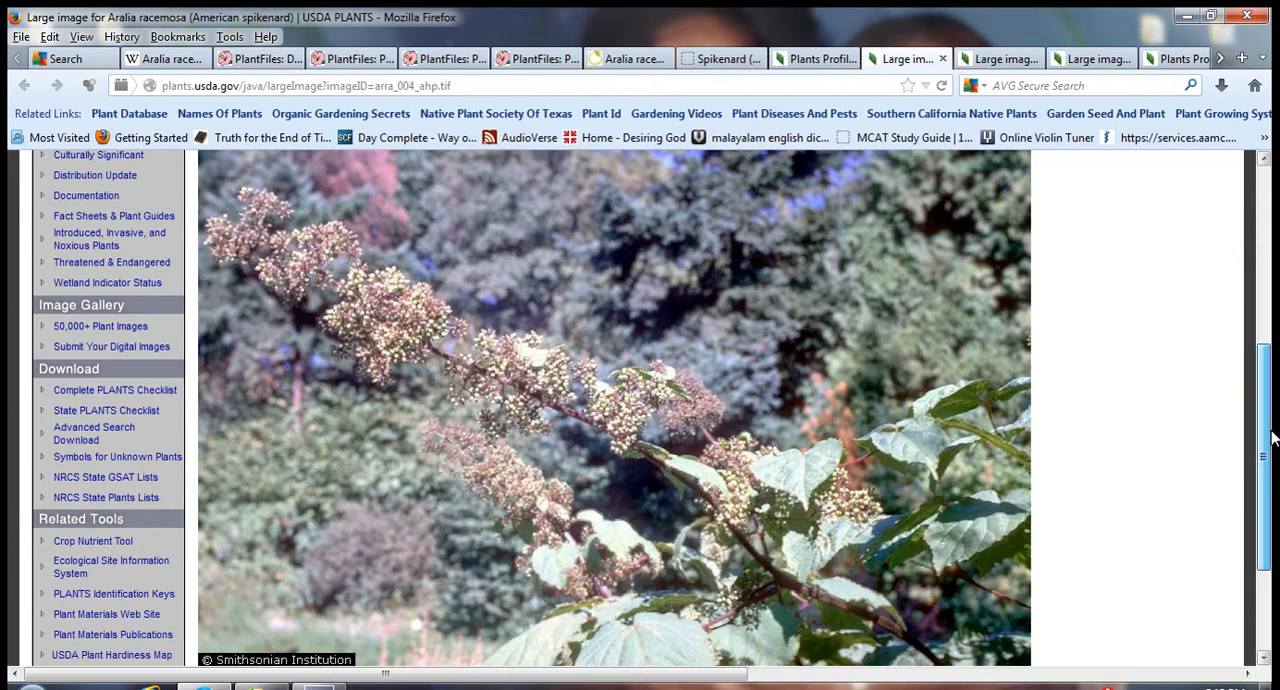
scroll("down", 3)
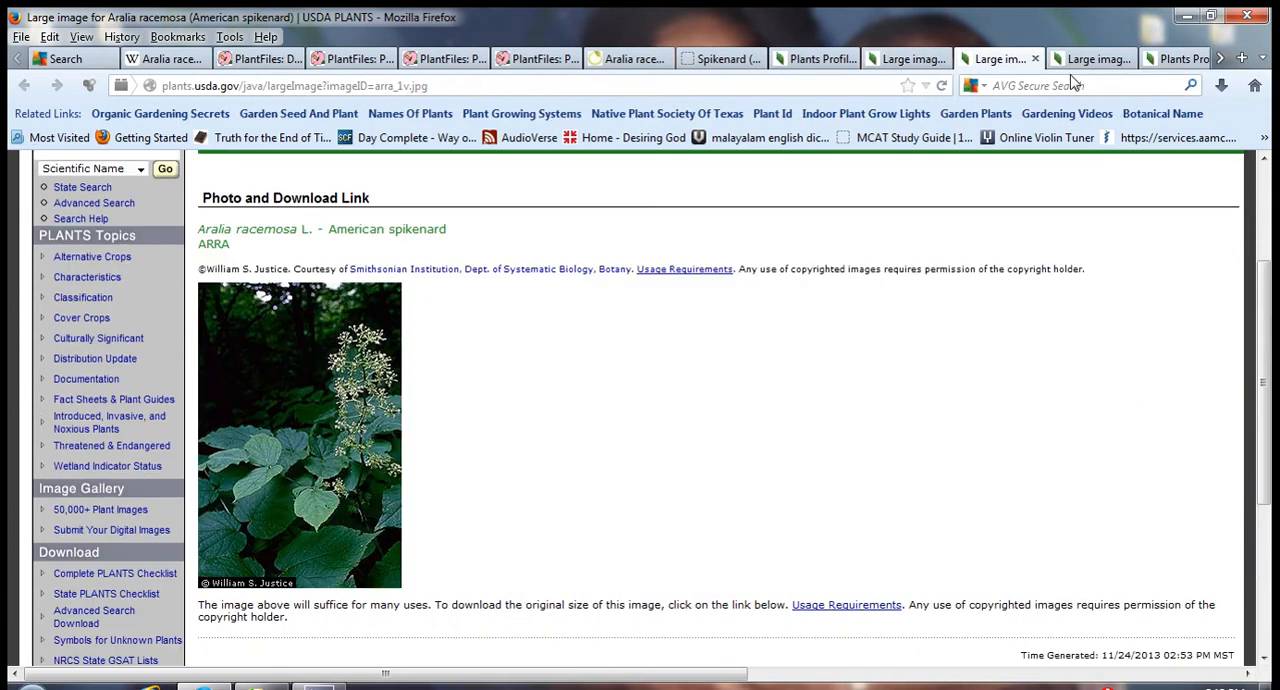
mouse_move(1093, 58)
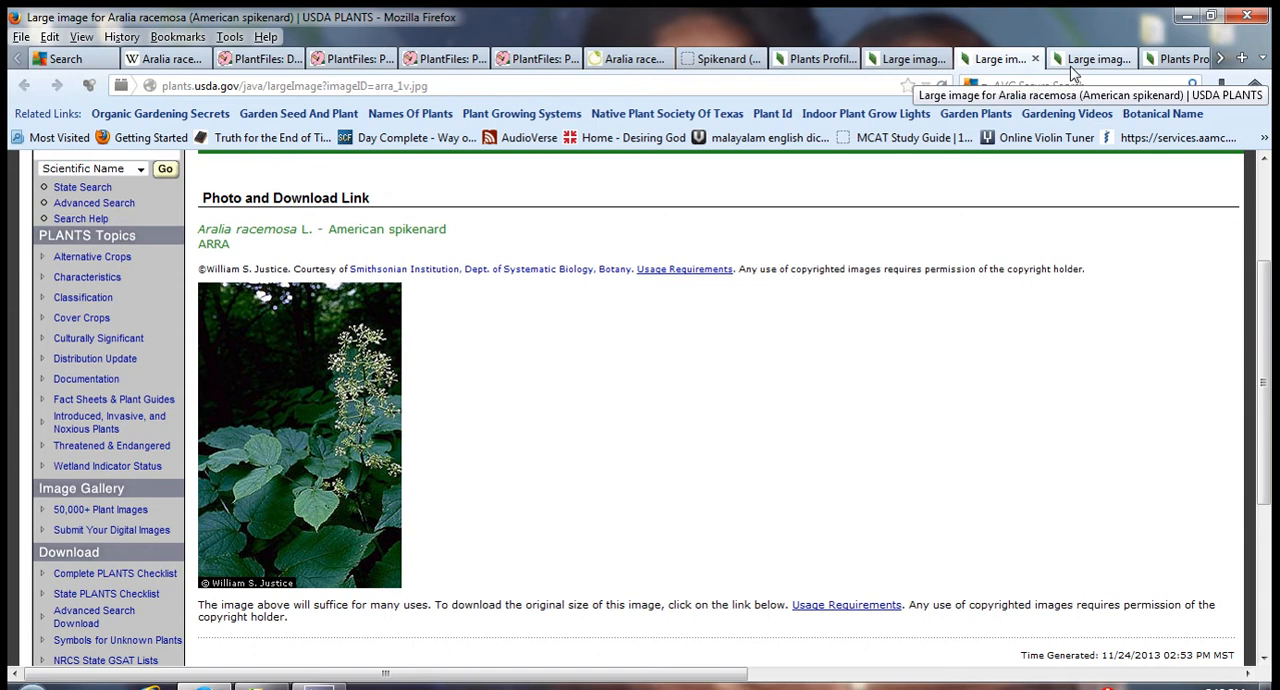
left_click(1089, 58)
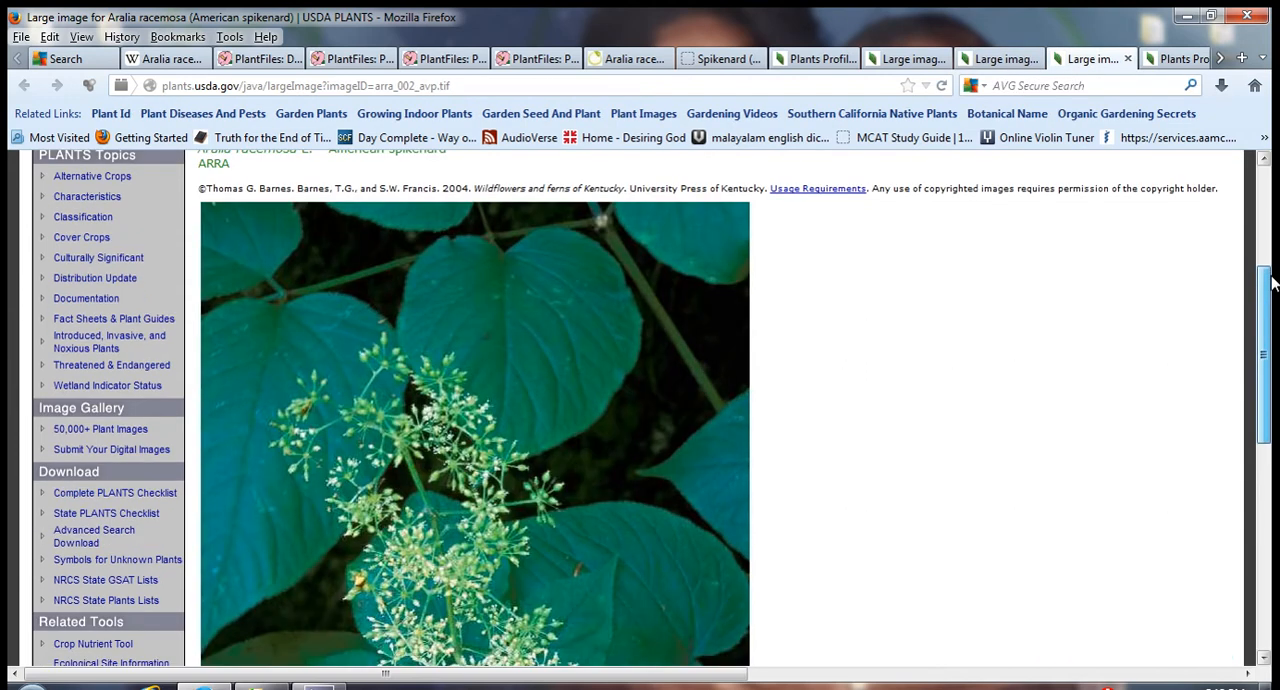
scroll("down", 3)
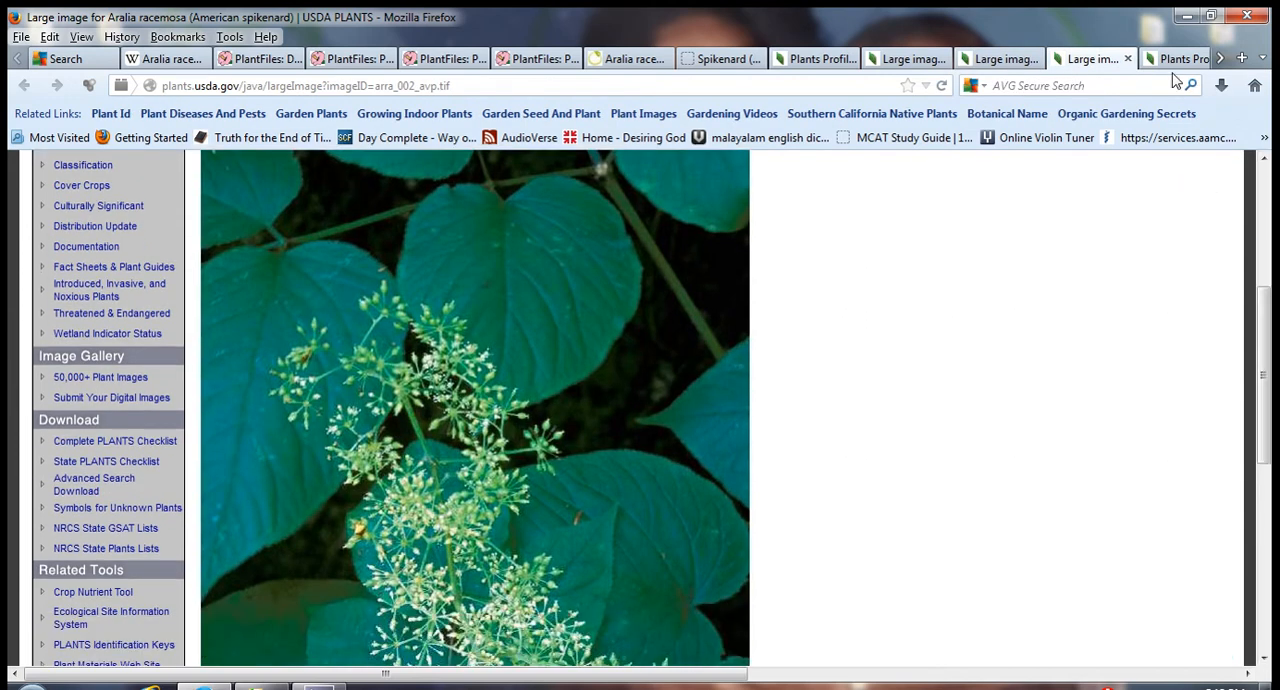
Show the USDA PLANTS profile of Aralia racemosa ssp. bicrenata with its southwestern range map
left_click(1160, 58)
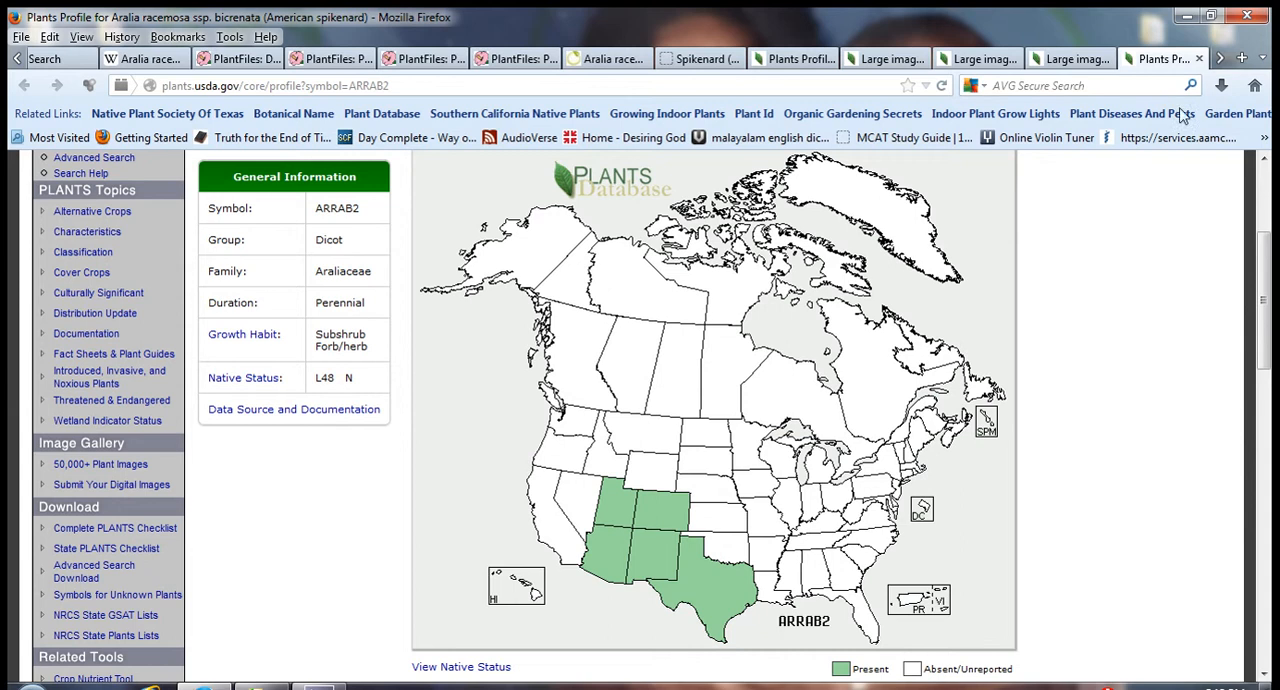
mouse_move(627, 454)
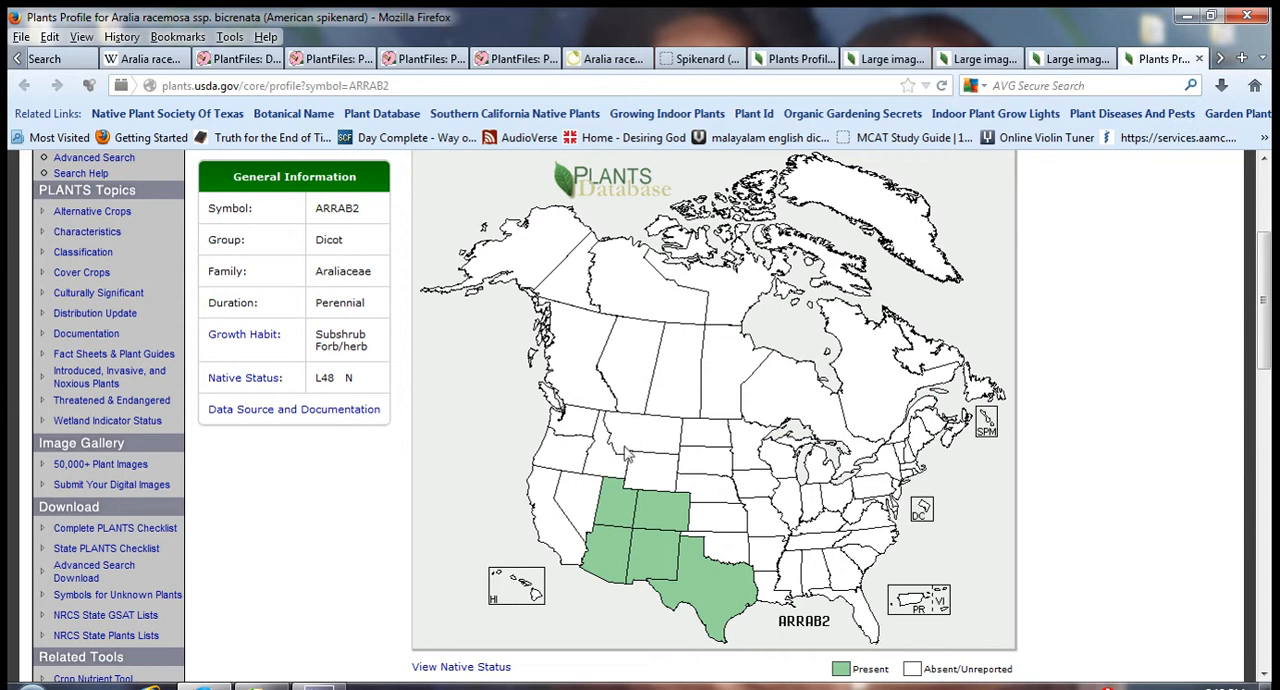
mouse_move(920, 350)
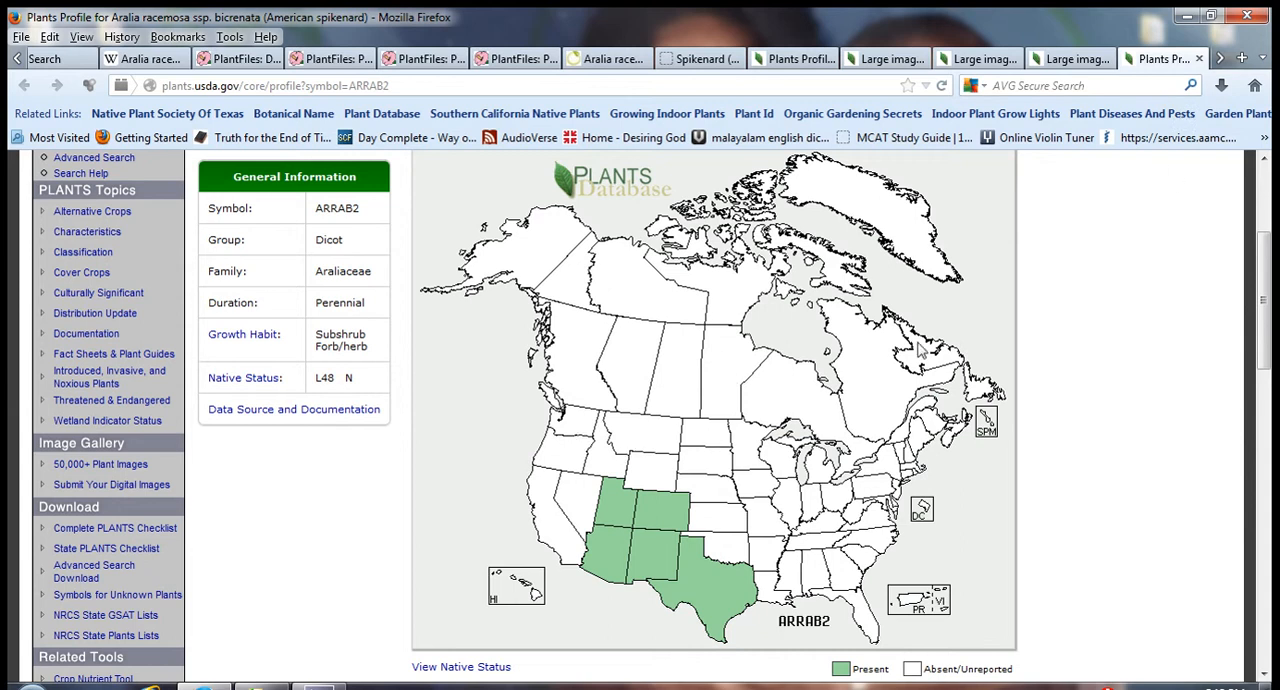
mouse_move(640, 530)
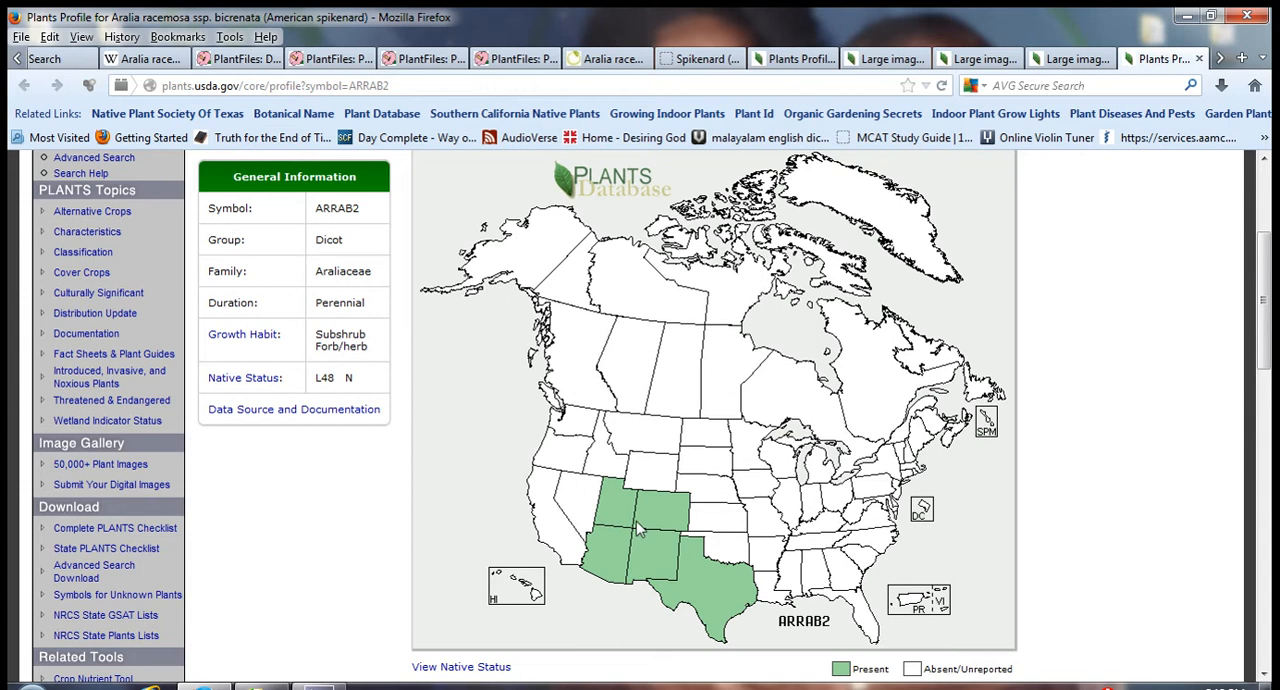
mouse_move(650, 530)
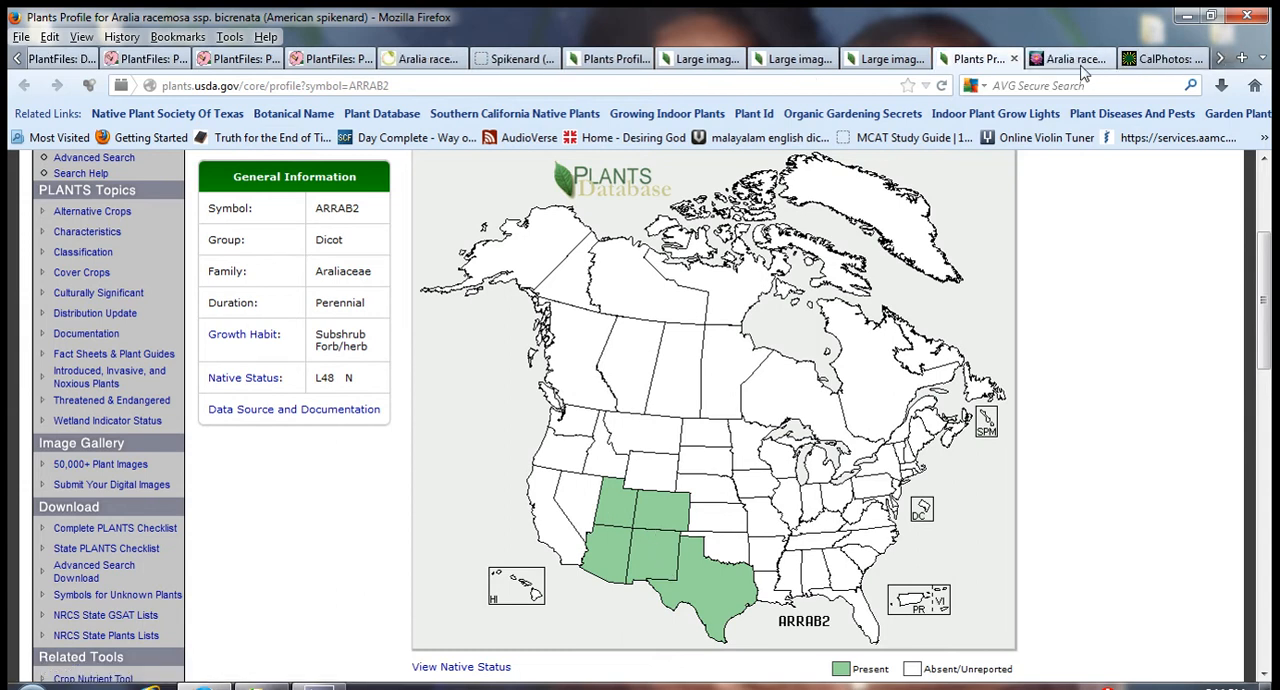
Look through the Discover Life Aralia racemosa page's map, associates and Delaware Wildflowers photos down to MissouriPlants.com
left_click(1070, 58)
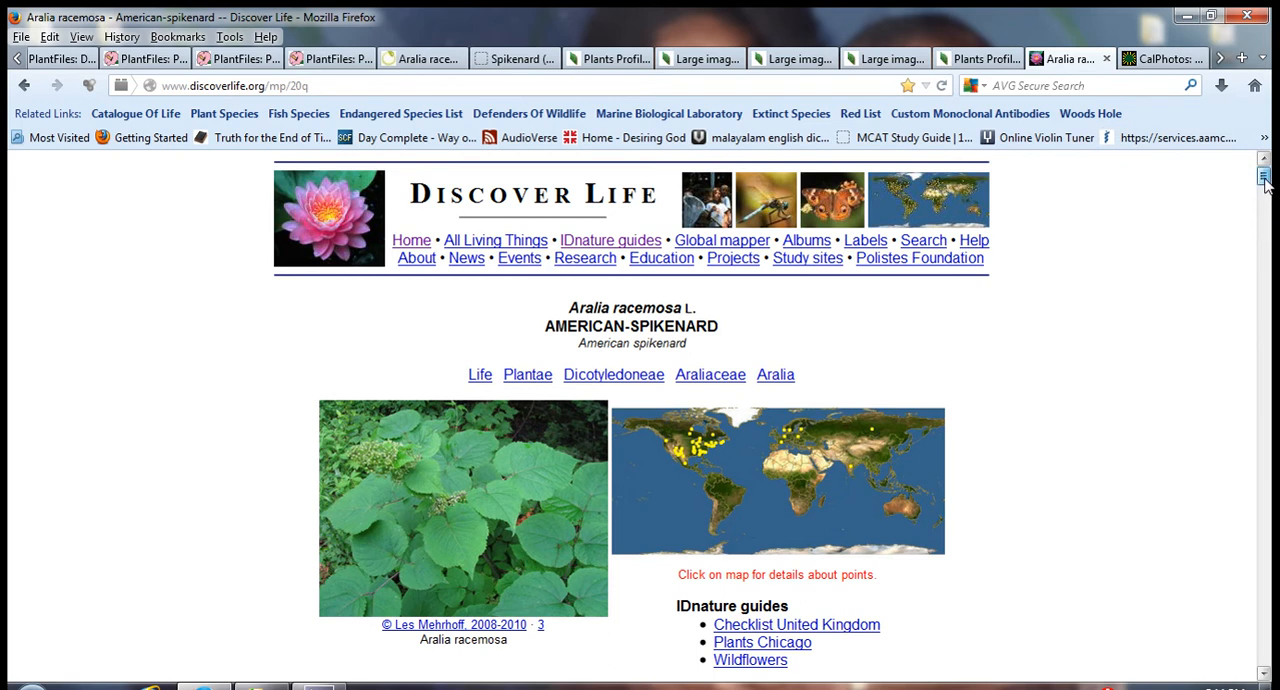
scroll("down", 3)
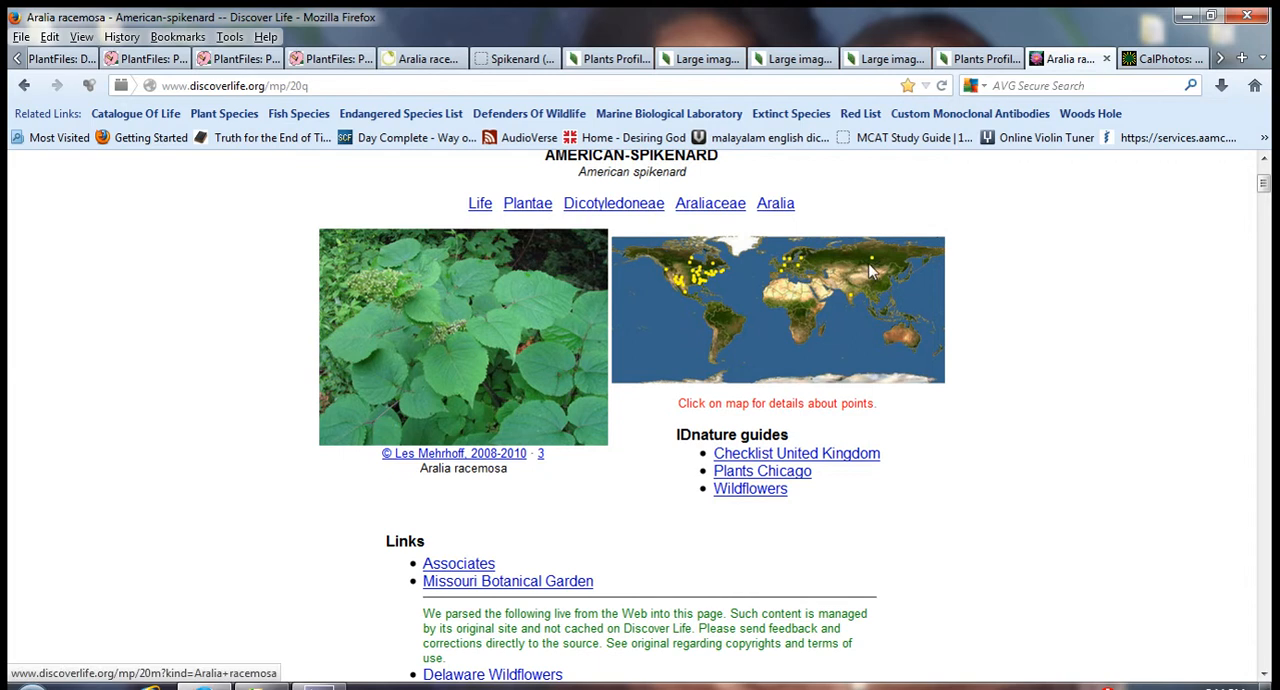
mouse_move(852, 300)
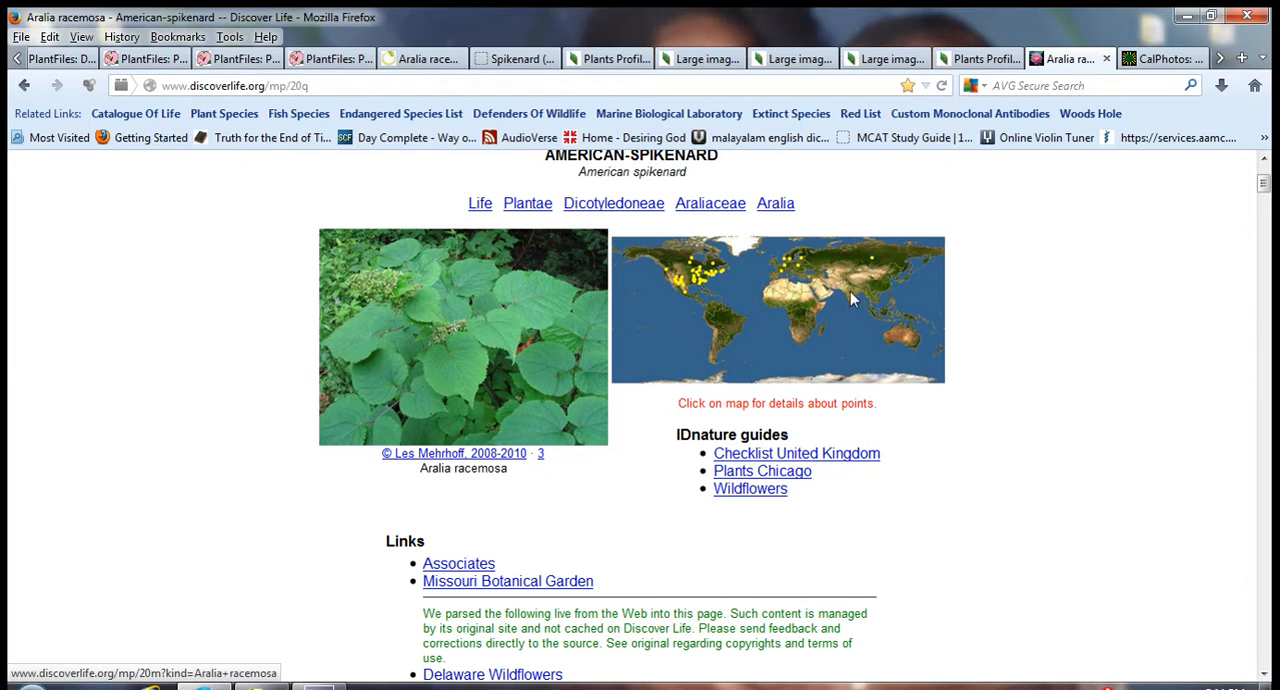
mouse_move(806, 283)
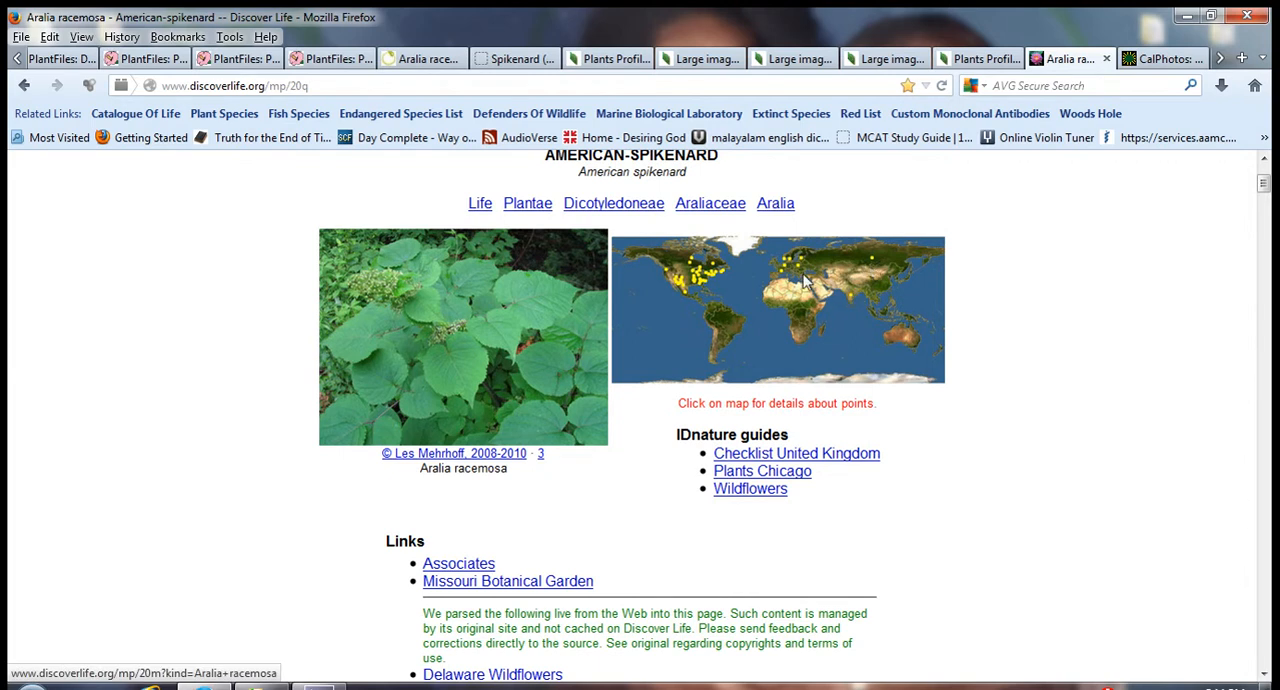
mouse_move(1258, 200)
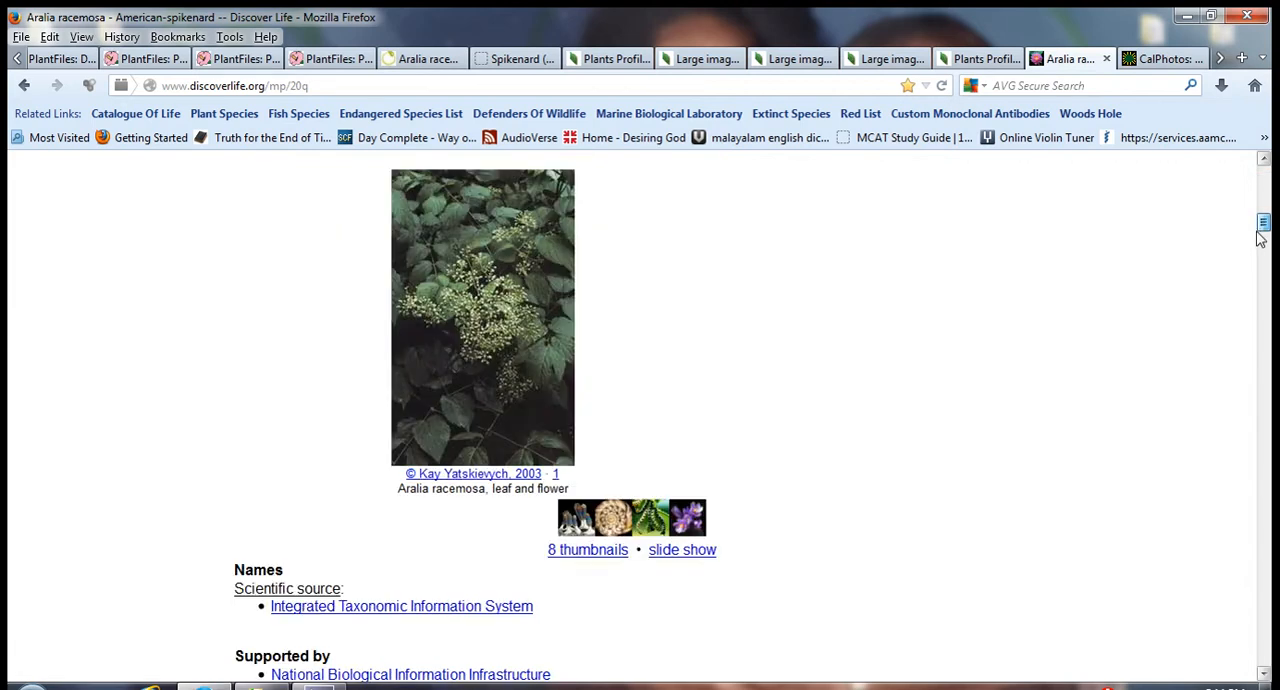
scroll("down", 3)
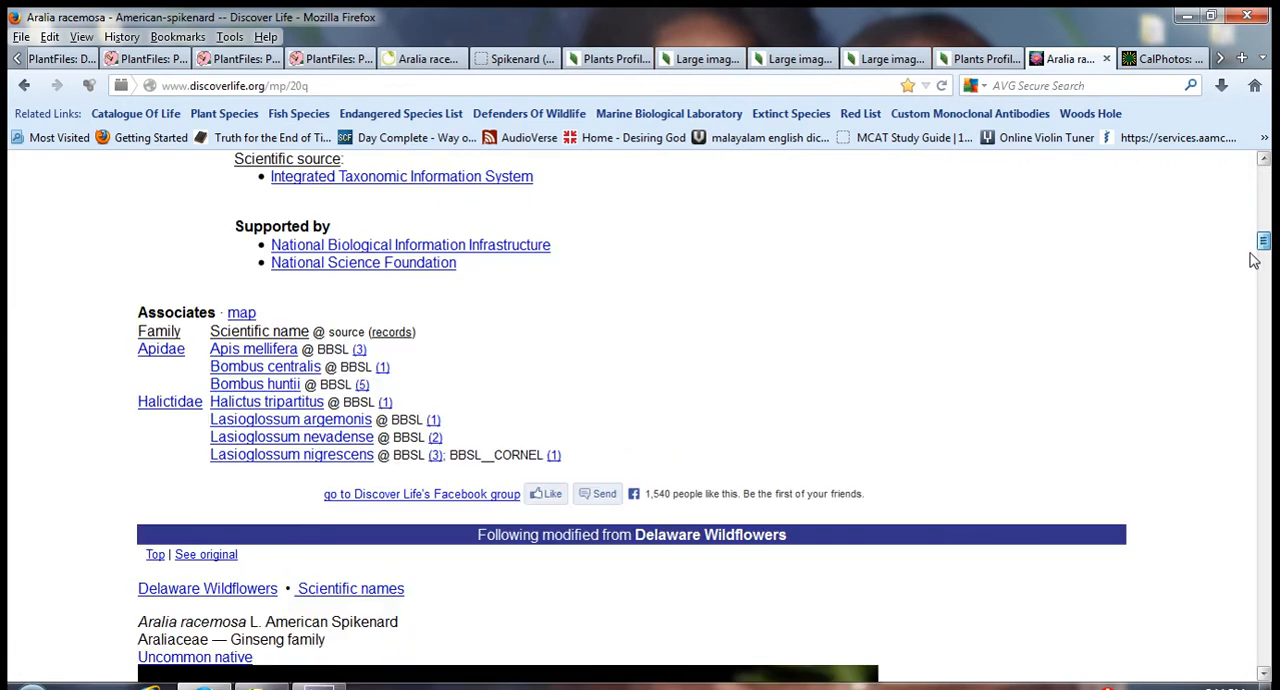
scroll("down", 3)
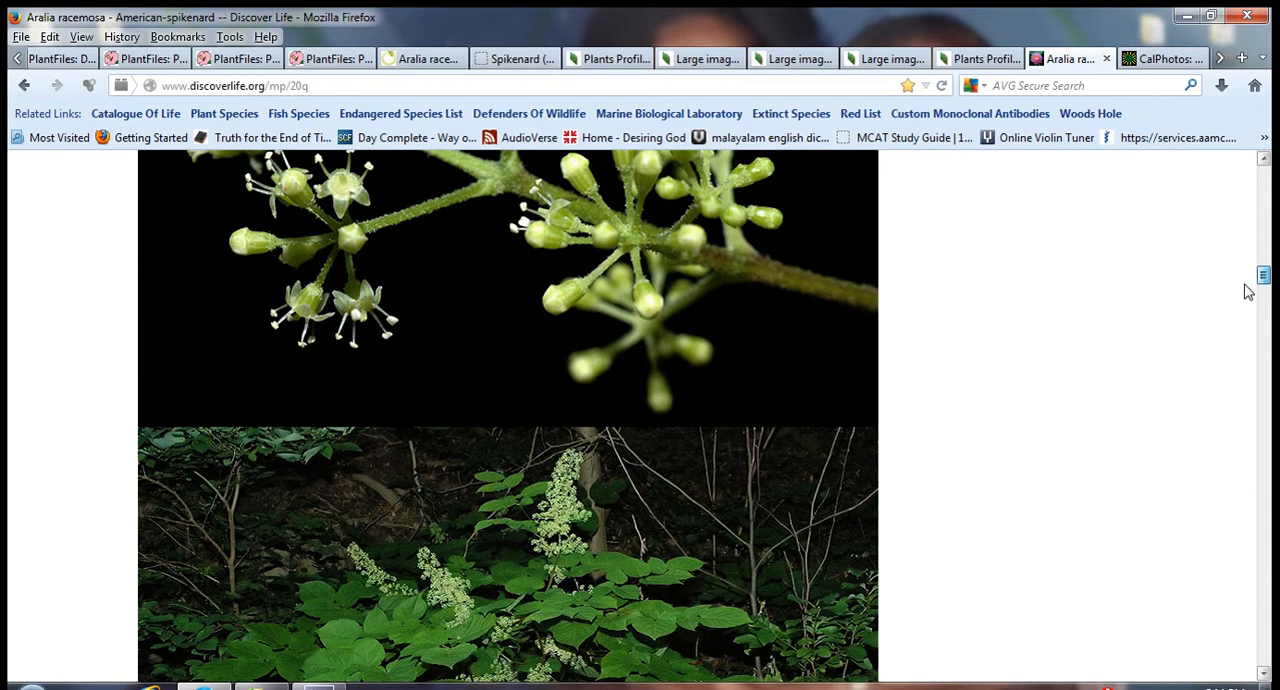
scroll("down", 3)
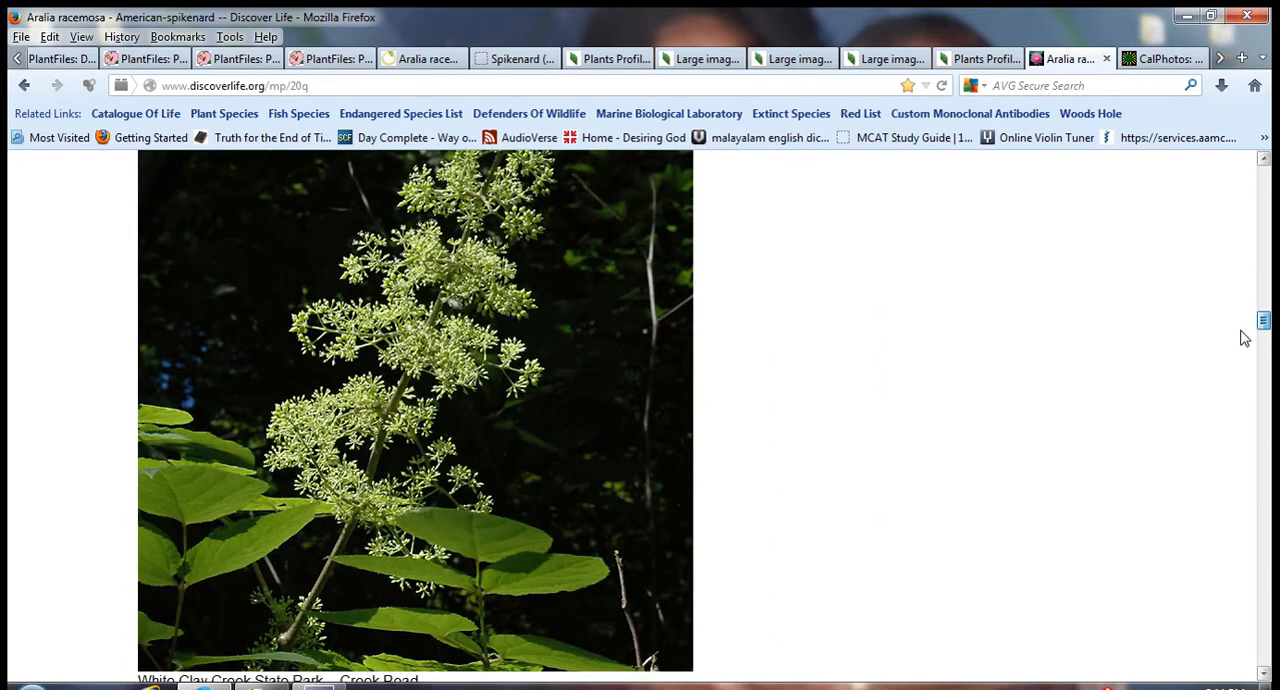
scroll("down", 3)
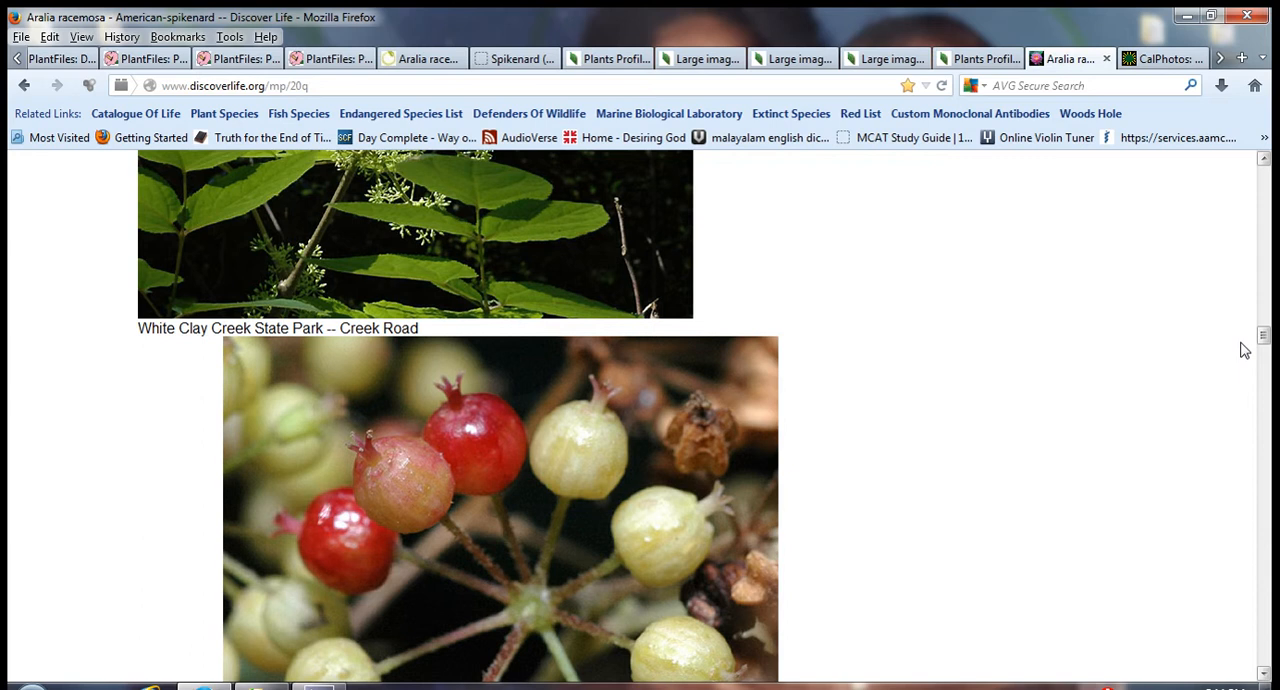
scroll("down", 3)
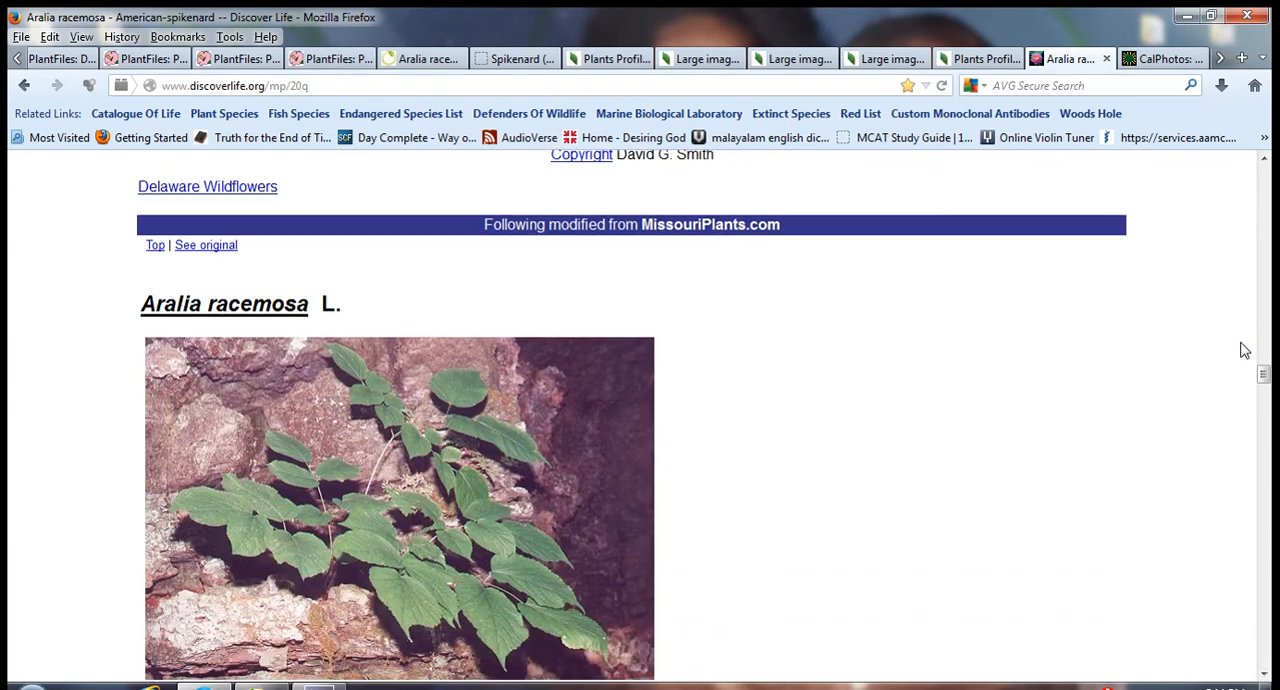
scroll("down", 3)
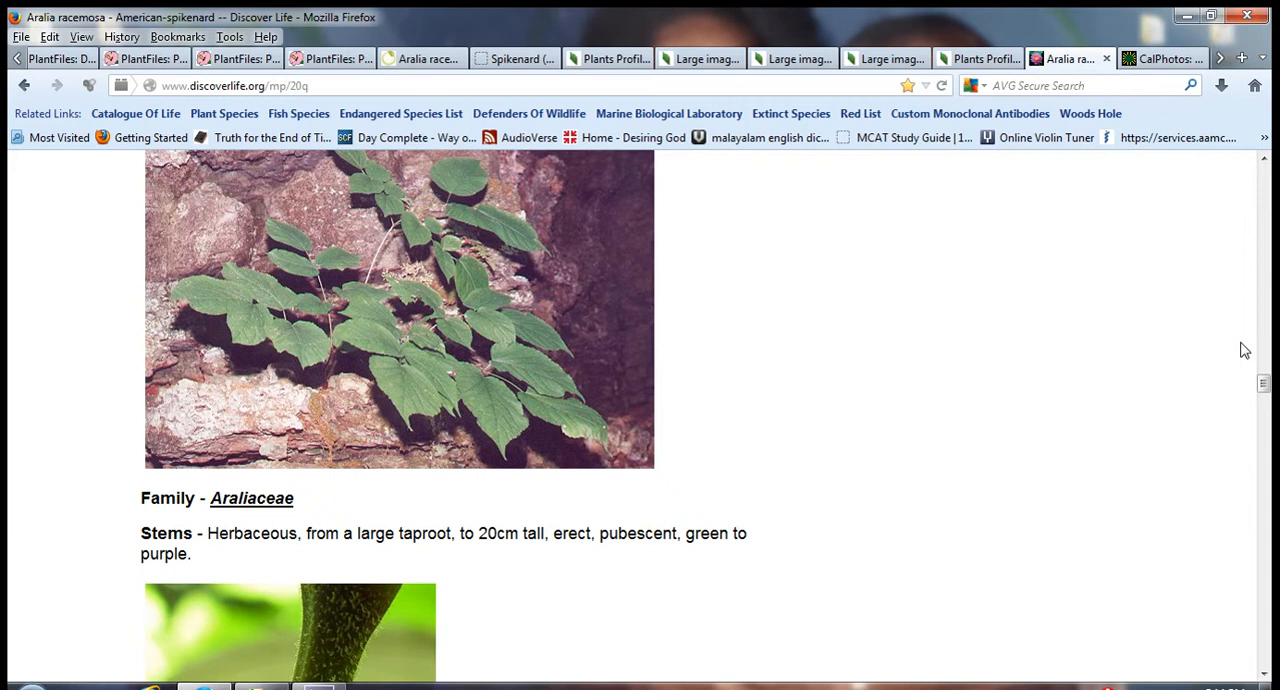
scroll("down", 3)
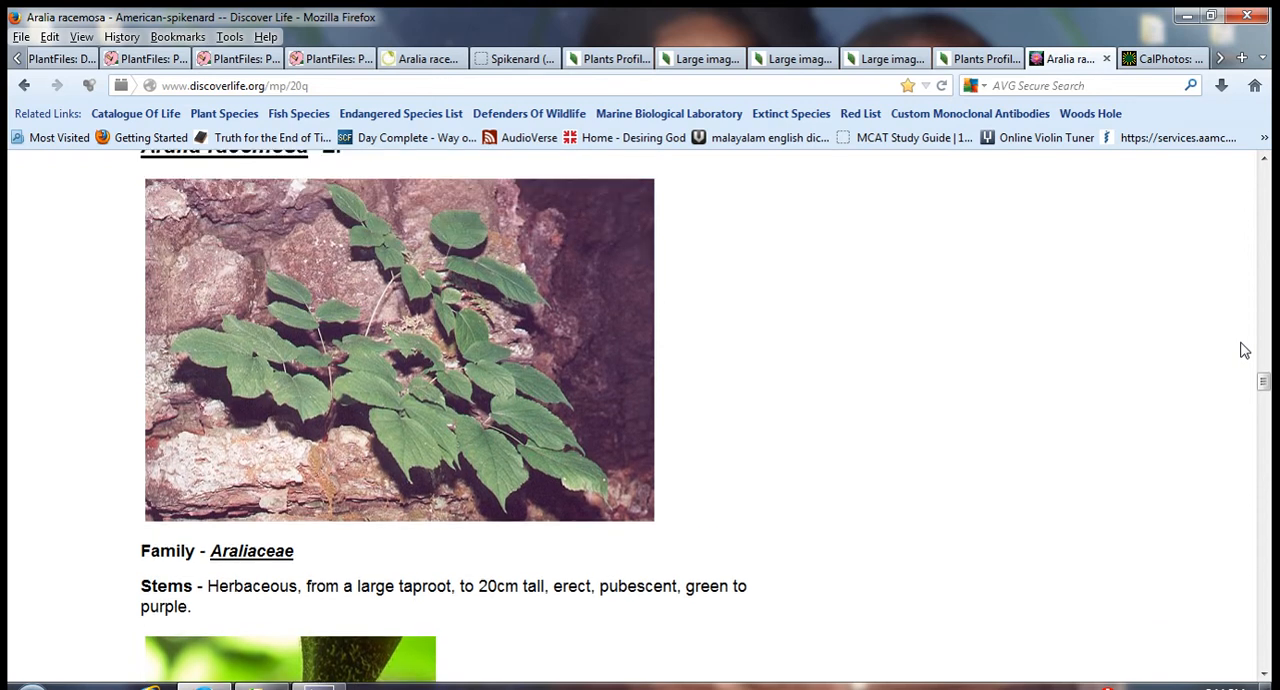
mouse_move(997, 318)
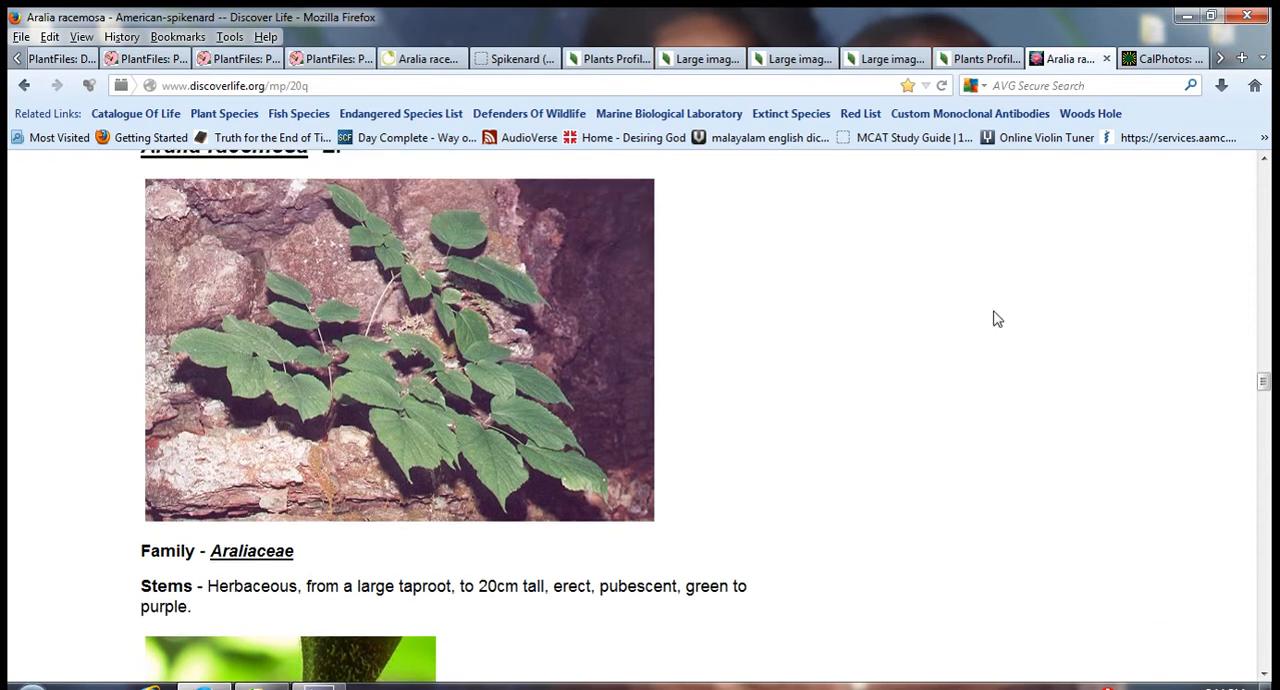
mouse_move(323, 513)
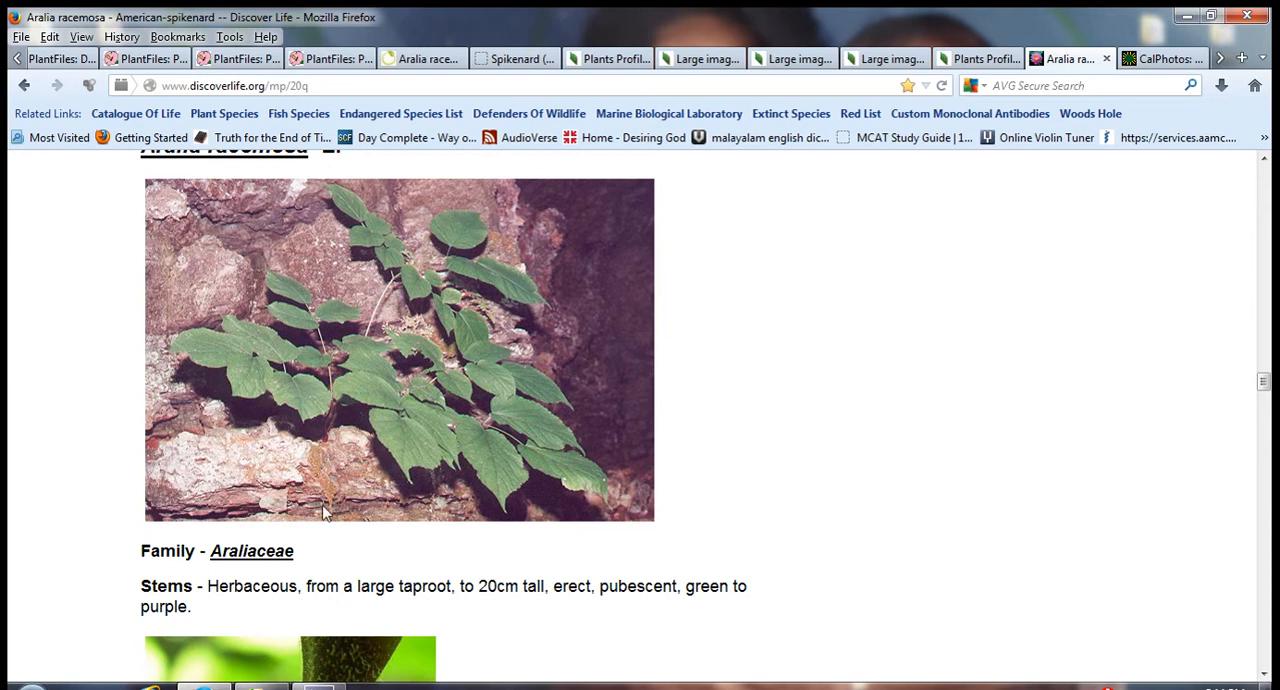
mouse_move(724, 435)
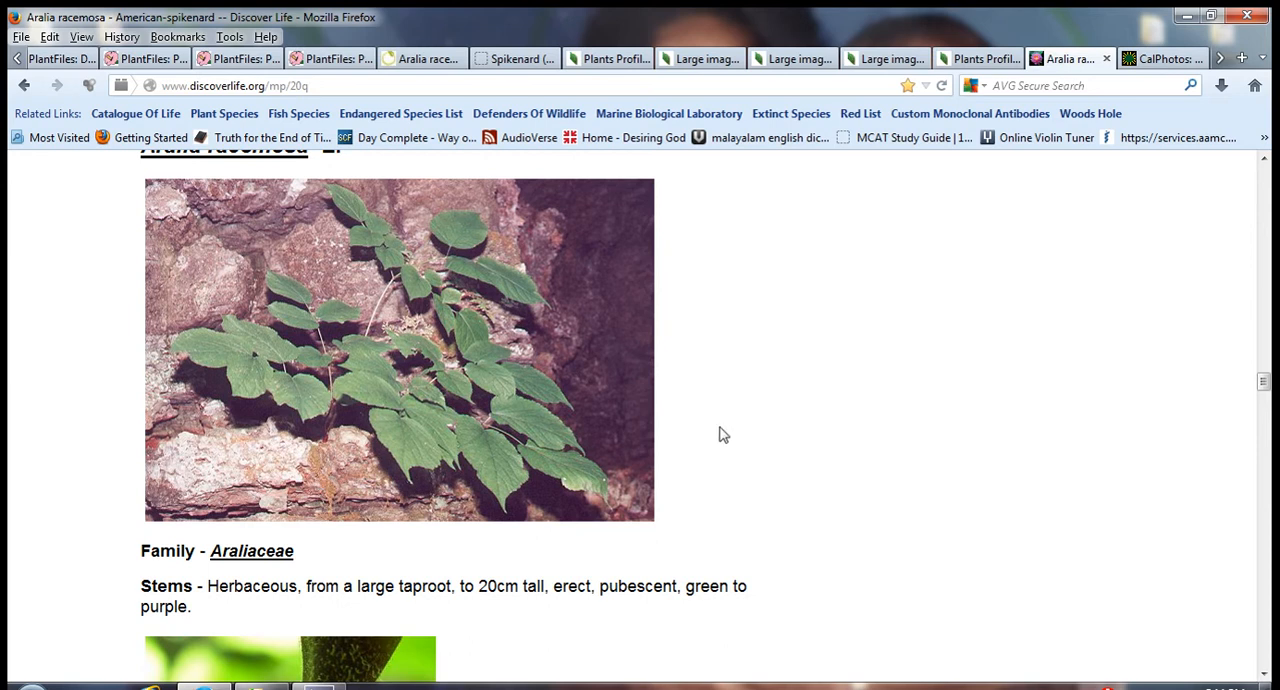
mouse_move(505, 433)
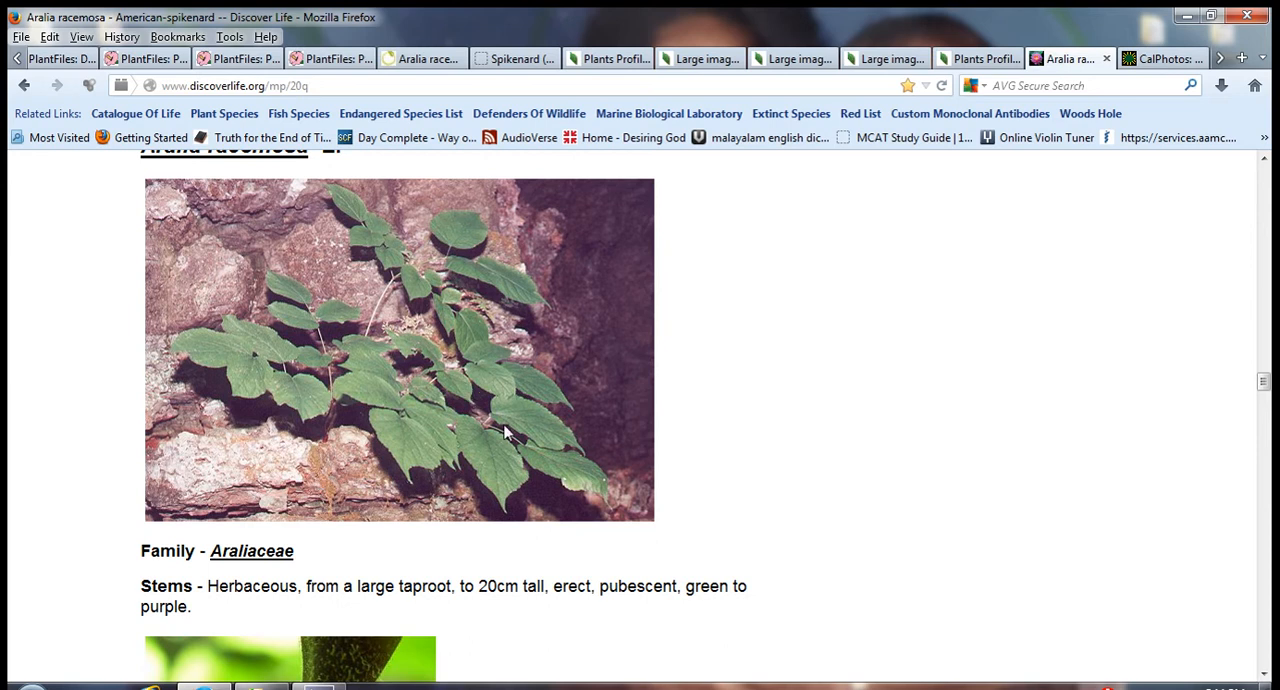
mouse_move(752, 394)
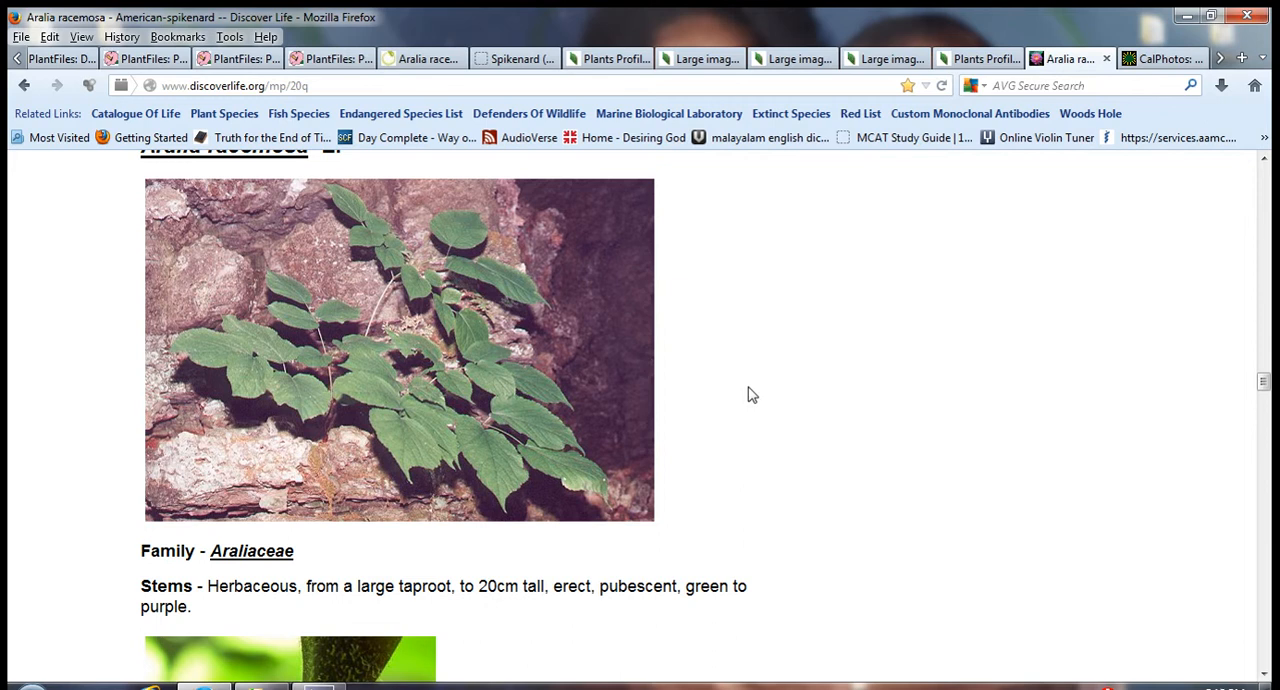
Read the MissouriPlants Flowers, Habitat and Other info notes on the Discover Life Aralia racemosa page
scroll("down", 3)
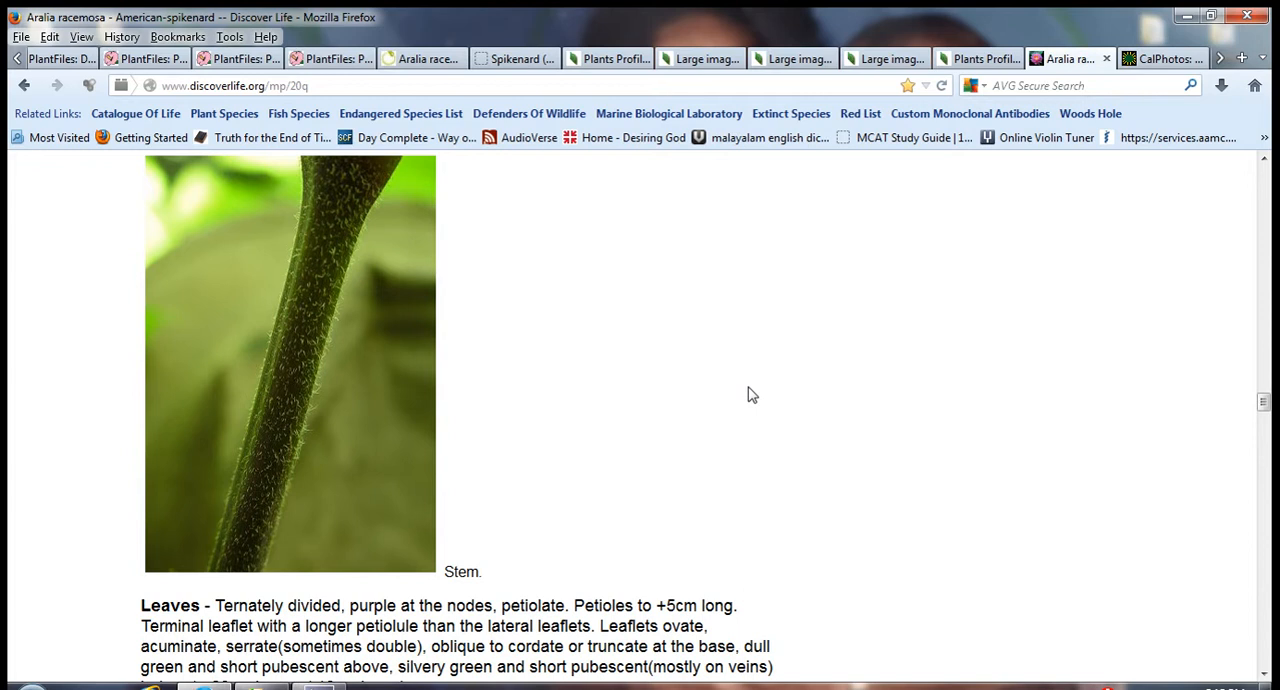
scroll("down", 3)
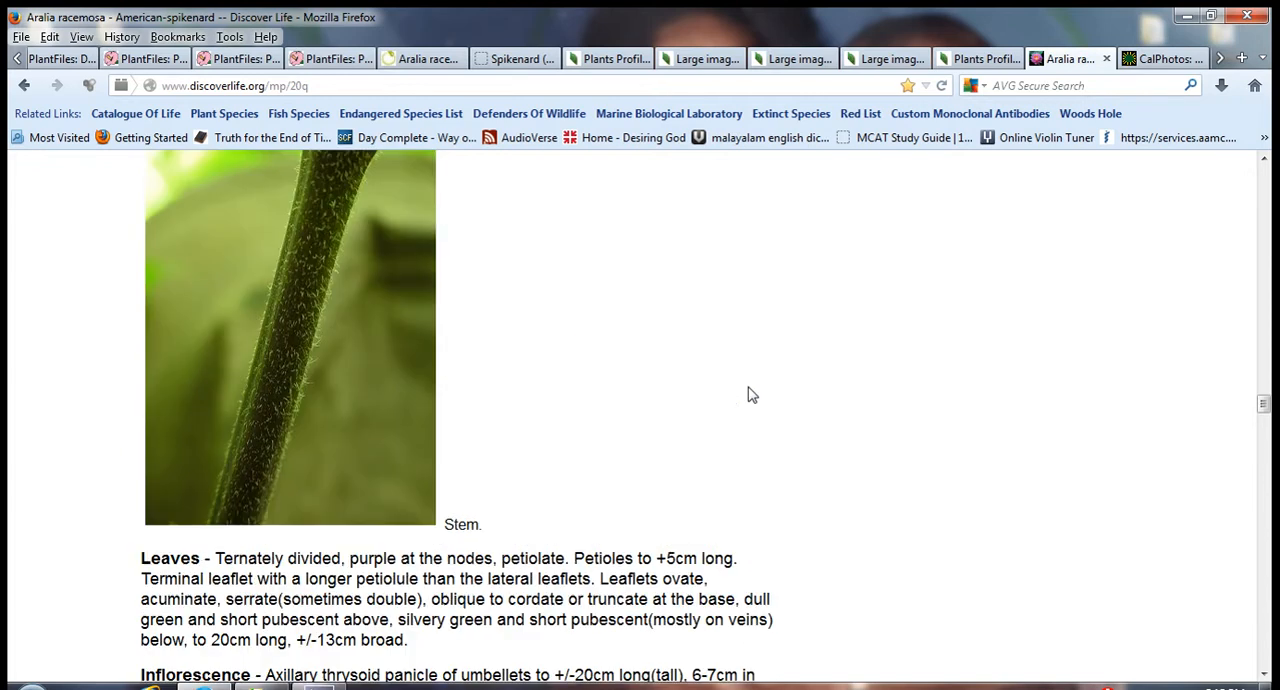
mouse_move(375, 340)
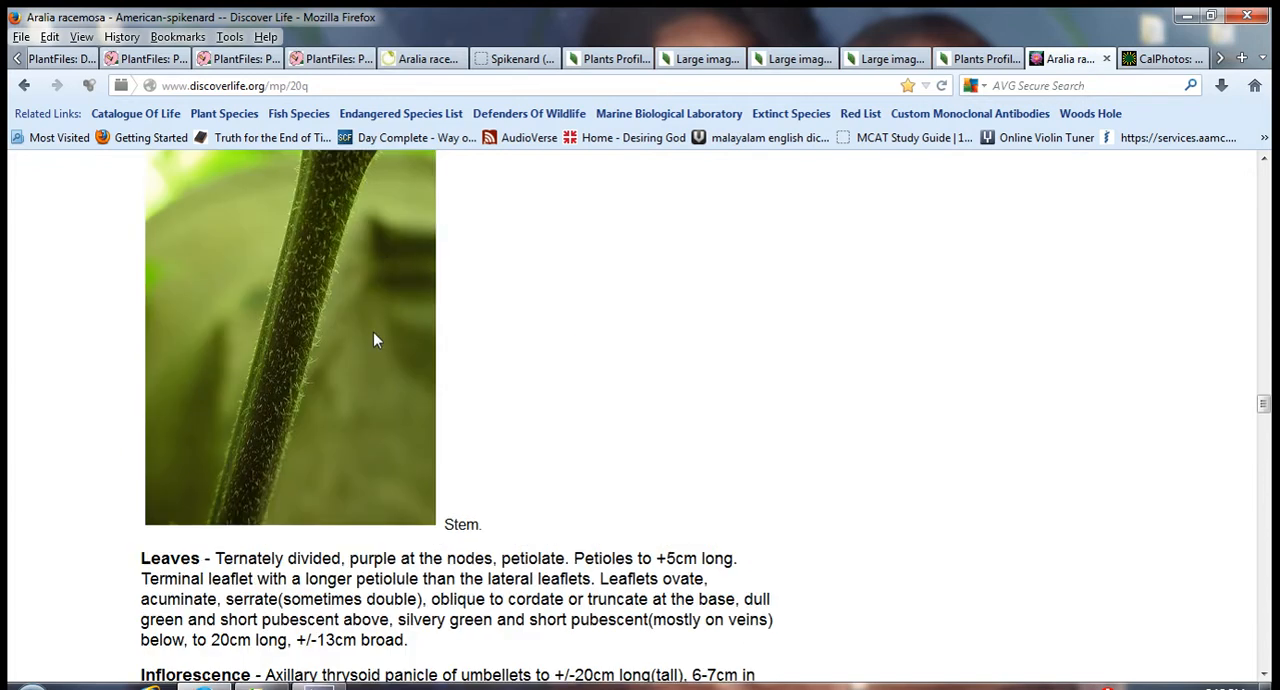
mouse_move(749, 382)
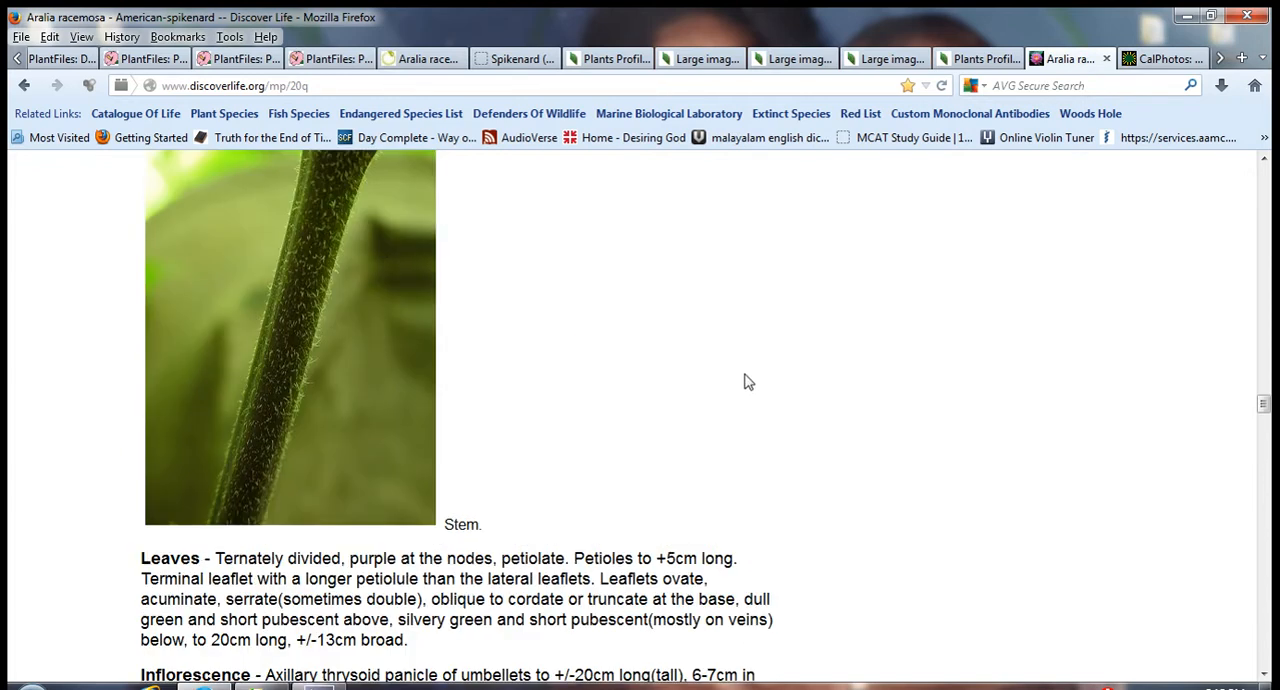
scroll("down", 3)
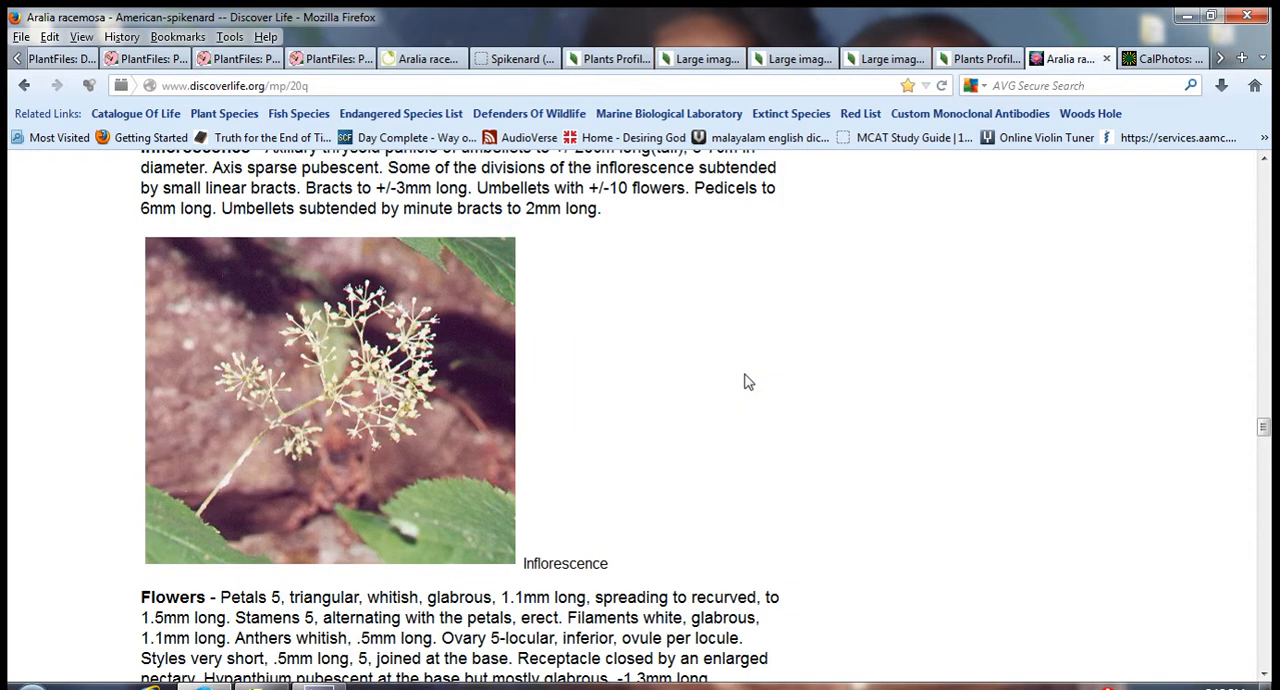
scroll("up", 3)
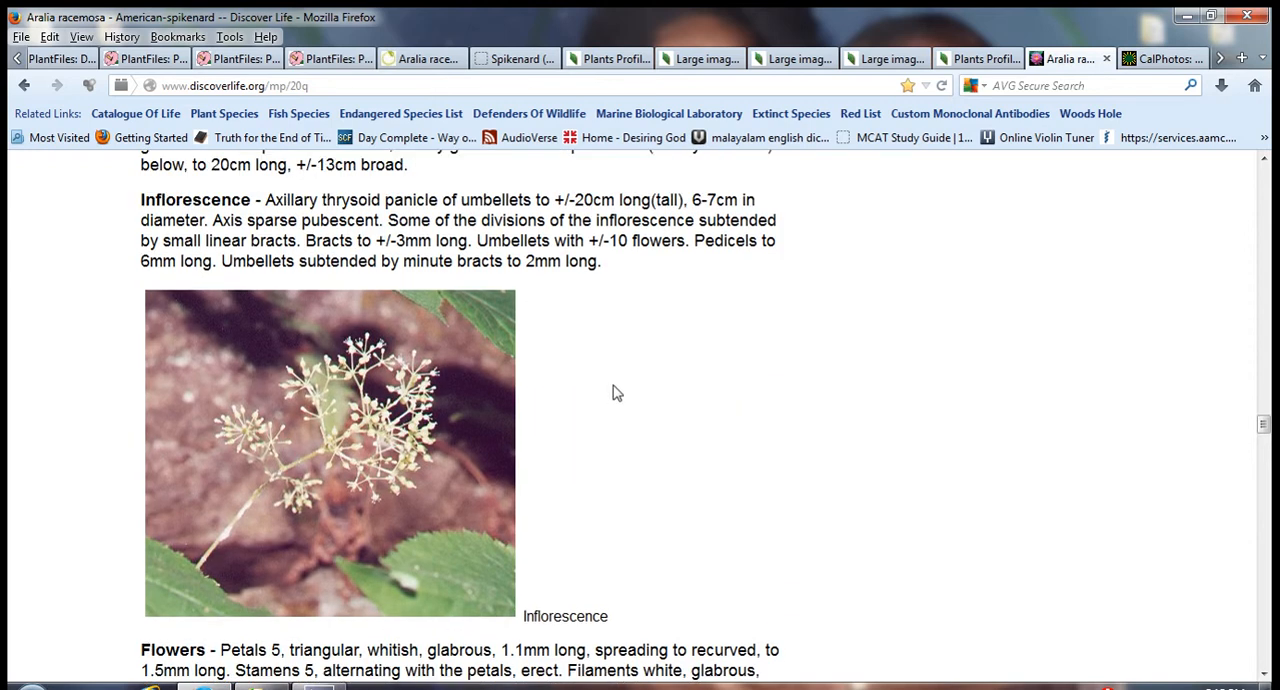
scroll("down", 3)
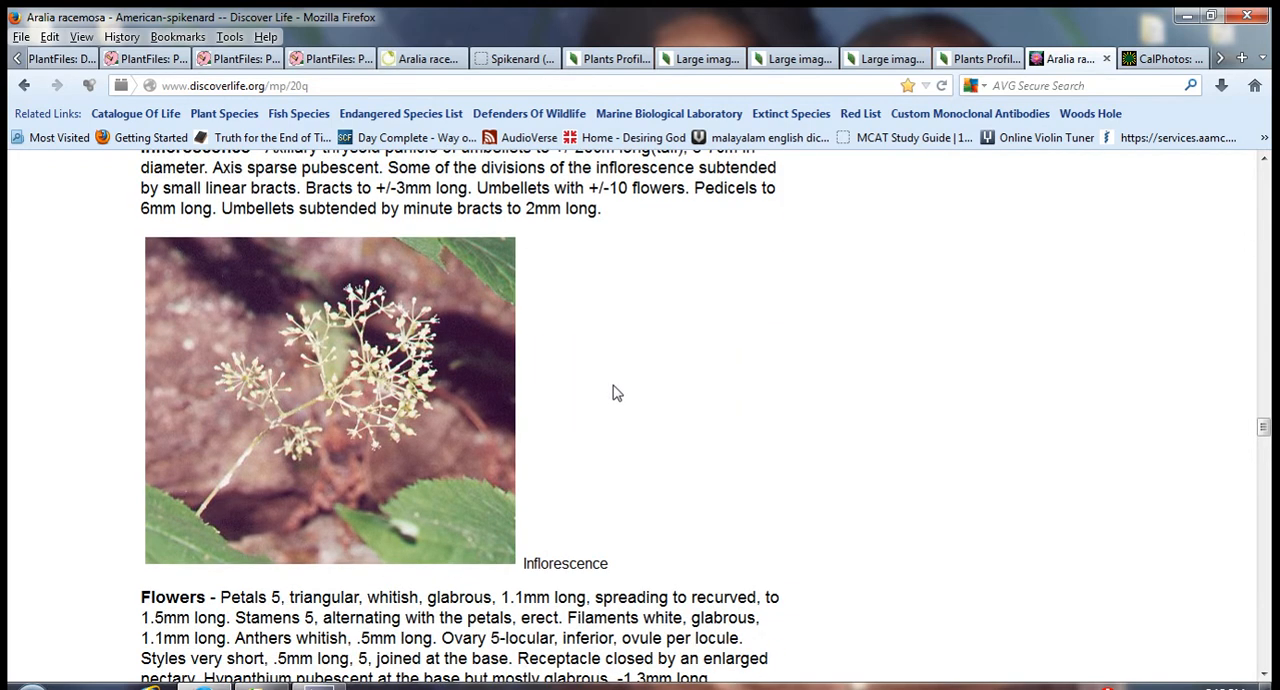
scroll("down", 3)
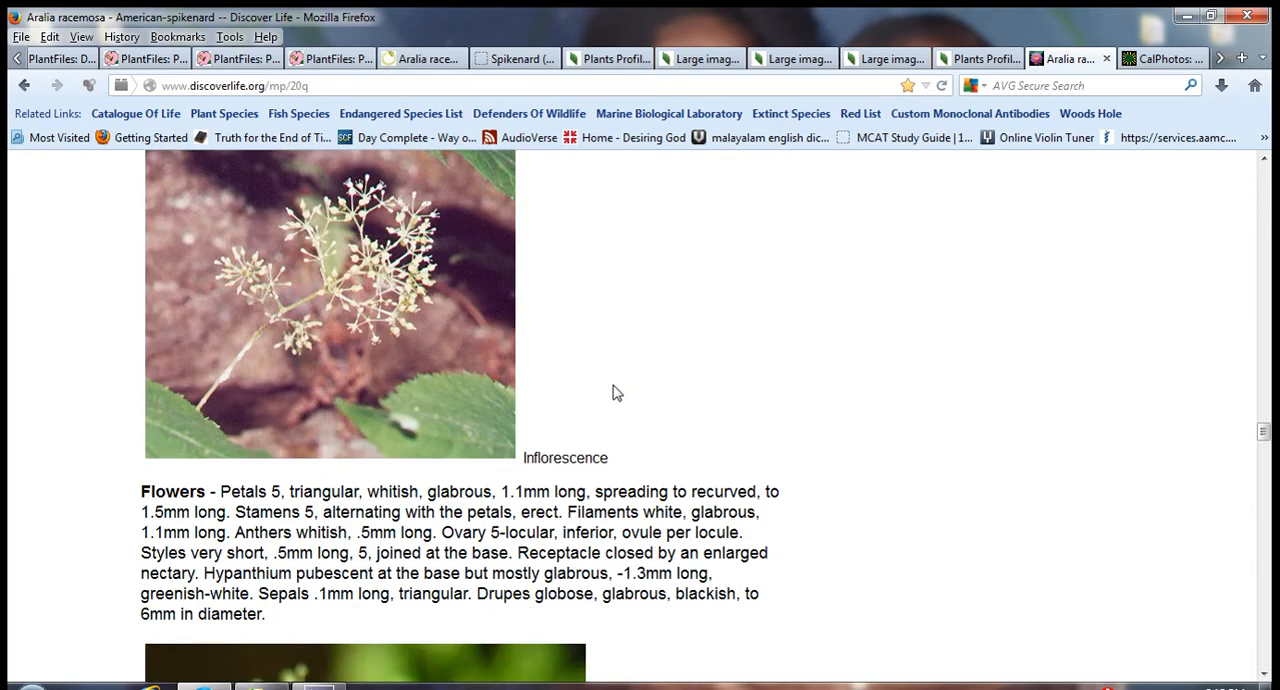
scroll("down", 3)
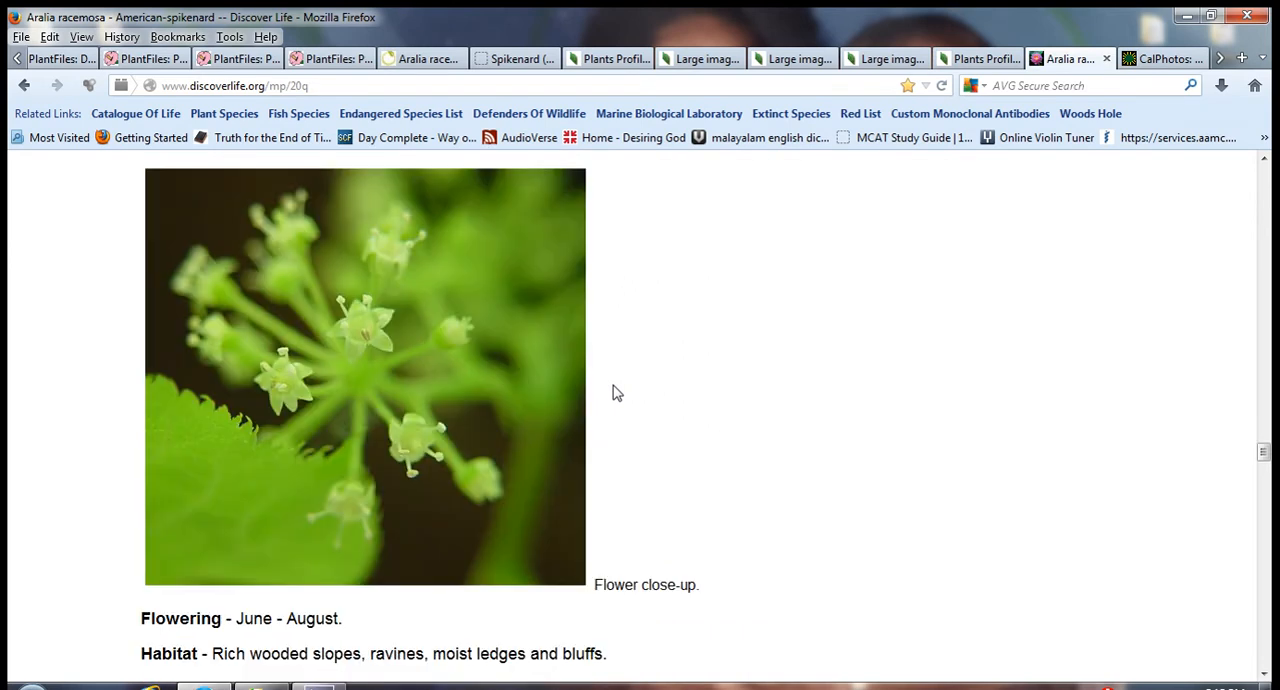
scroll("down", 3)
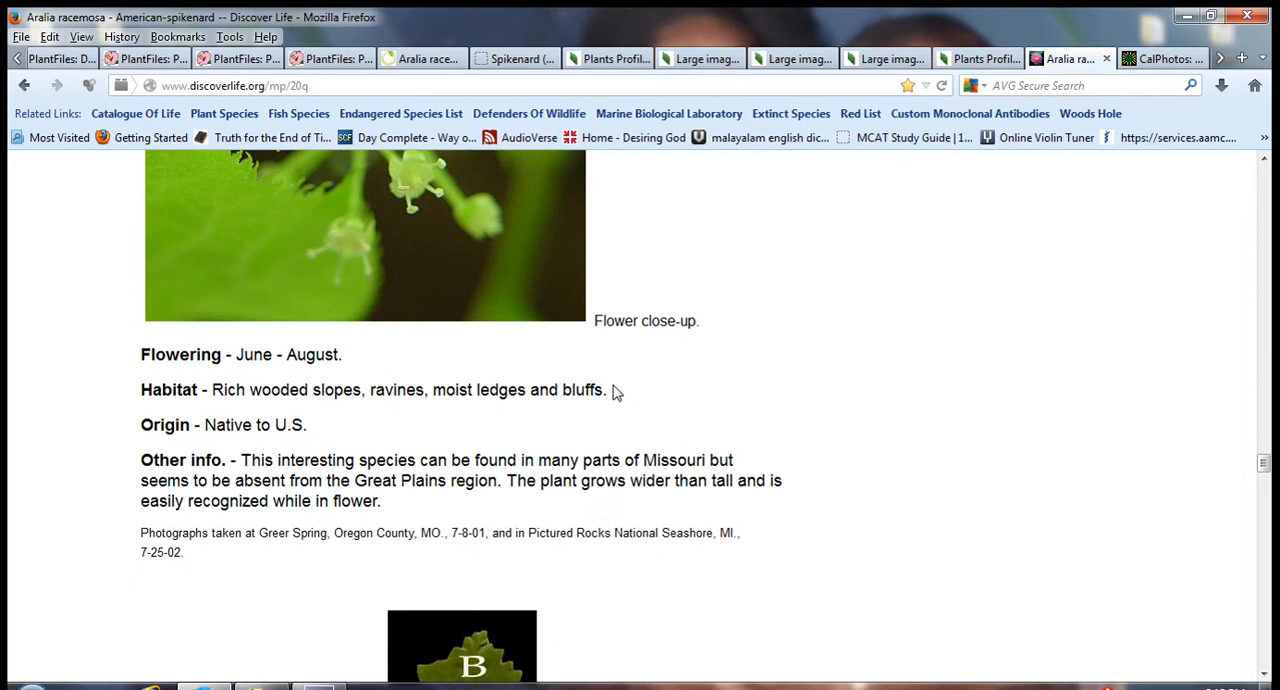
mouse_move(248, 424)
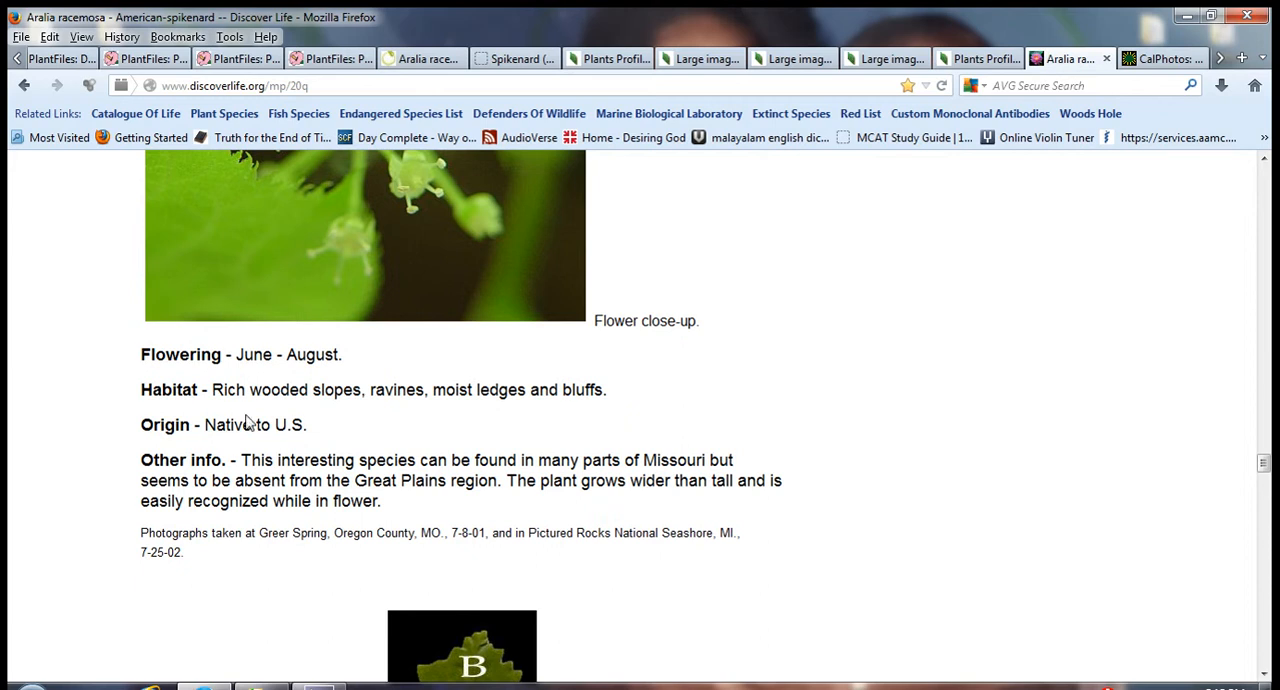
mouse_move(417, 411)
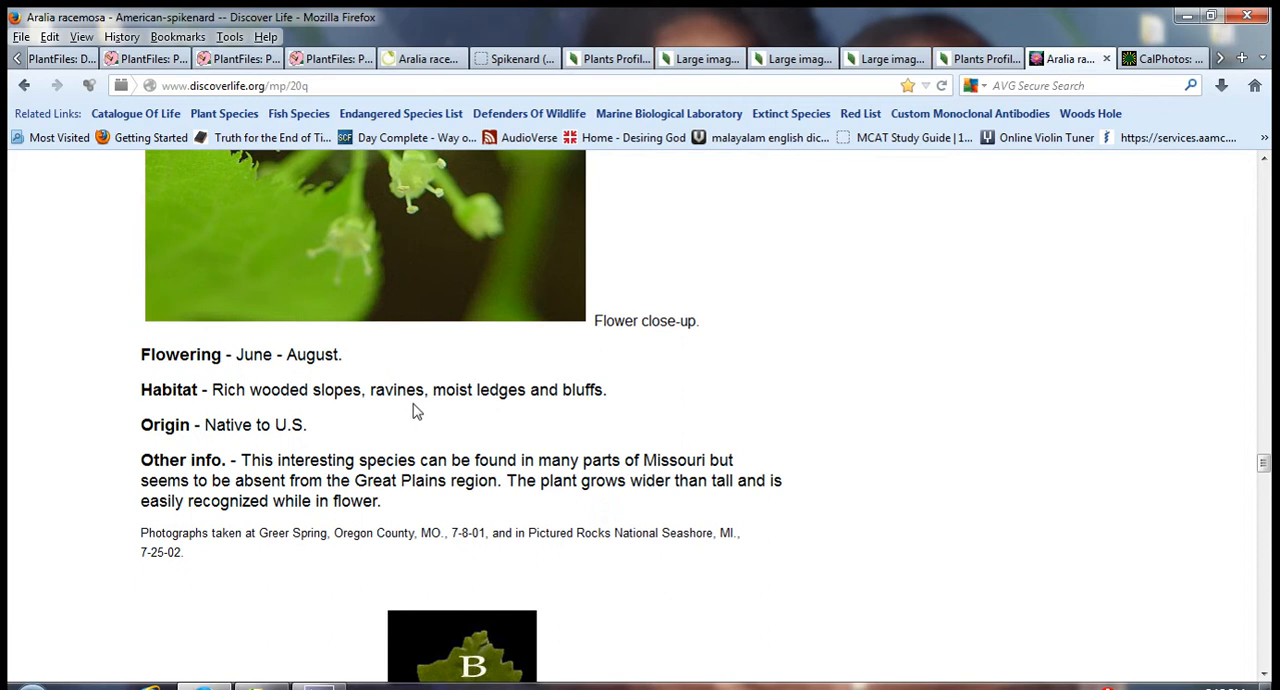
mouse_move(583, 407)
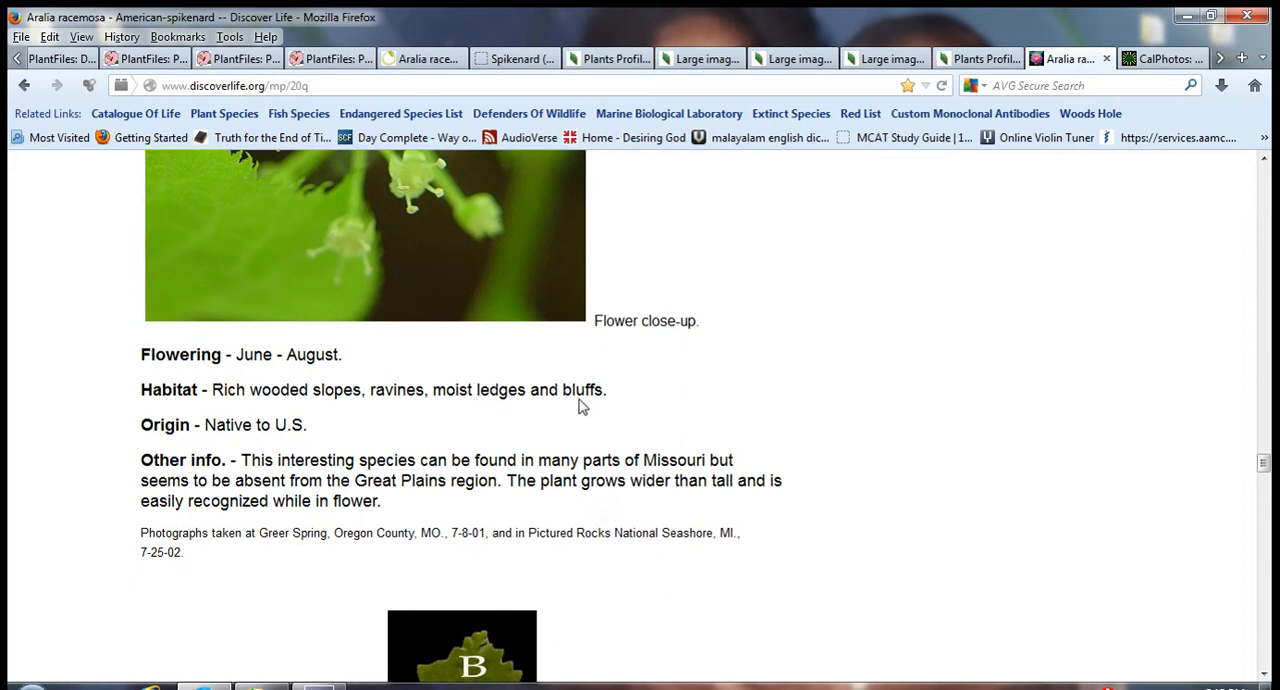
mouse_move(702, 399)
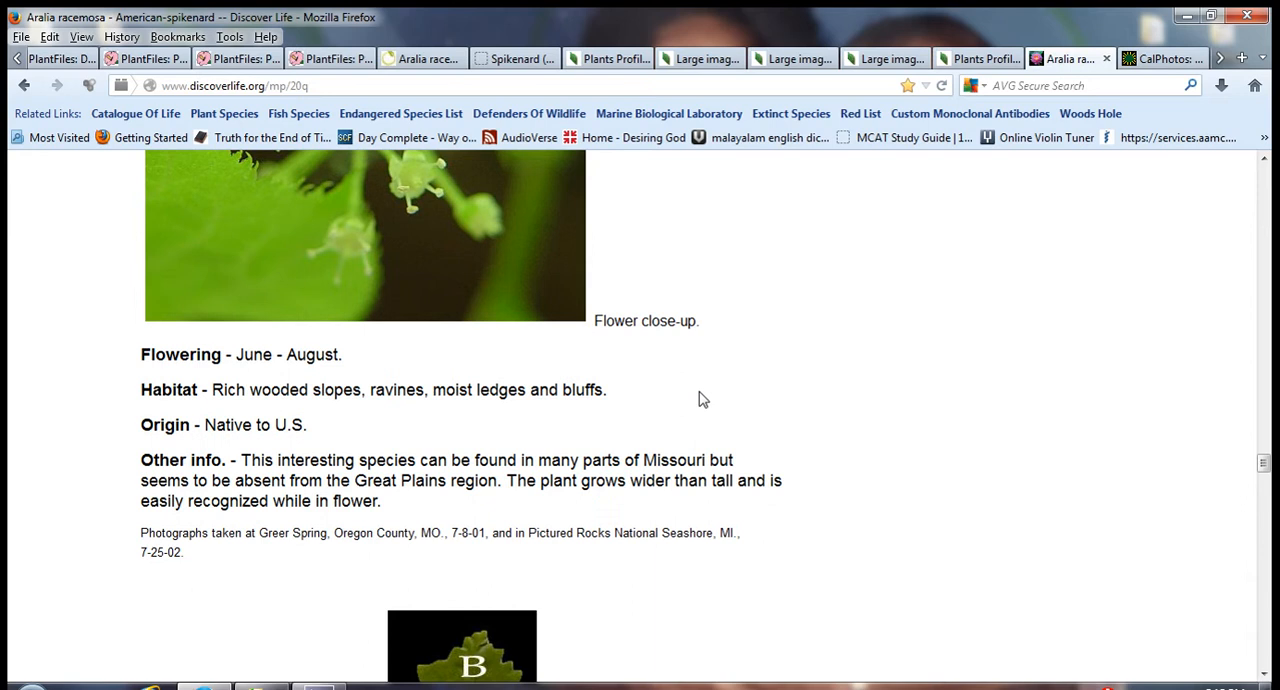
Continue down to the eight-photo Aralia racemosa thumbnail gallery and Classification section
scroll("down", 3)
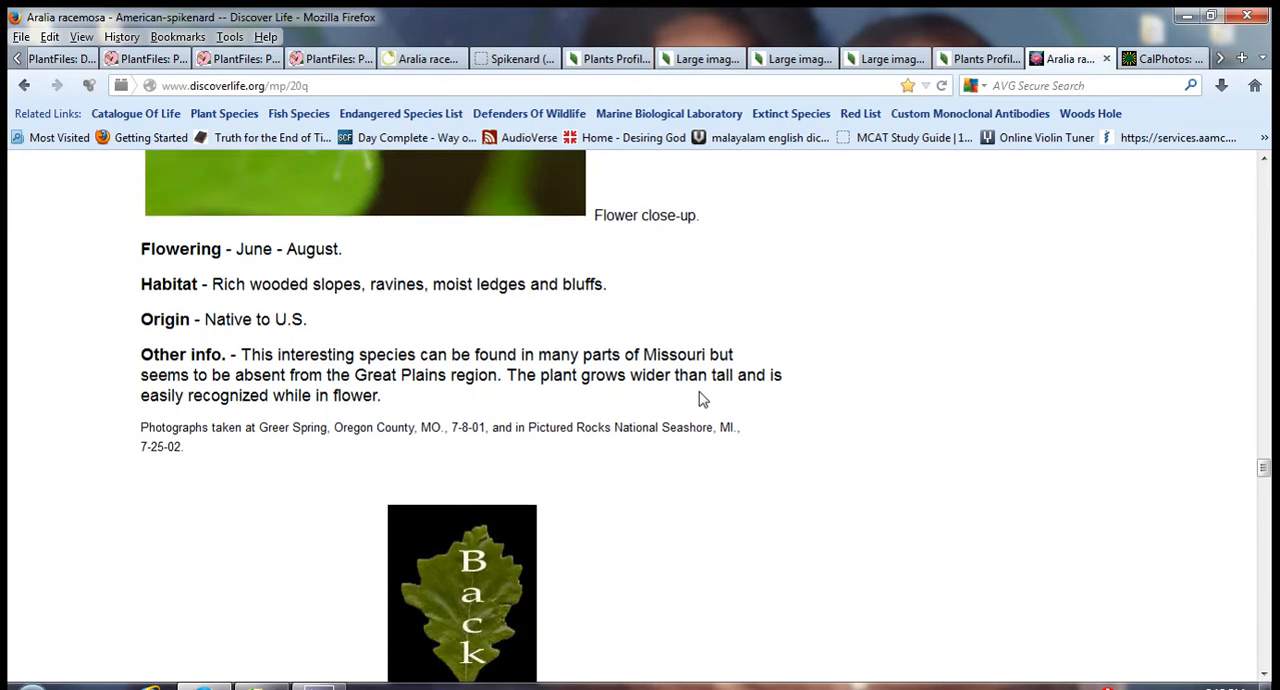
scroll("down", 3)
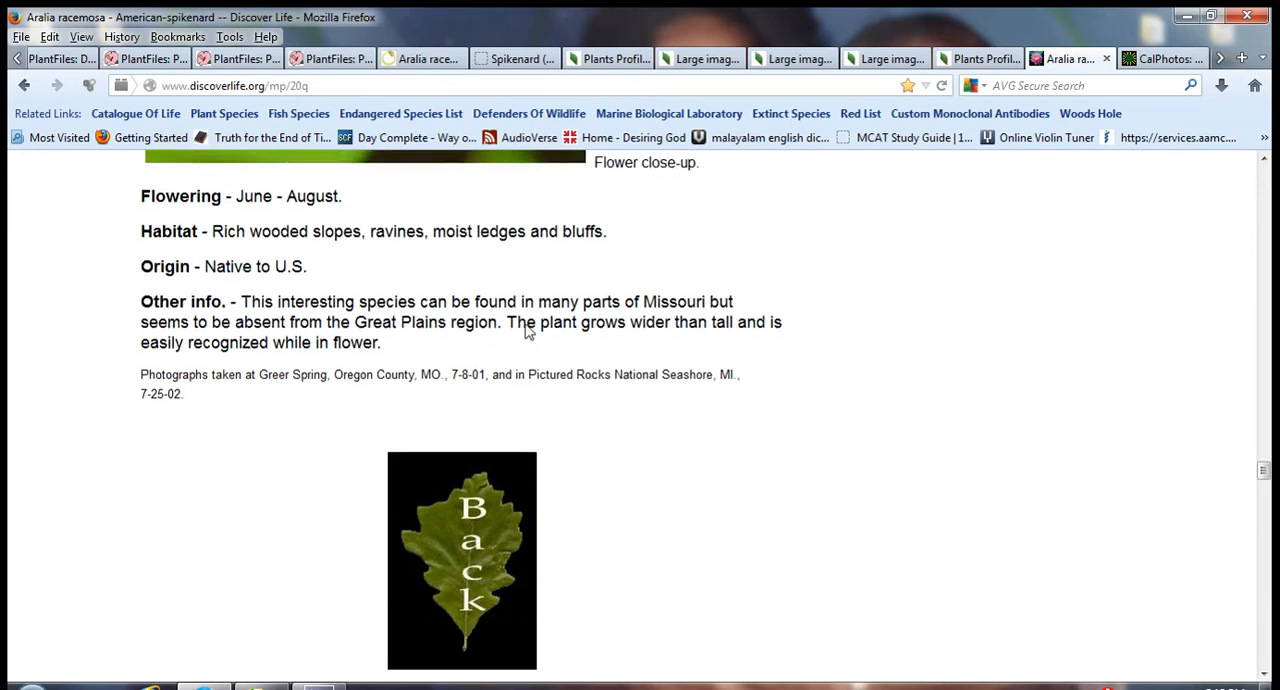
mouse_move(310, 337)
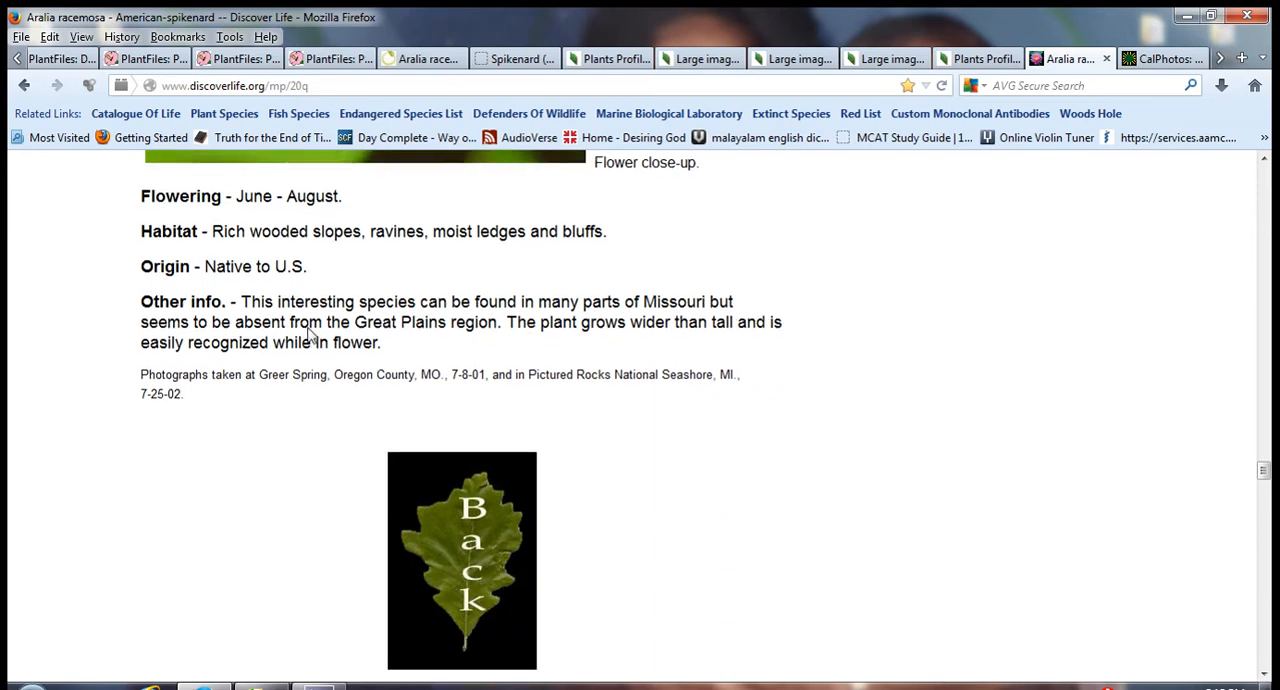
mouse_move(490, 338)
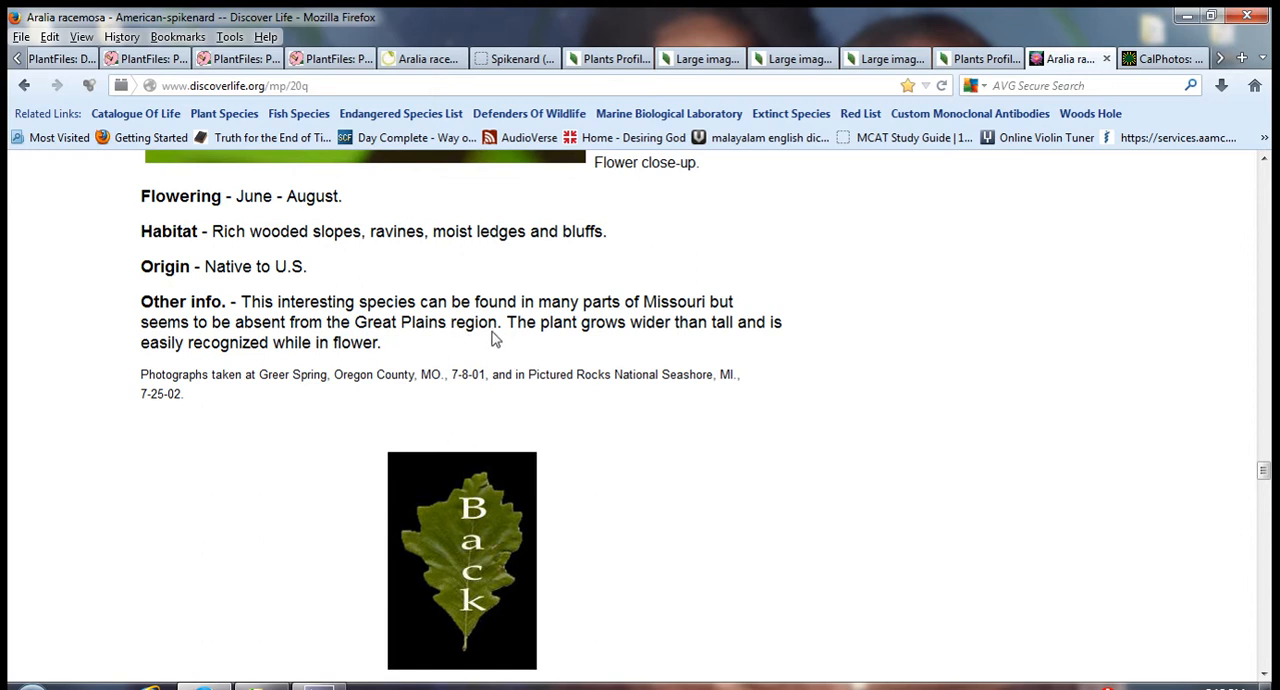
mouse_move(747, 370)
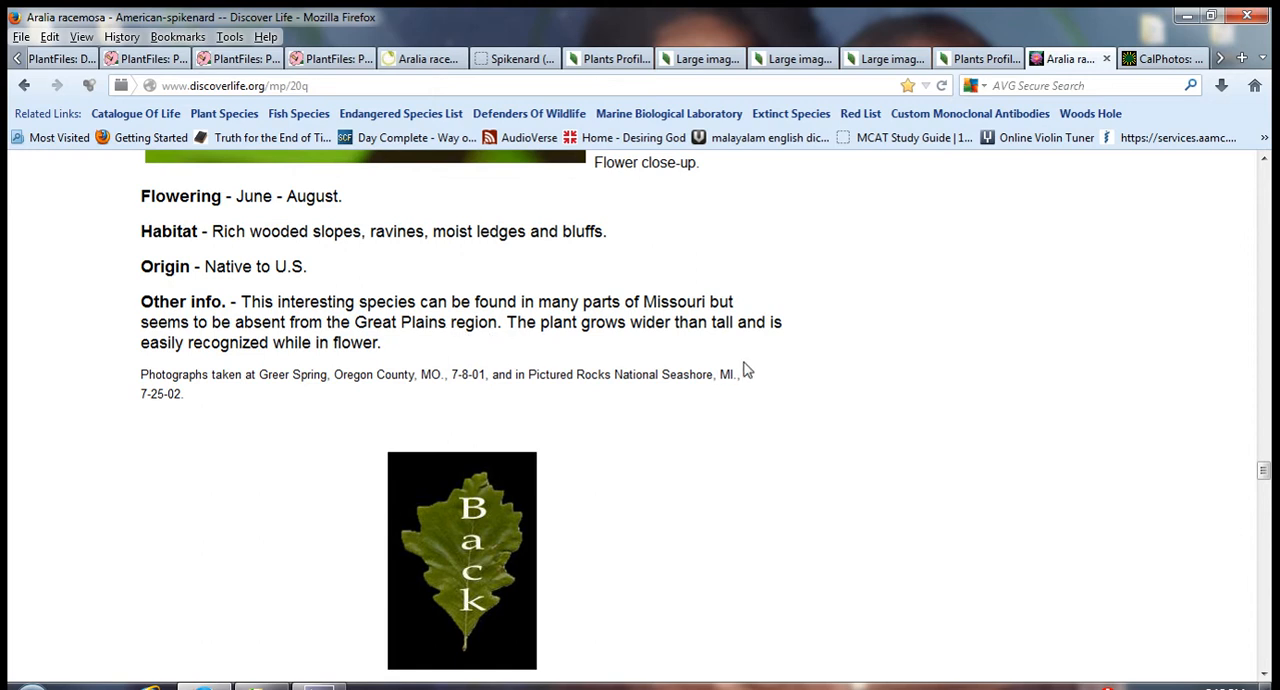
scroll("down", 3)
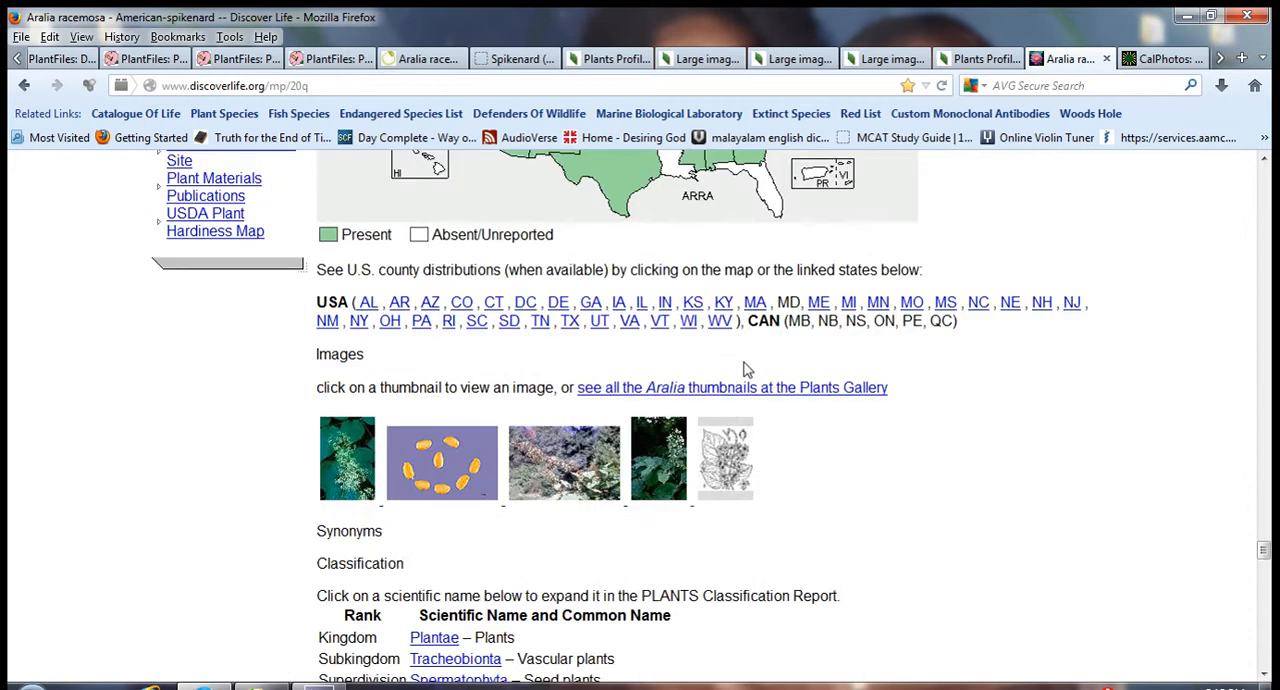
scroll("down", 3)
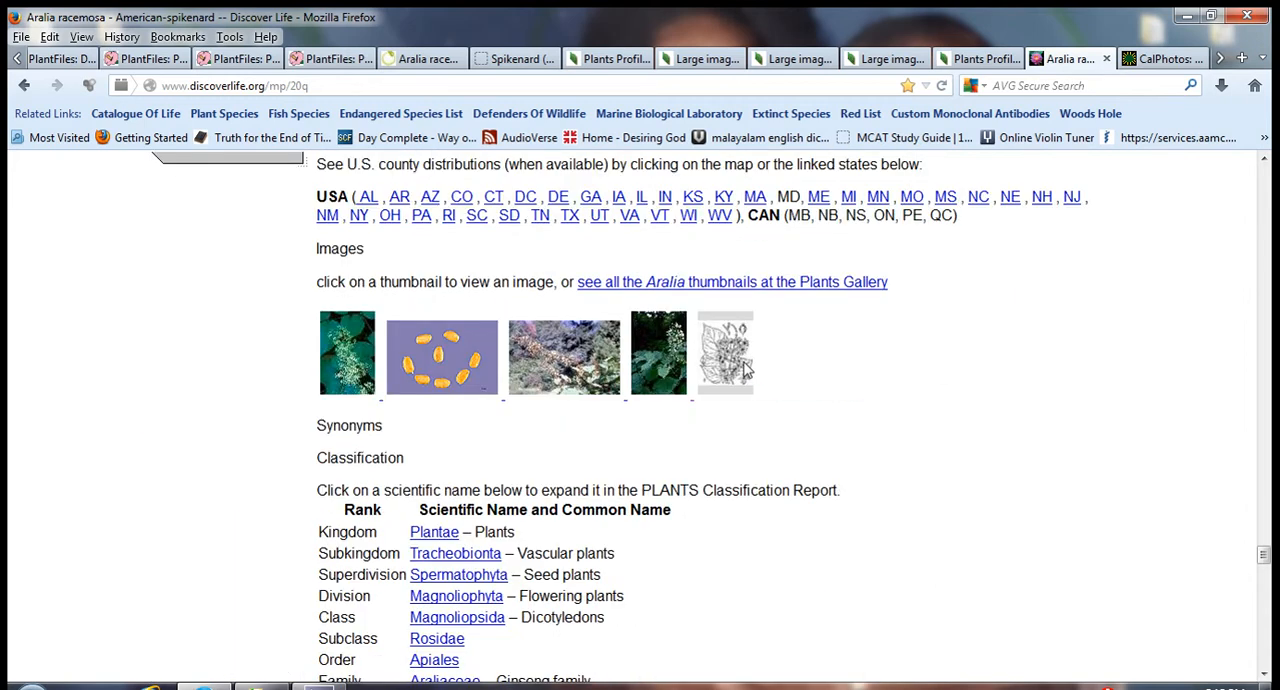
scroll("down", 3)
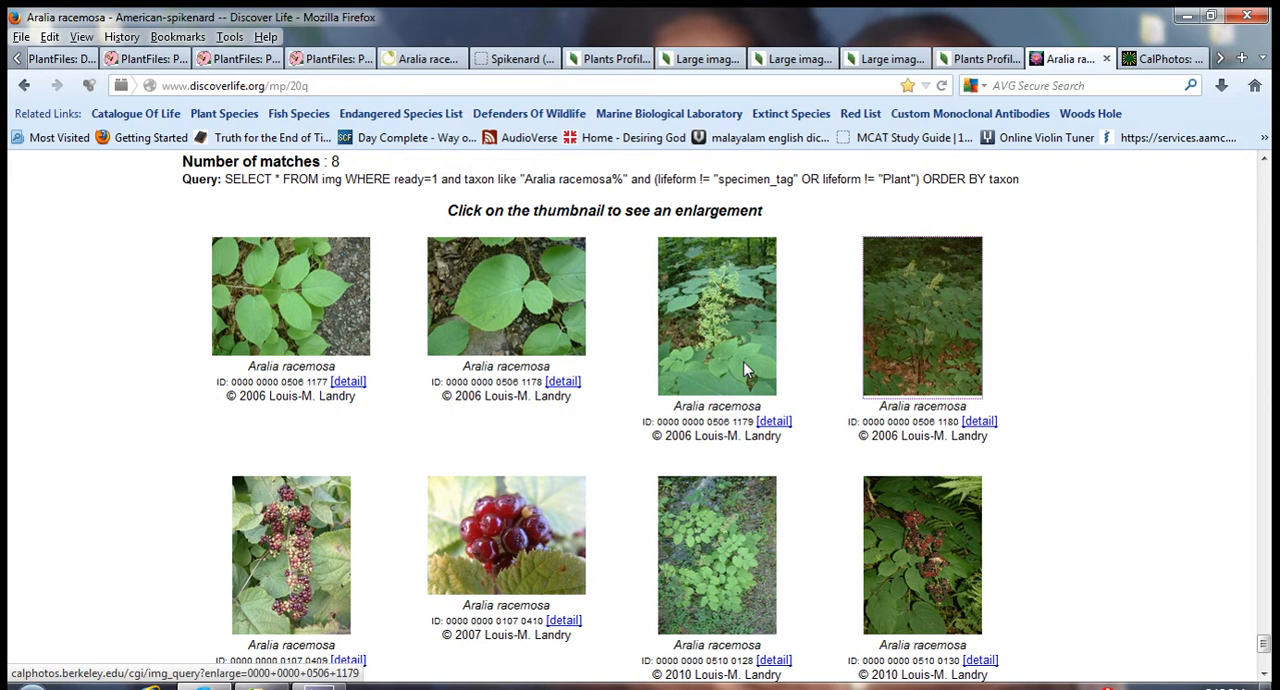
Open the CalPhotos enlargement of the fourth Aralia racemosa thumbnail, flowering plants on the forest floor
scroll("down", 3)
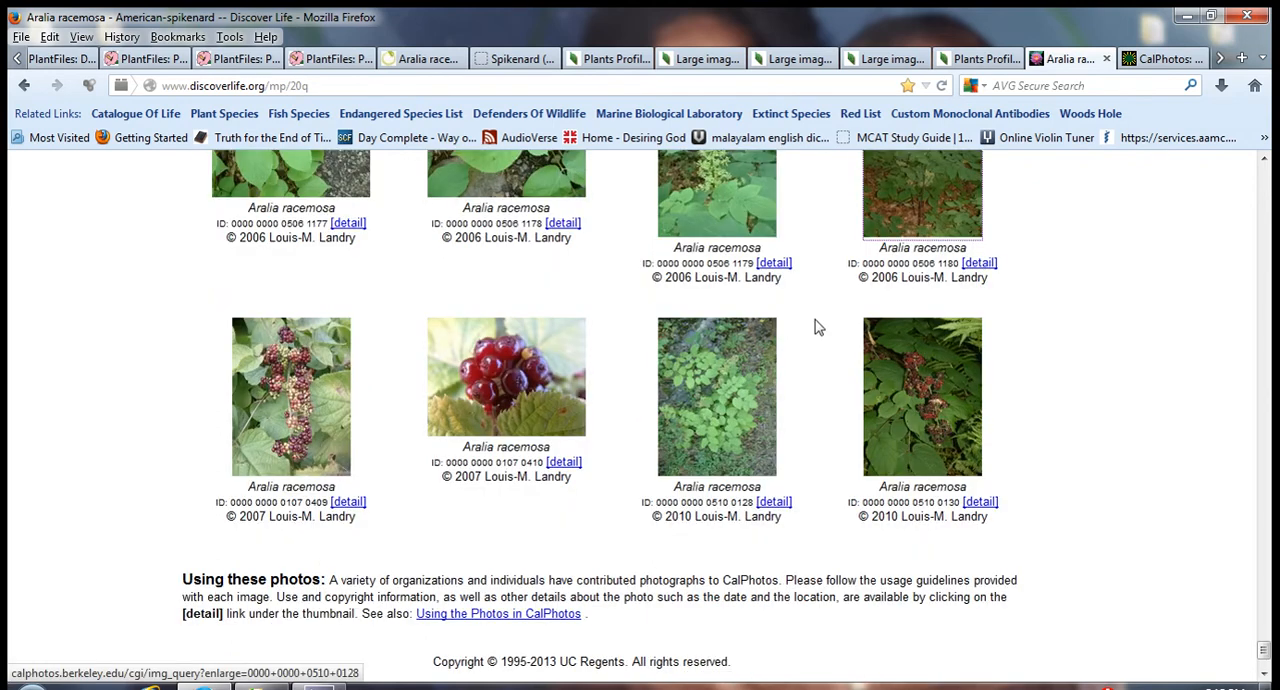
left_click(978, 263)
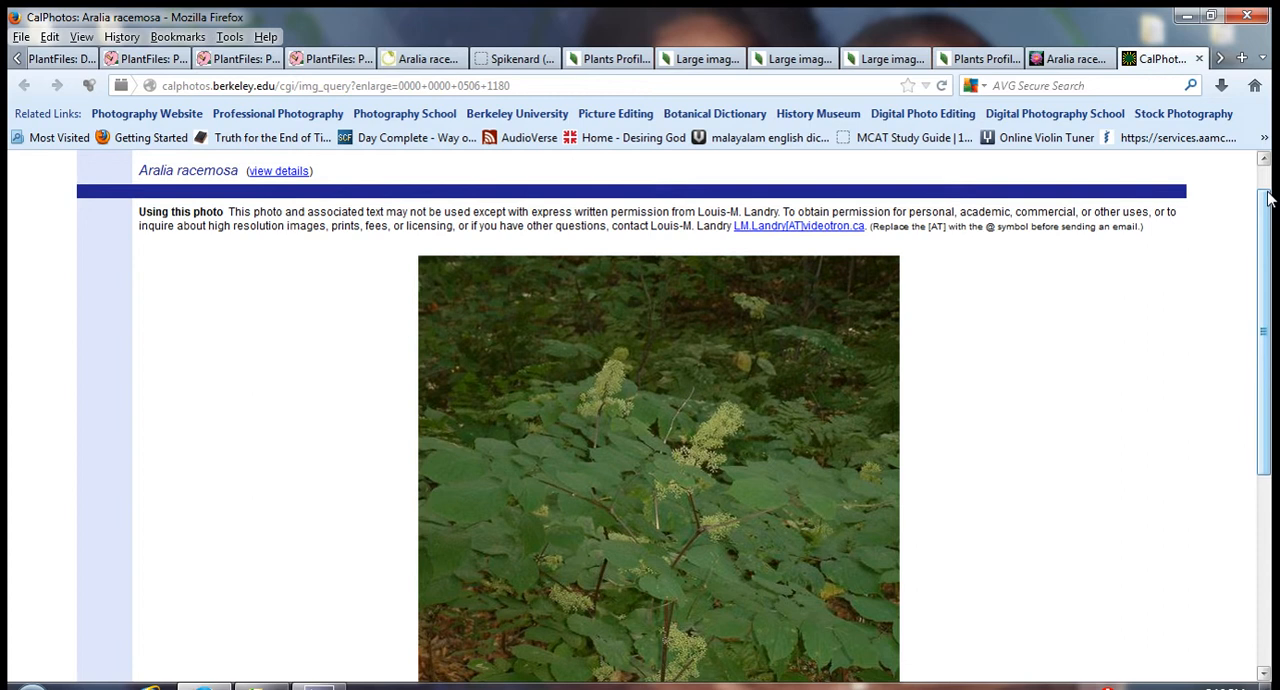
scroll("down", 3)
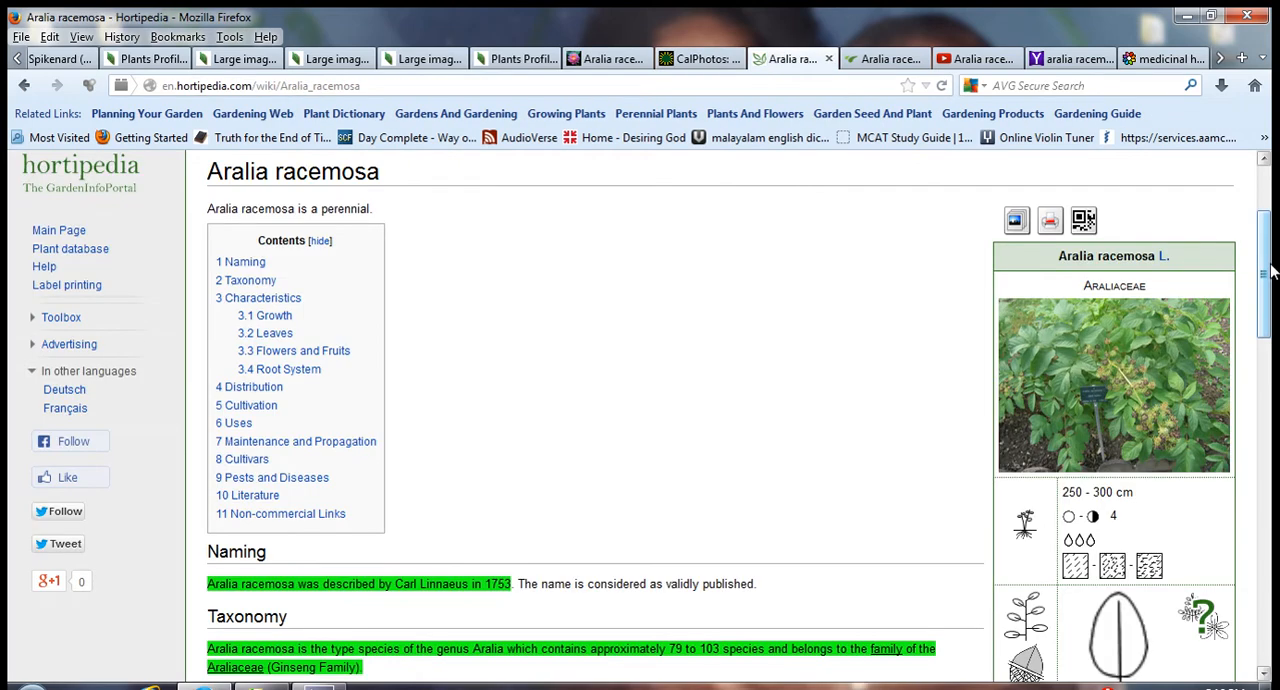
Scroll through the Hortipedia Aralia racemosa cultivation, uses and maintenance notes to Literature, then back toward the top
scroll("down", 3)
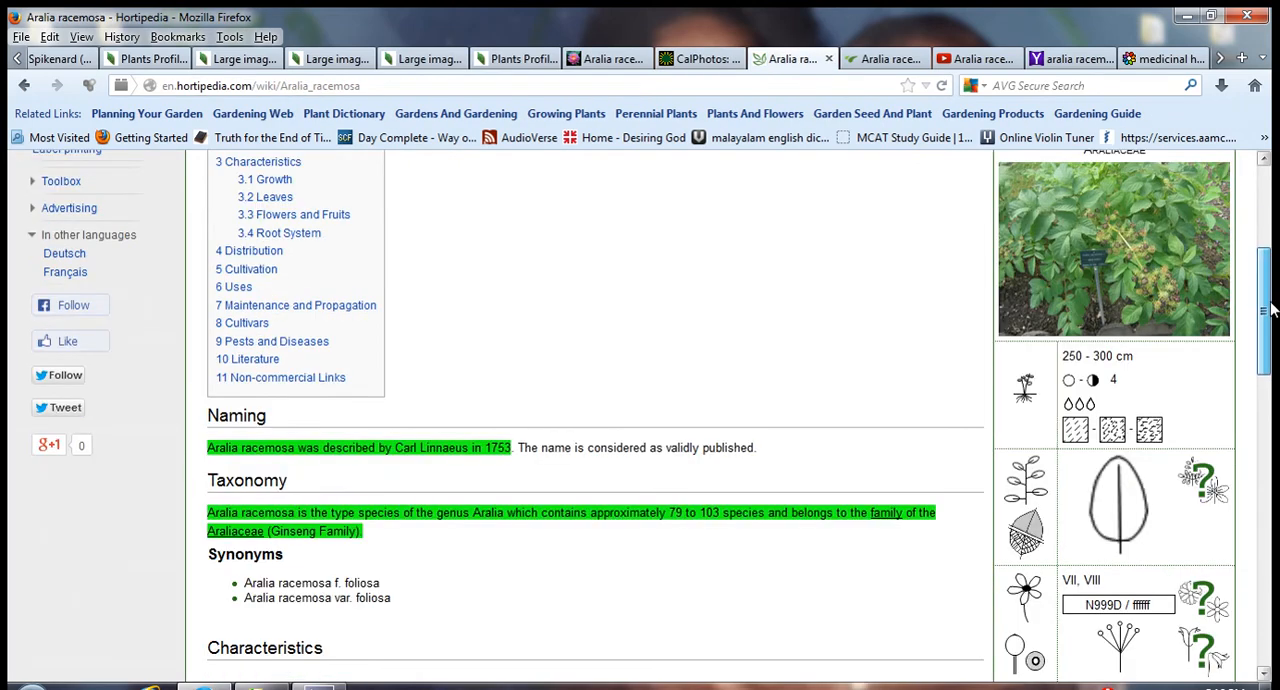
scroll("down", 3)
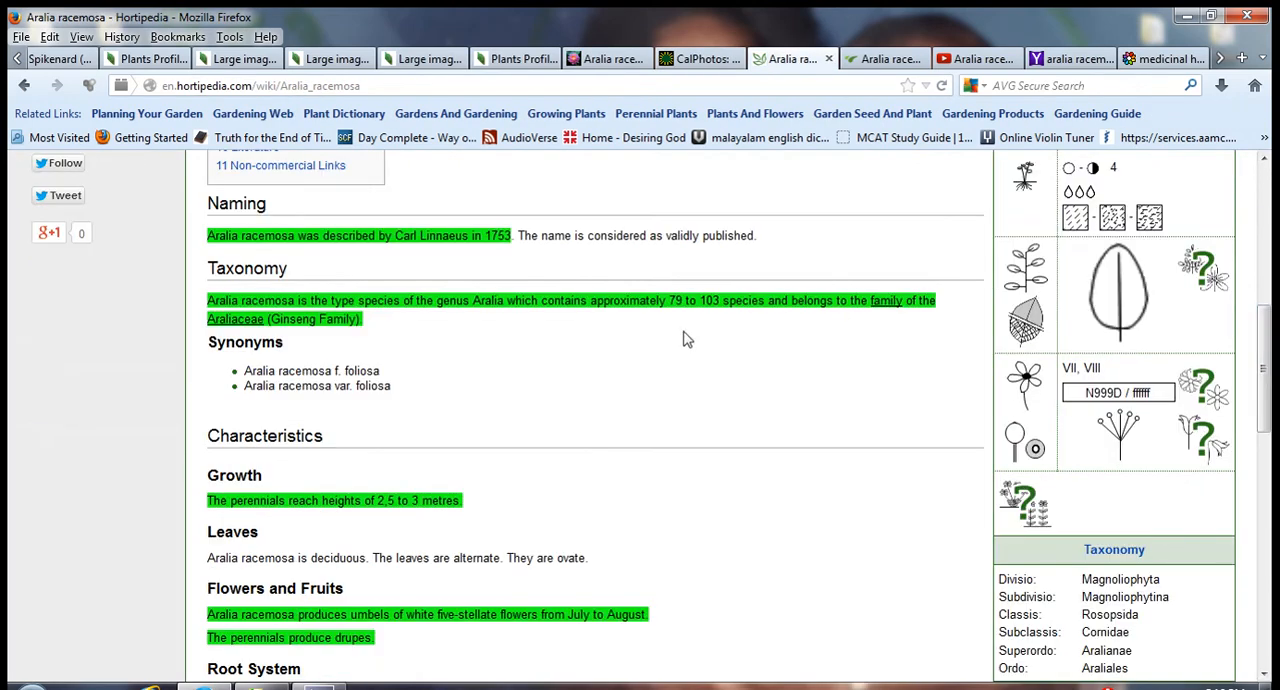
mouse_move(505, 250)
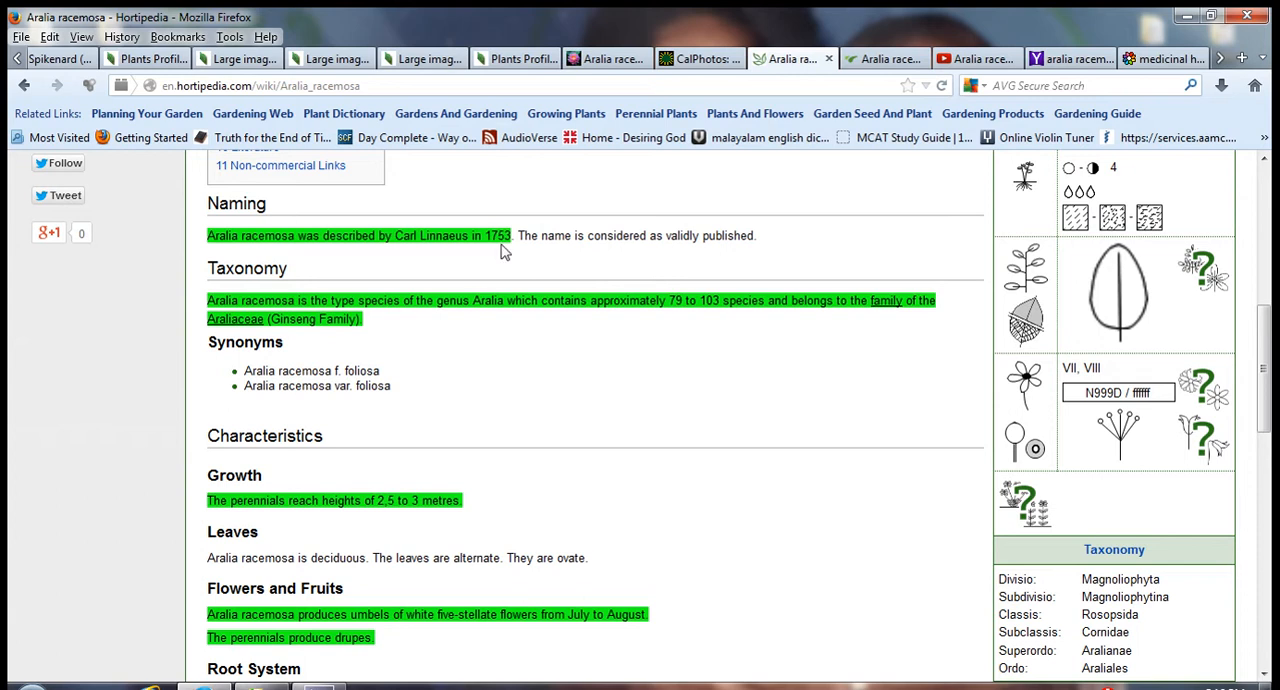
mouse_move(532, 374)
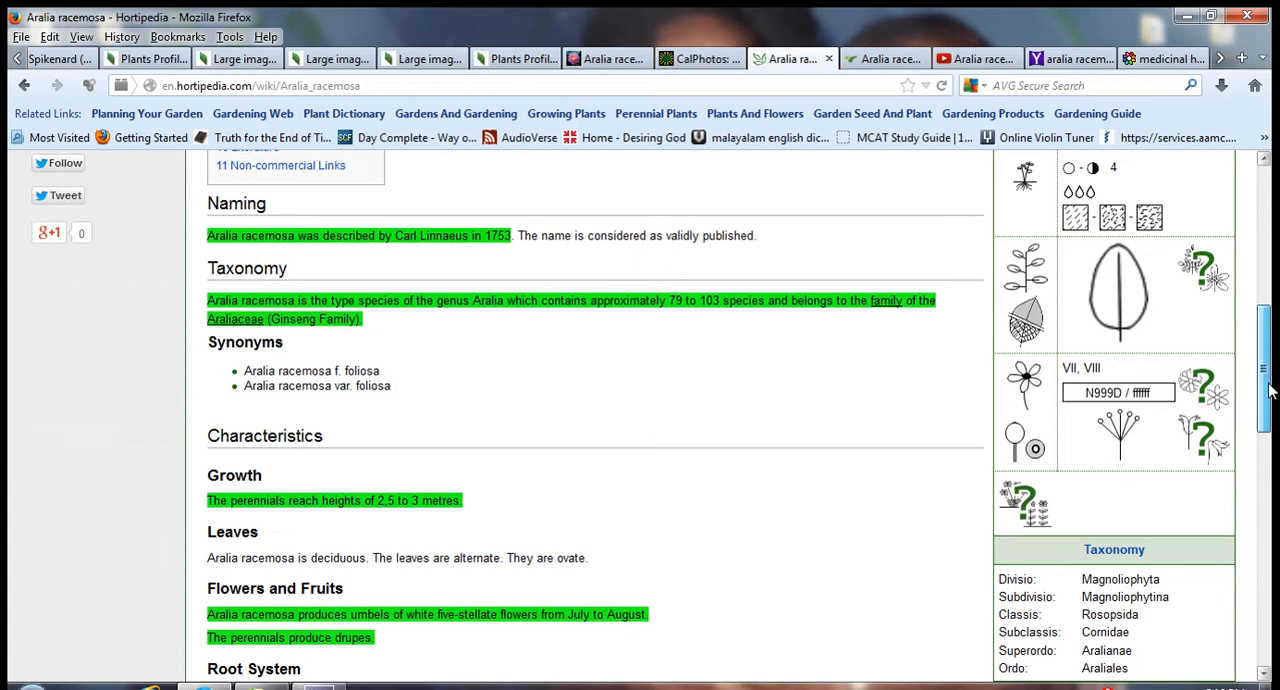
scroll("down", 3)
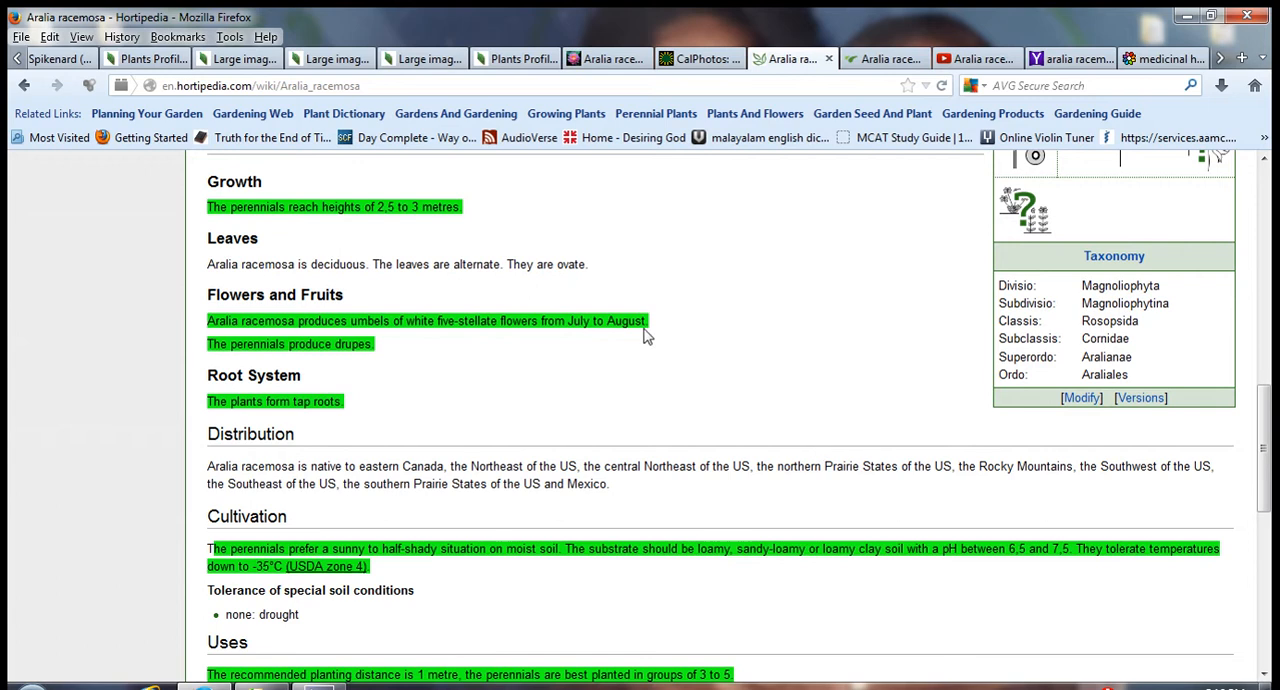
mouse_move(393, 357)
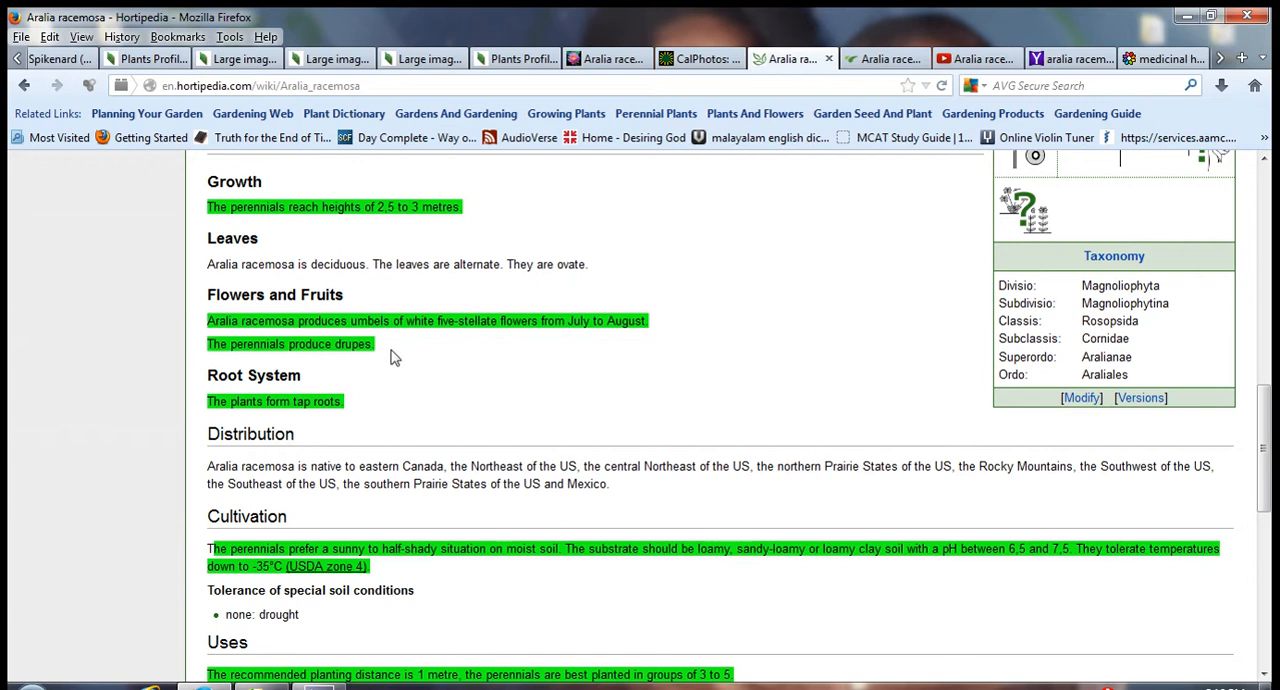
scroll("down", 3)
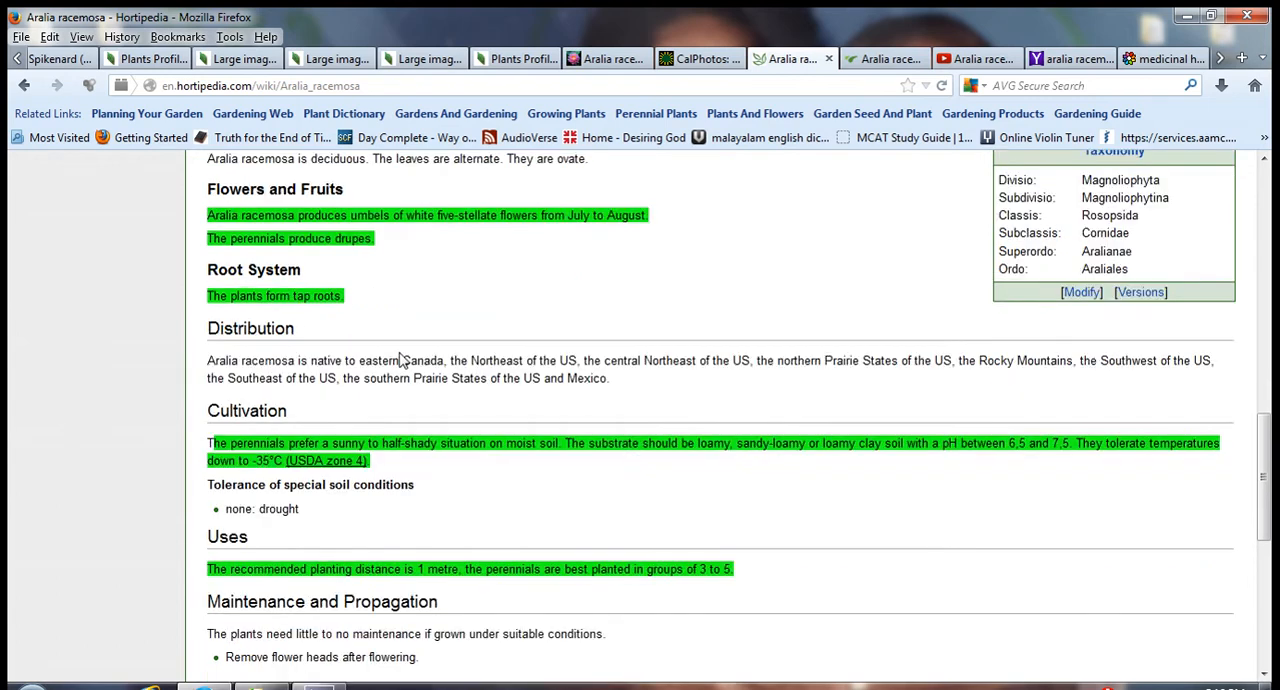
scroll("down", 3)
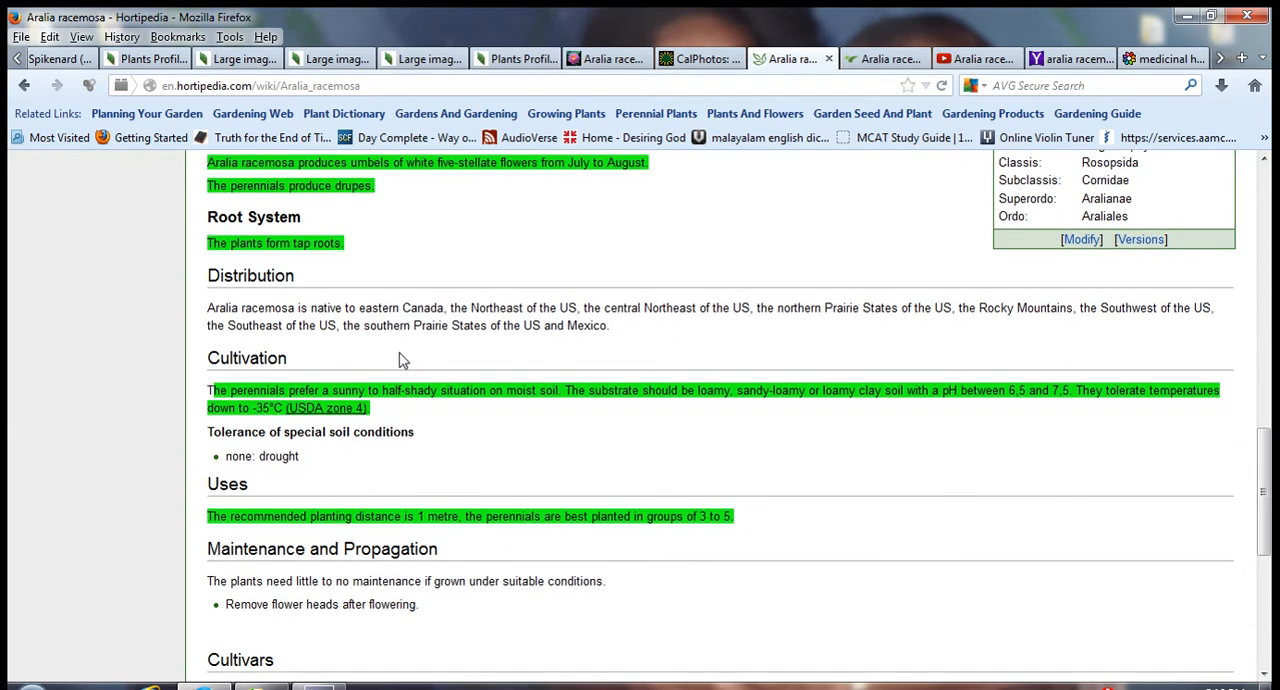
mouse_move(345, 257)
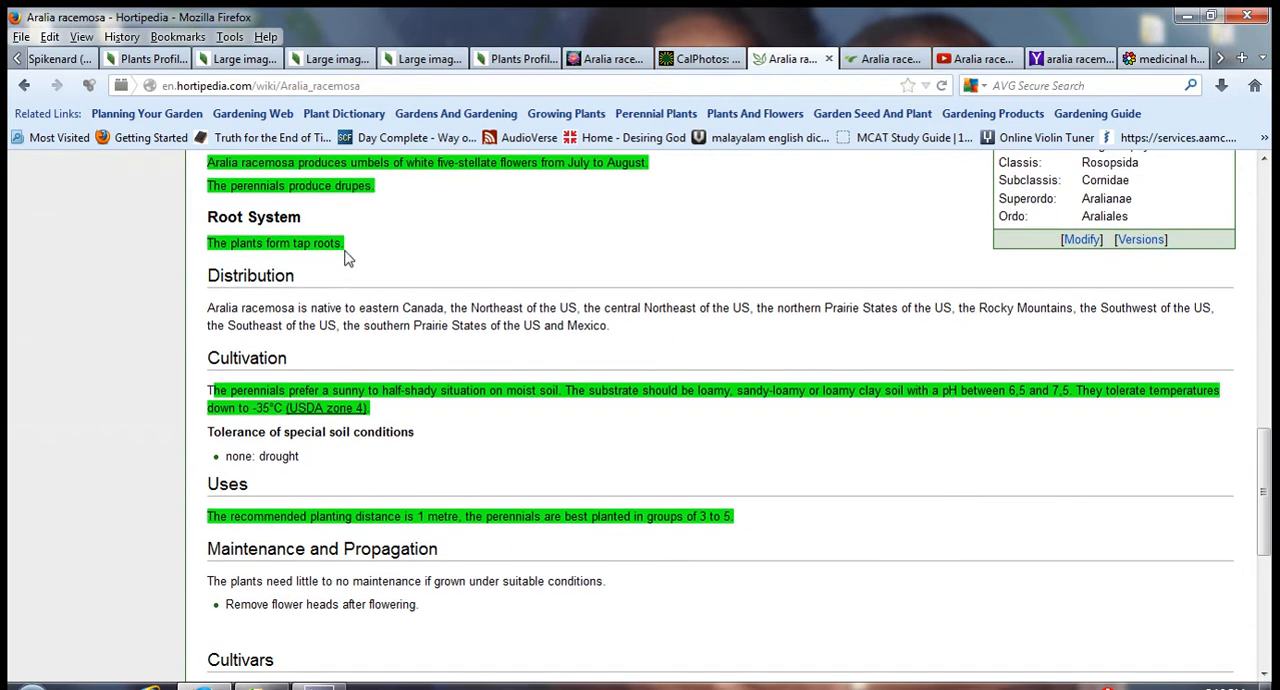
mouse_move(334, 347)
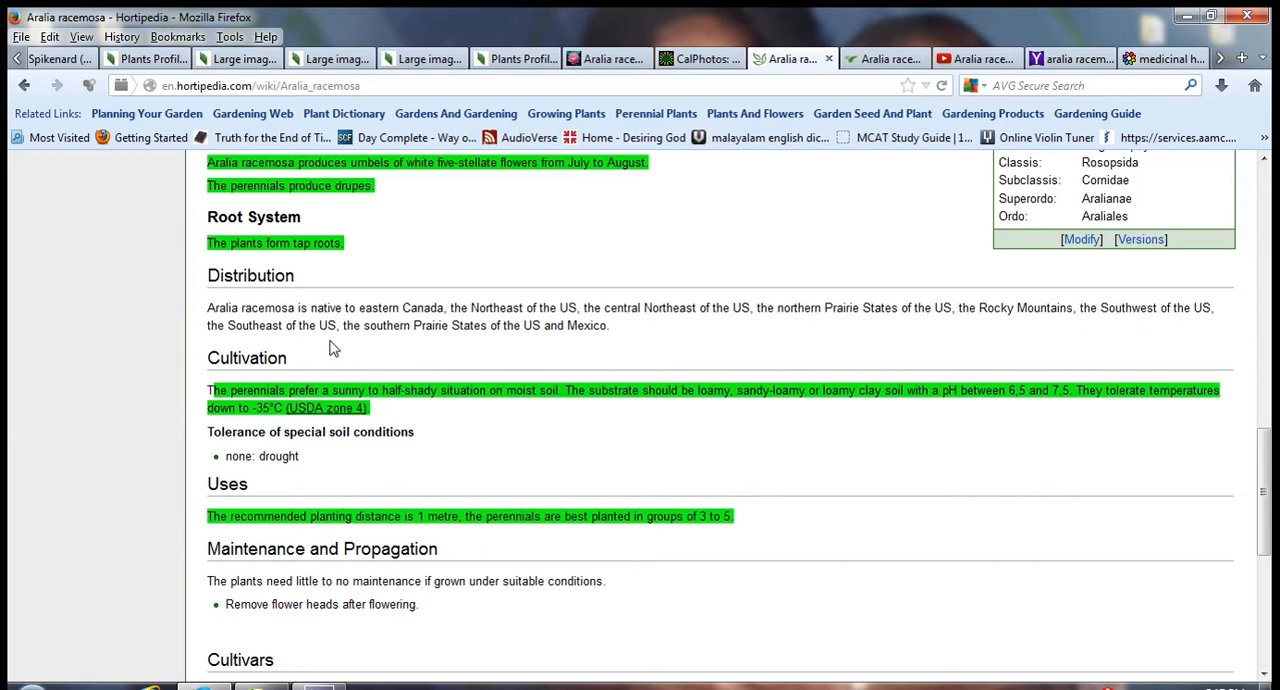
mouse_move(253, 468)
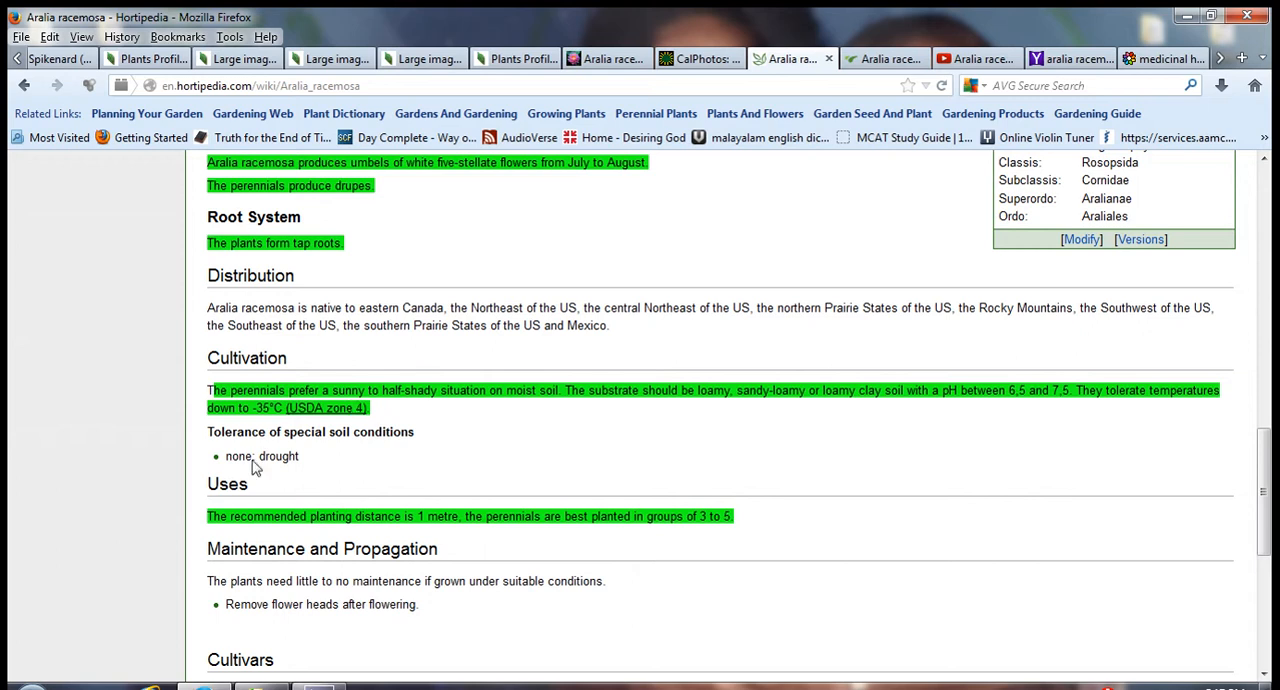
mouse_move(343, 500)
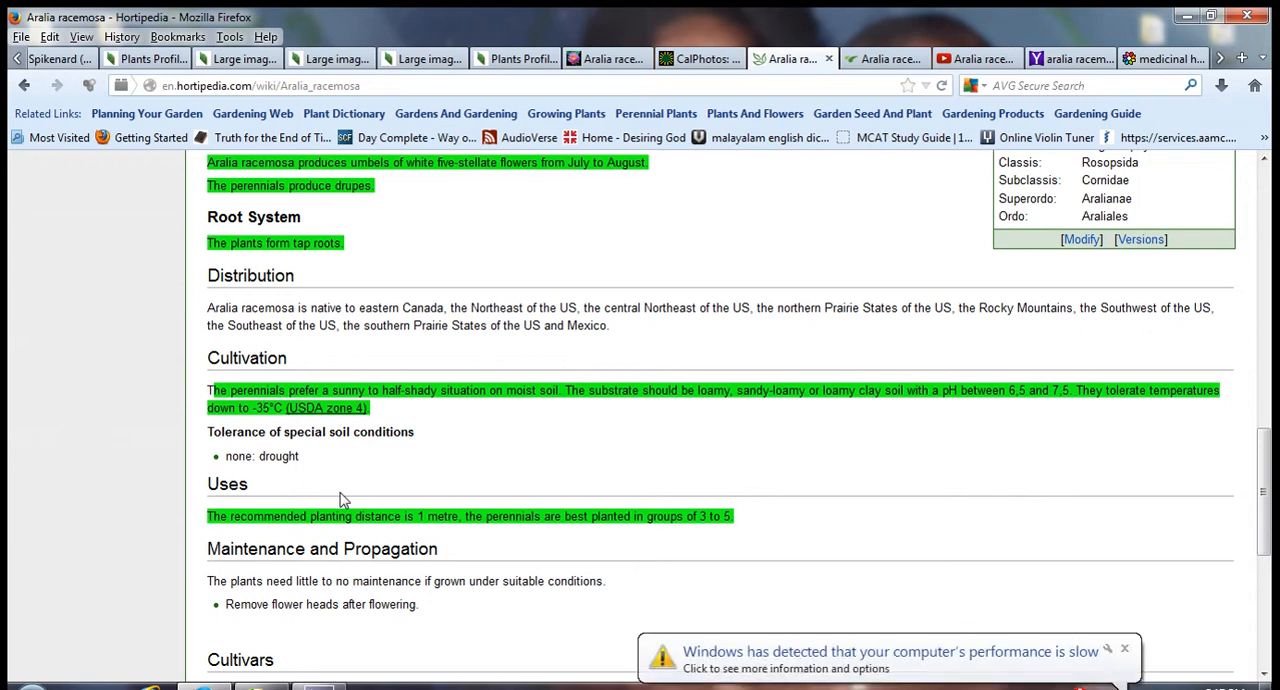
mouse_move(218, 582)
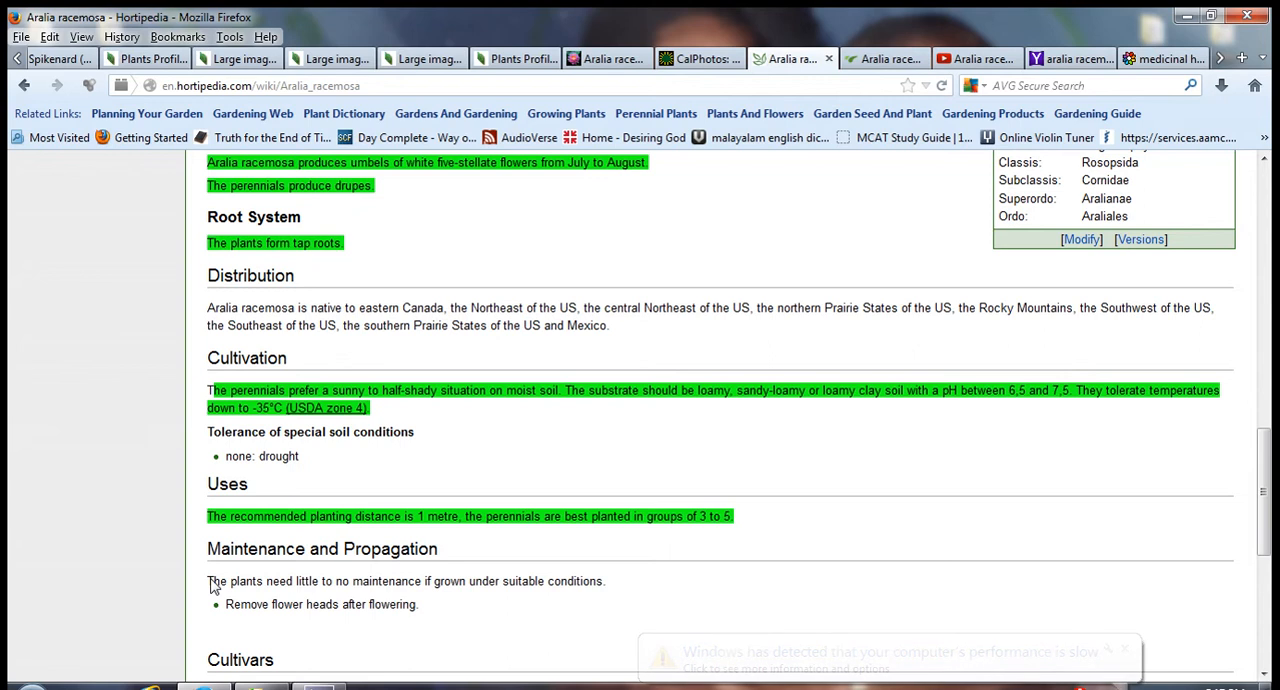
mouse_move(313, 588)
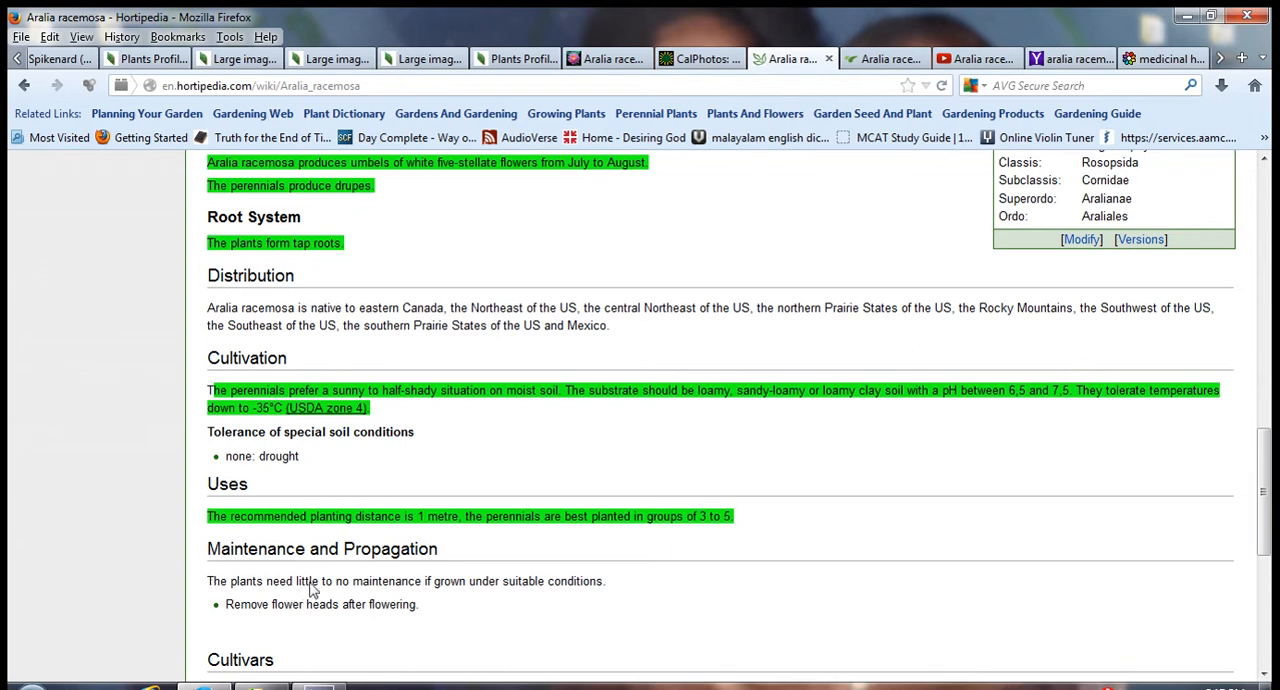
mouse_move(415, 595)
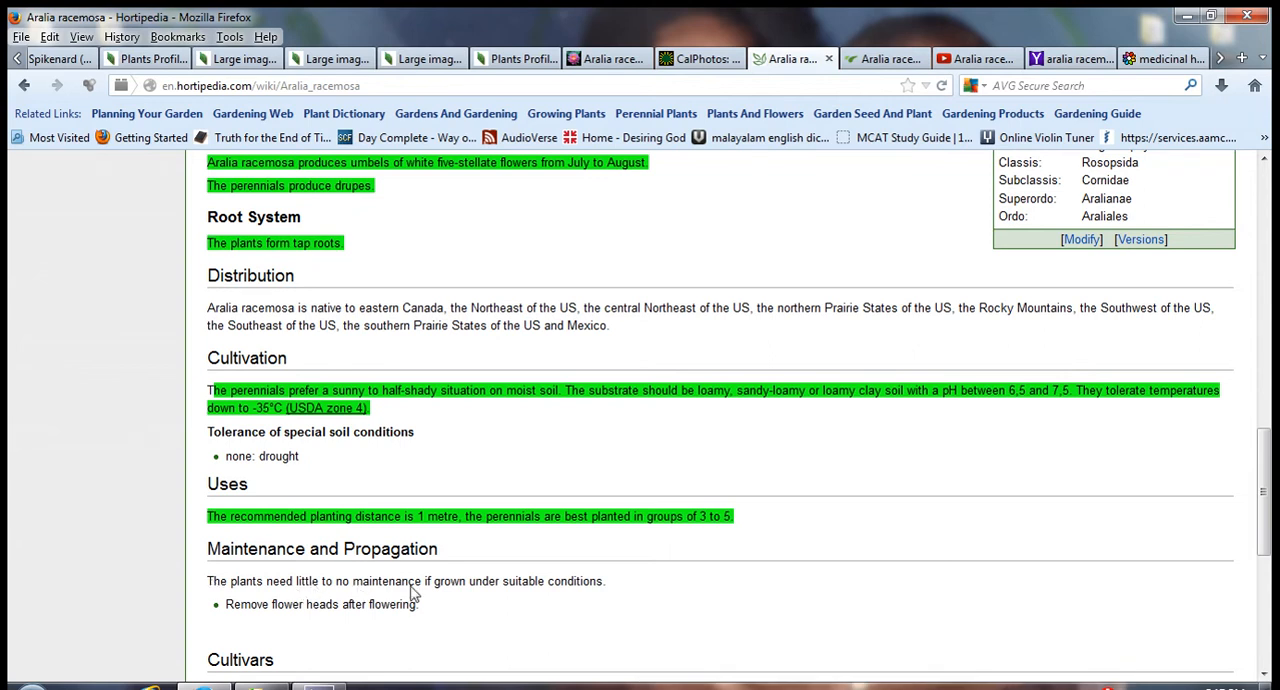
mouse_move(351, 612)
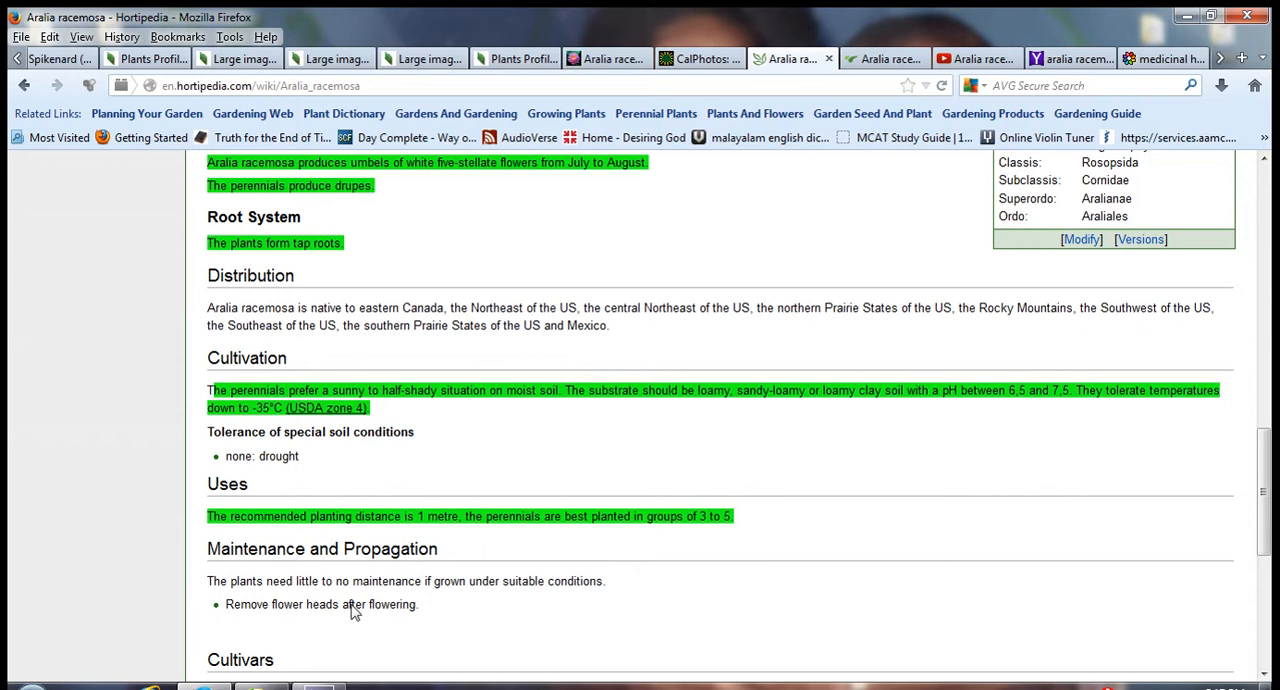
mouse_move(295, 605)
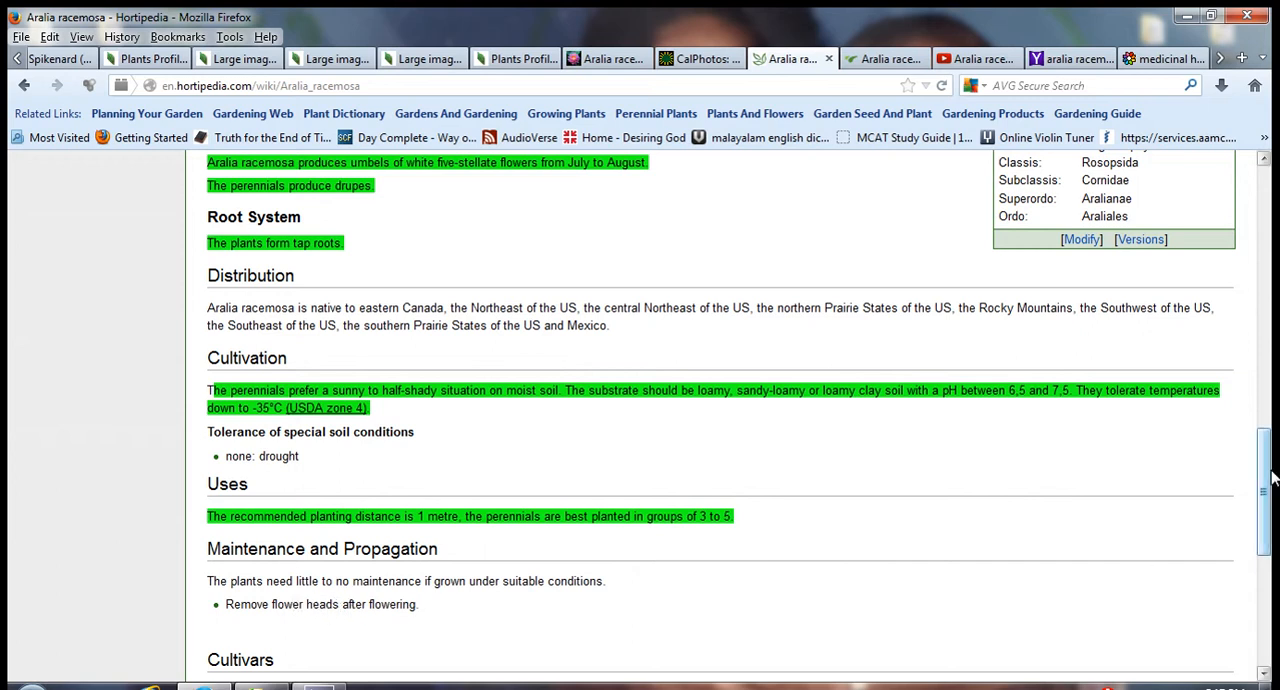
scroll("down", 3)
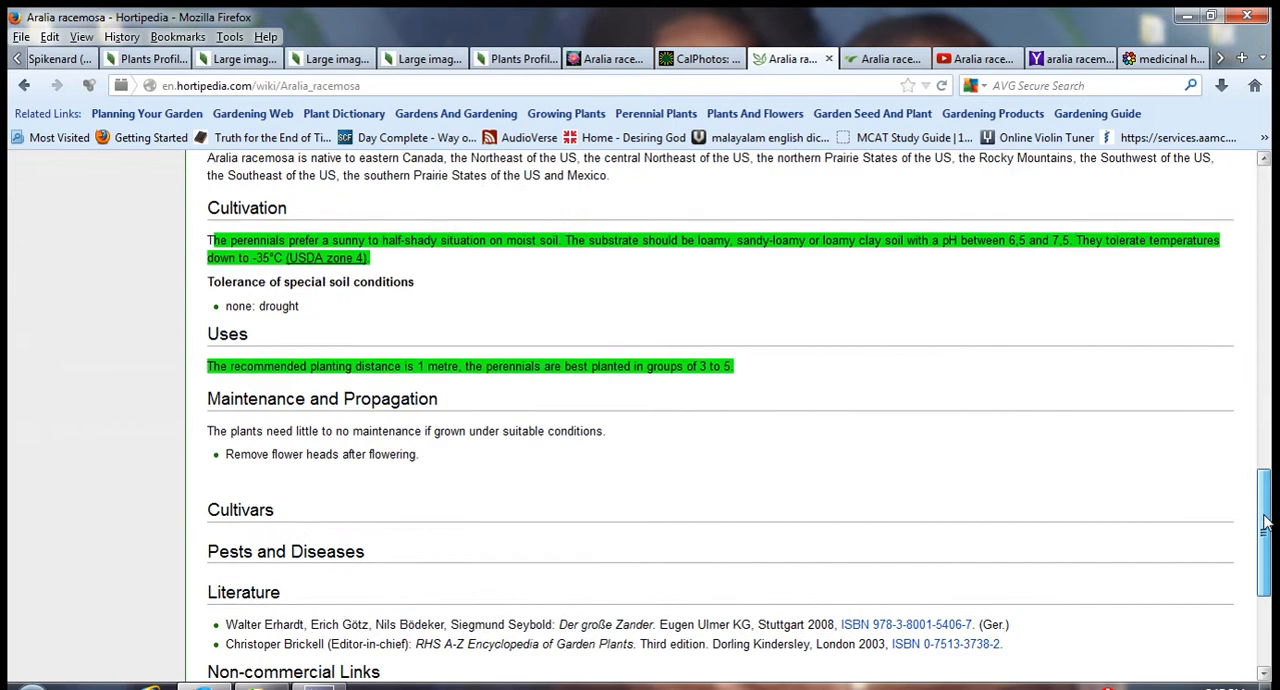
scroll("up", 3)
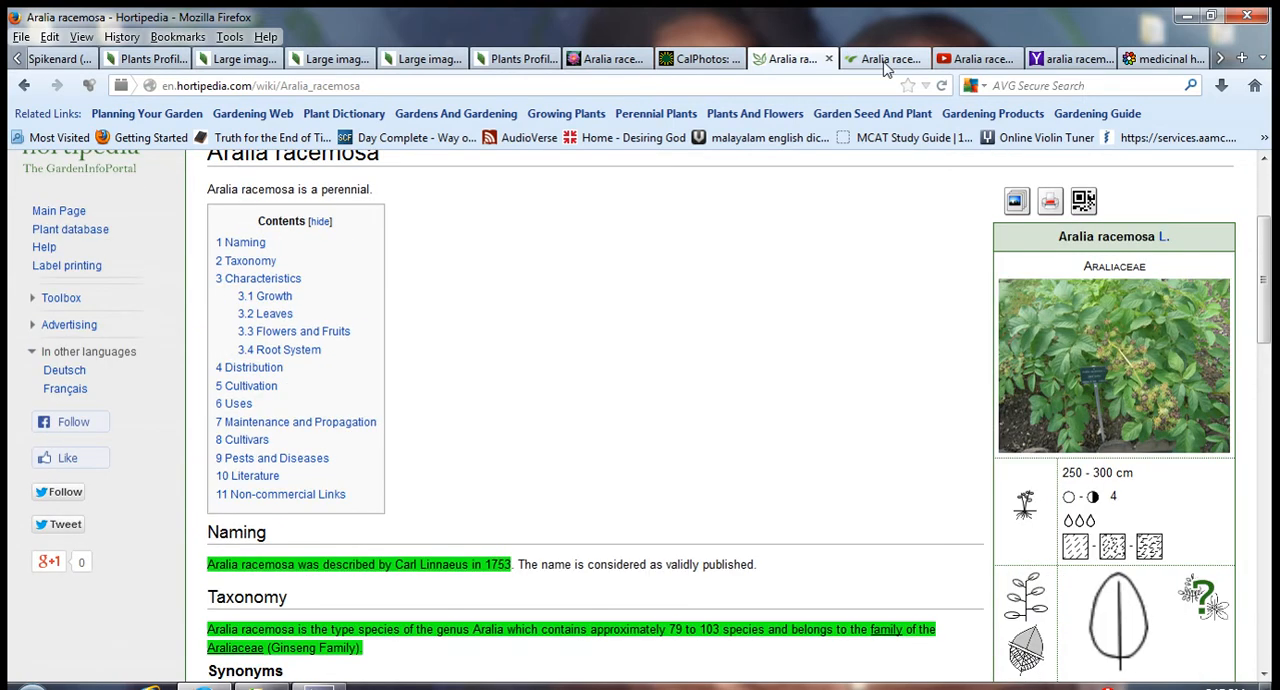
Switch to the Go Botany American spikenard page and advance the carousel to the berry photos
left_click(885, 58)
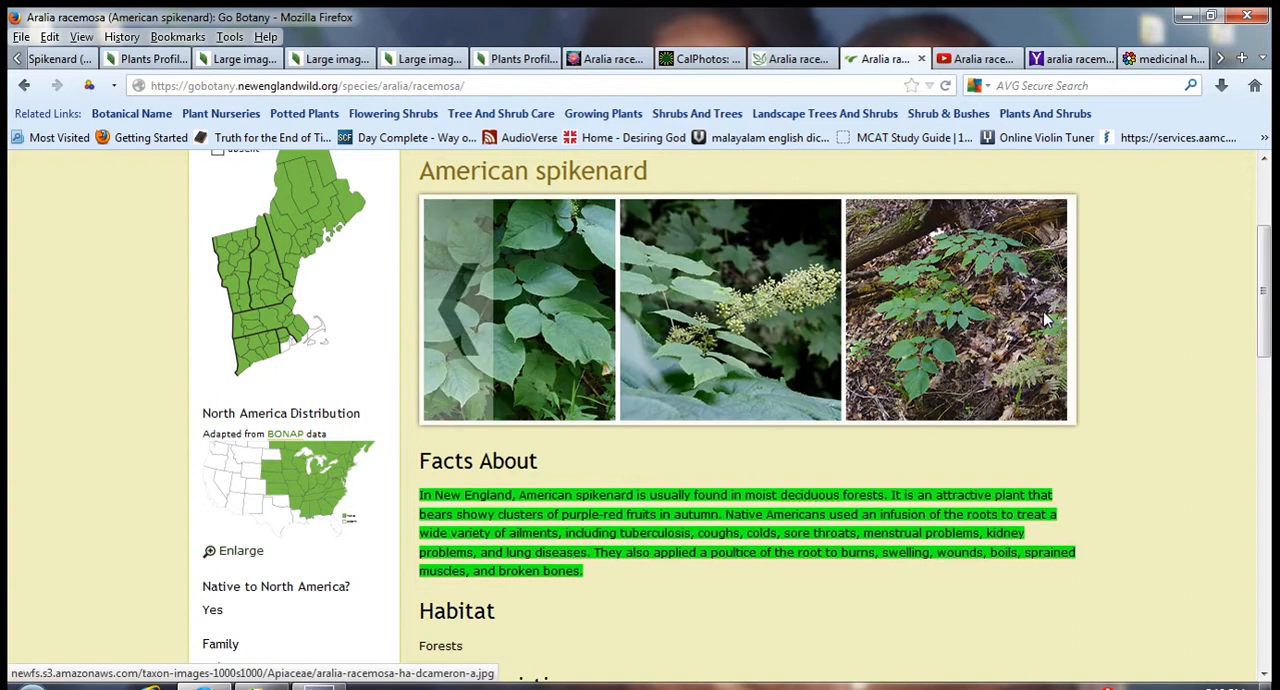
left_click(445, 308)
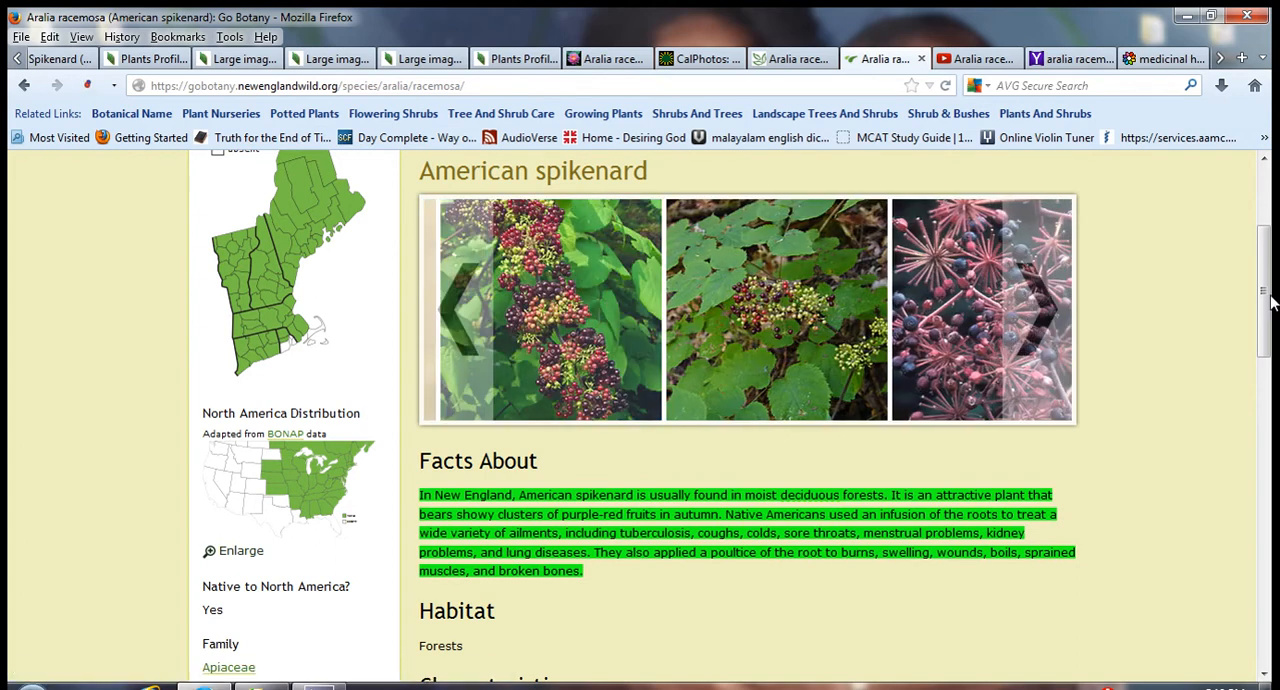
Scroll through the facts, characteristics and wetland status, then move to the Aralia racemosa YouTube video
scroll("up", 3)
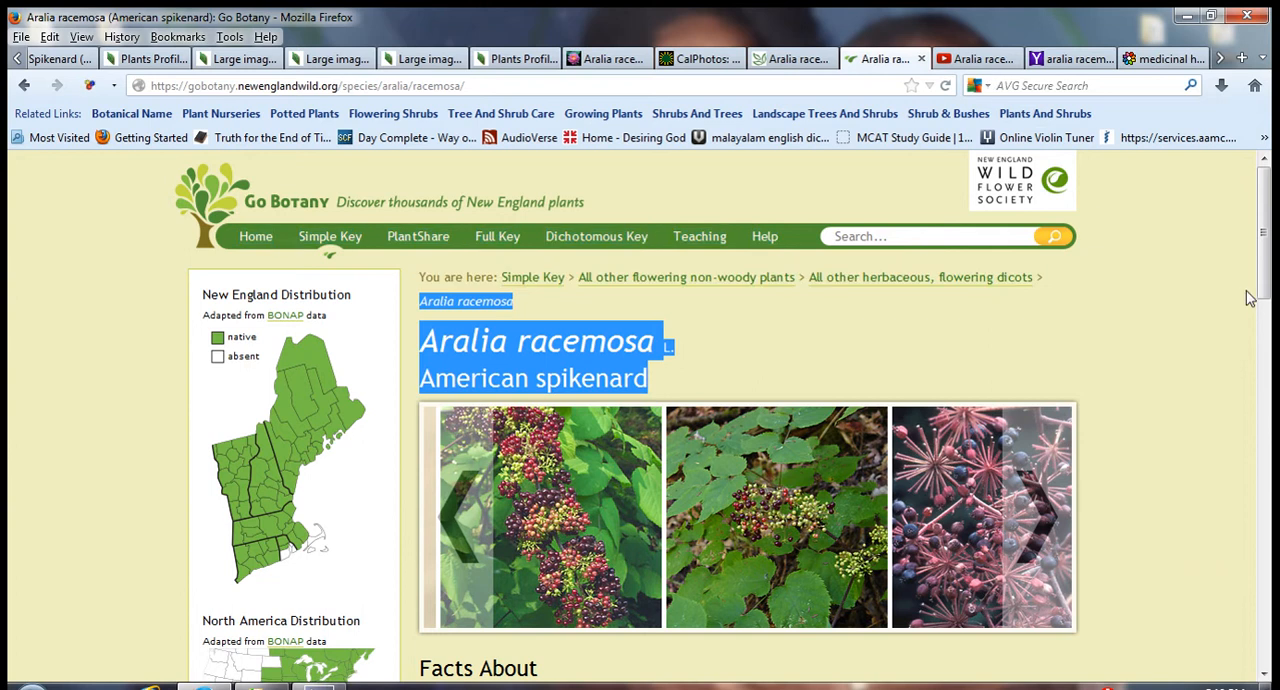
scroll("down", 3)
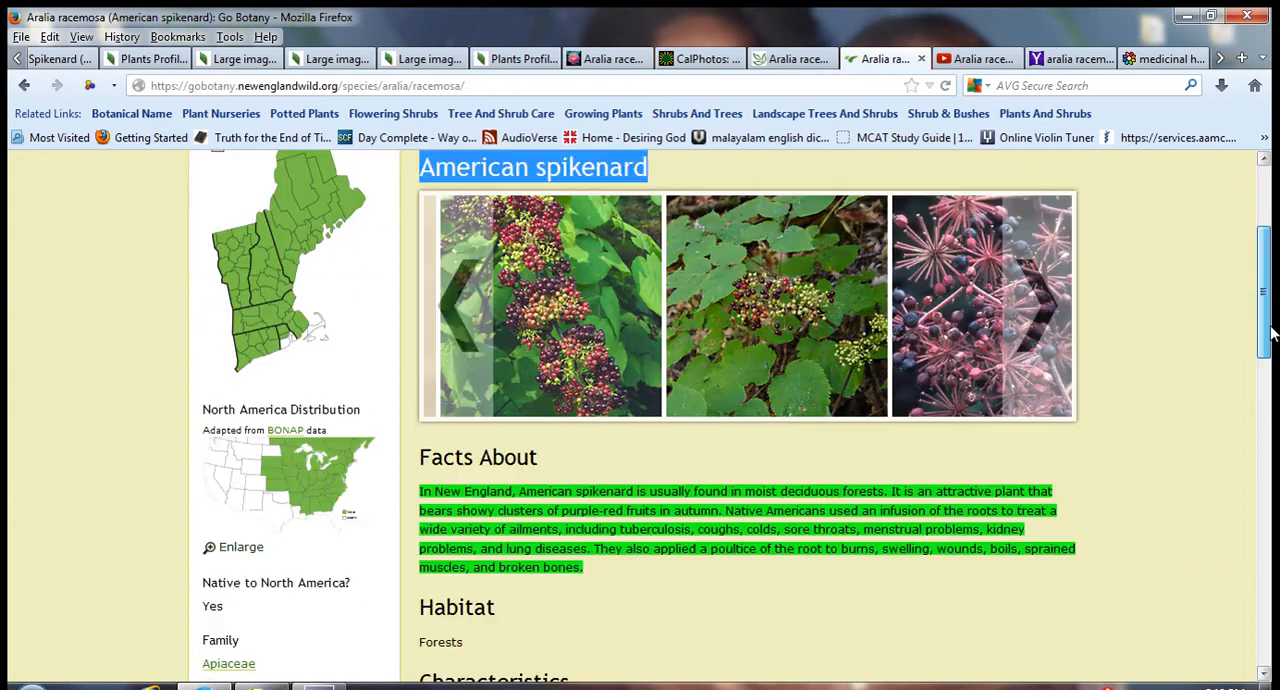
scroll("down", 3)
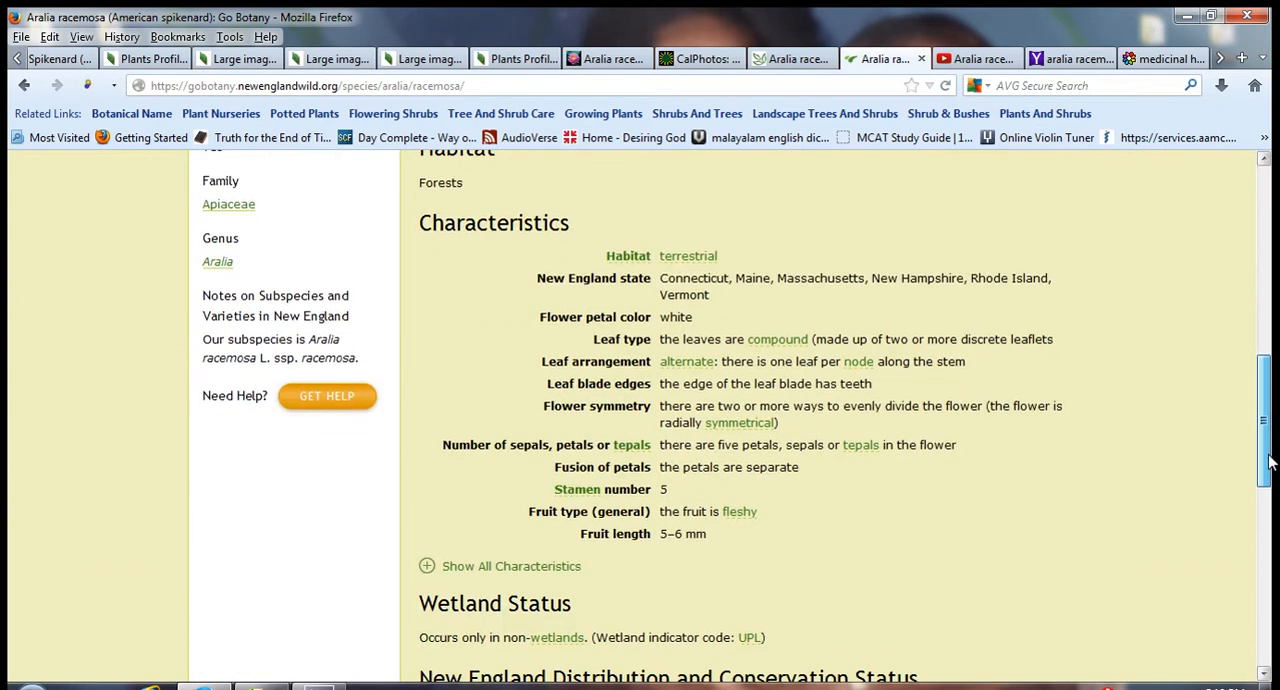
scroll("down", 3)
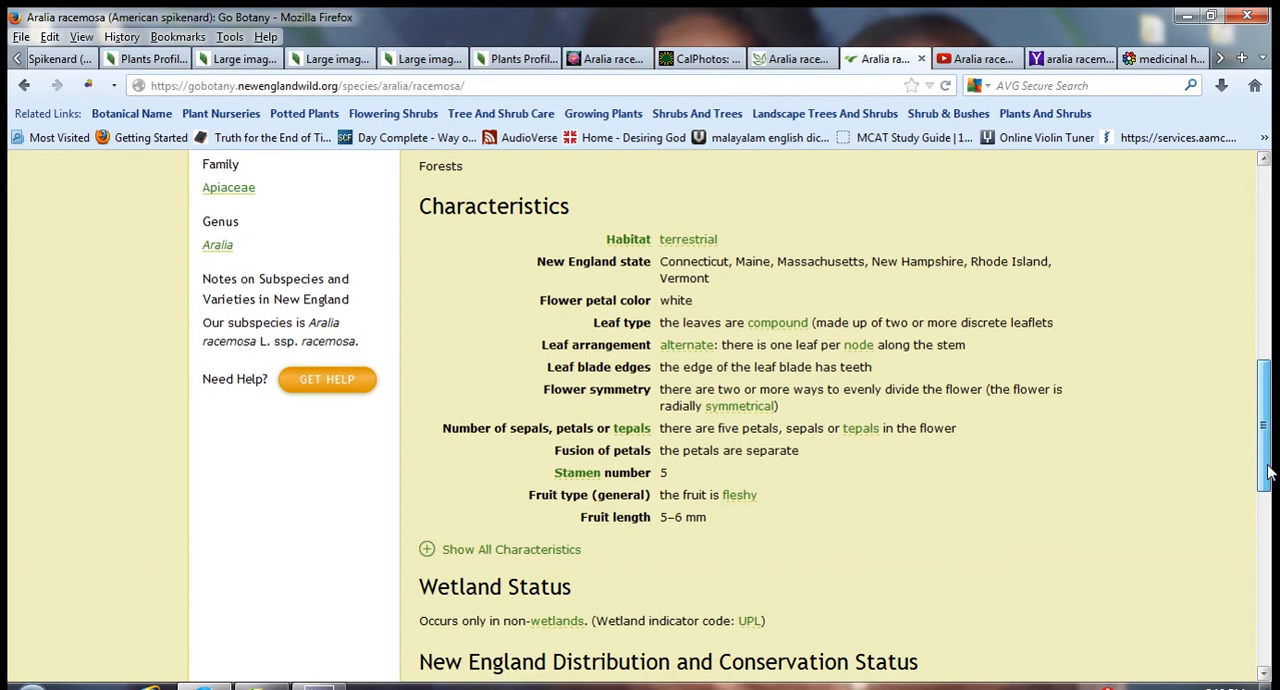
scroll("down", 3)
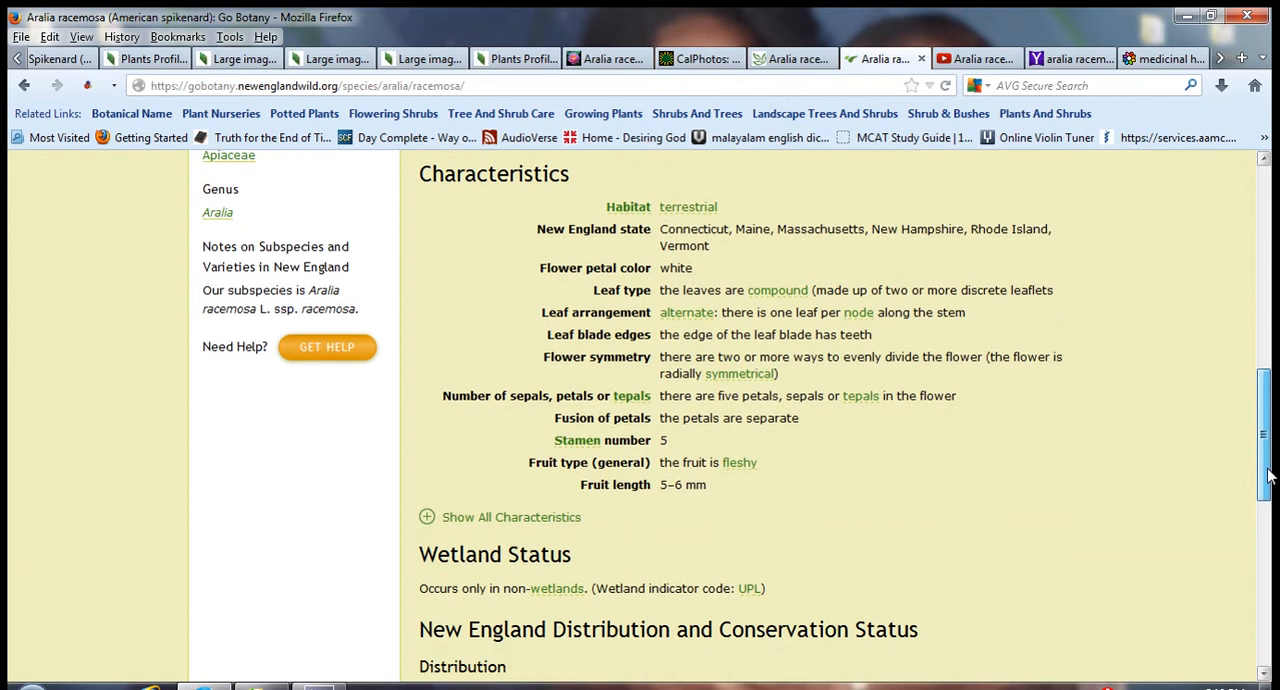
scroll("down", 3)
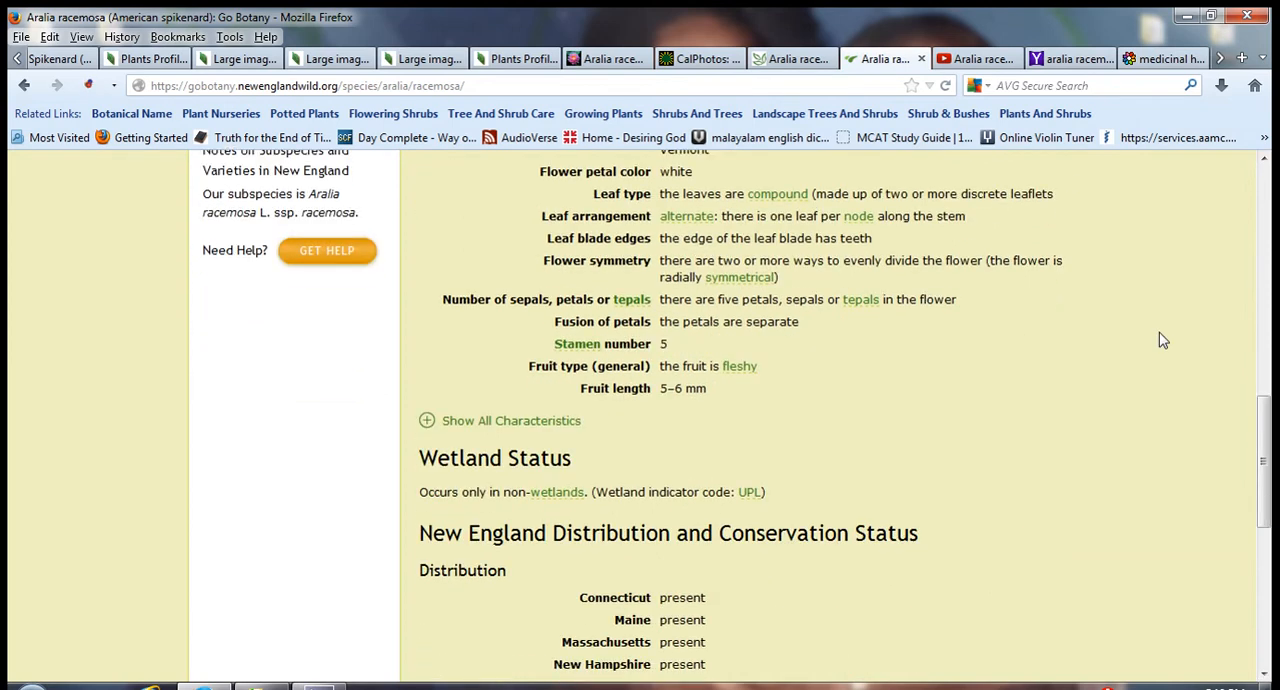
left_click(970, 58)
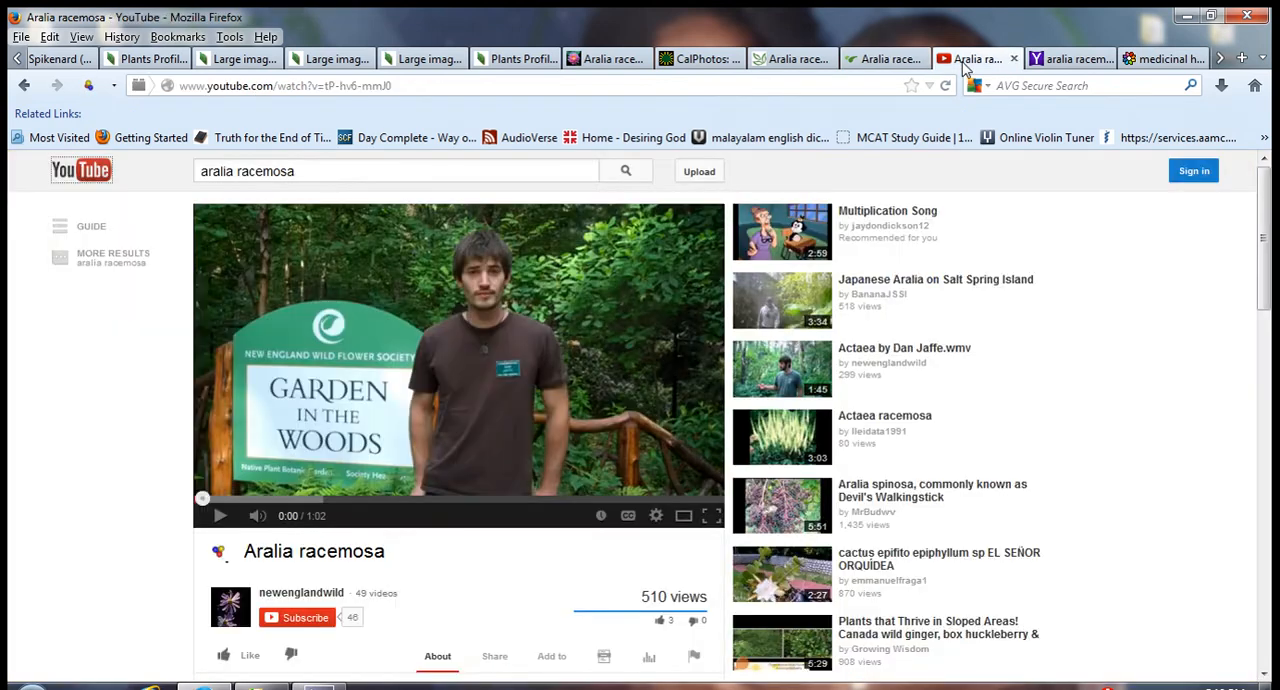
mouse_move(415, 400)
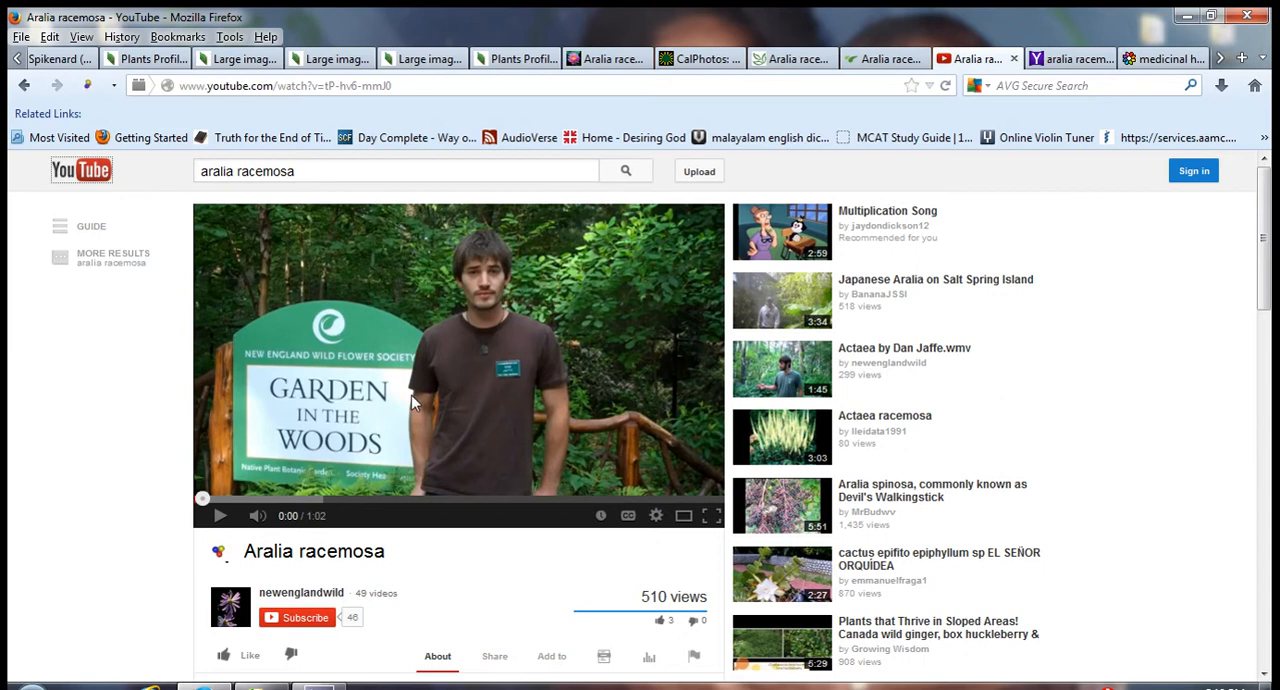
mouse_move(262, 373)
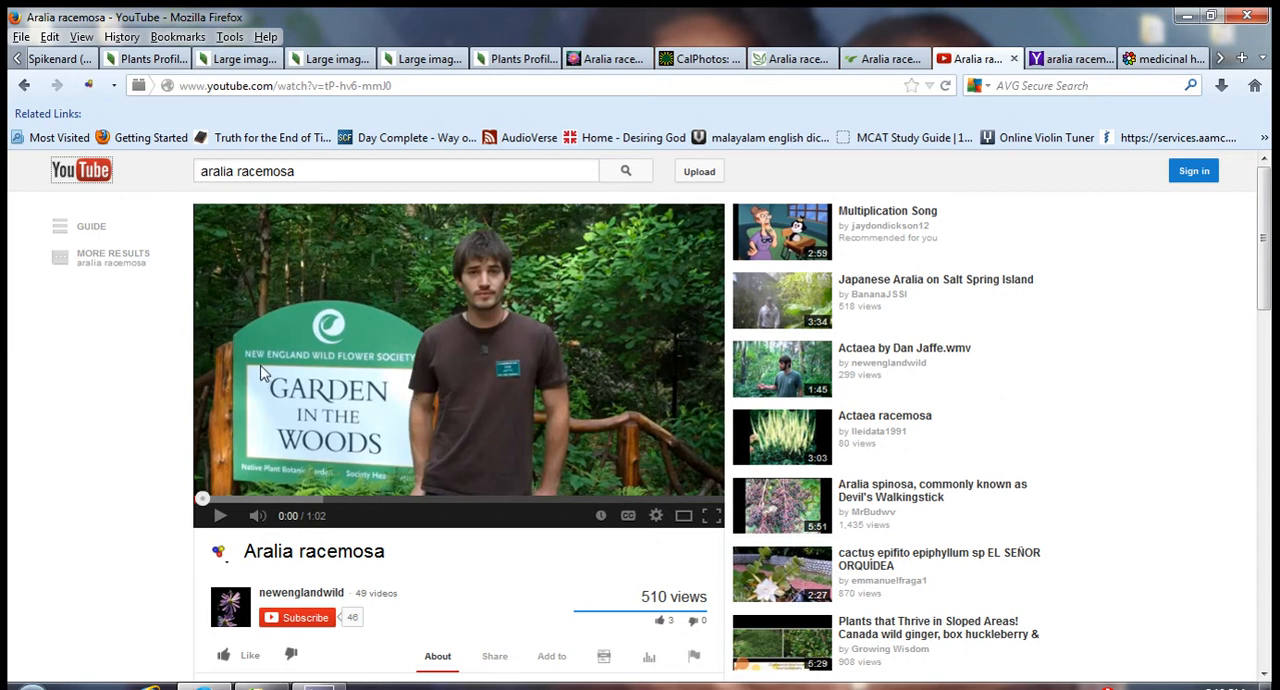
mouse_move(331, 373)
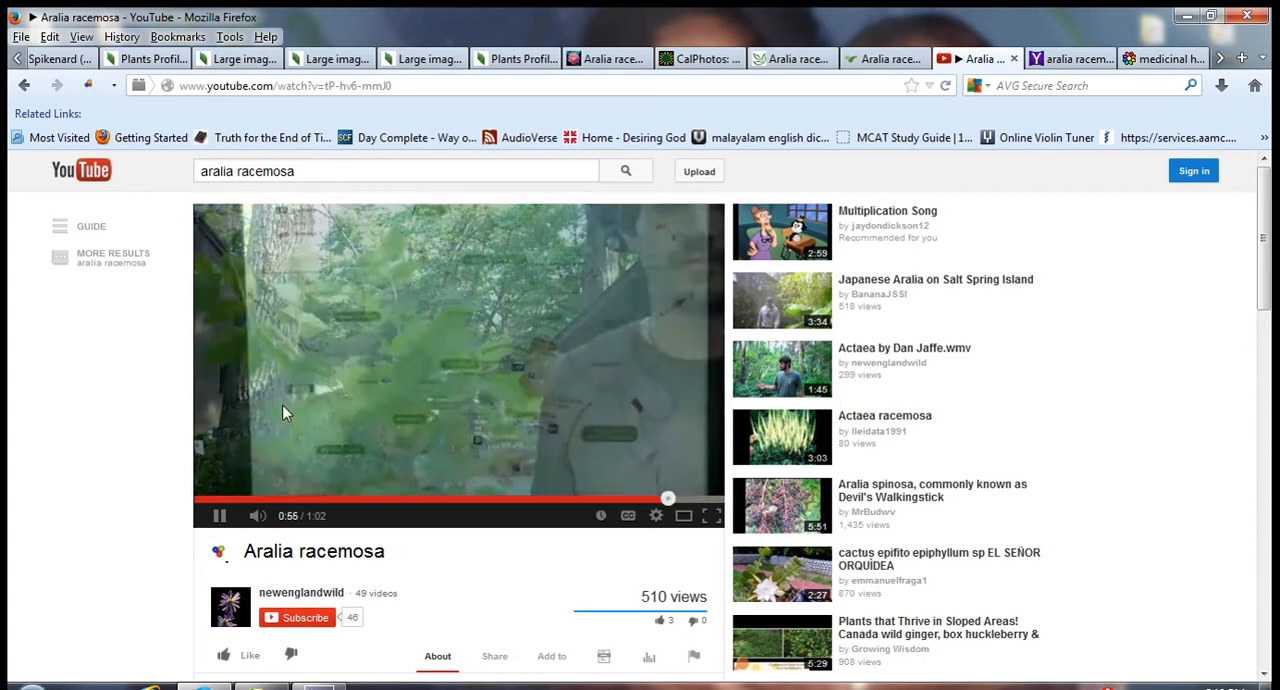
Pause the Aralia racemosa video at about 0:56 of 1:02
left_click(219, 515)
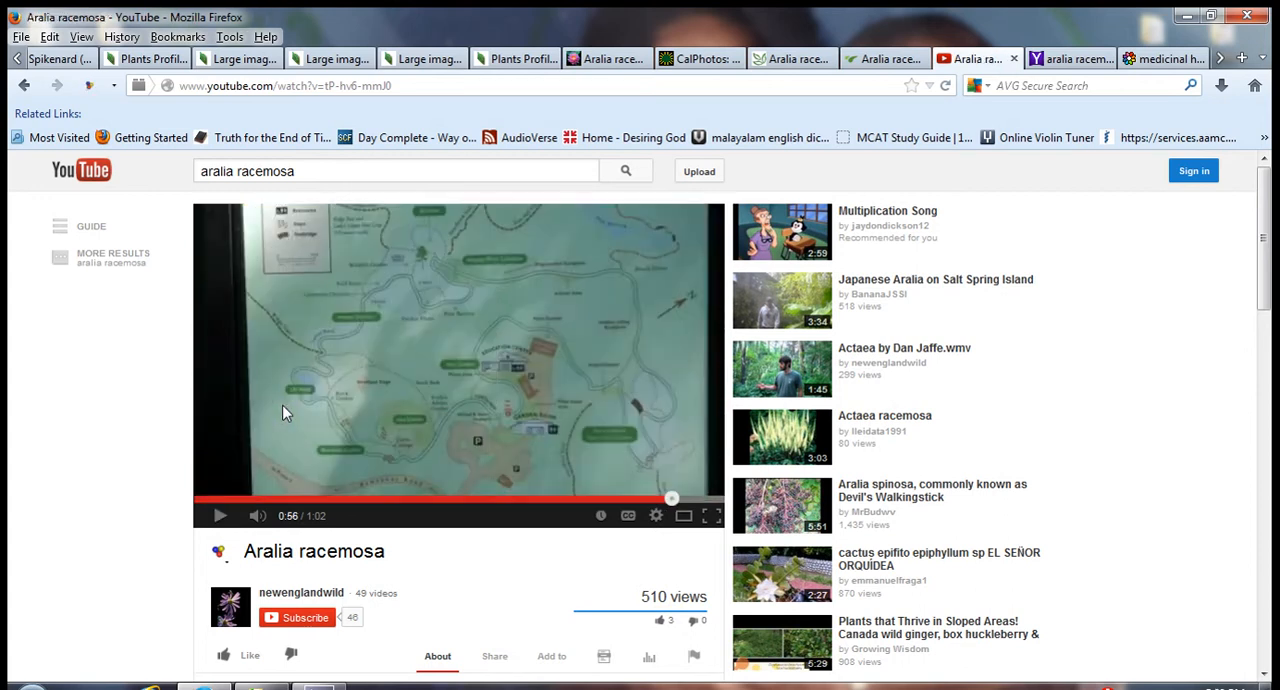